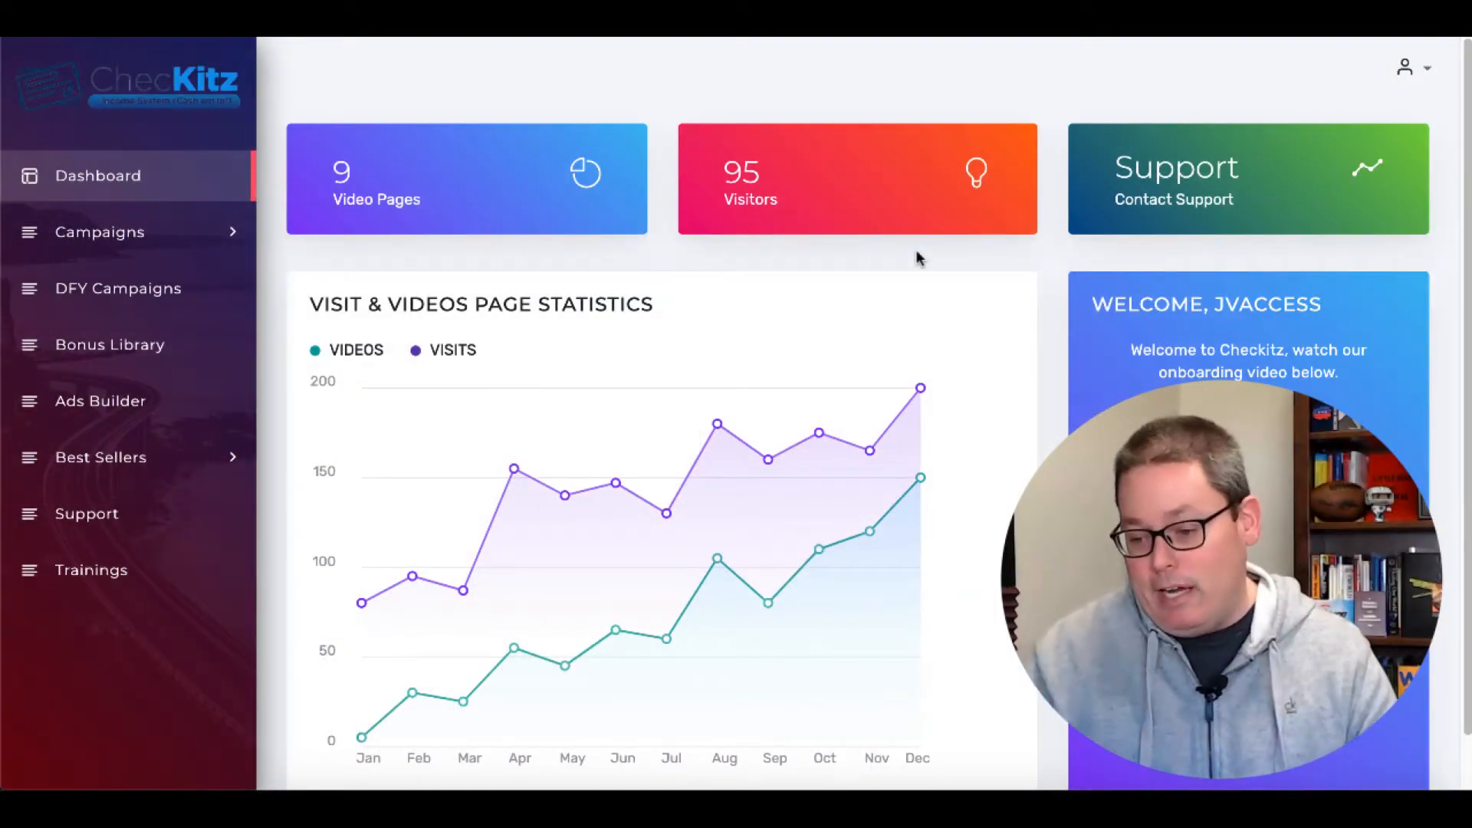
mouse_move(315, 177)
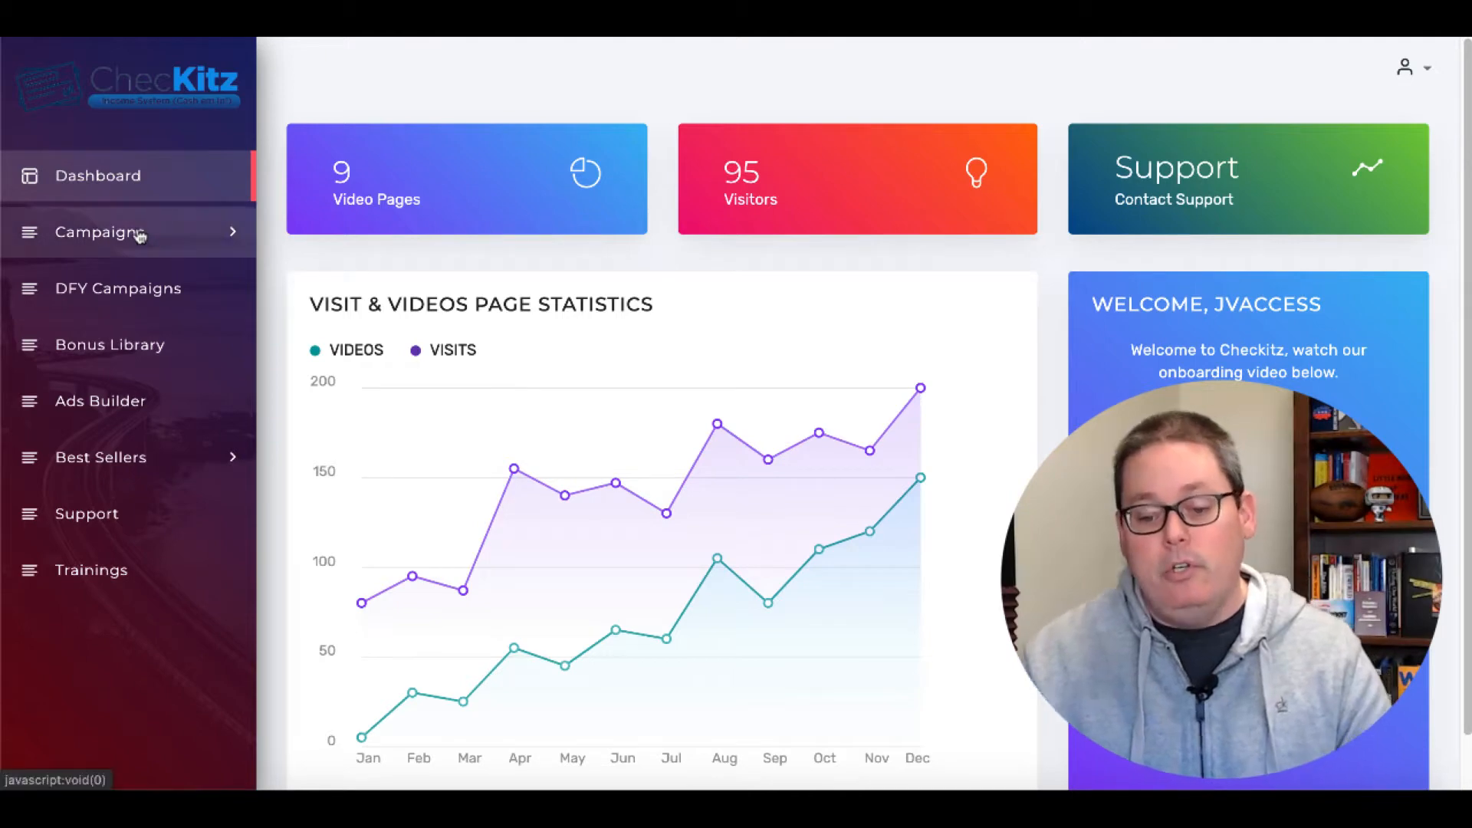
- Expand Campaigns and open Manage Campaigns to list the nine existing campaigns
left_click(99, 232)
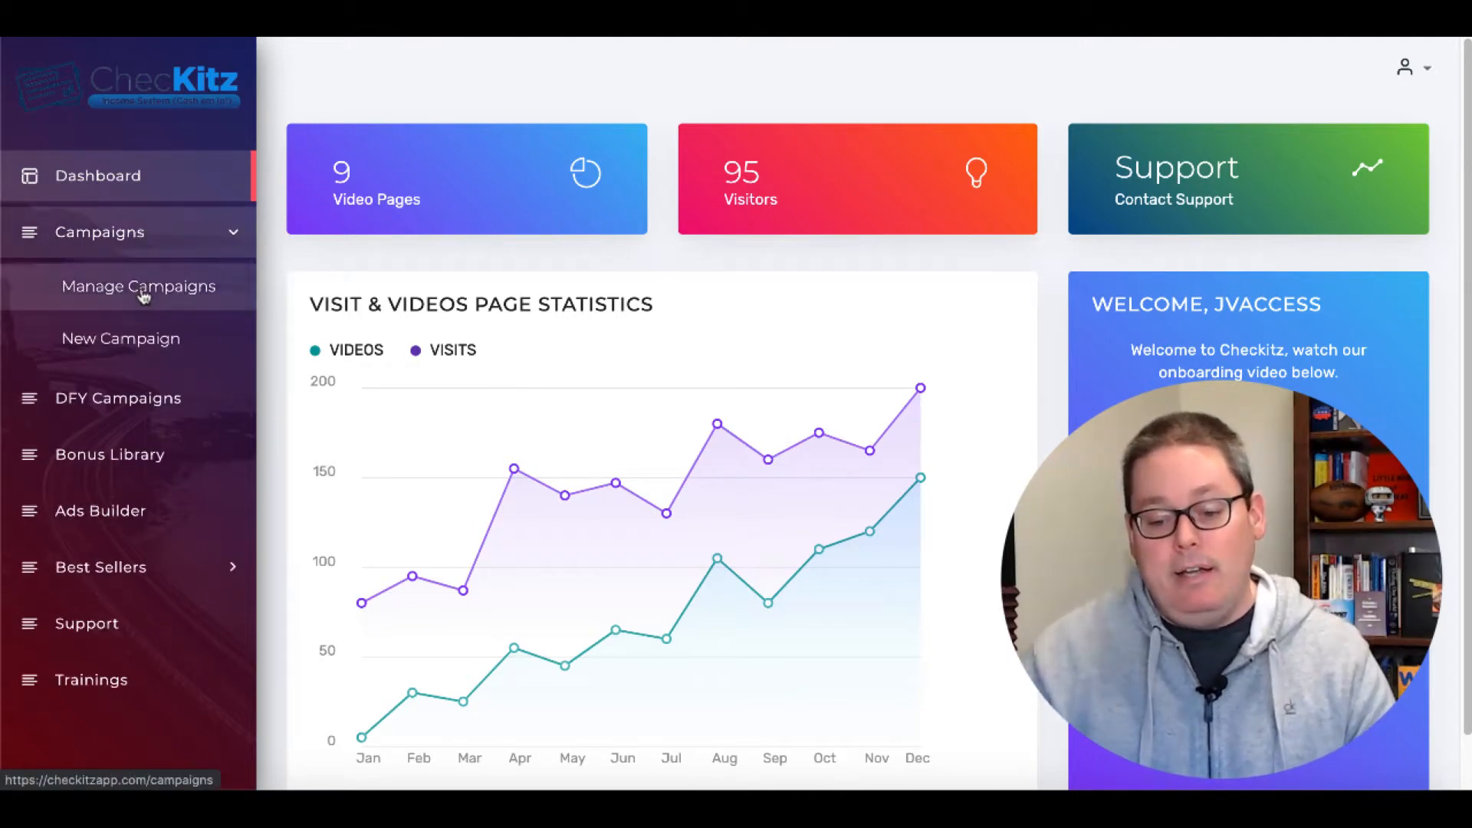
left_click(138, 286)
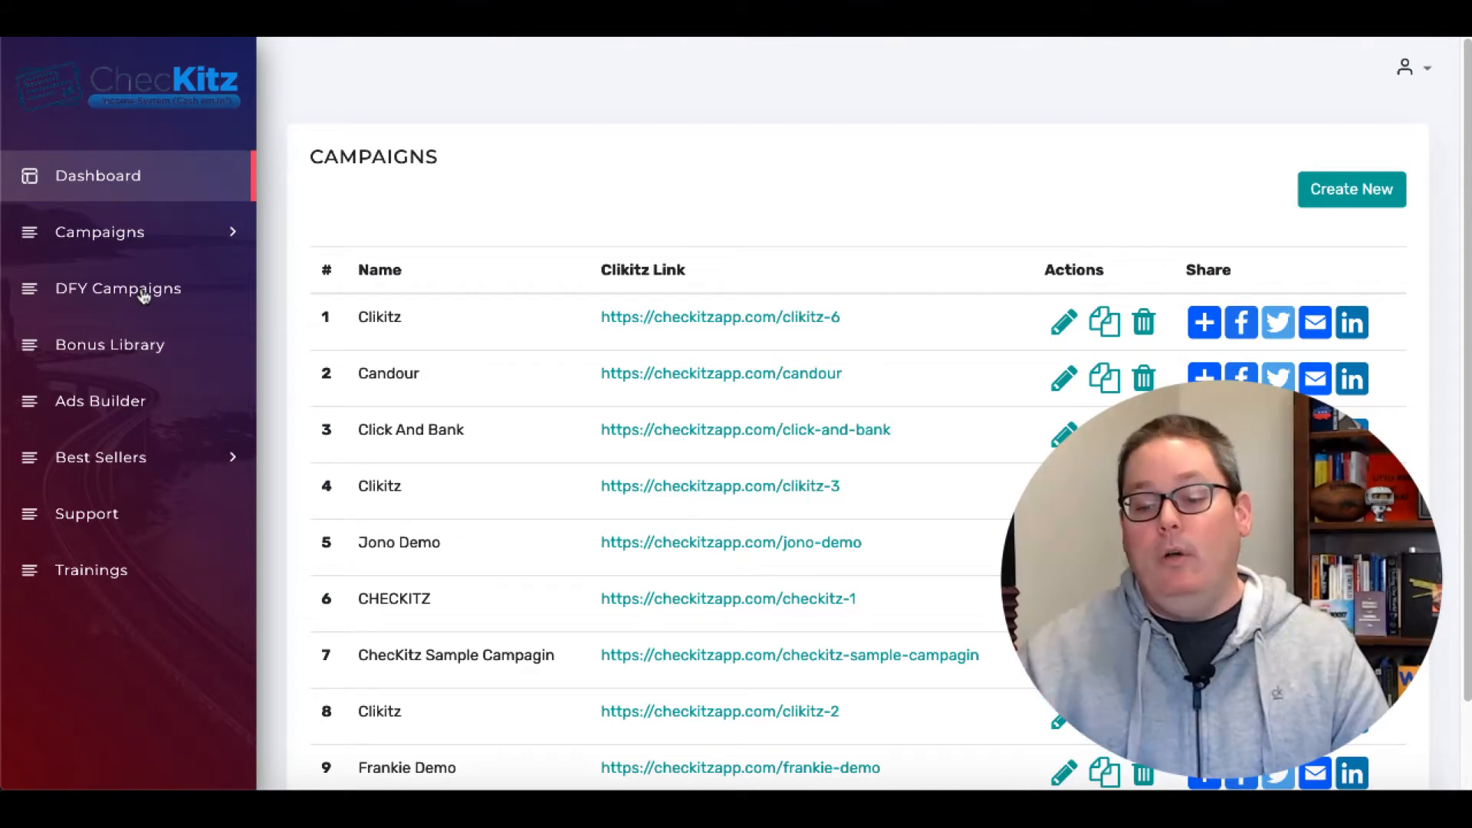
mouse_move(812, 238)
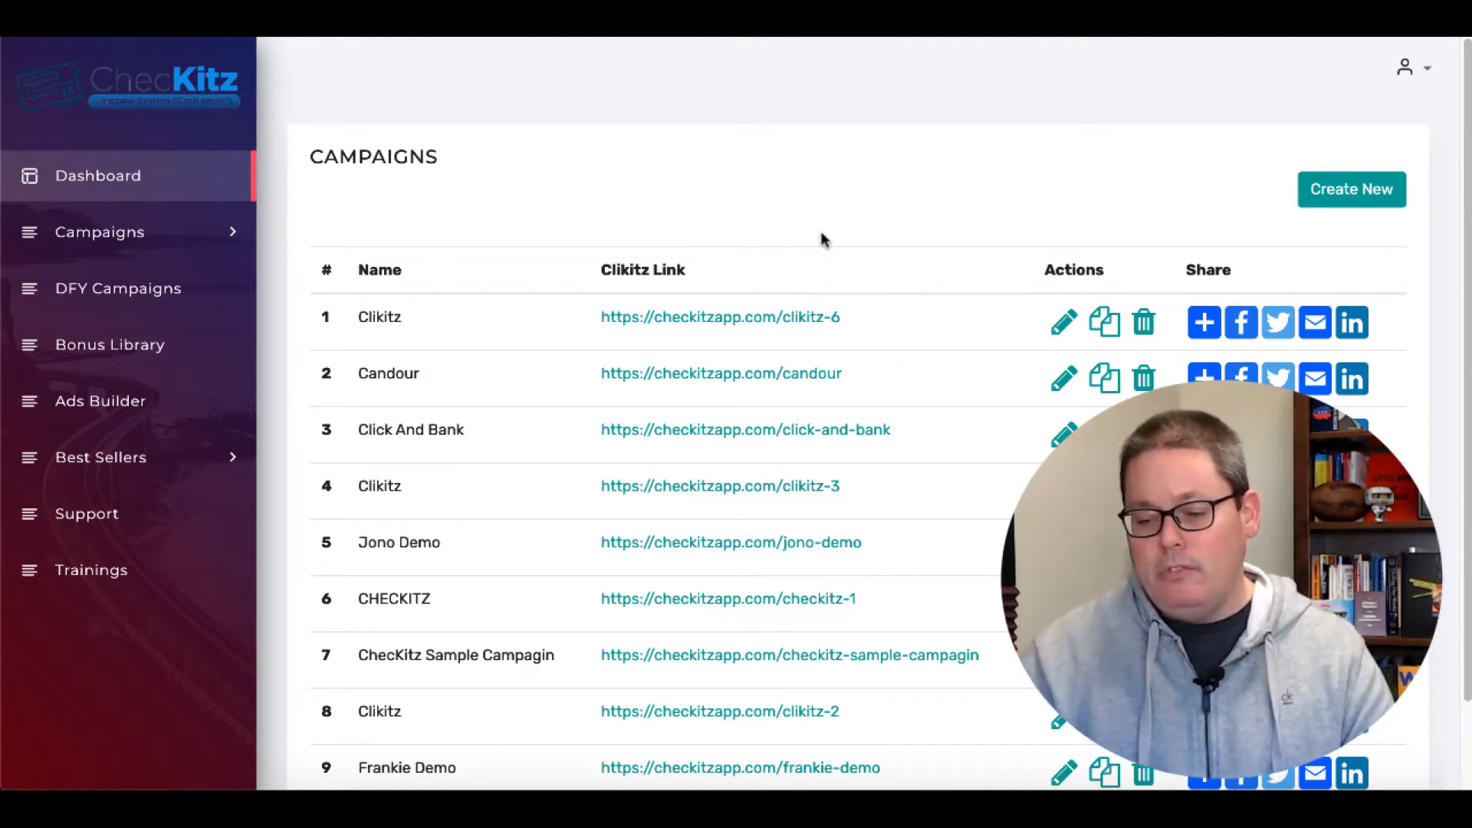
mouse_move(720, 317)
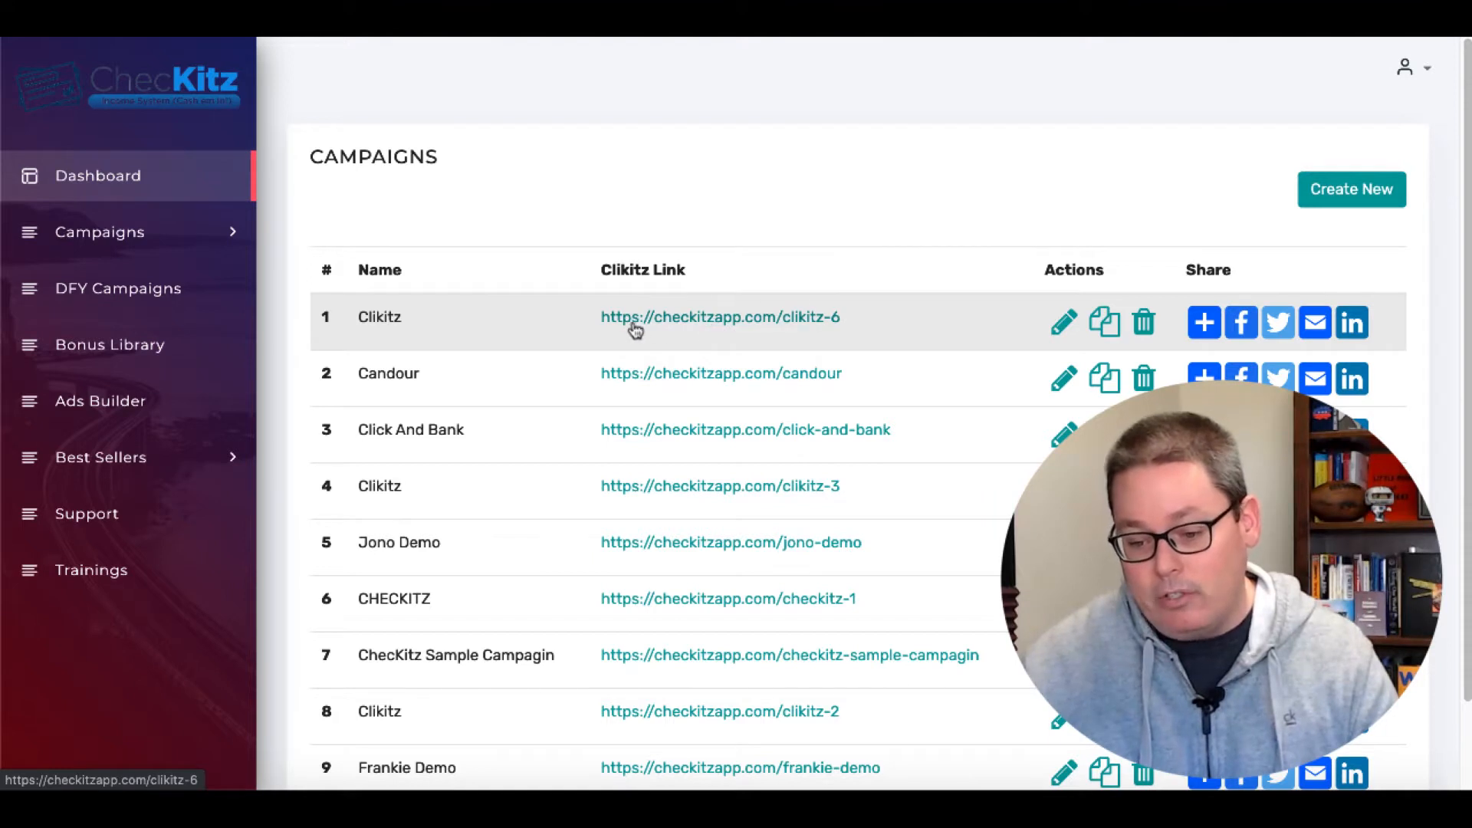
mouse_move(698, 330)
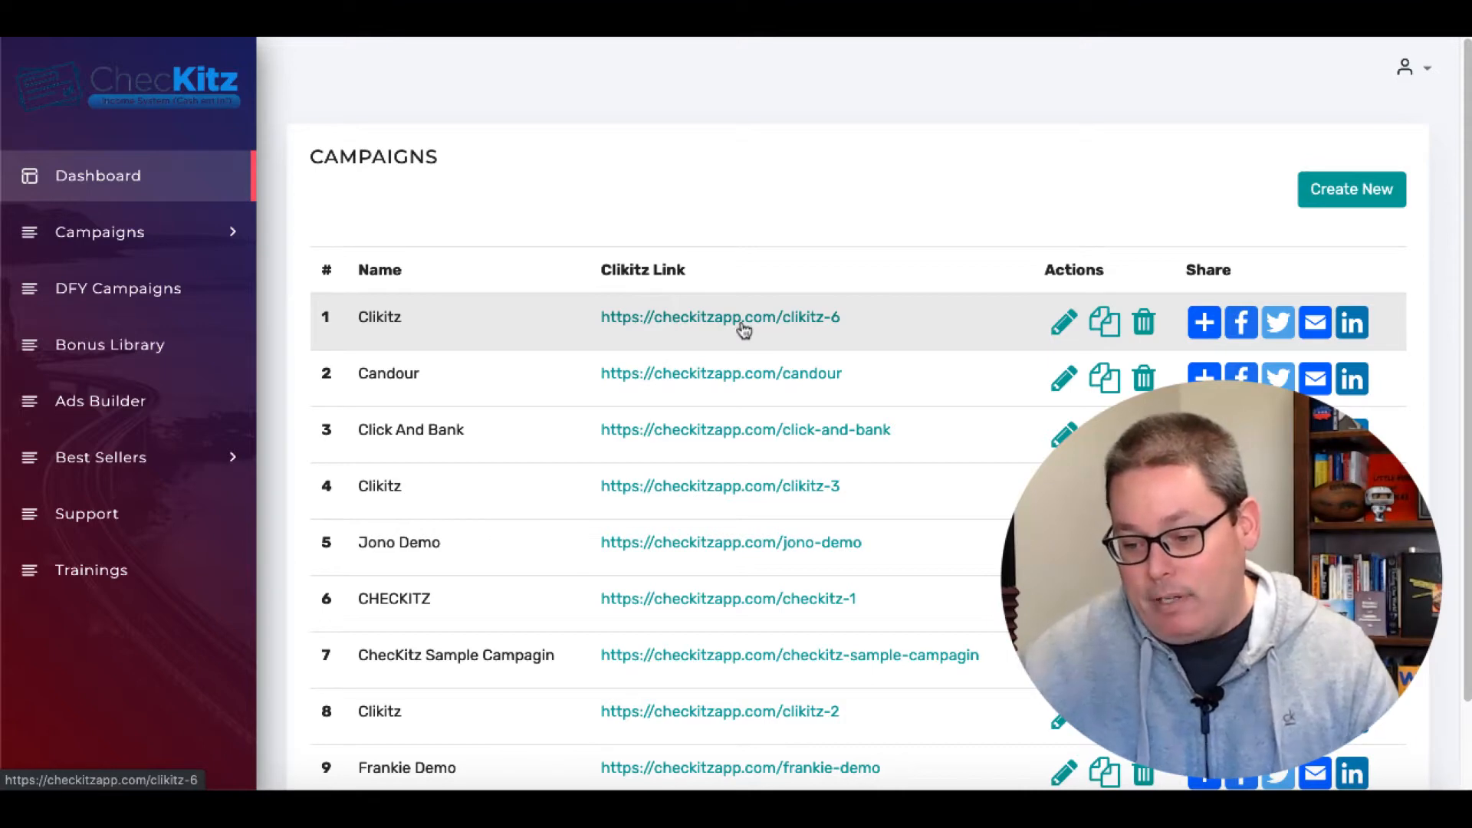
- Open the clikitz-6 campaign link and scroll through its bonus page
left_click(719, 316)
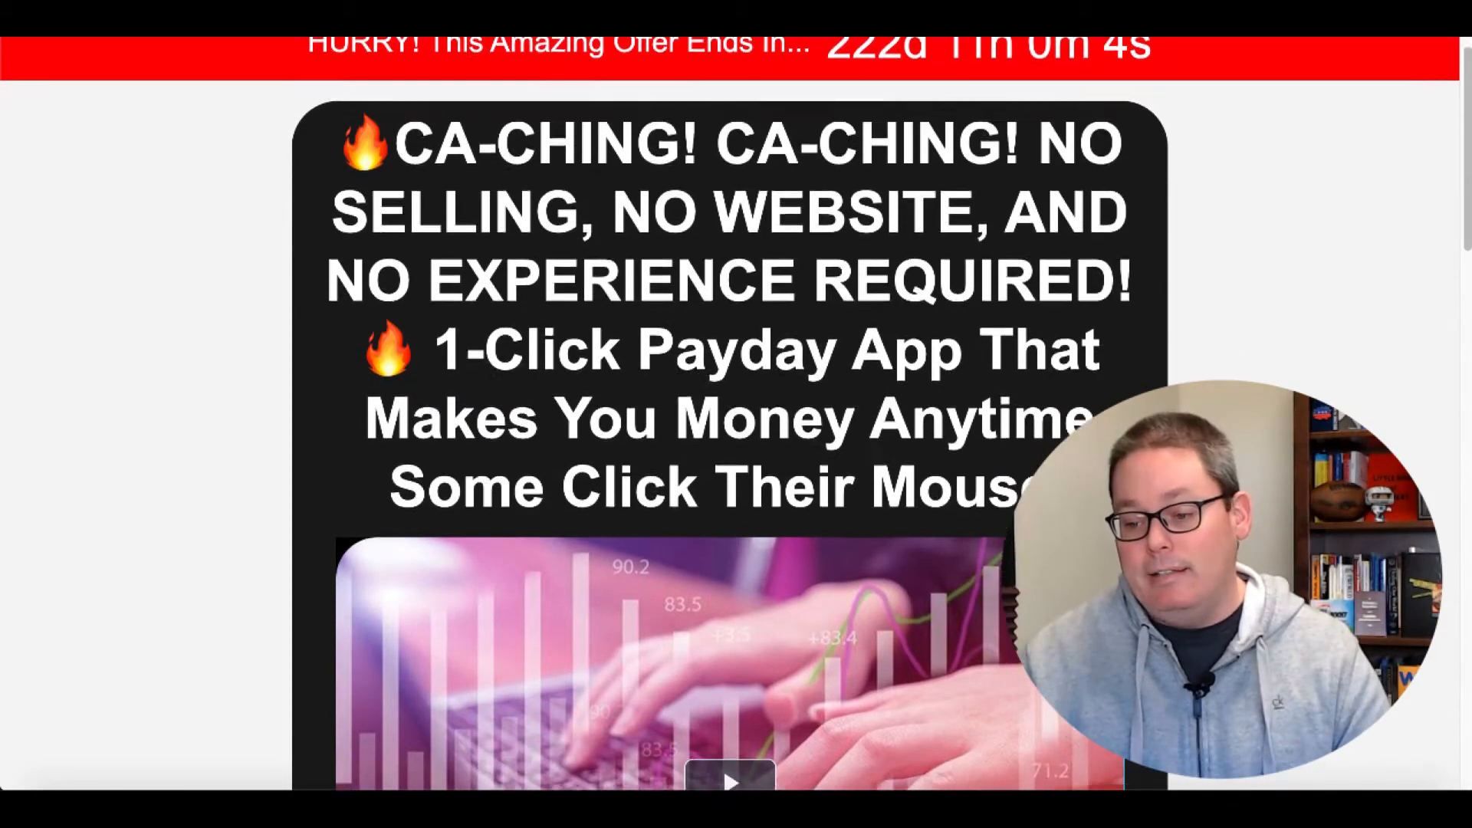
scroll("down", 3)
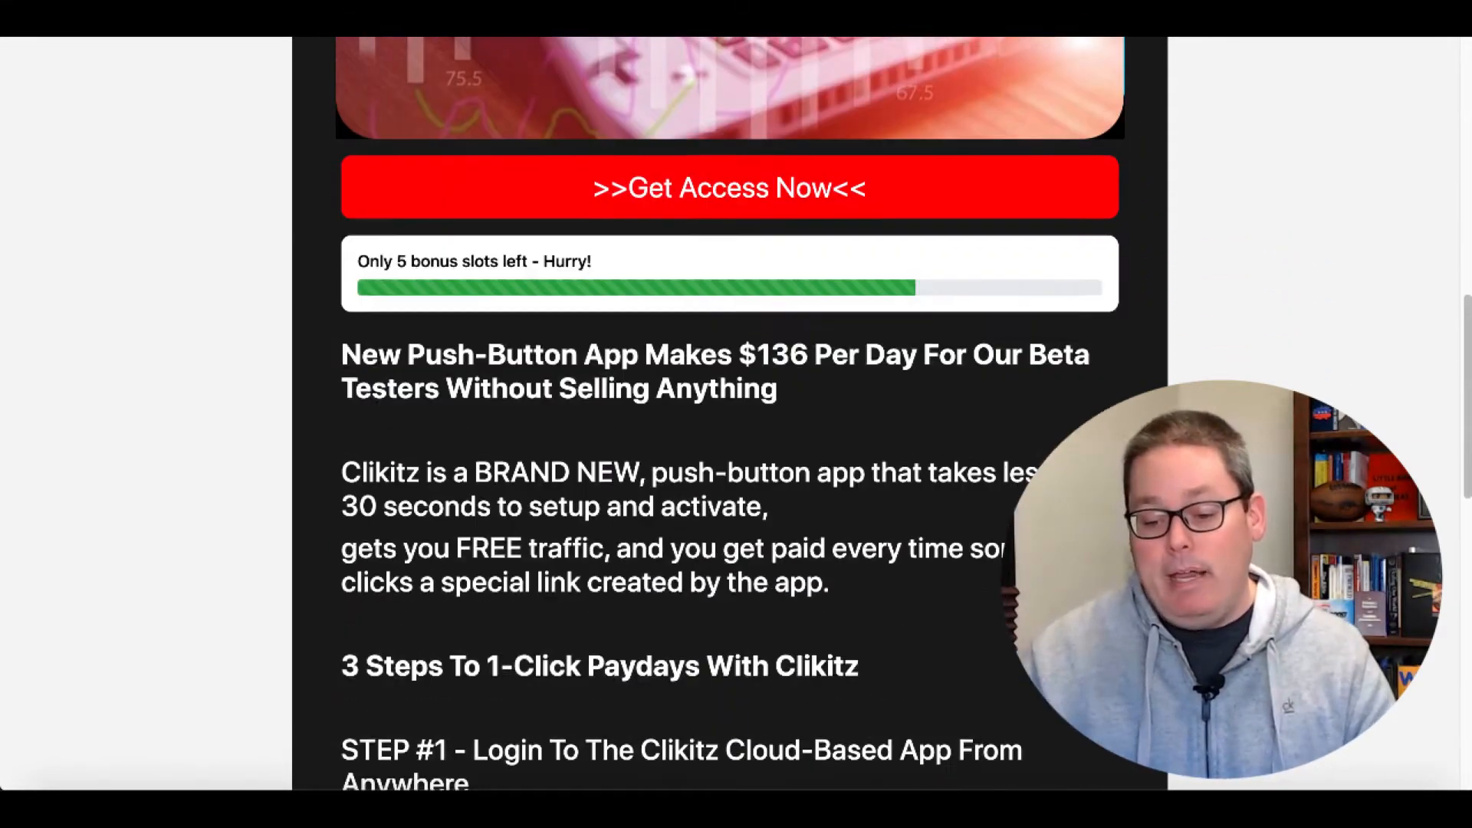
scroll("down", 3)
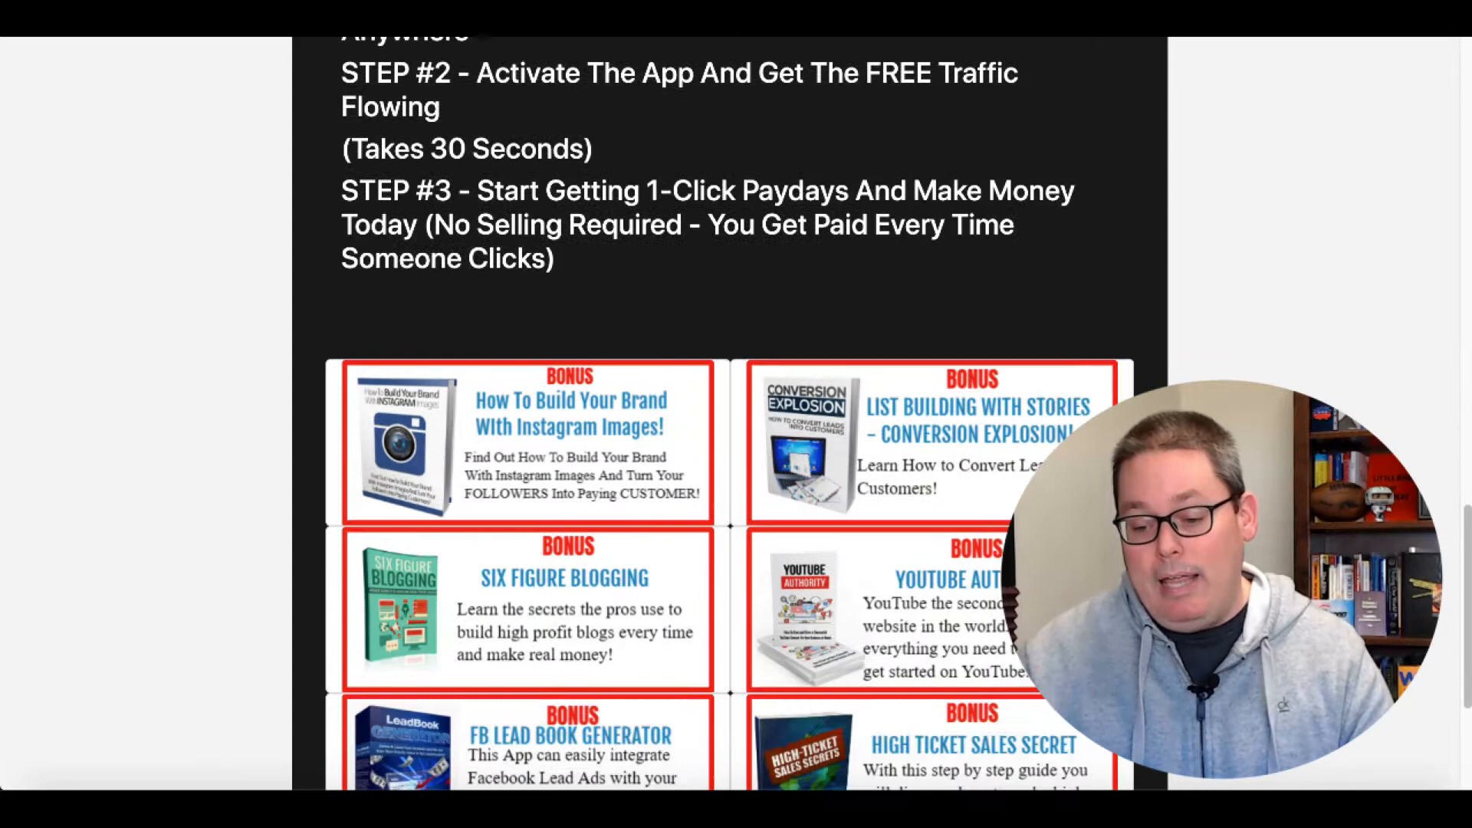
scroll("down", 3)
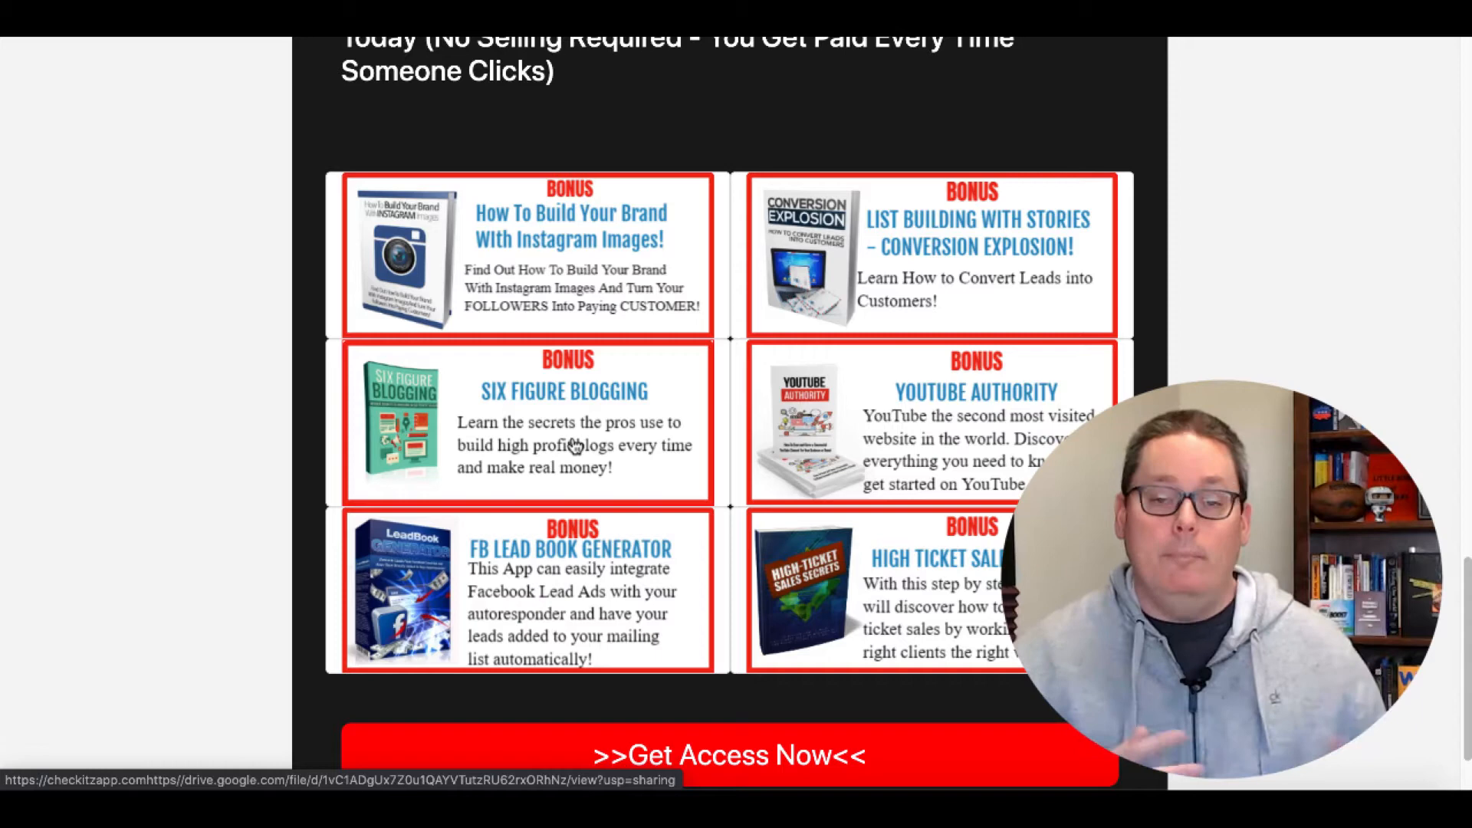
scroll("down", 3)
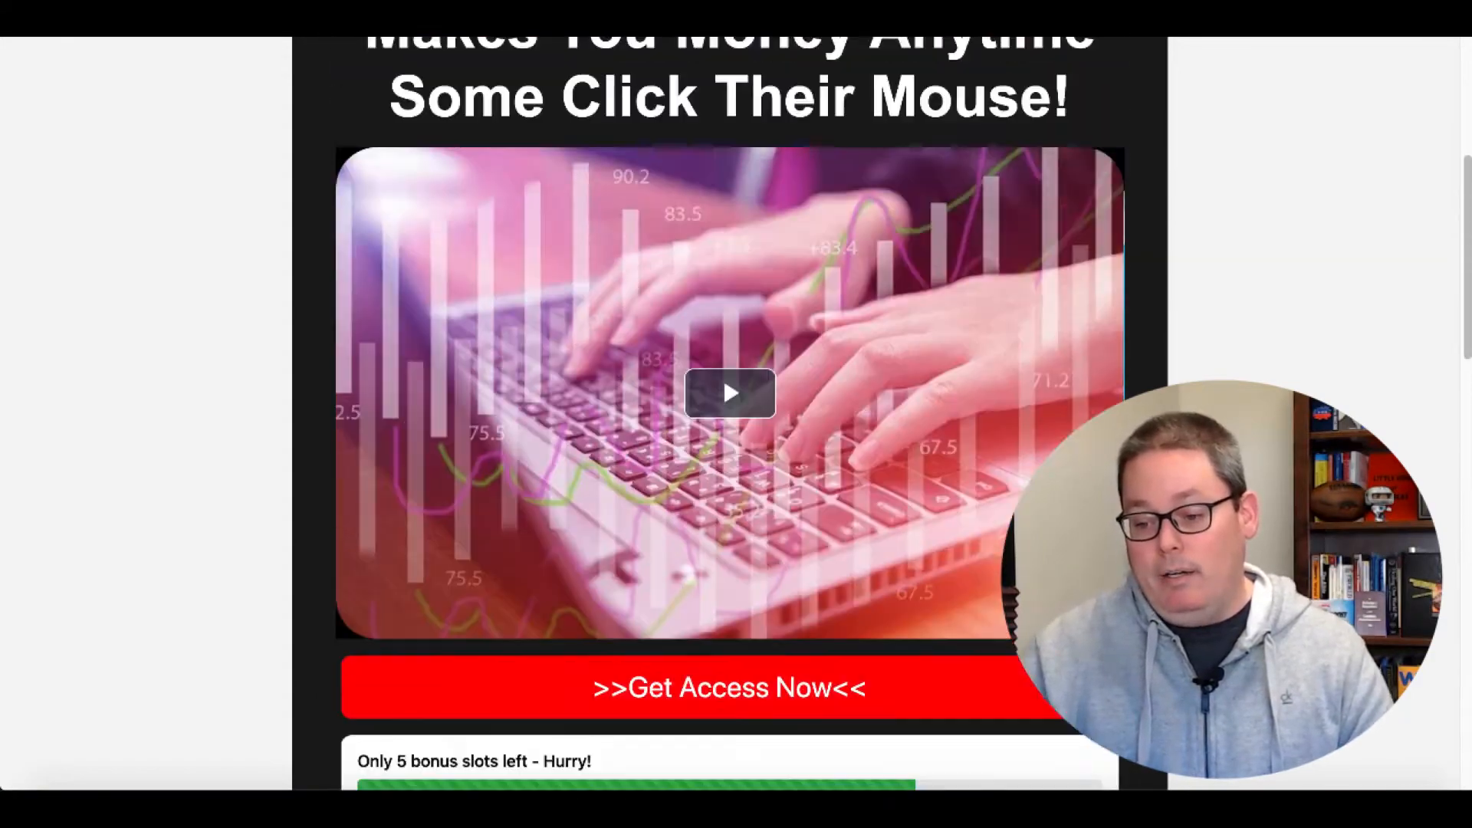
scroll("up", 3)
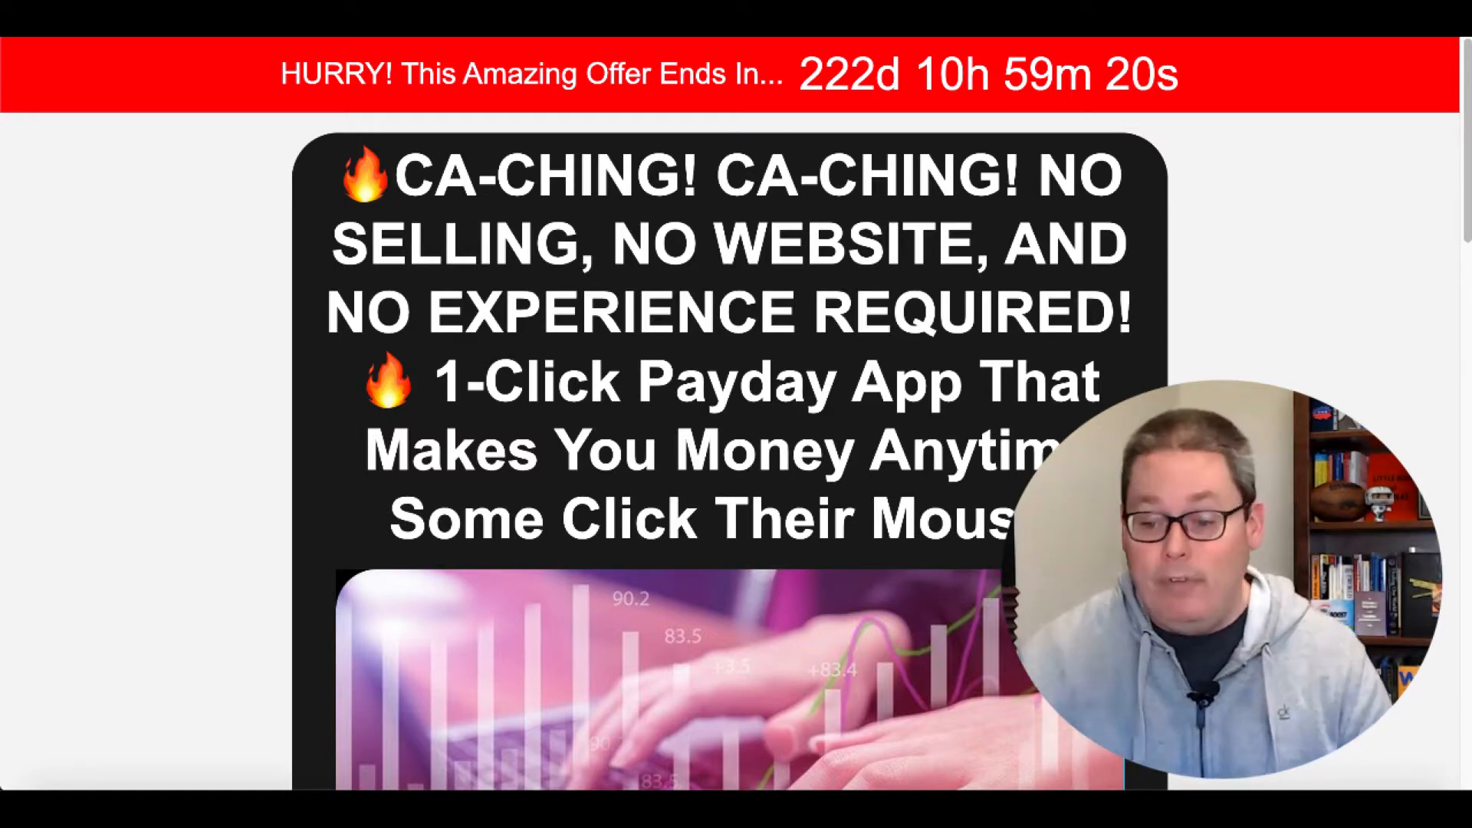
scroll("down", 3)
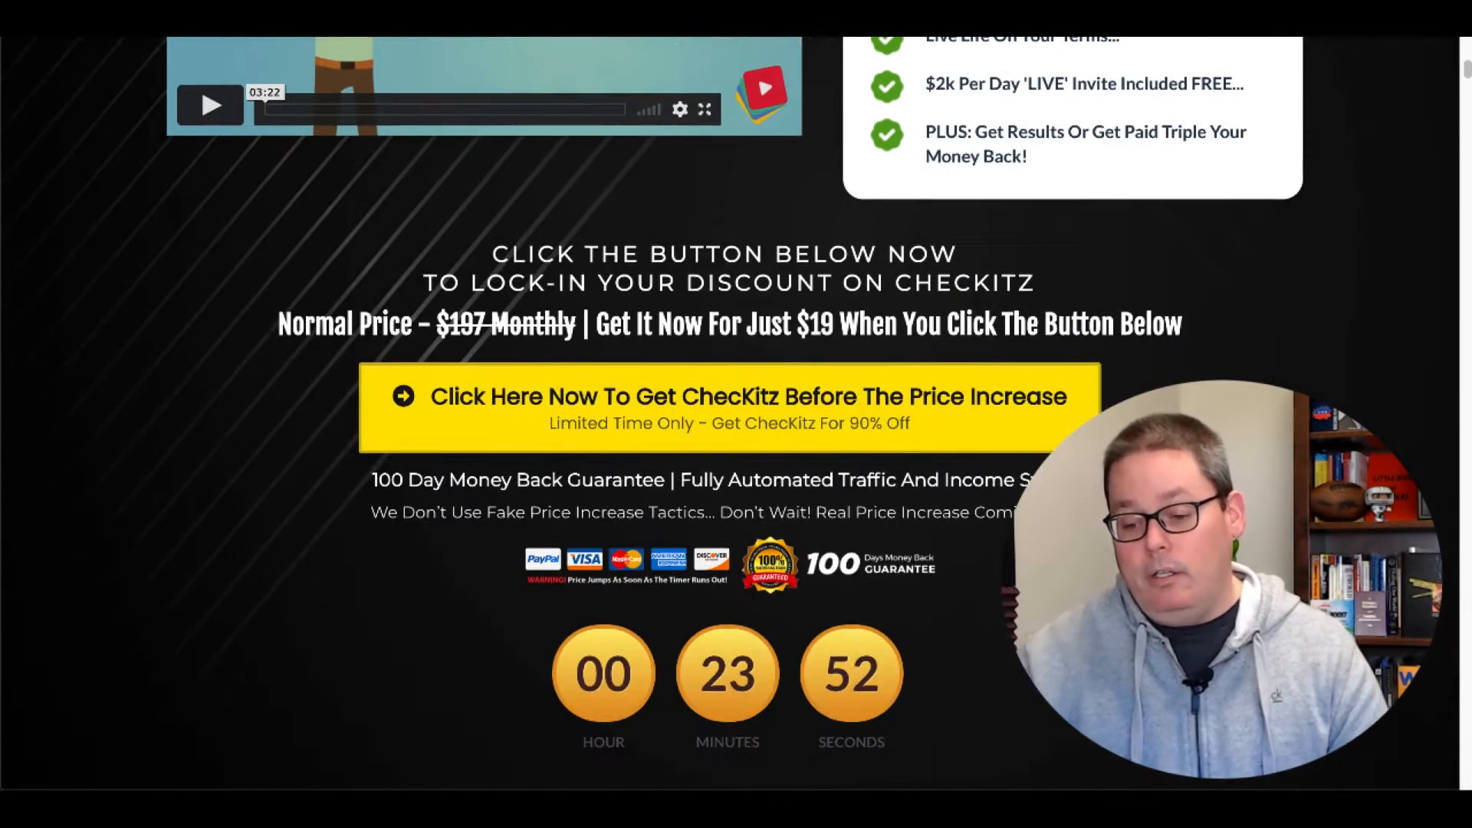
- Leave the CheckKitz discount sales page and return to the Manage Campaigns list
left_click(725, 396)
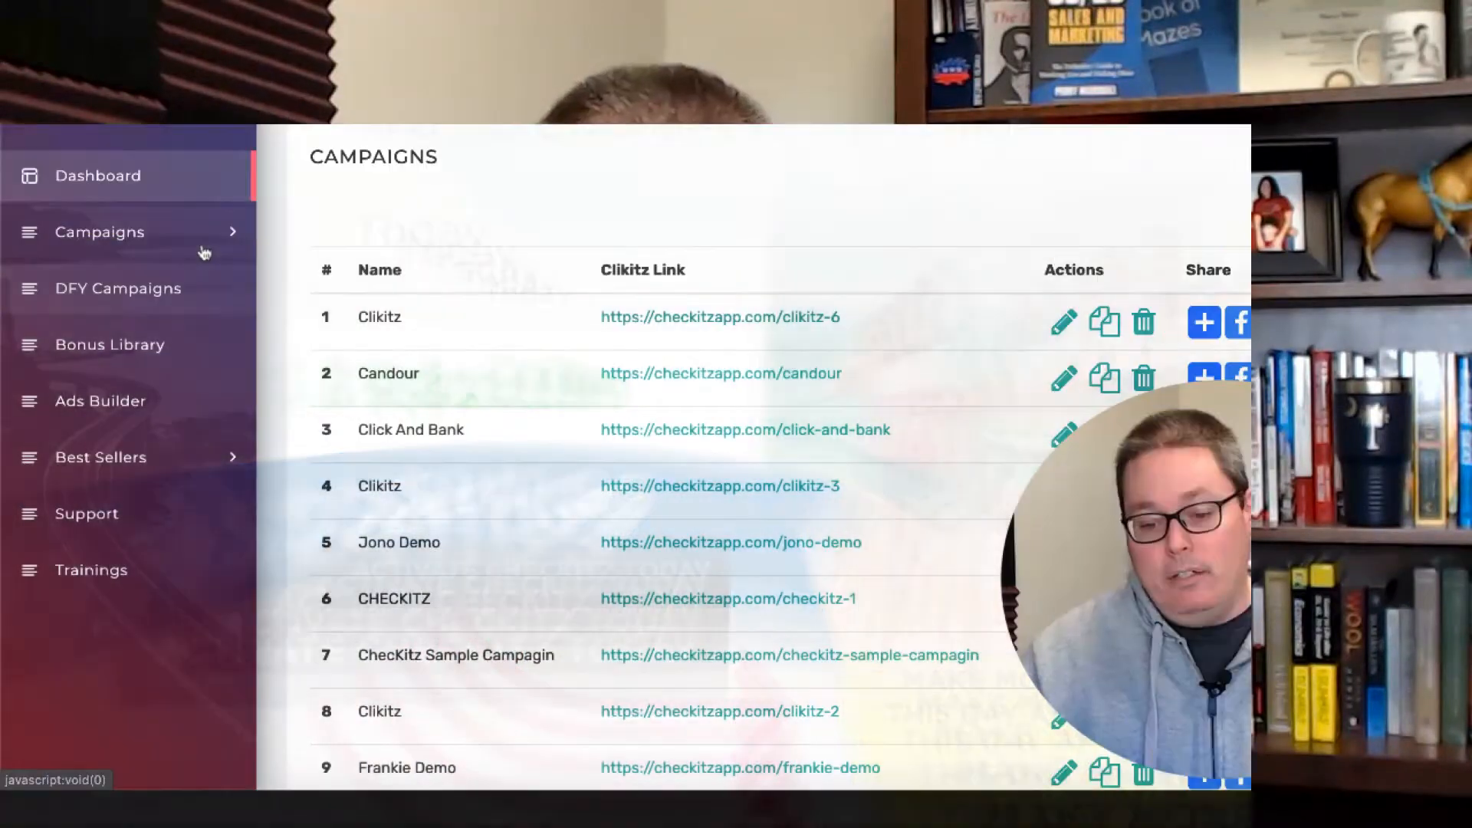
- Create a new campaign named 'test' with video title 'test', choosing Youtube Video as source
left_click(100, 231)
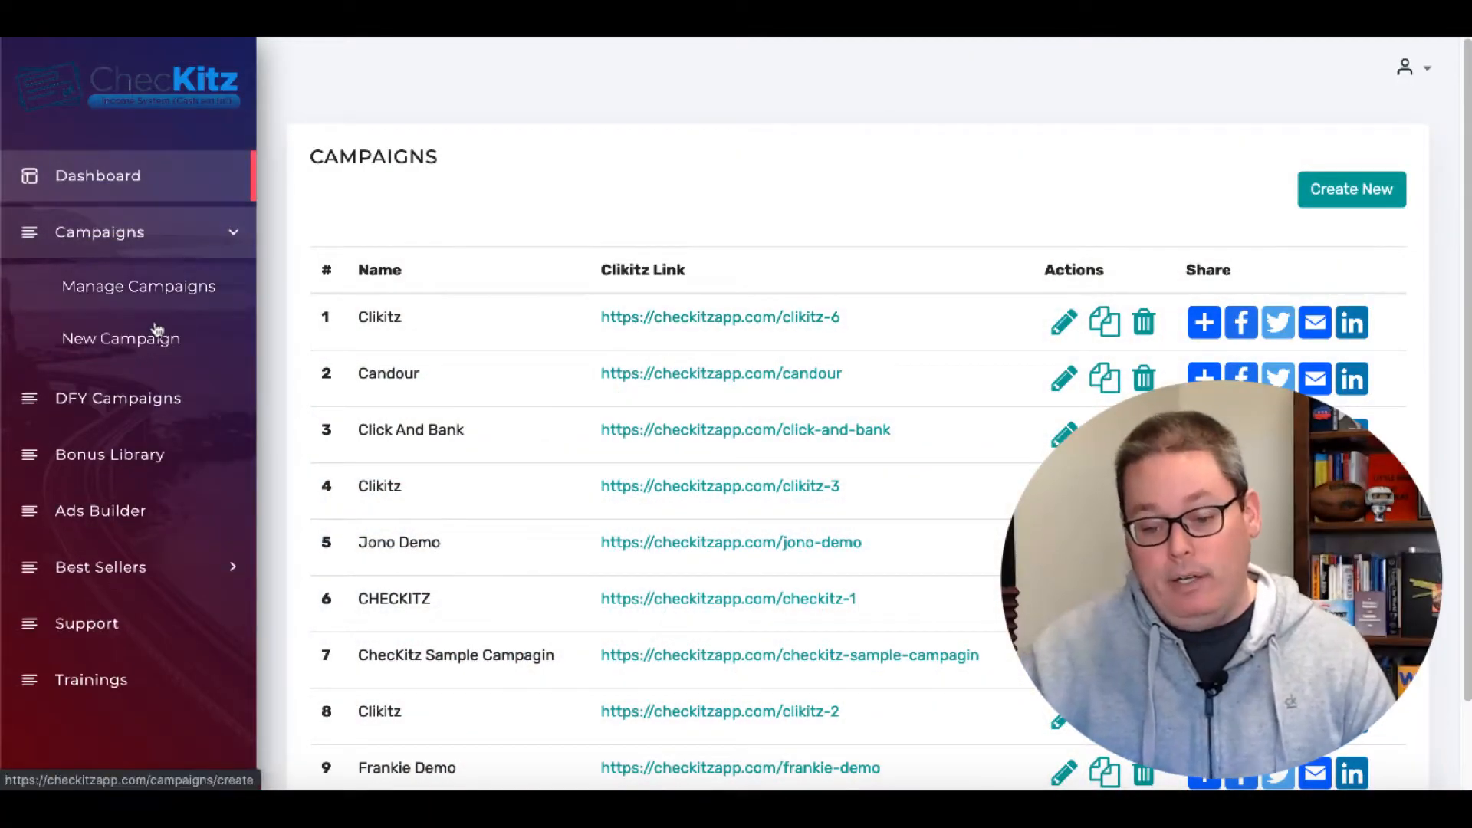
left_click(121, 338)
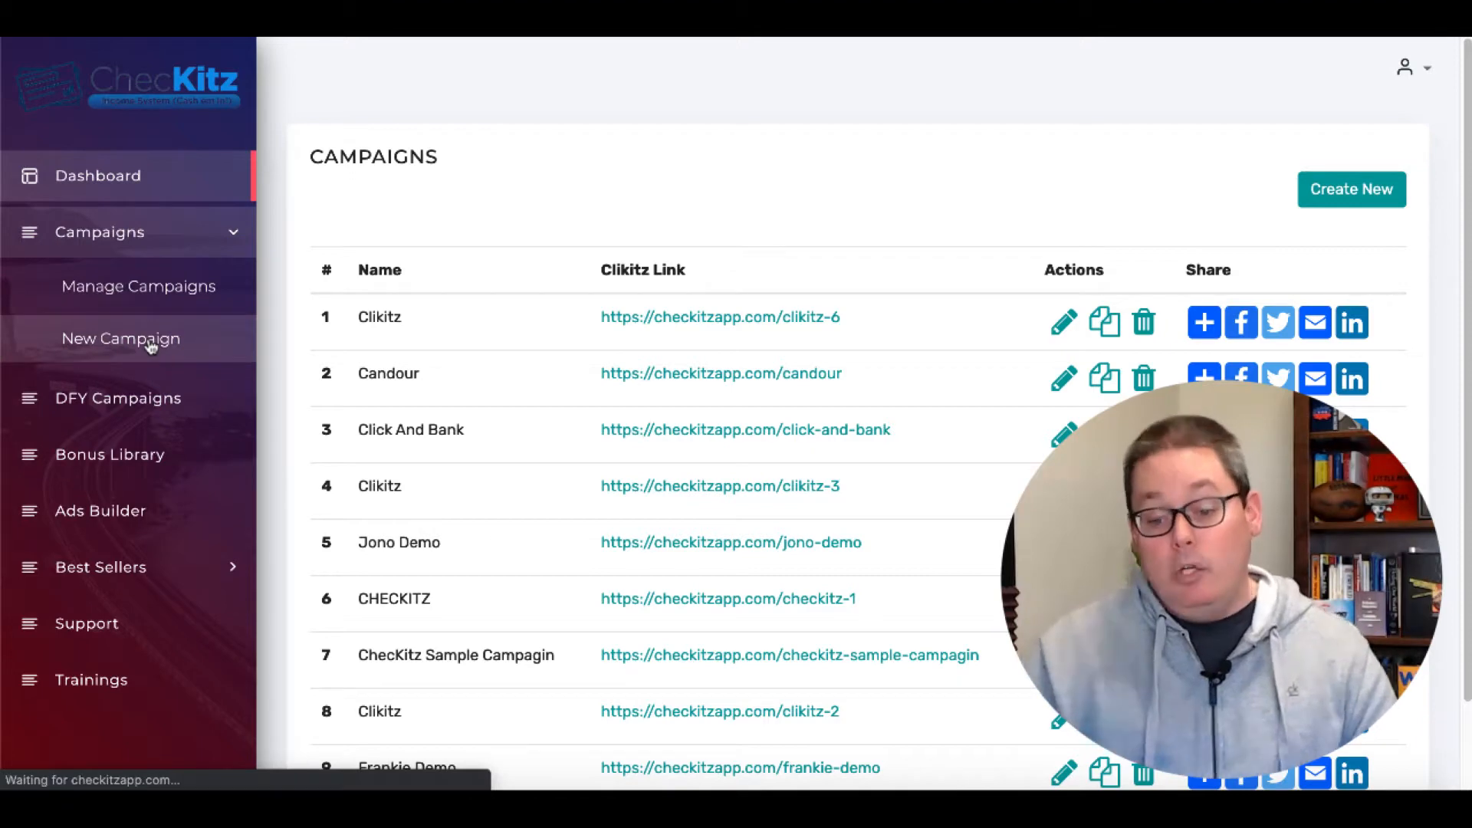
left_click(121, 338)
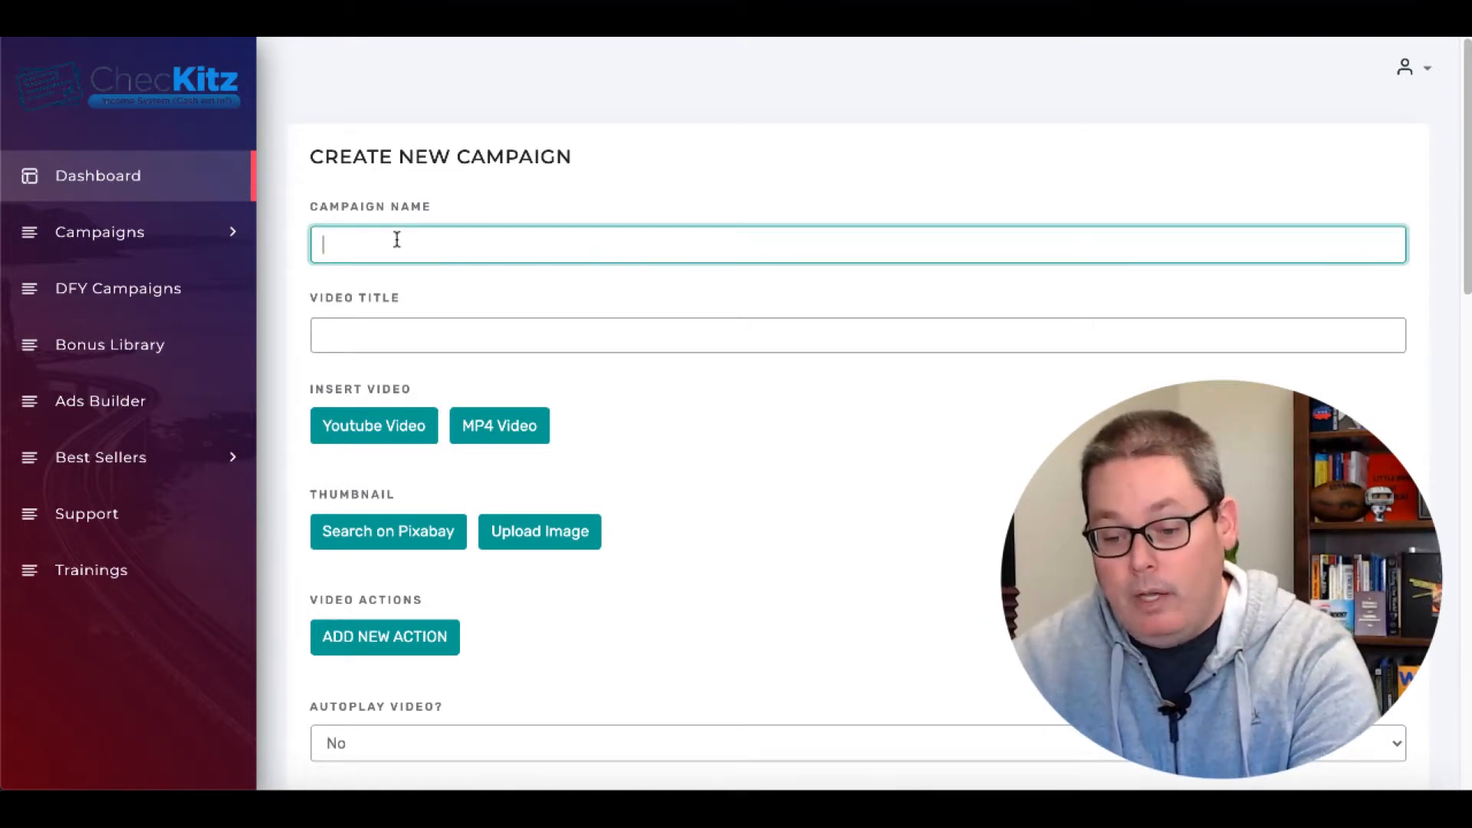
type("test")
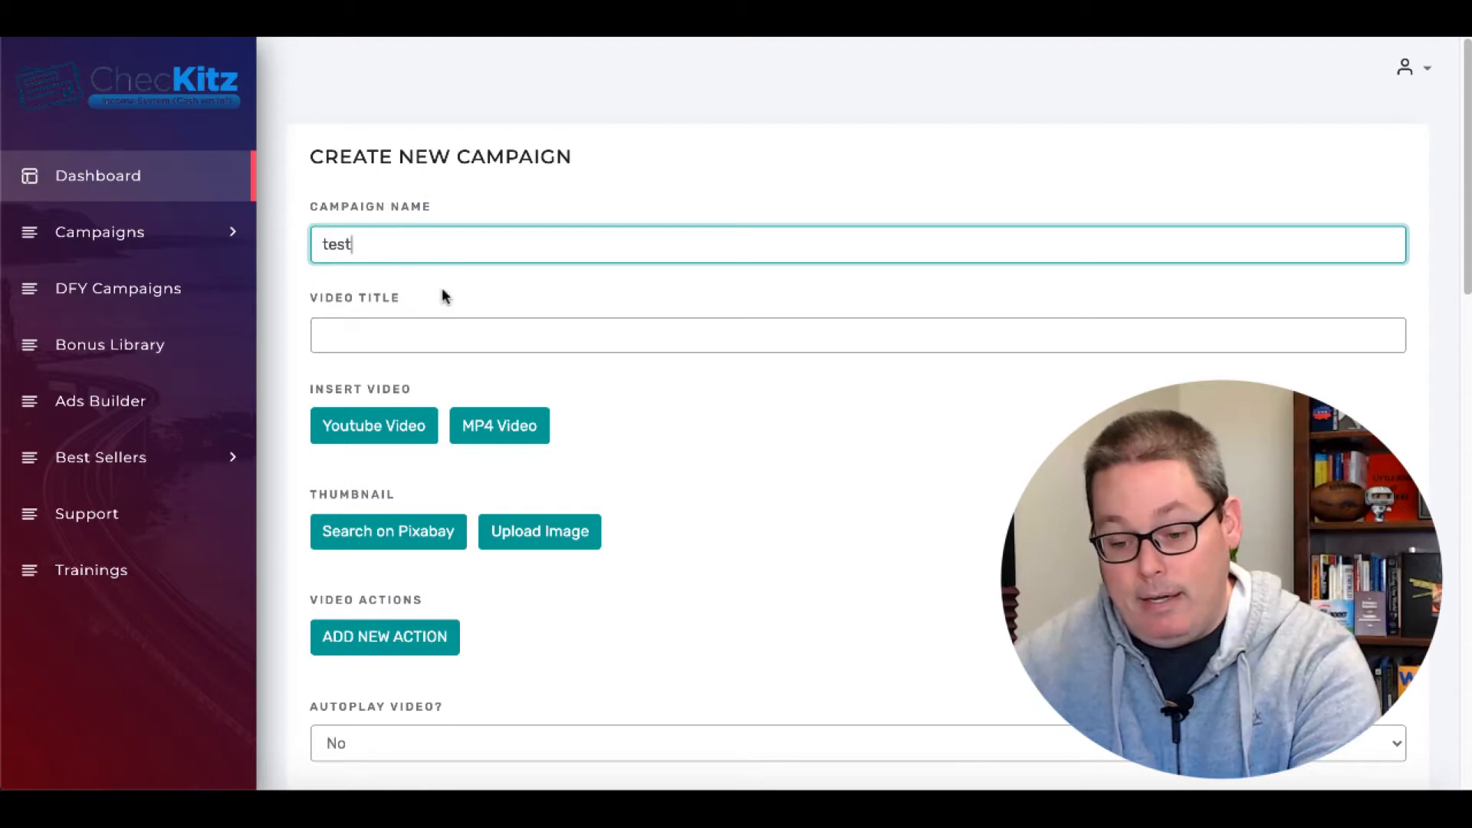
type("test")
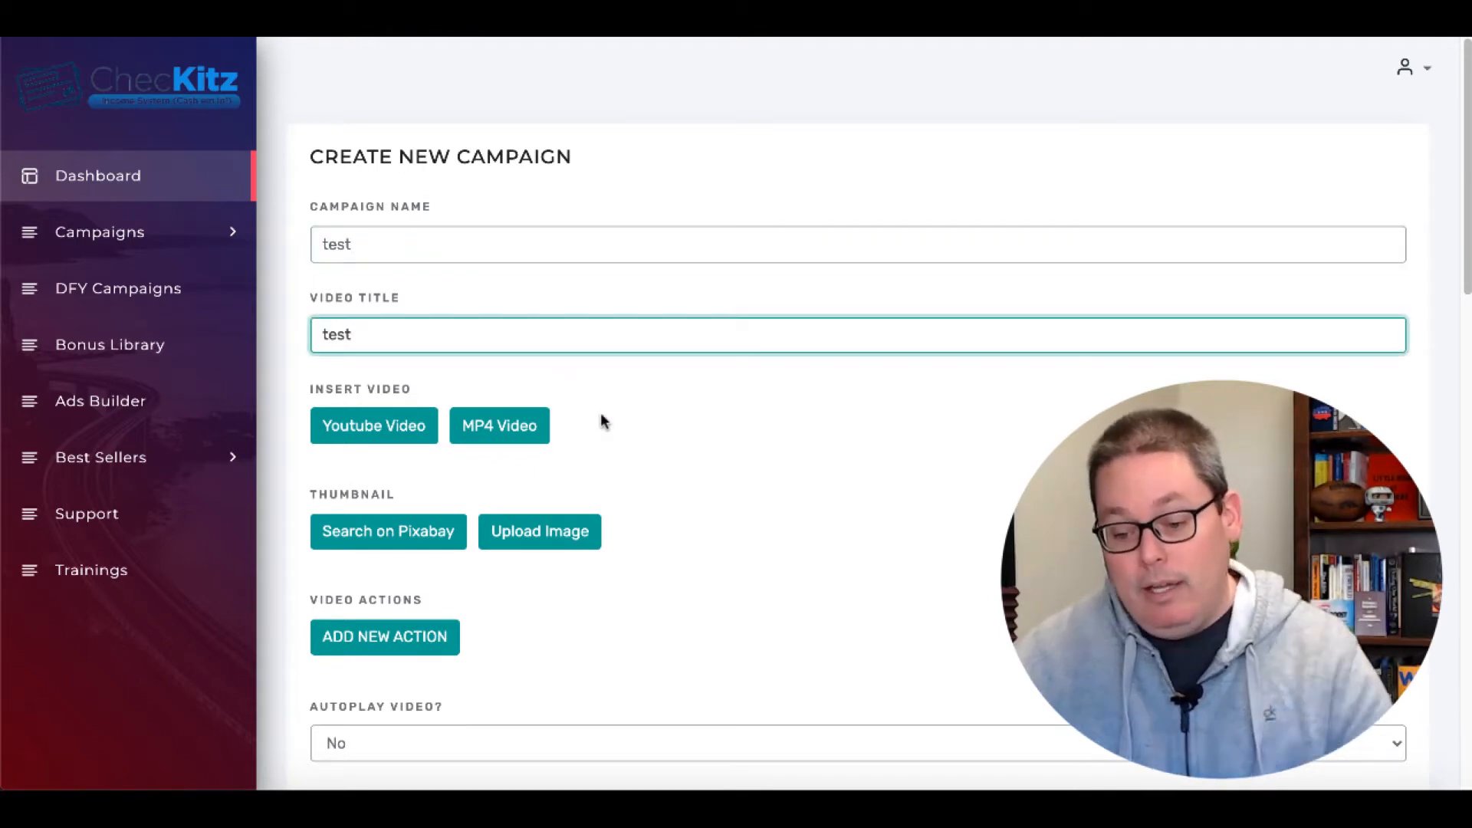
mouse_move(606, 435)
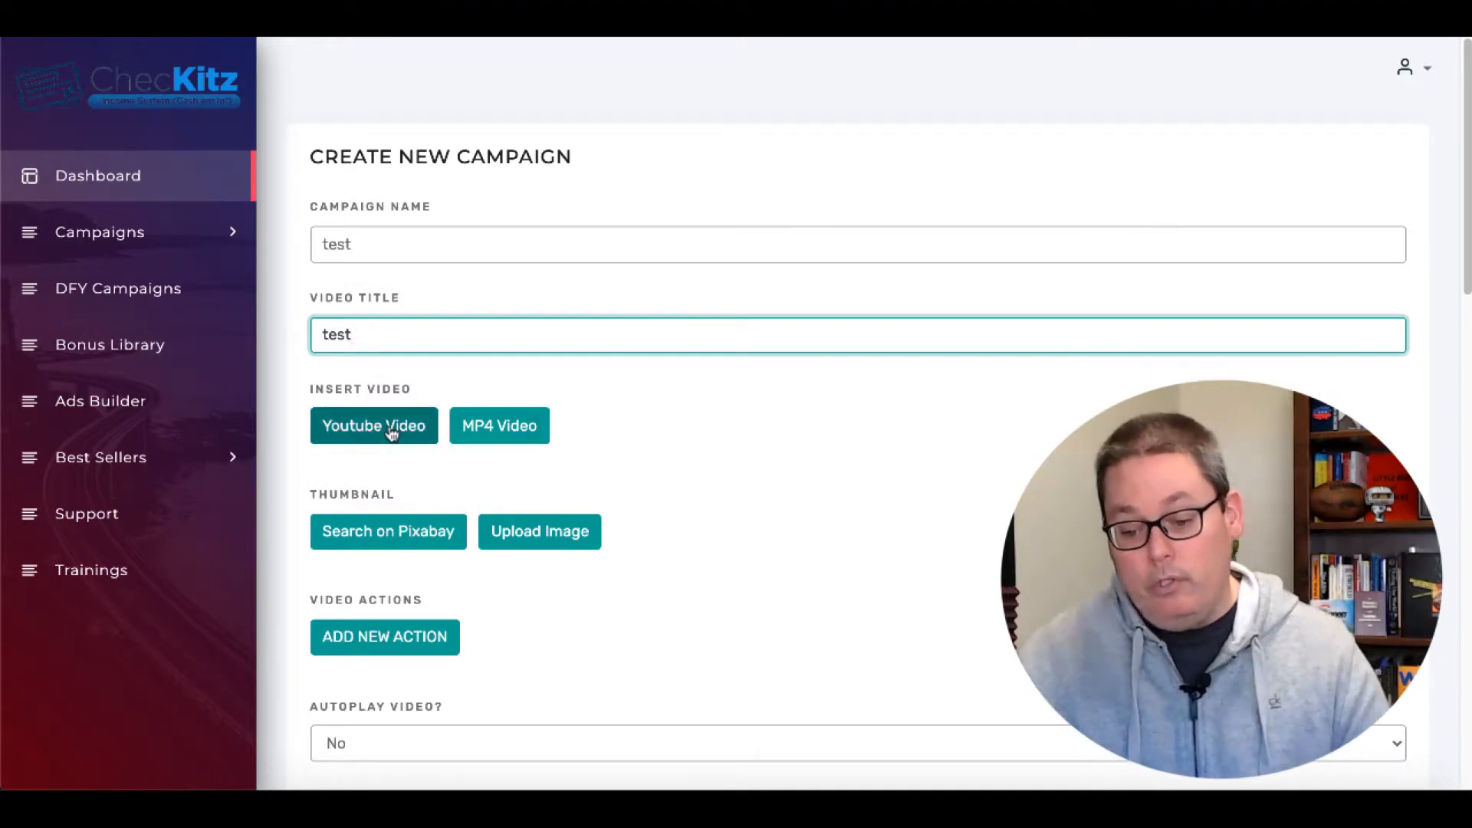
left_click(372, 426)
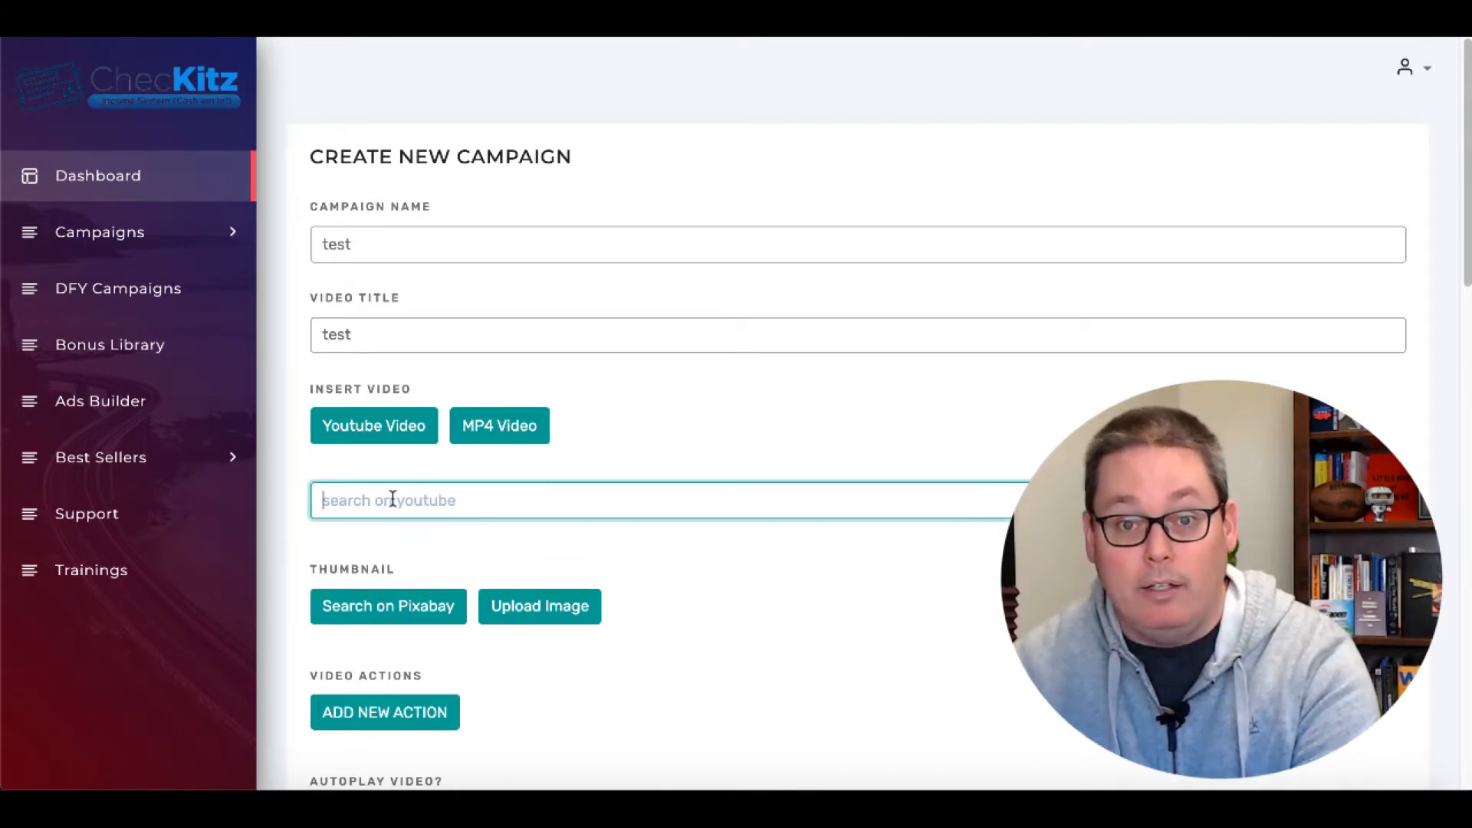
- Search YouTube for 'make money online', browse the results, and close them unchosen
type("make money online")
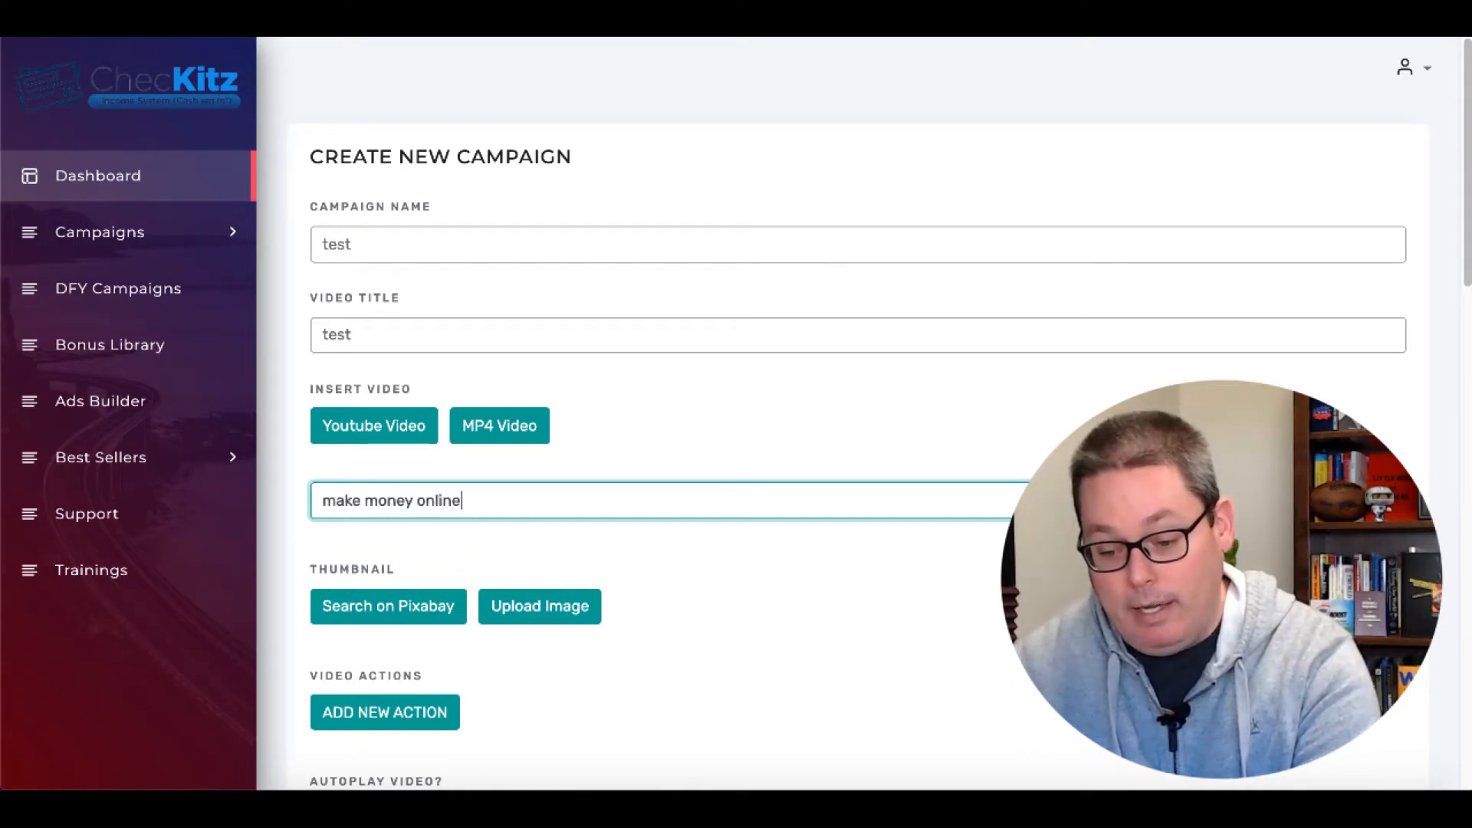
left_click(388, 606)
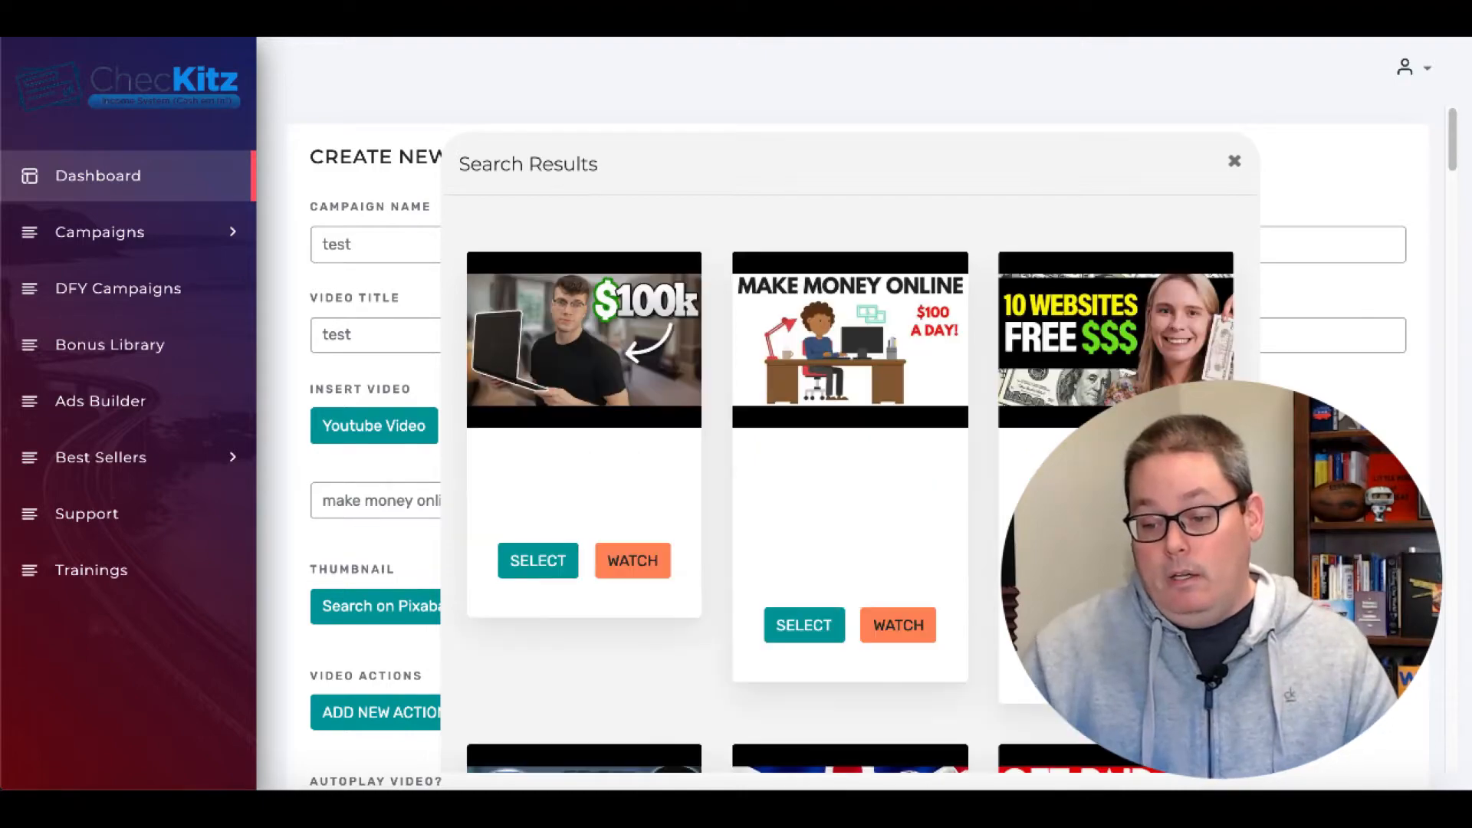
scroll("down", 3)
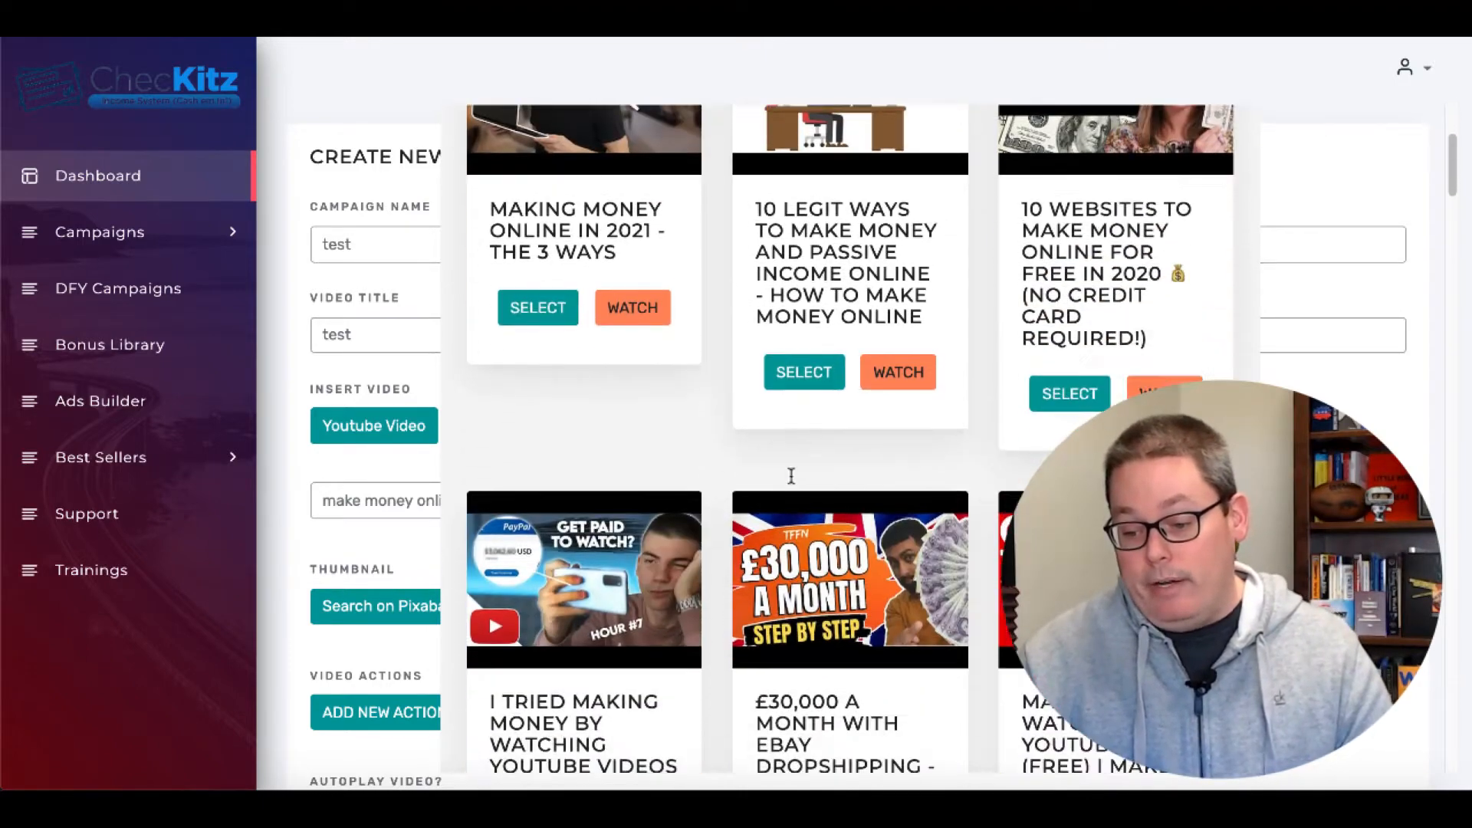
scroll("down", 3)
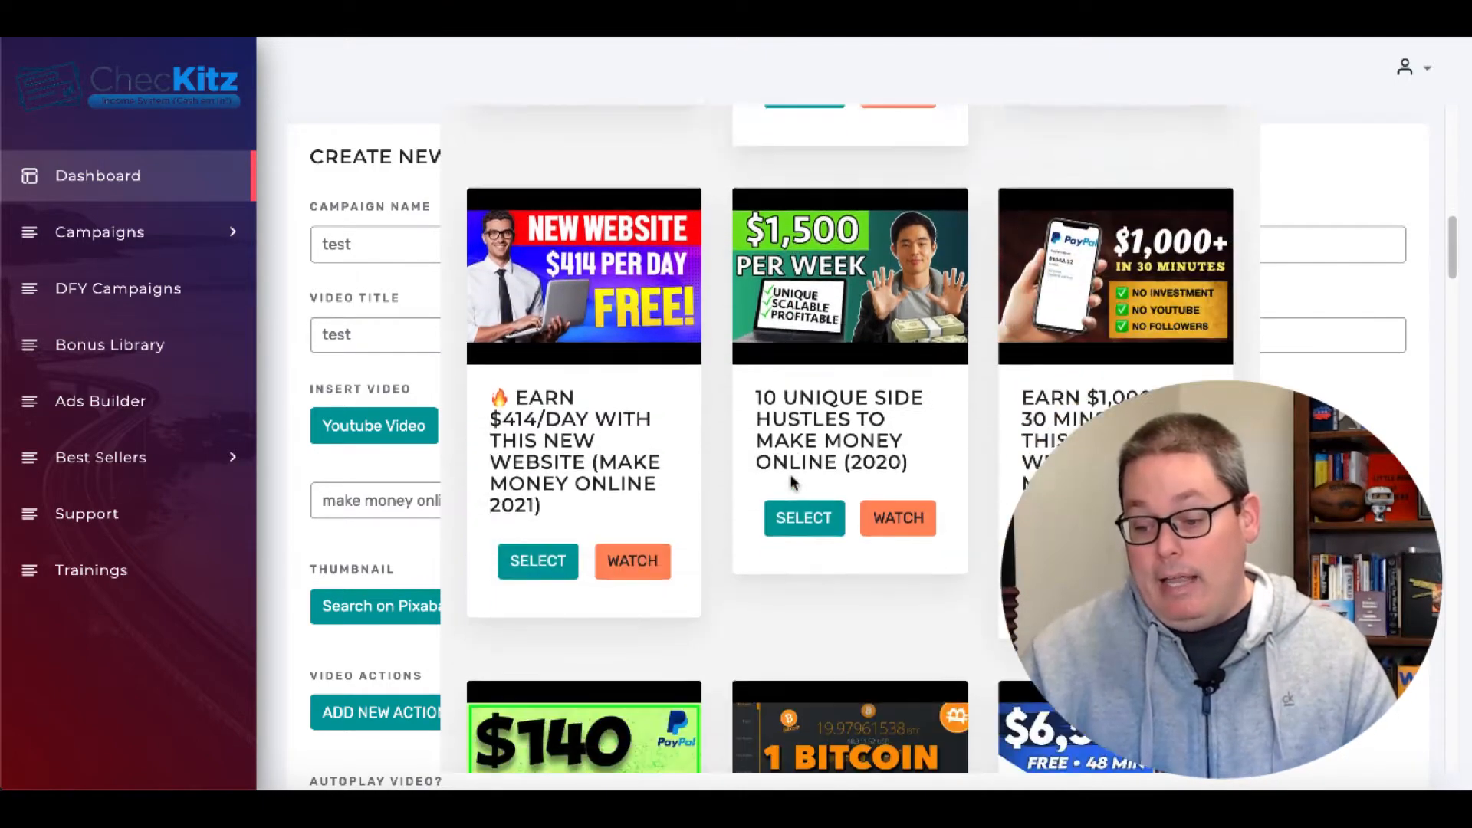
scroll("down", 3)
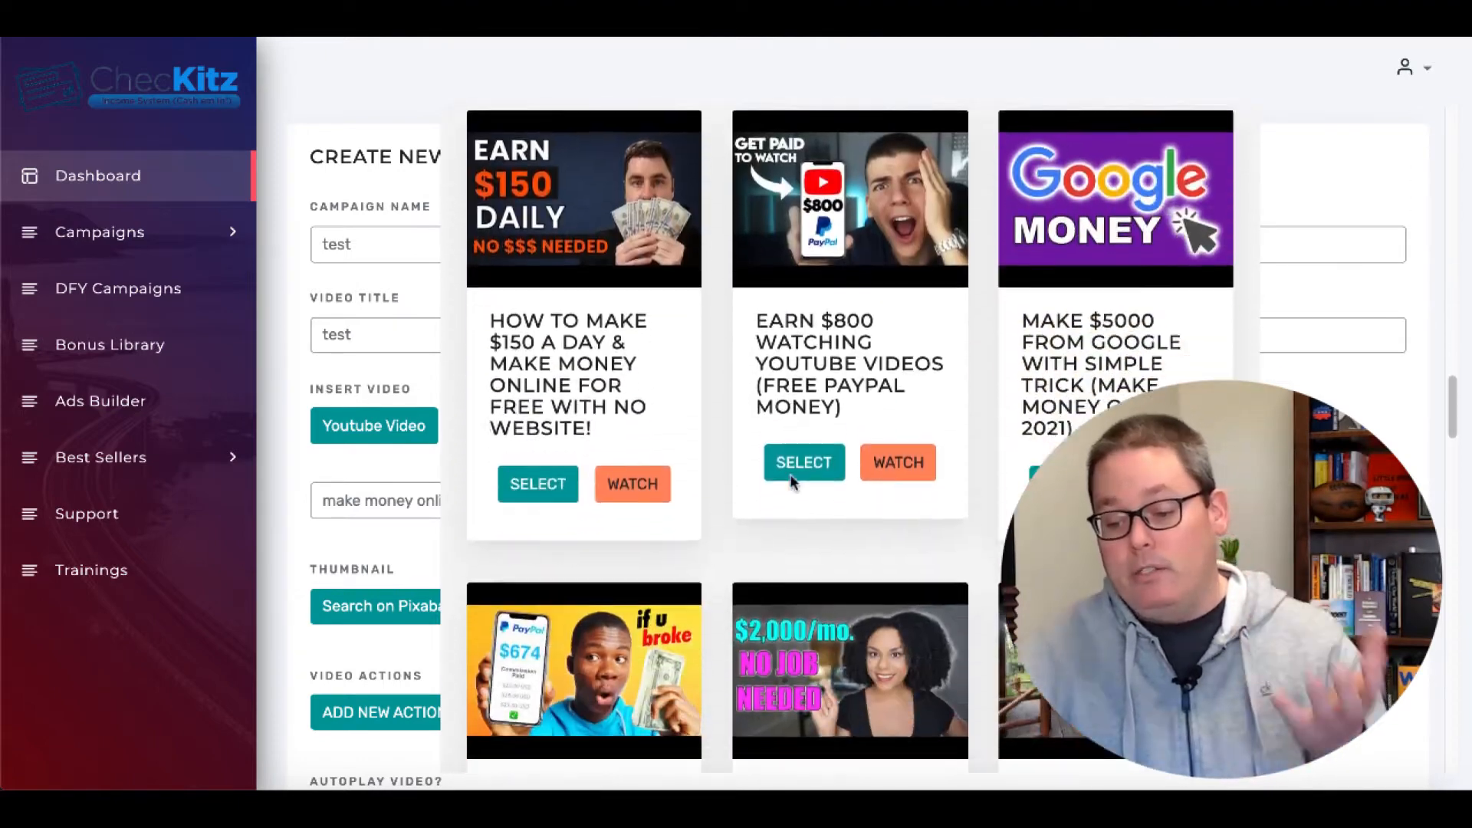
scroll("down", 3)
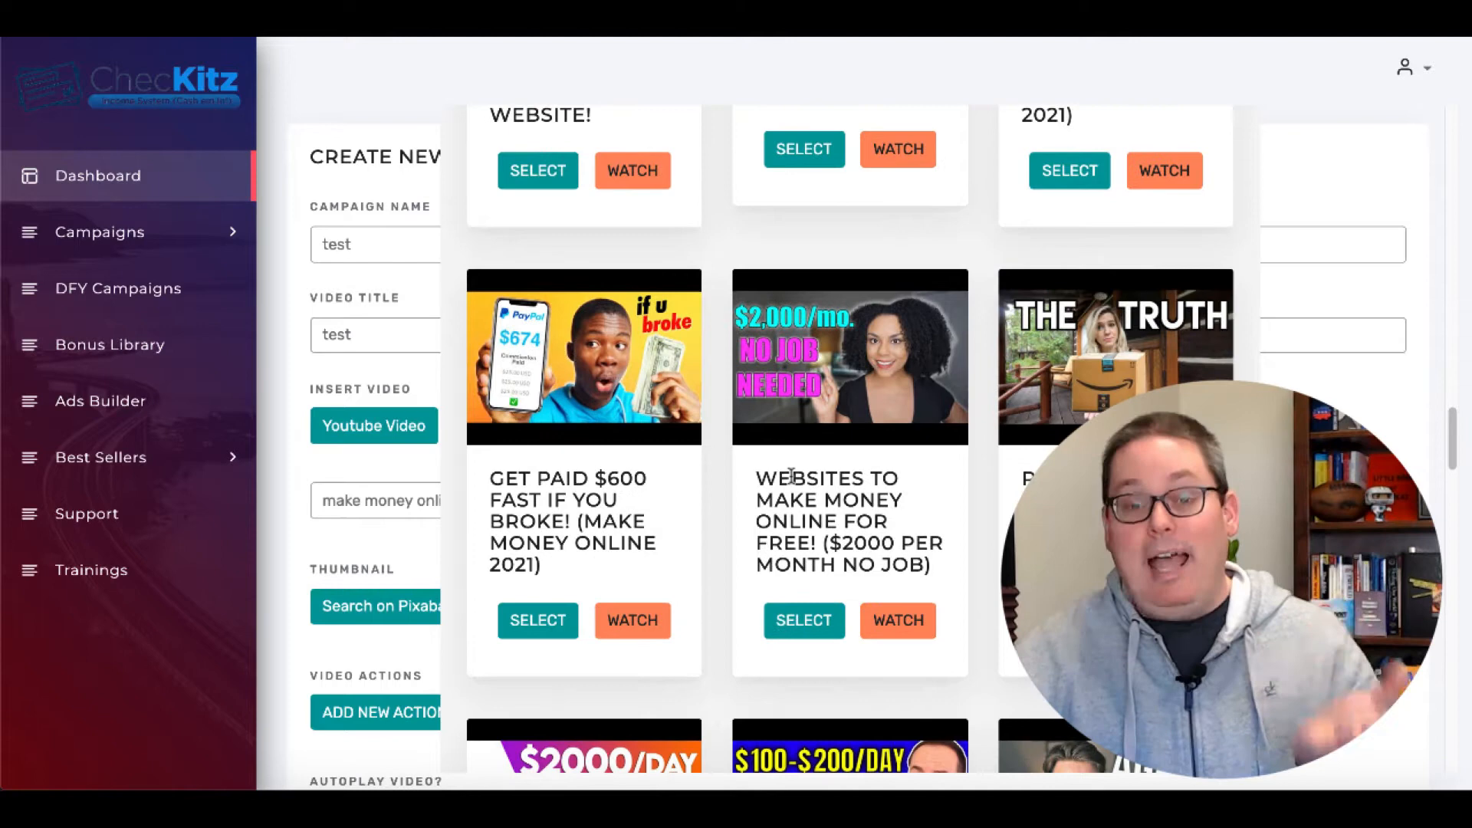
scroll("down", 3)
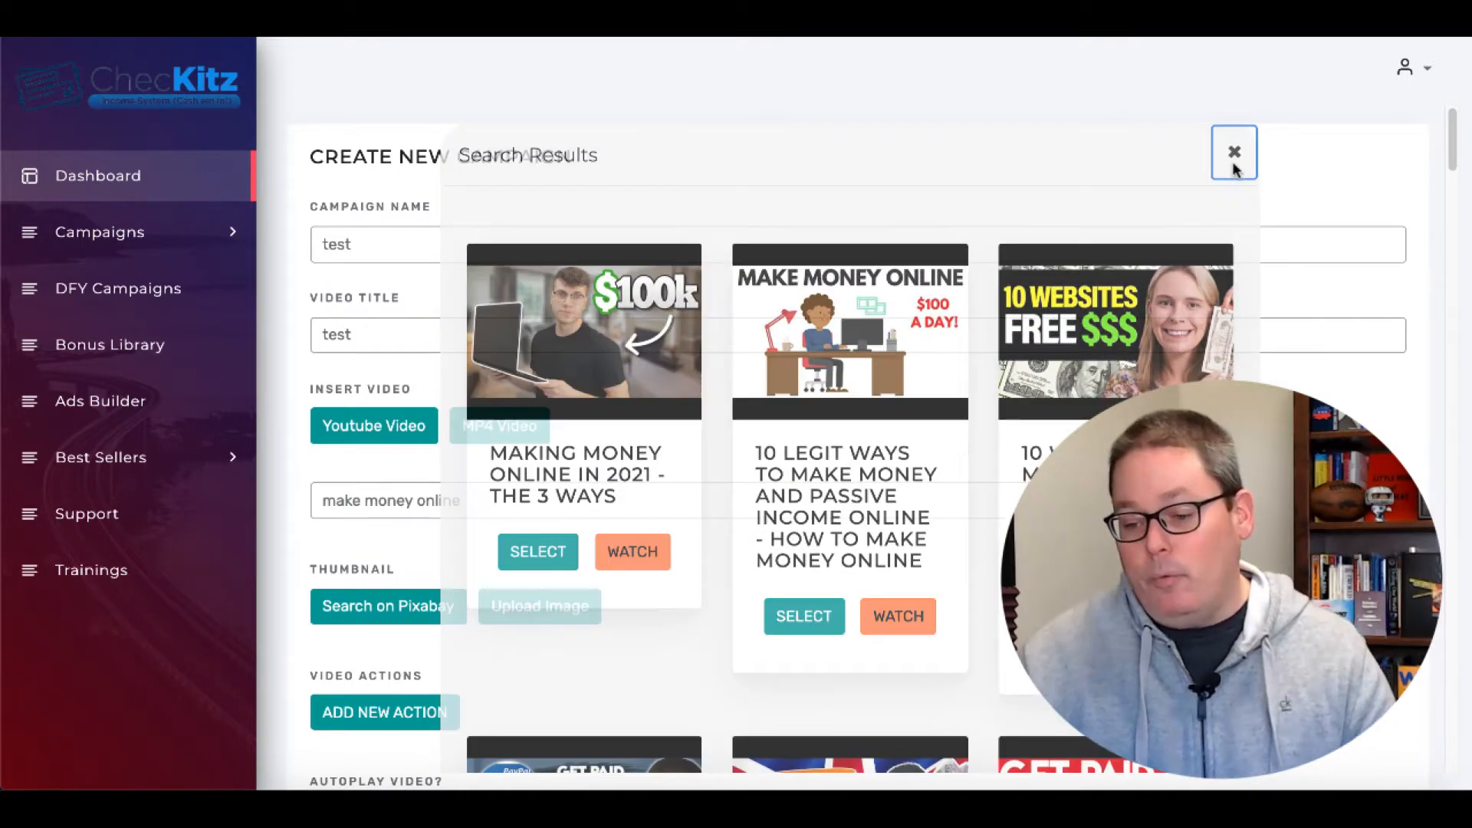
left_click(1233, 151)
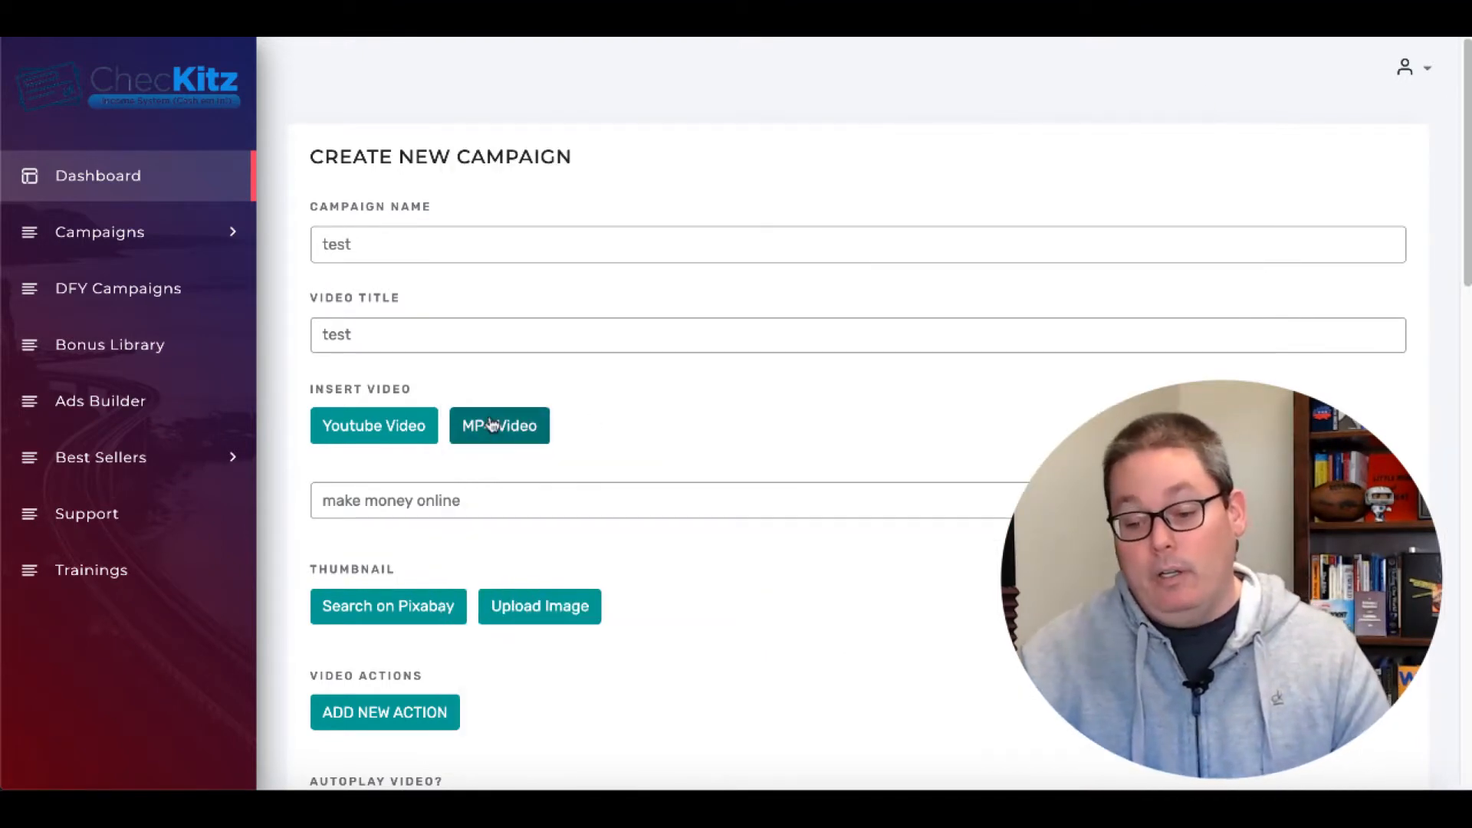
left_click(498, 426)
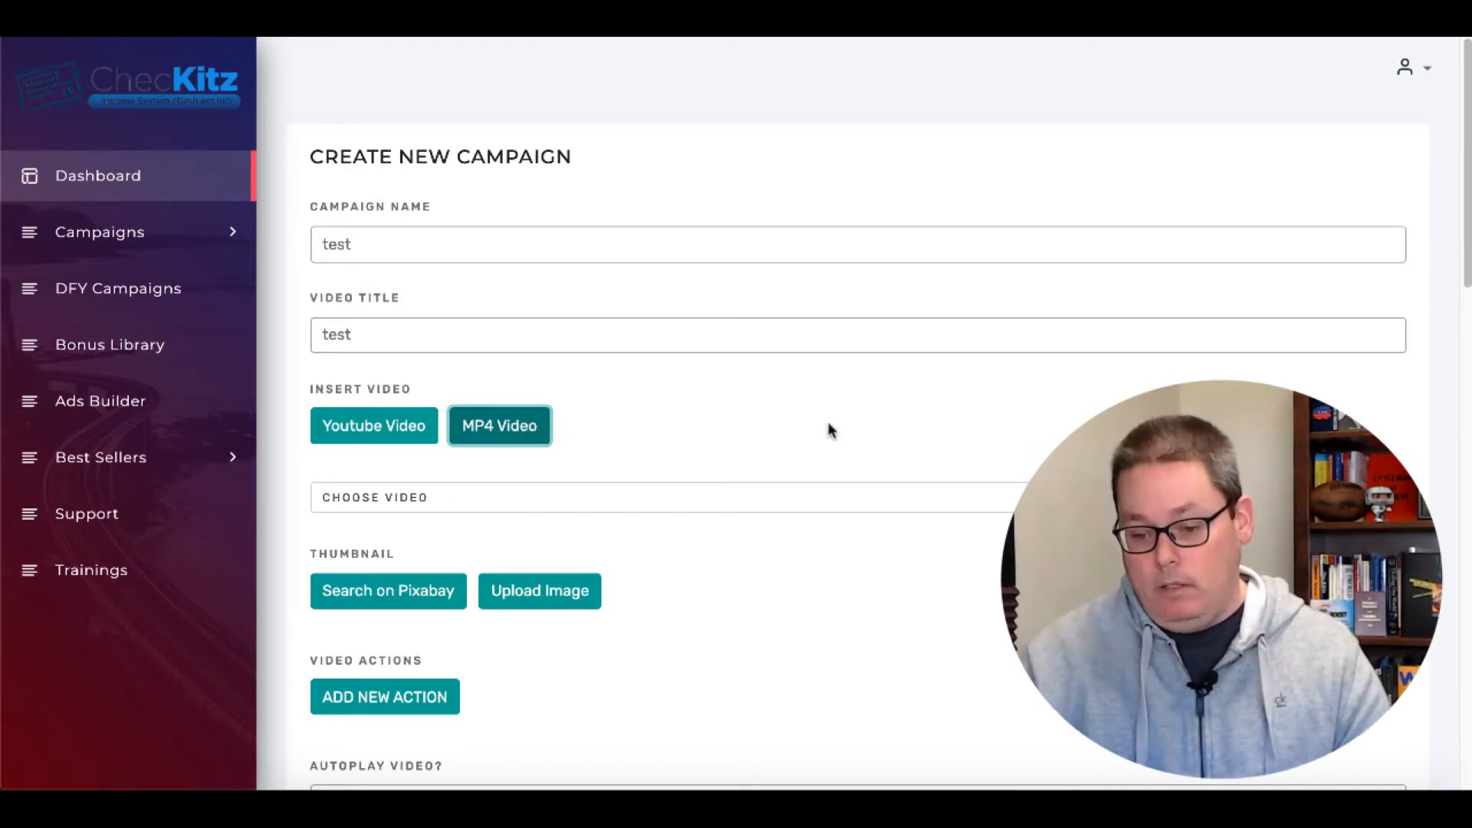
left_click(666, 498)
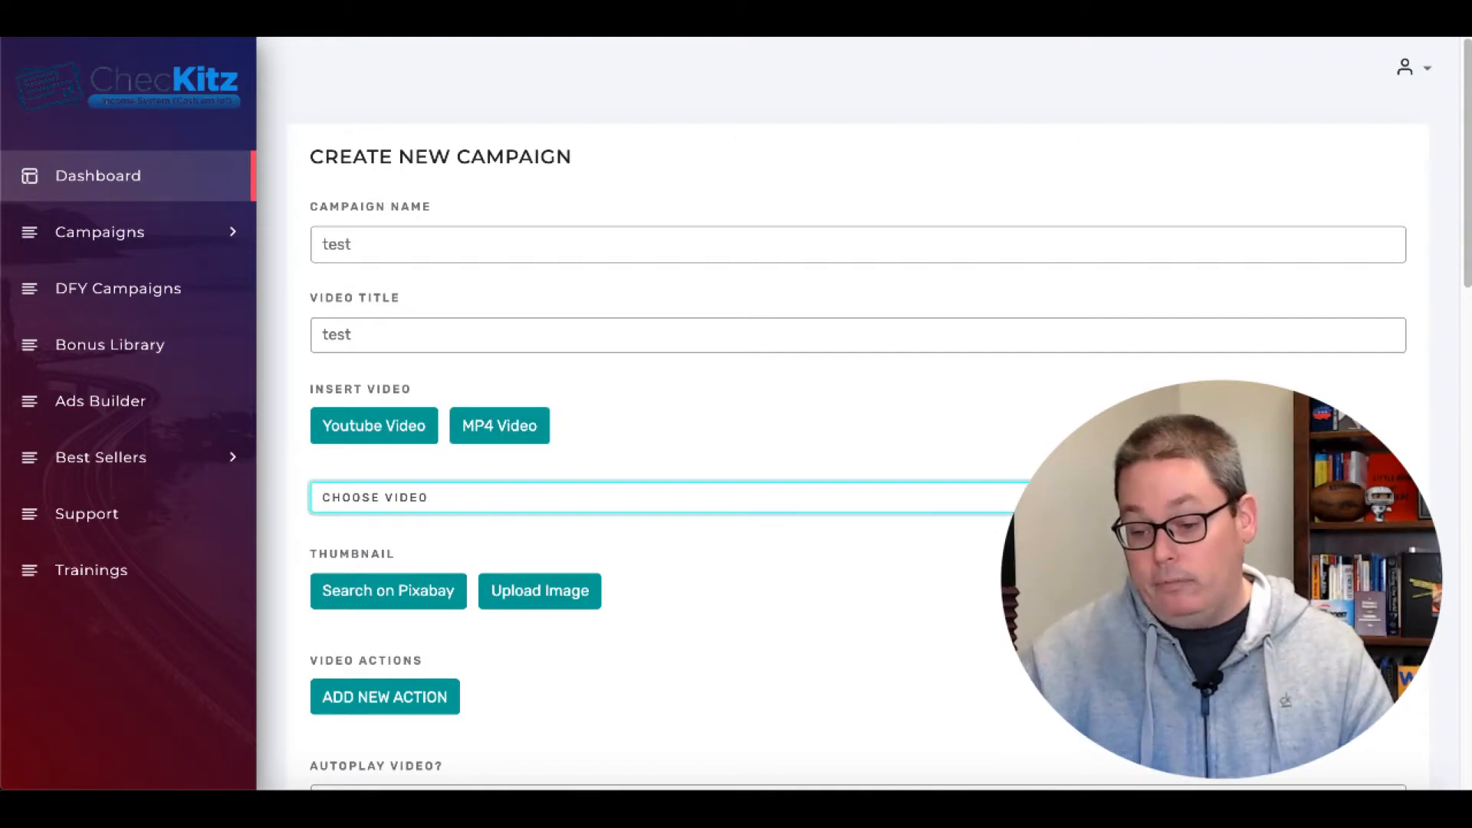
left_click(498, 426)
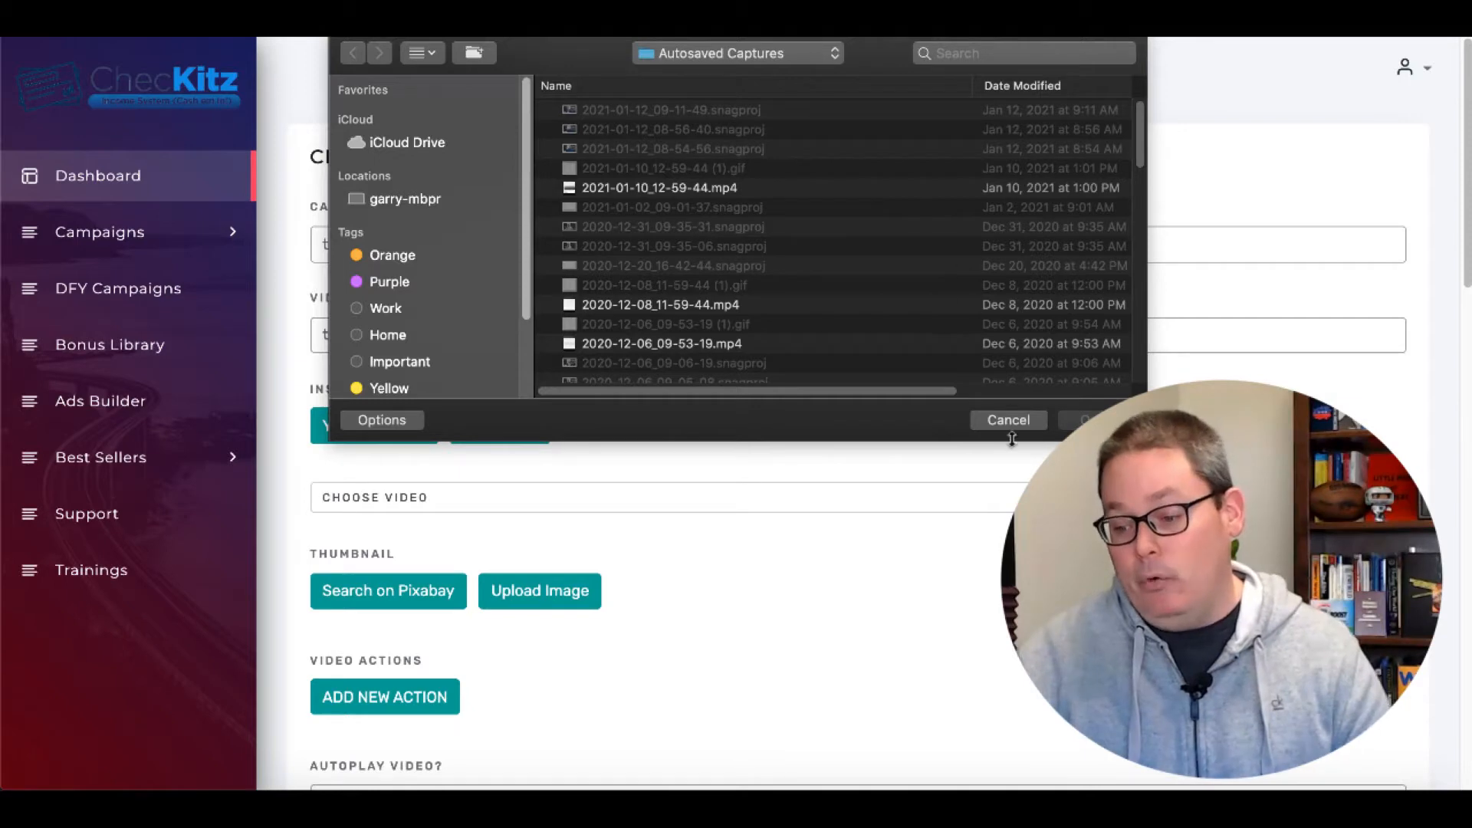
left_click(1008, 419)
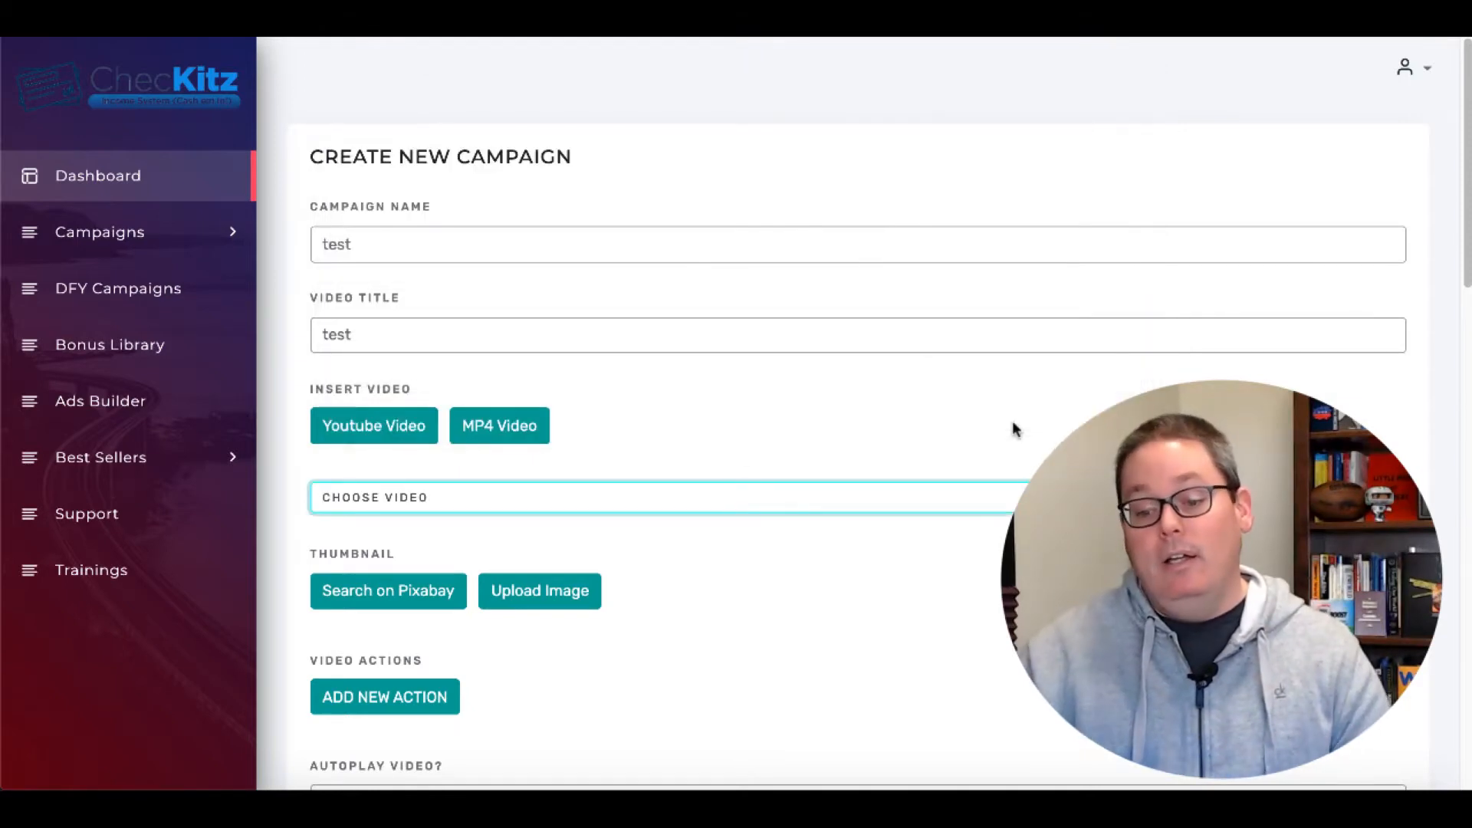
- Search YouTube for 'thirty minute marketing' and select the GroovePages social media tutorial
scroll("down", 3)
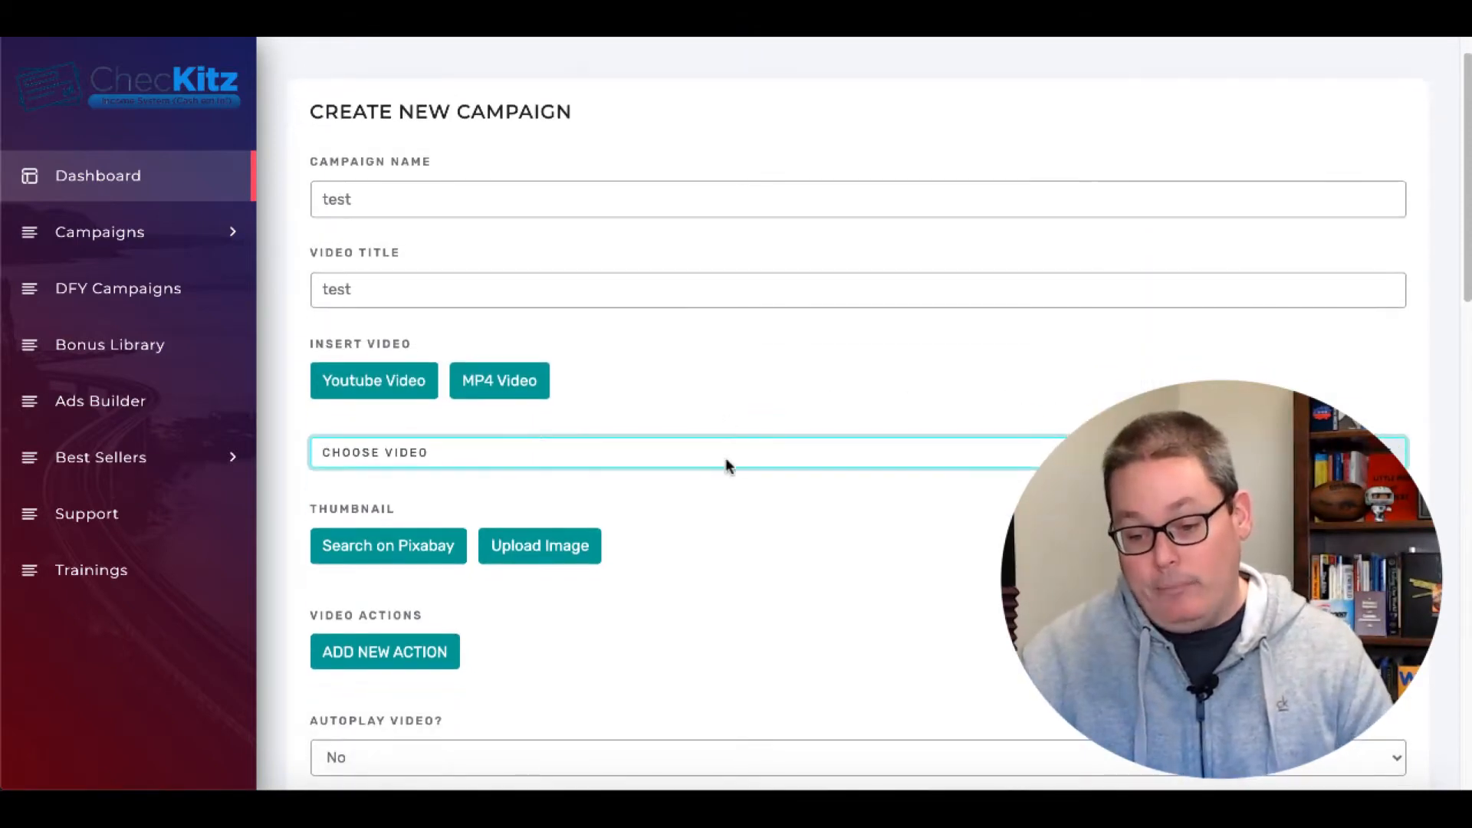
left_click(372, 380)
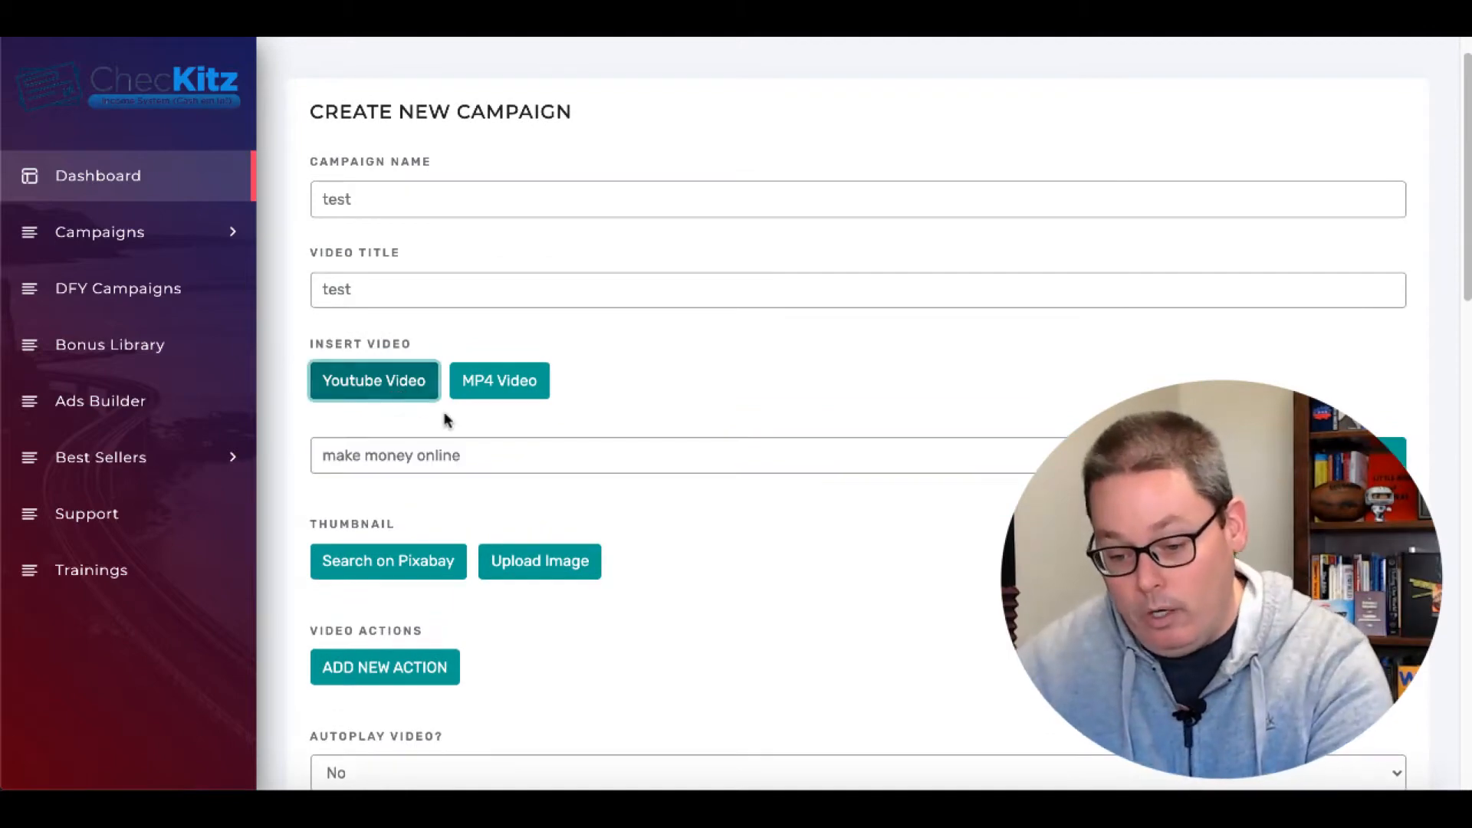
type("thr")
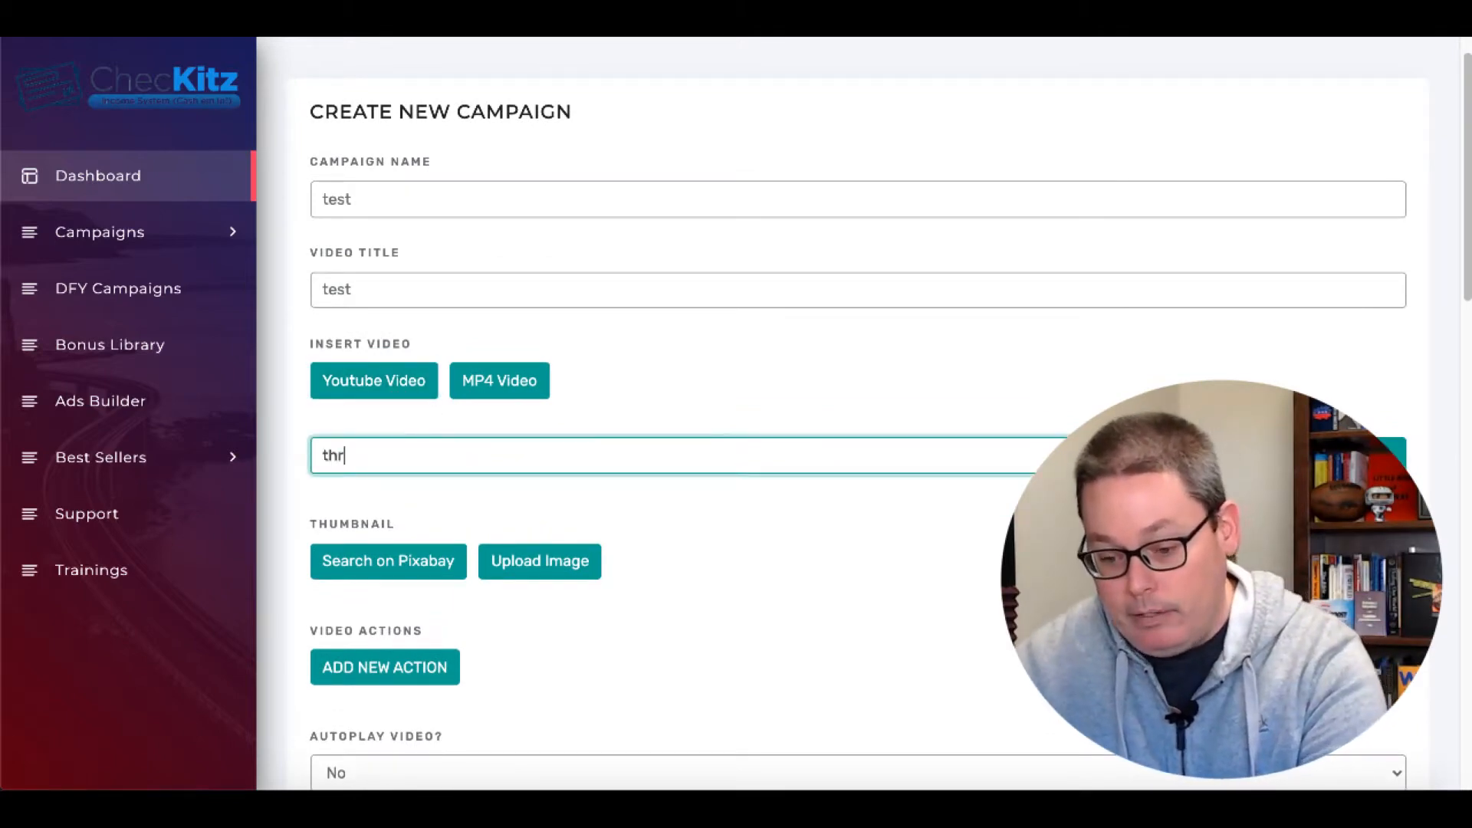
type("thirty")
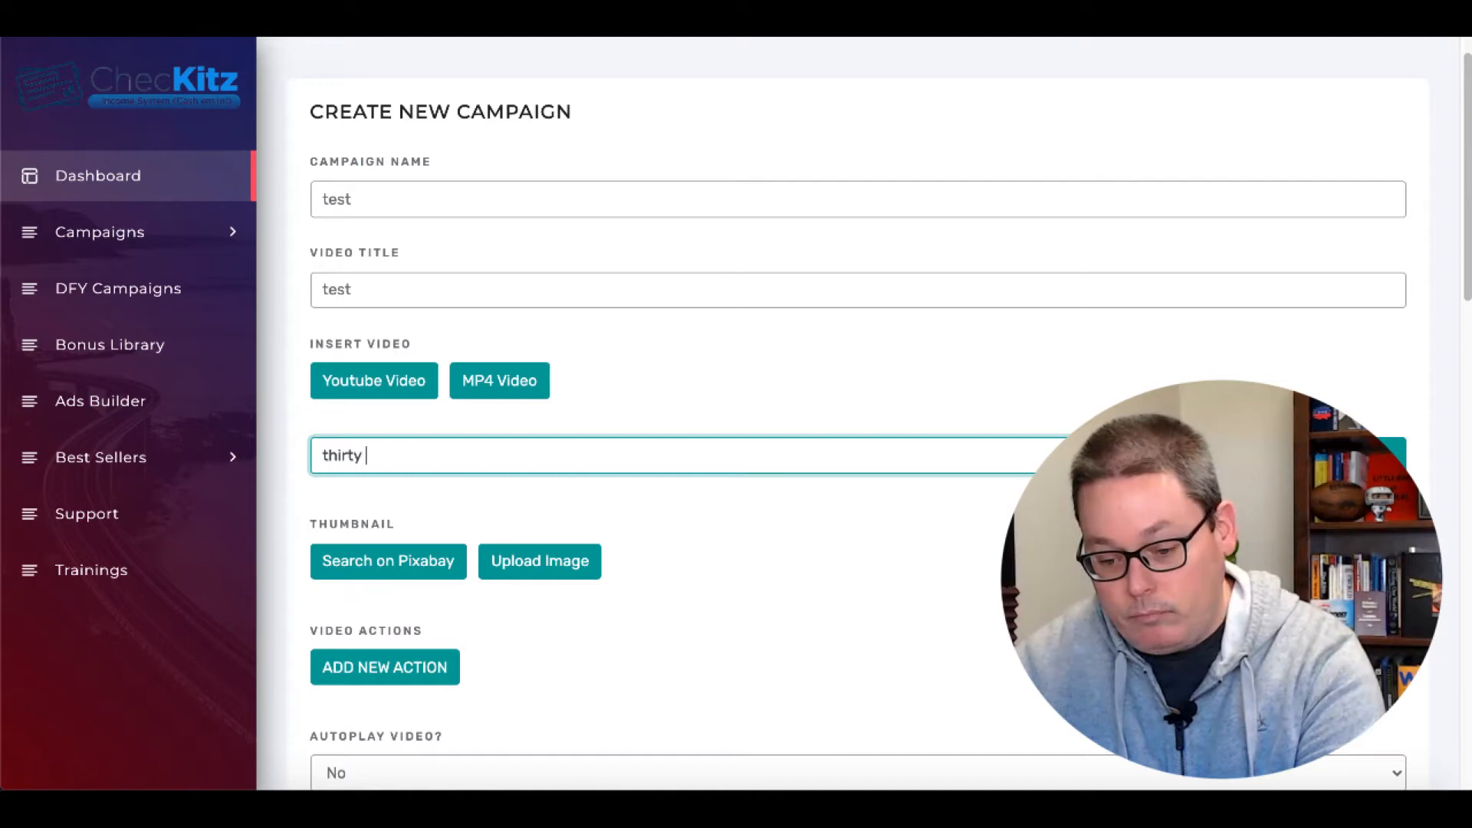
type("minute marketin")
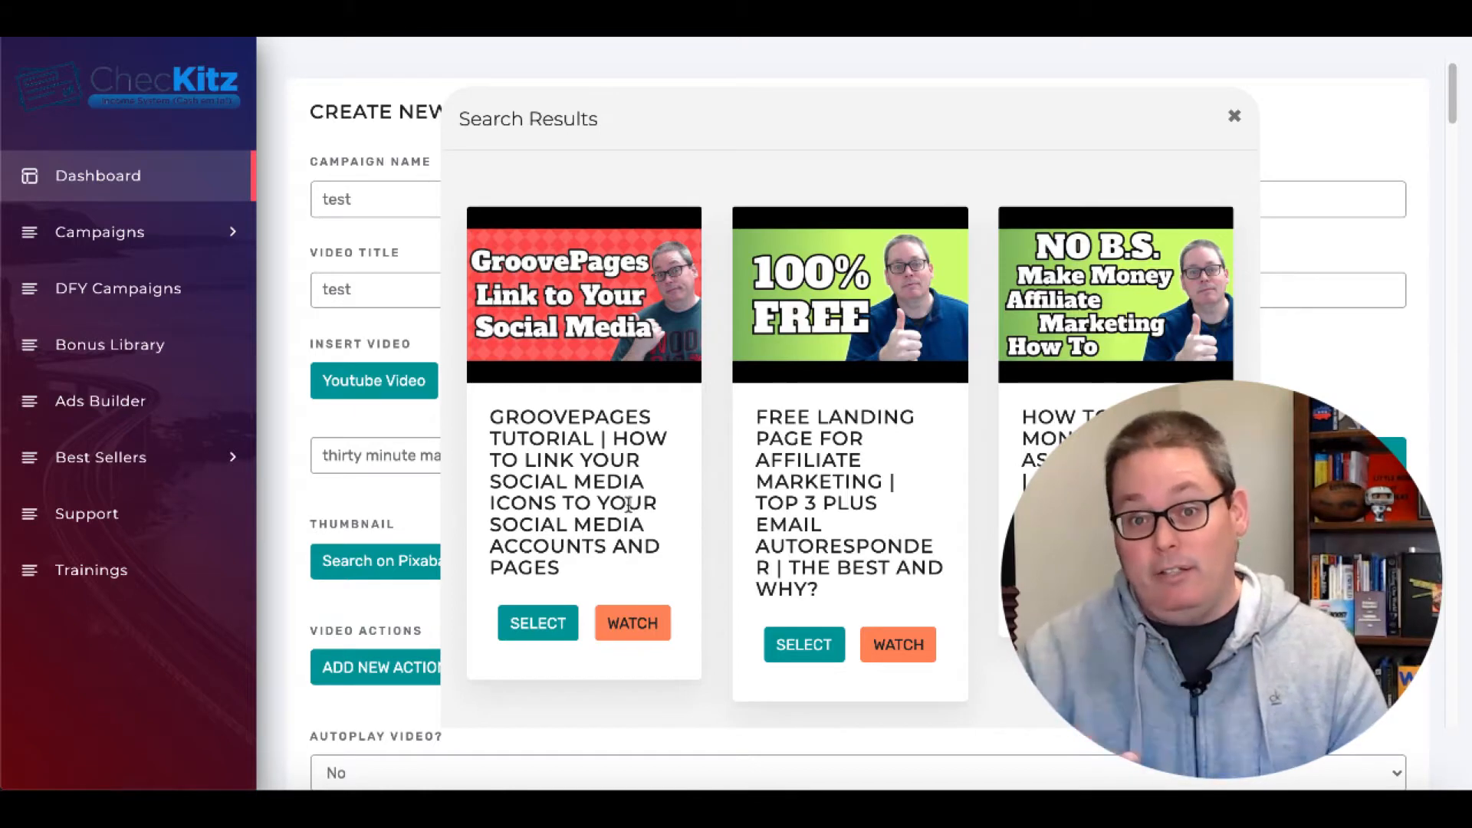
left_click(537, 623)
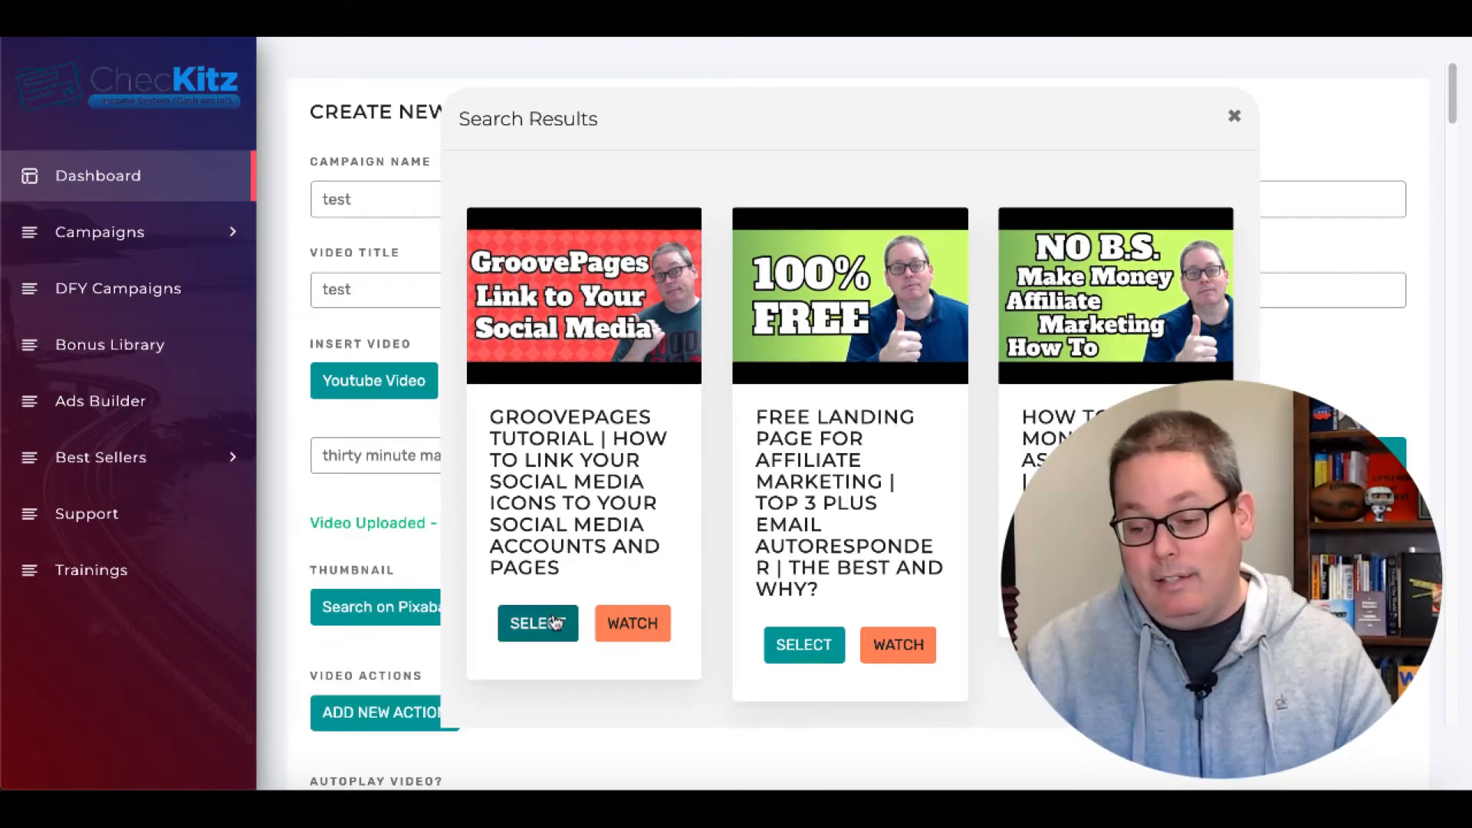
left_click(538, 624)
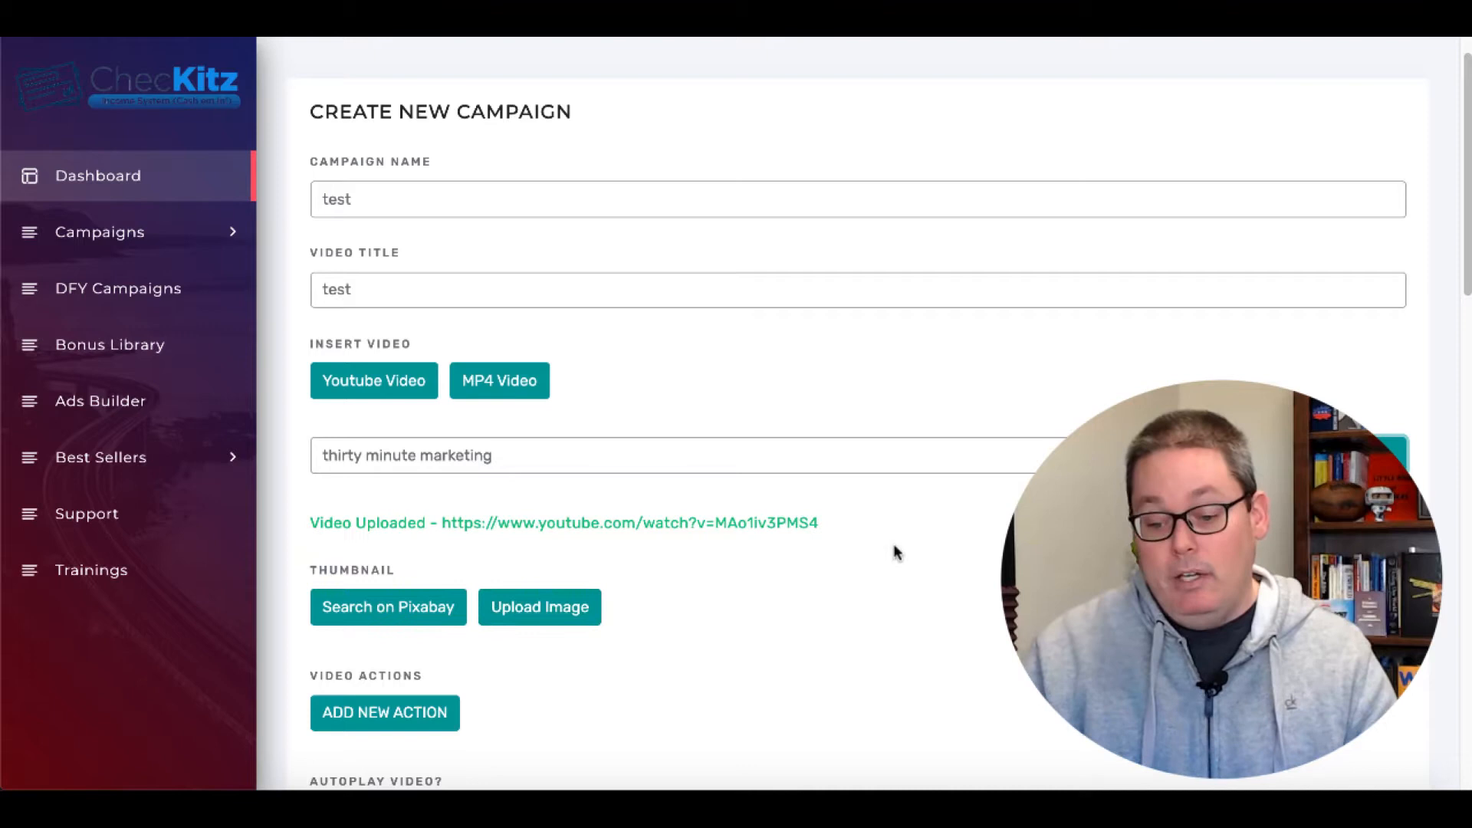
- Add a new Video Actions slot to the test campaign, leaving the action unchosen
scroll("down", 3)
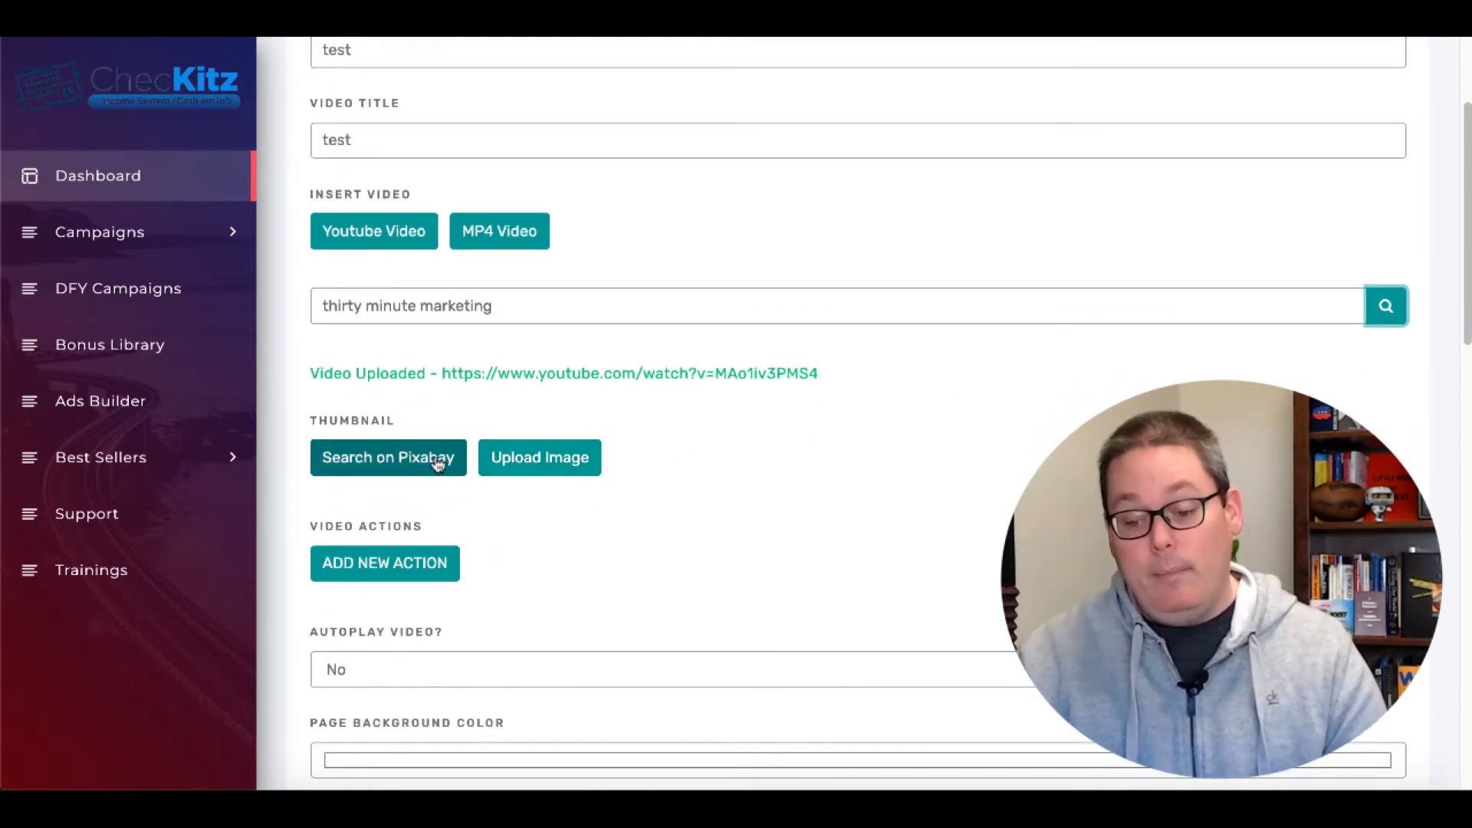
scroll("down", 3)
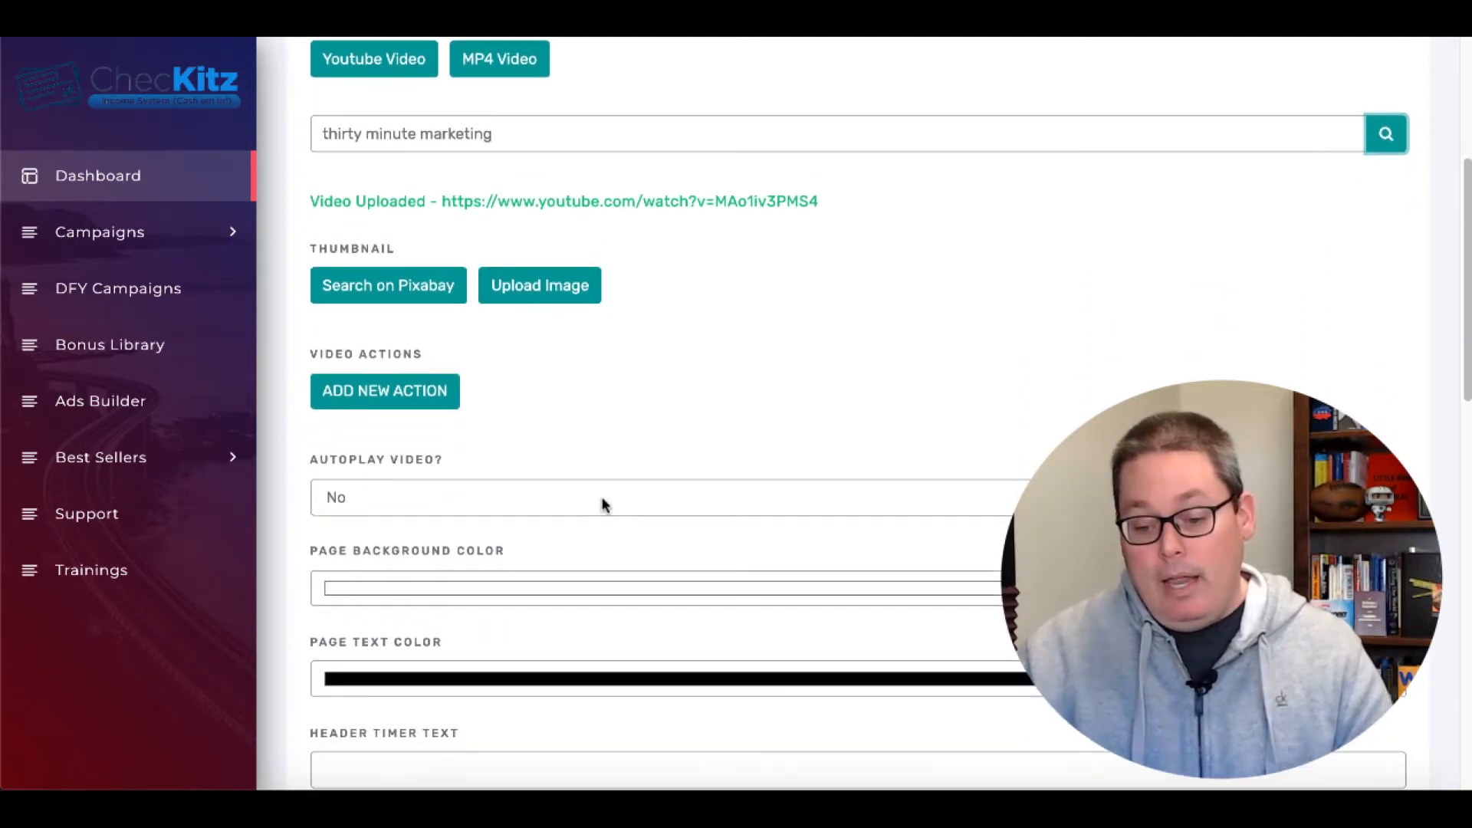
left_click(384, 390)
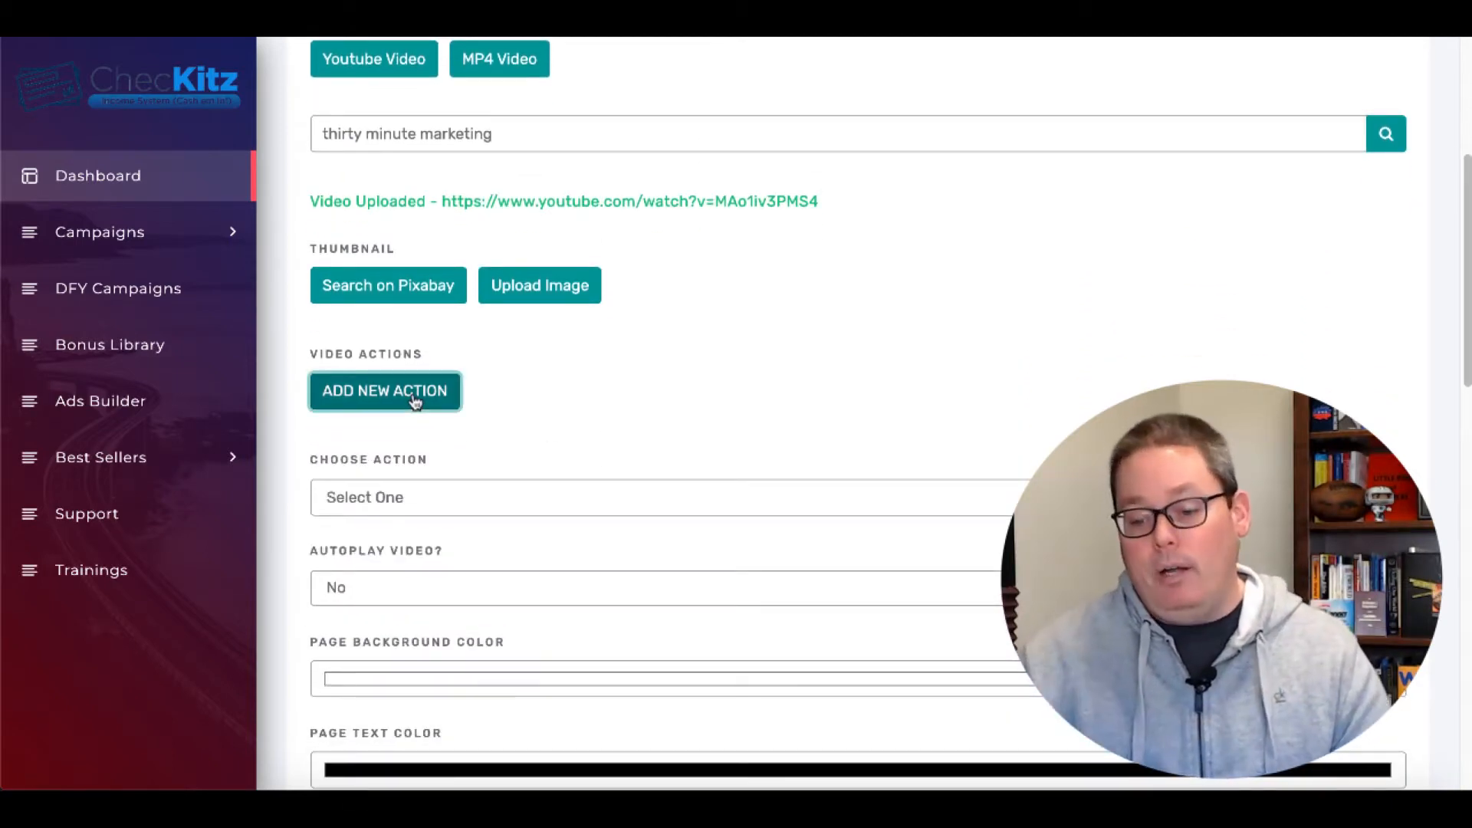
scroll("down", 3)
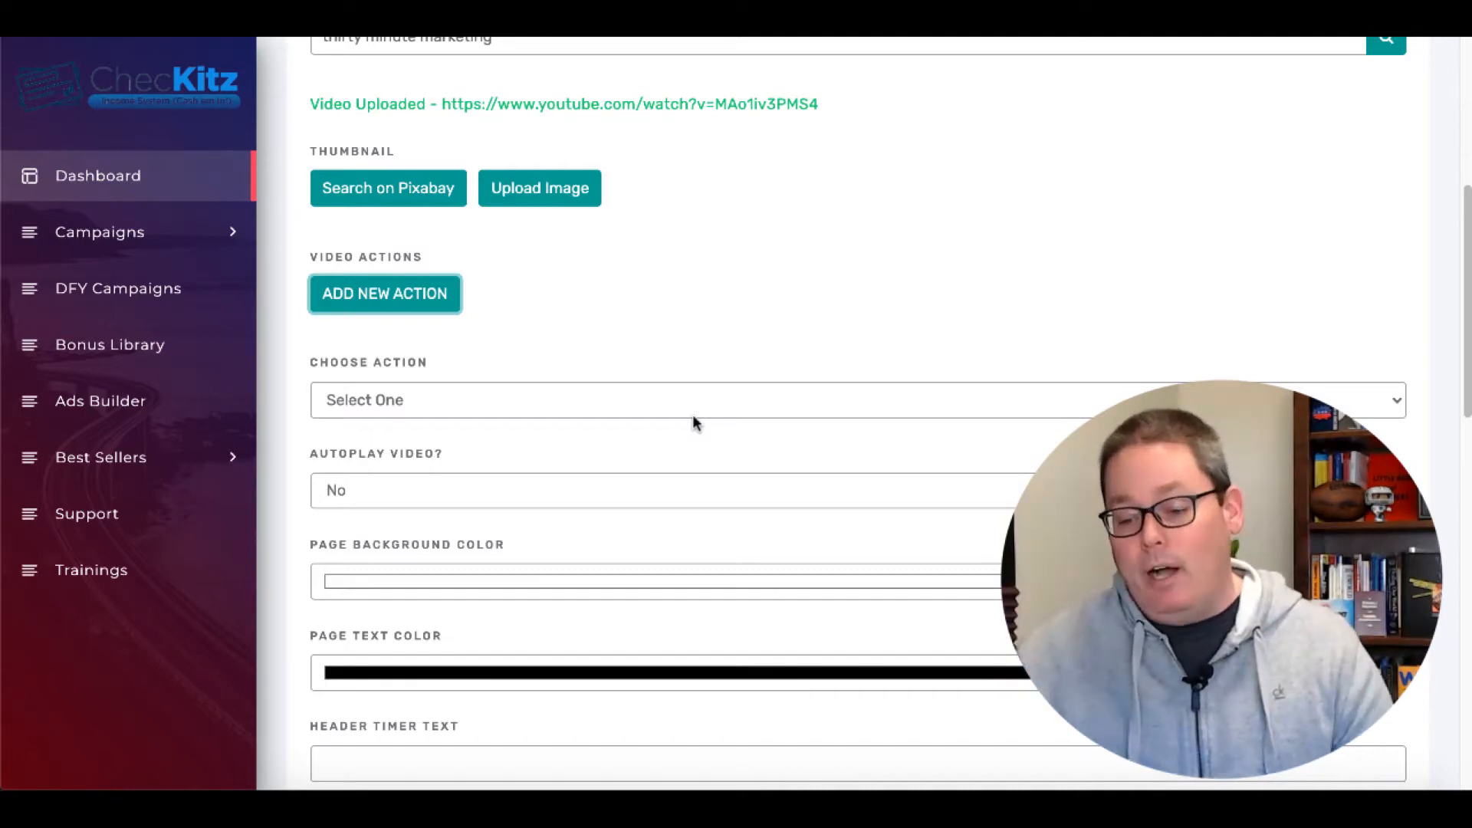
scroll("down", 3)
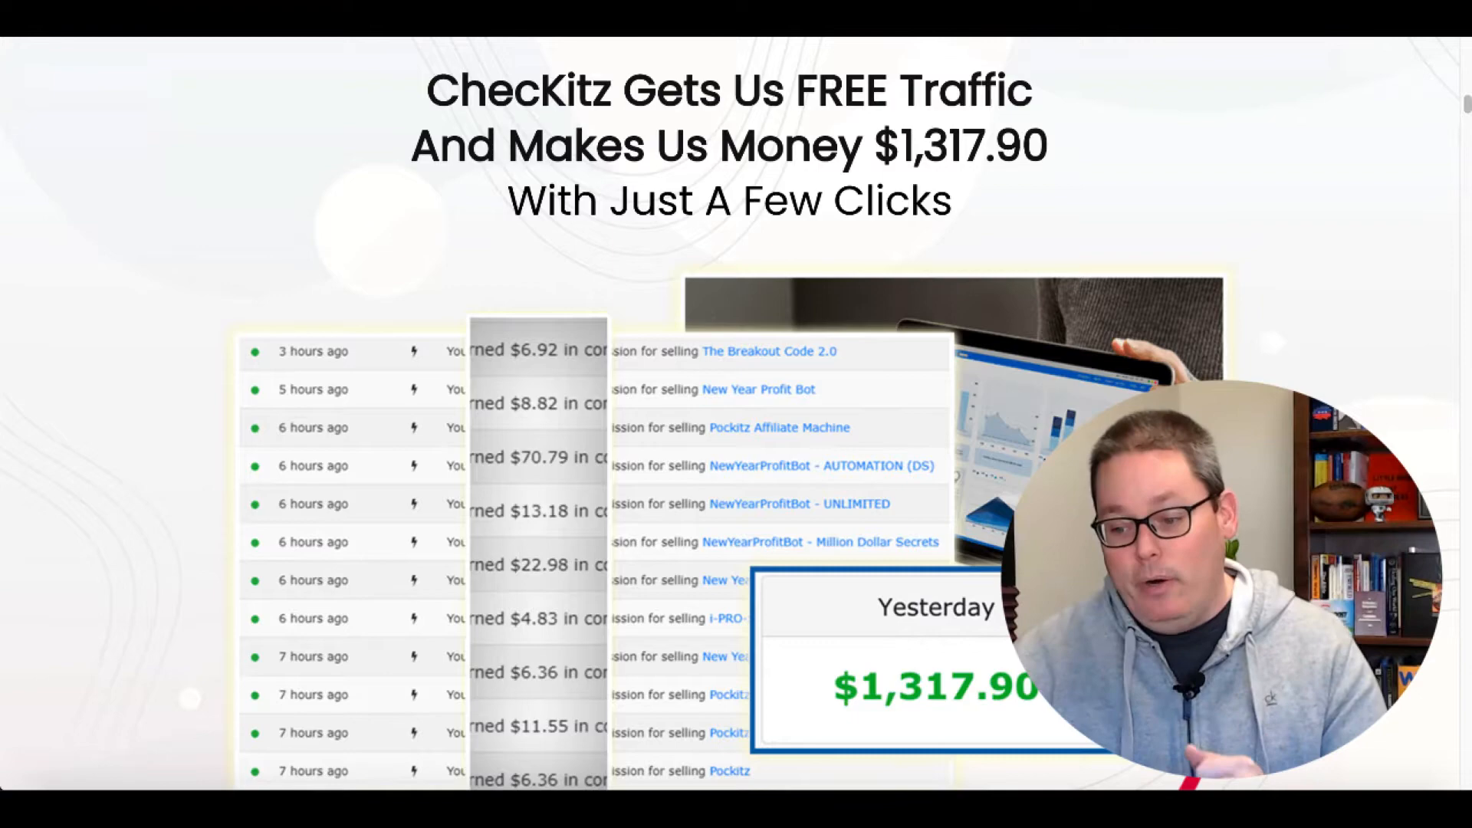
scroll("down", 3)
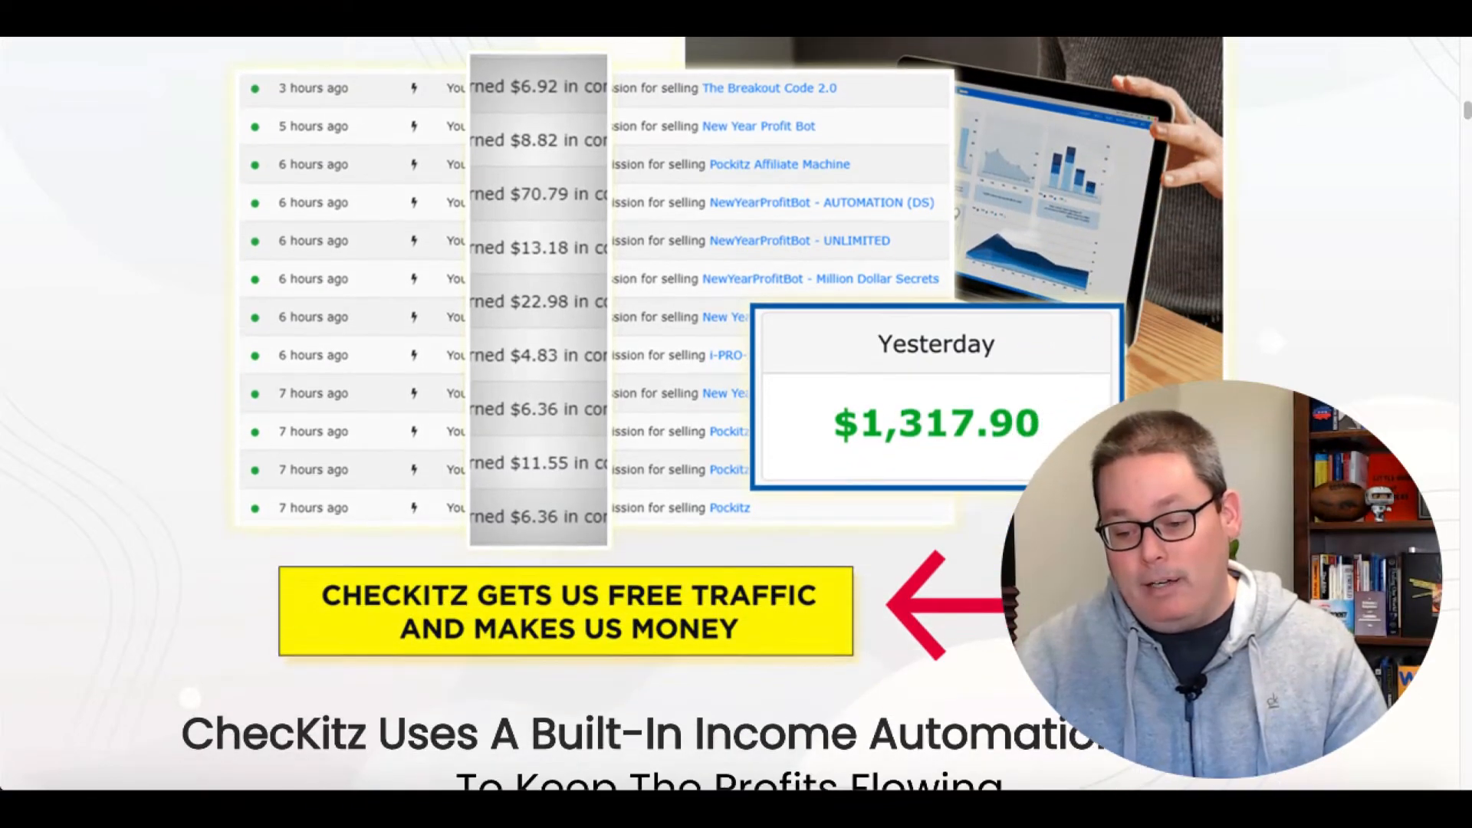
scroll("down", 3)
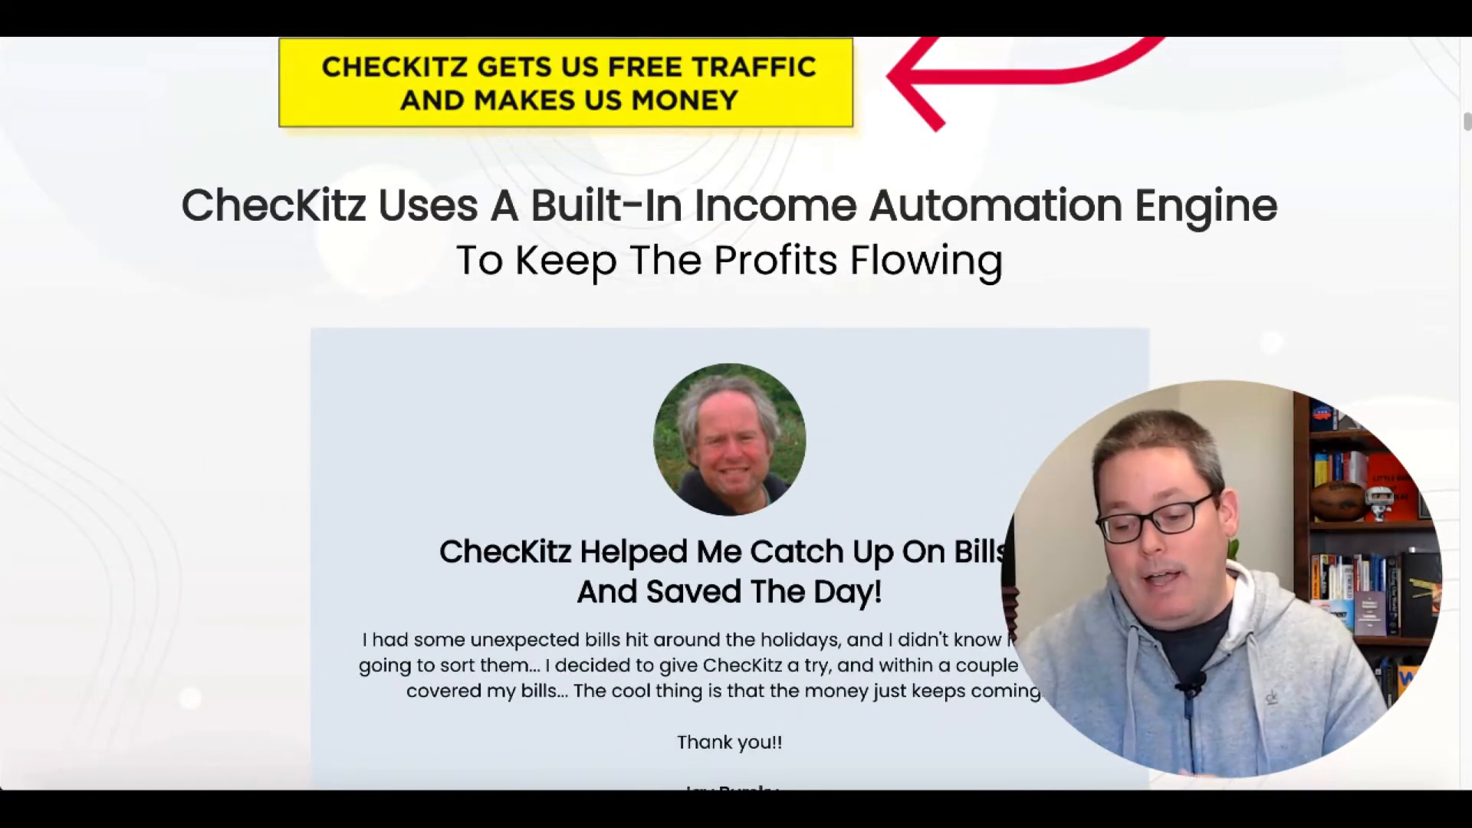
scroll("down", 3)
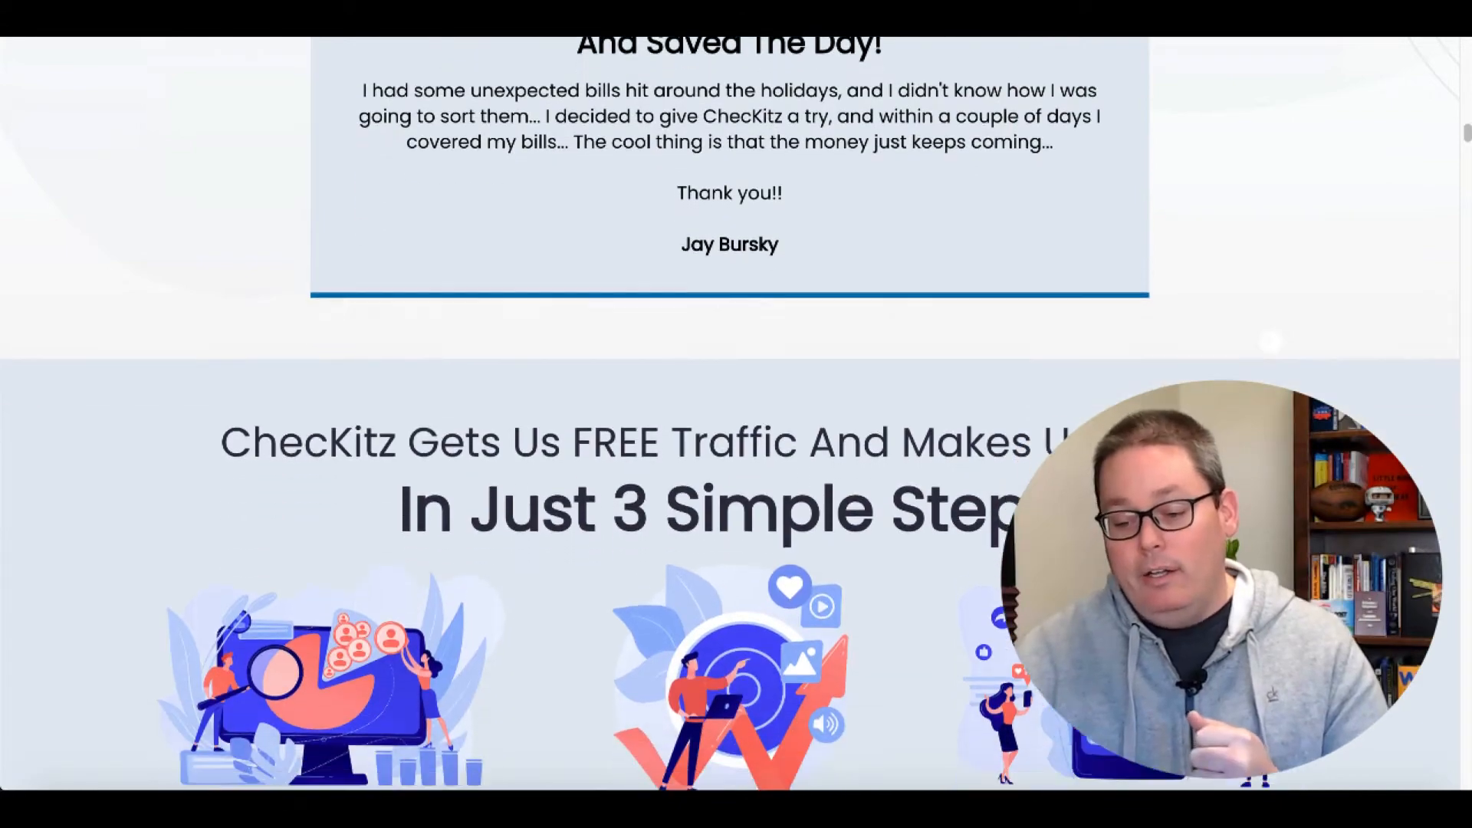
scroll("down", 3)
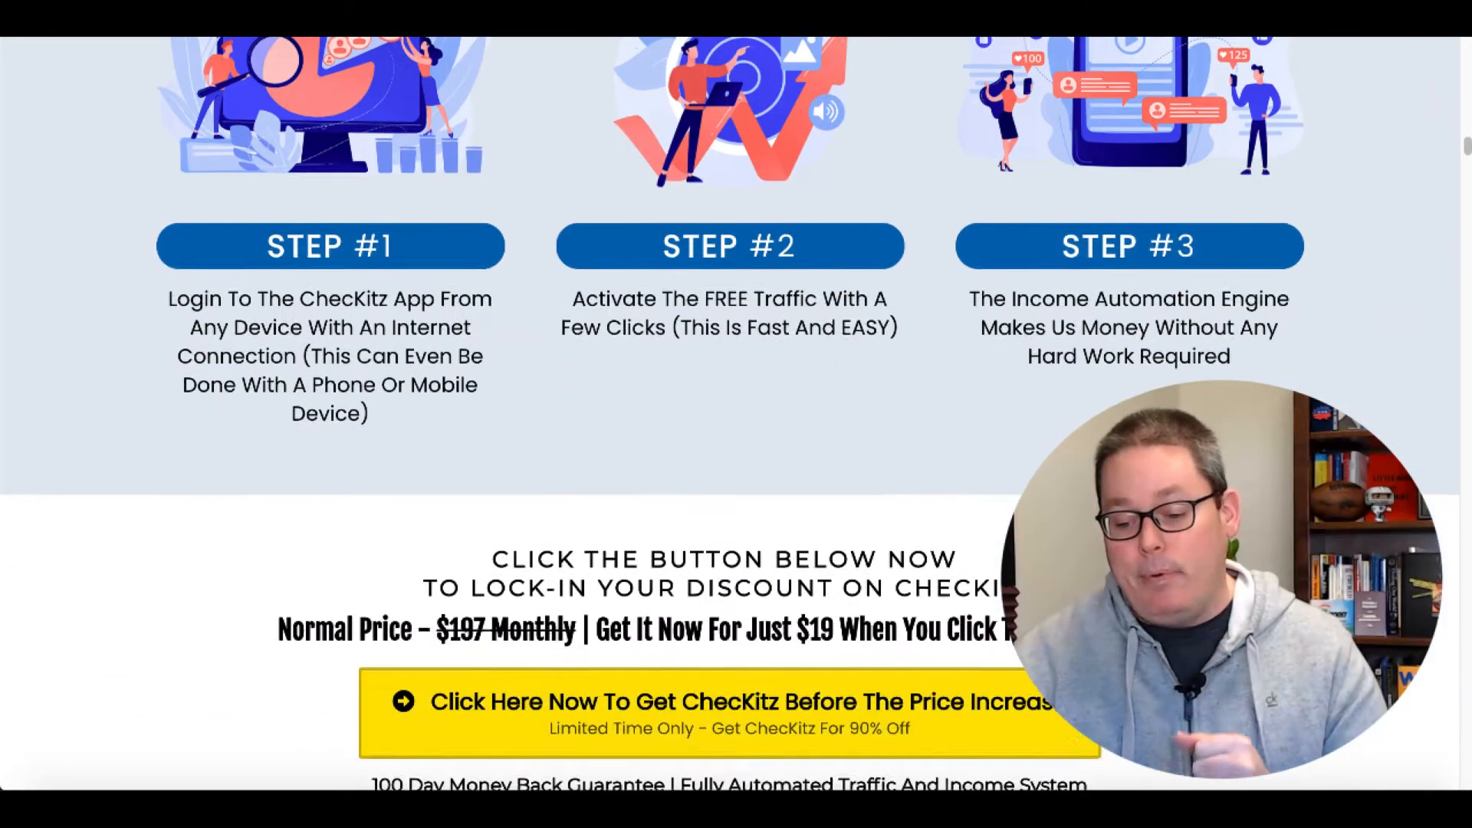
scroll("down", 3)
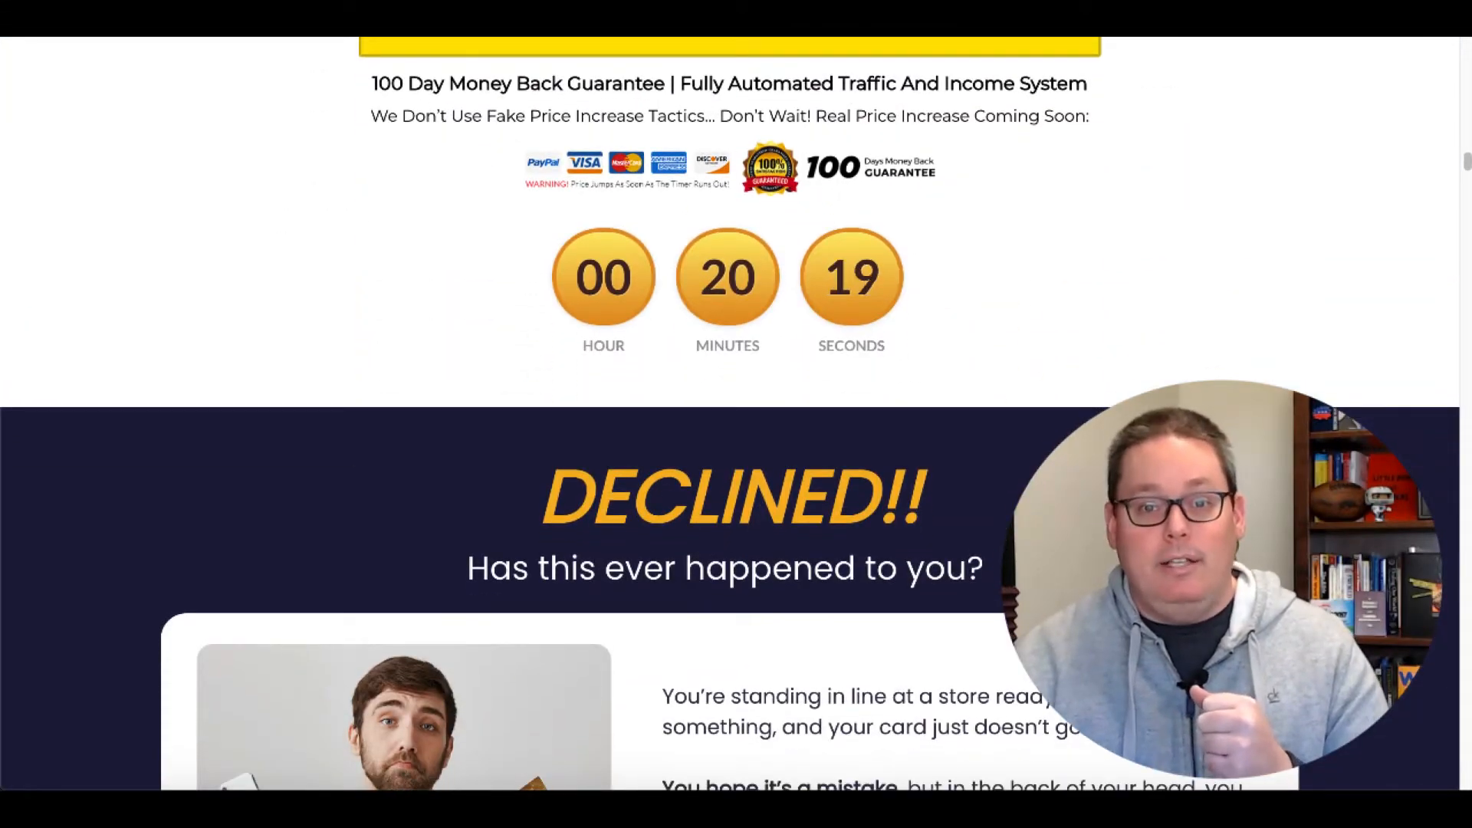
scroll("down", 3)
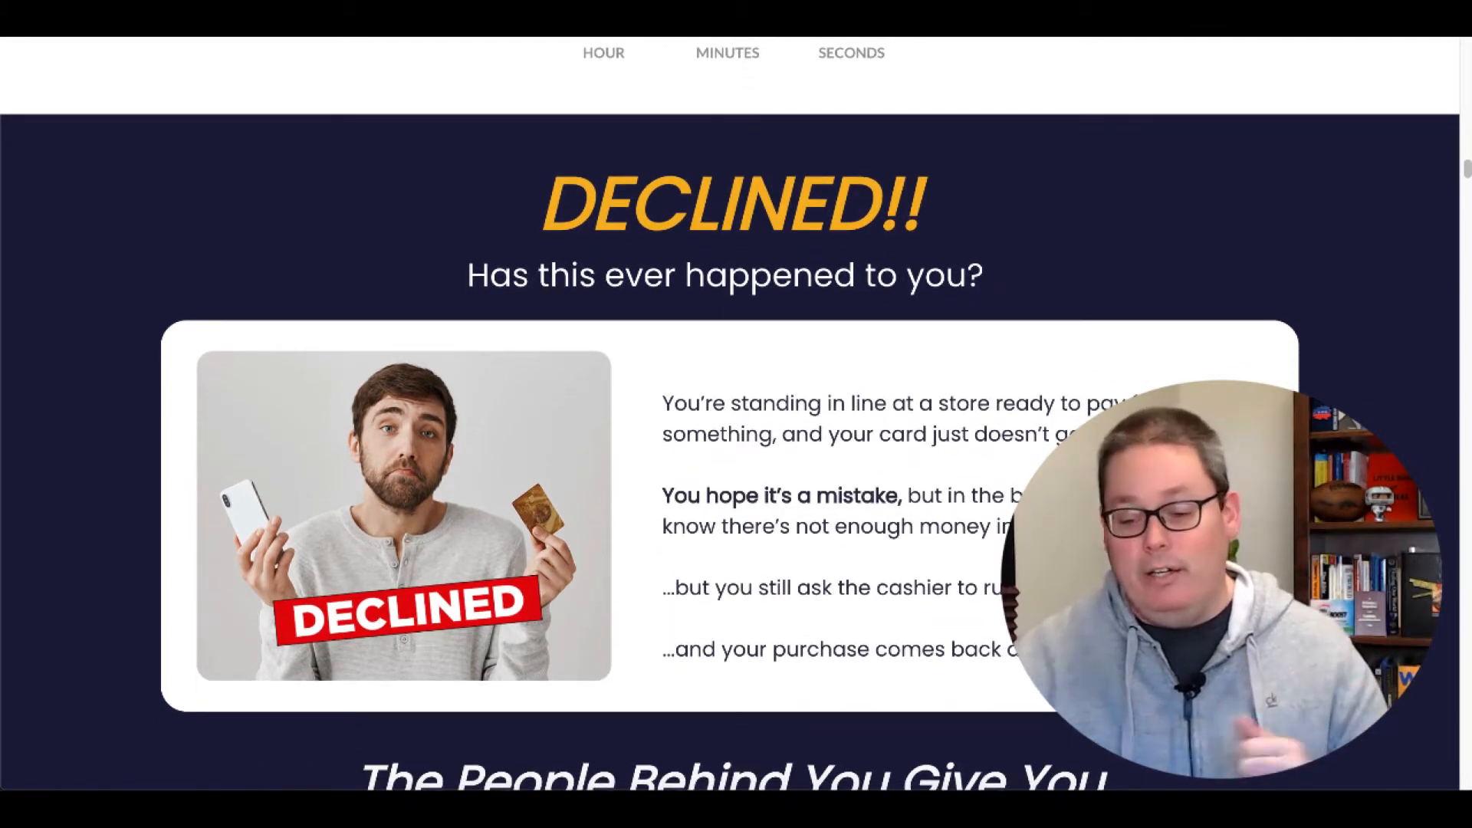
scroll("down", 3)
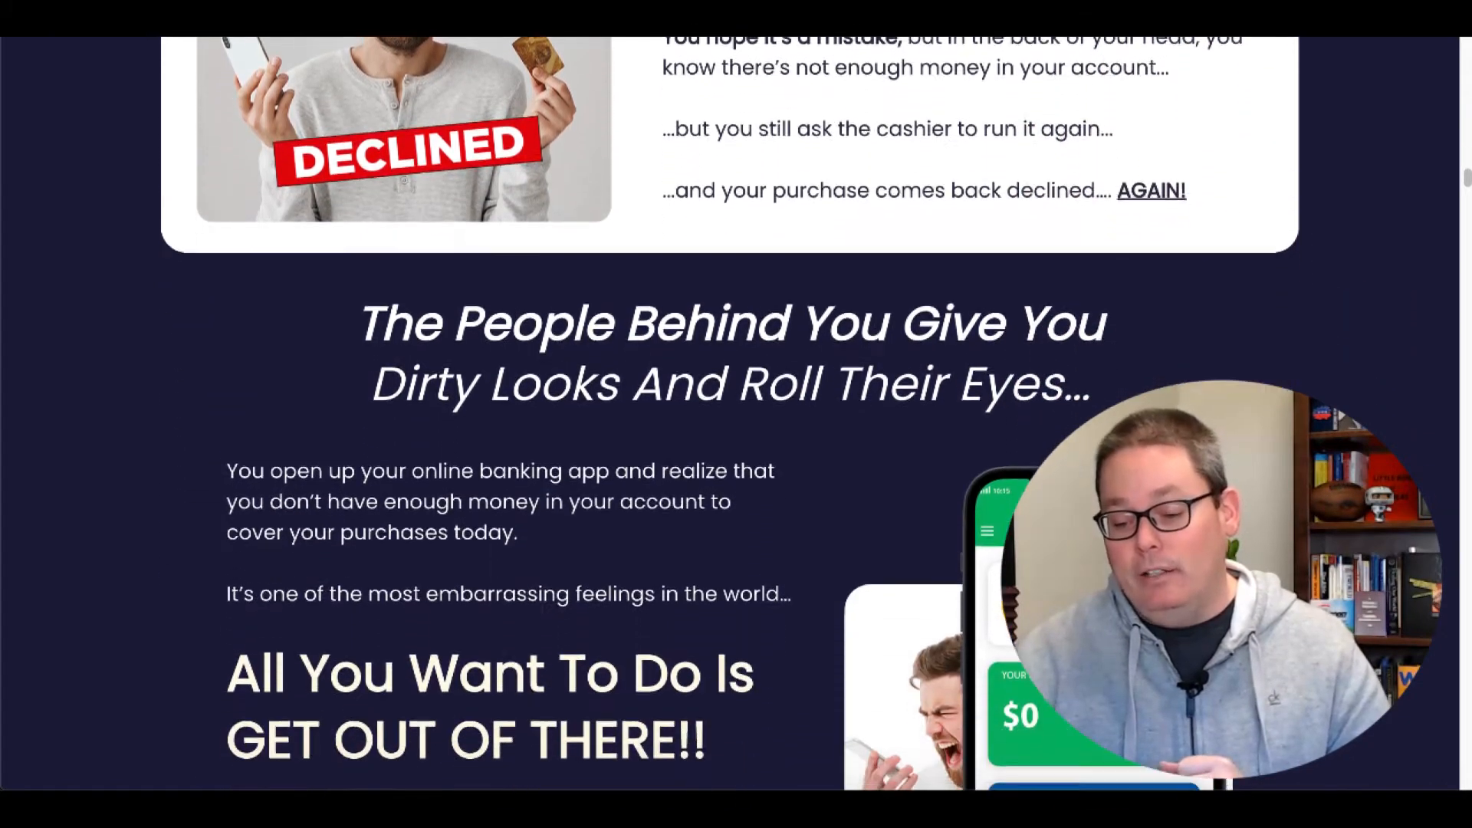
scroll("down", 3)
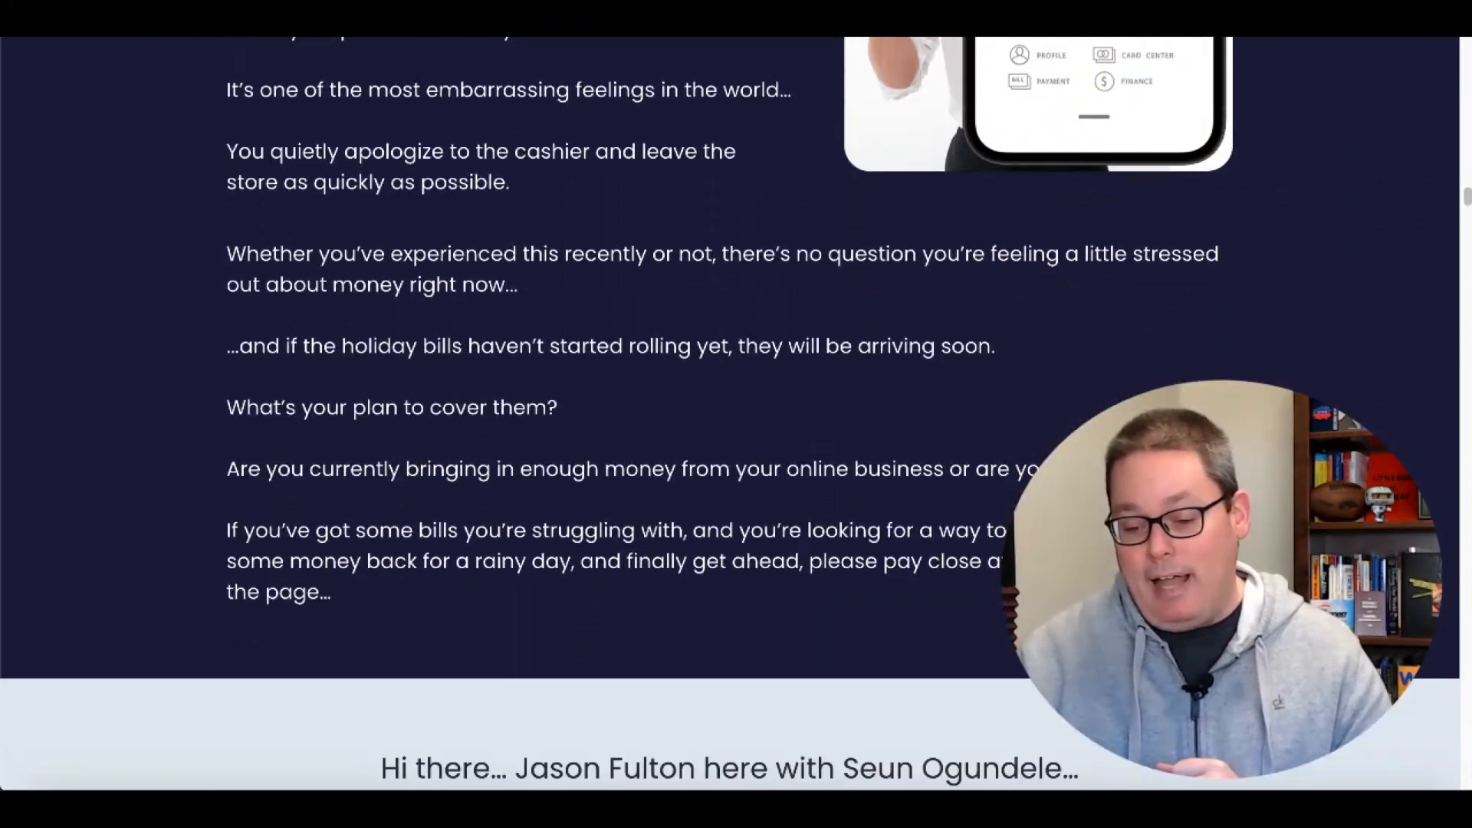
scroll("down", 3)
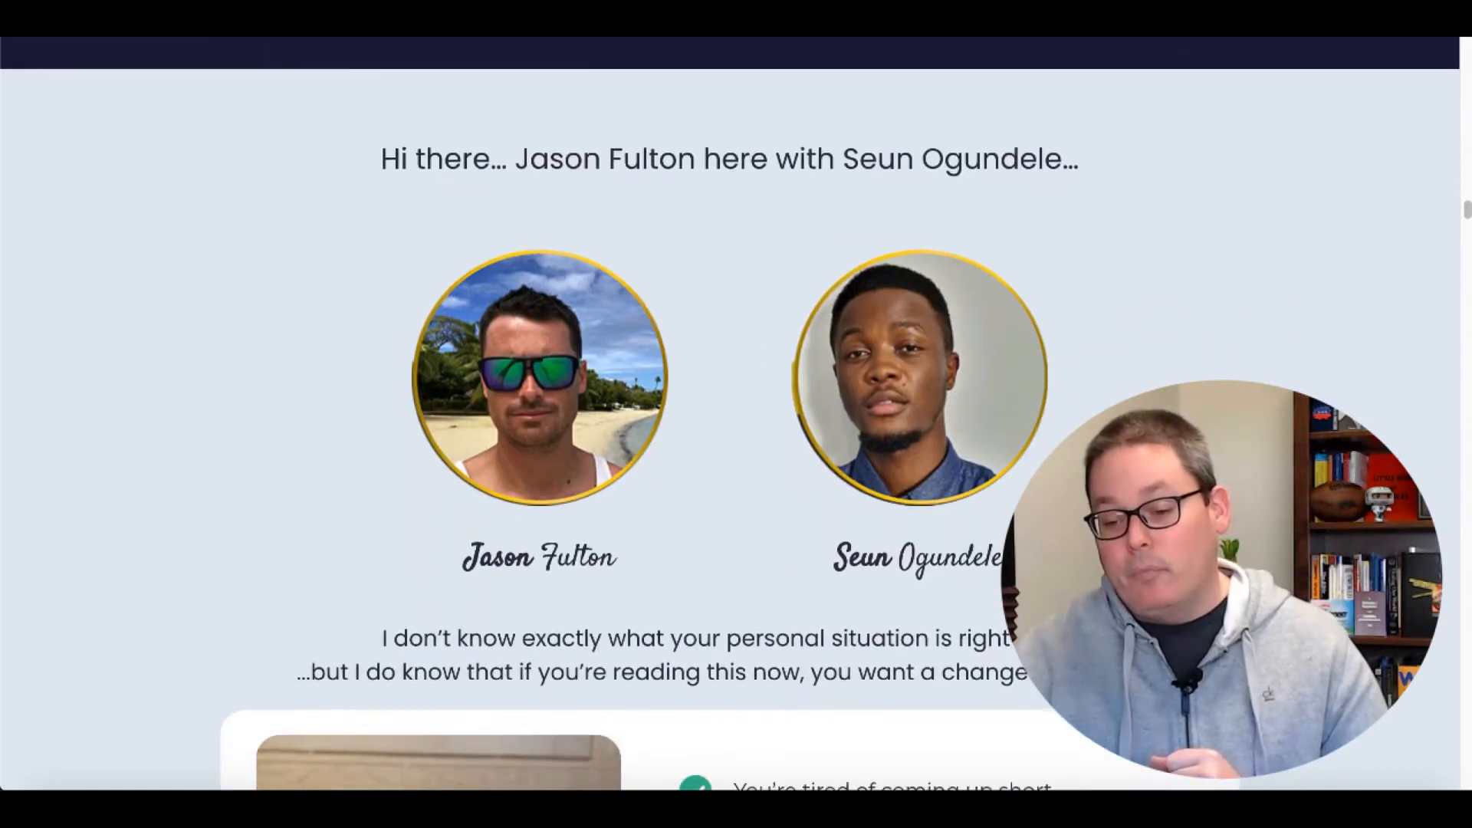
scroll("down", 3)
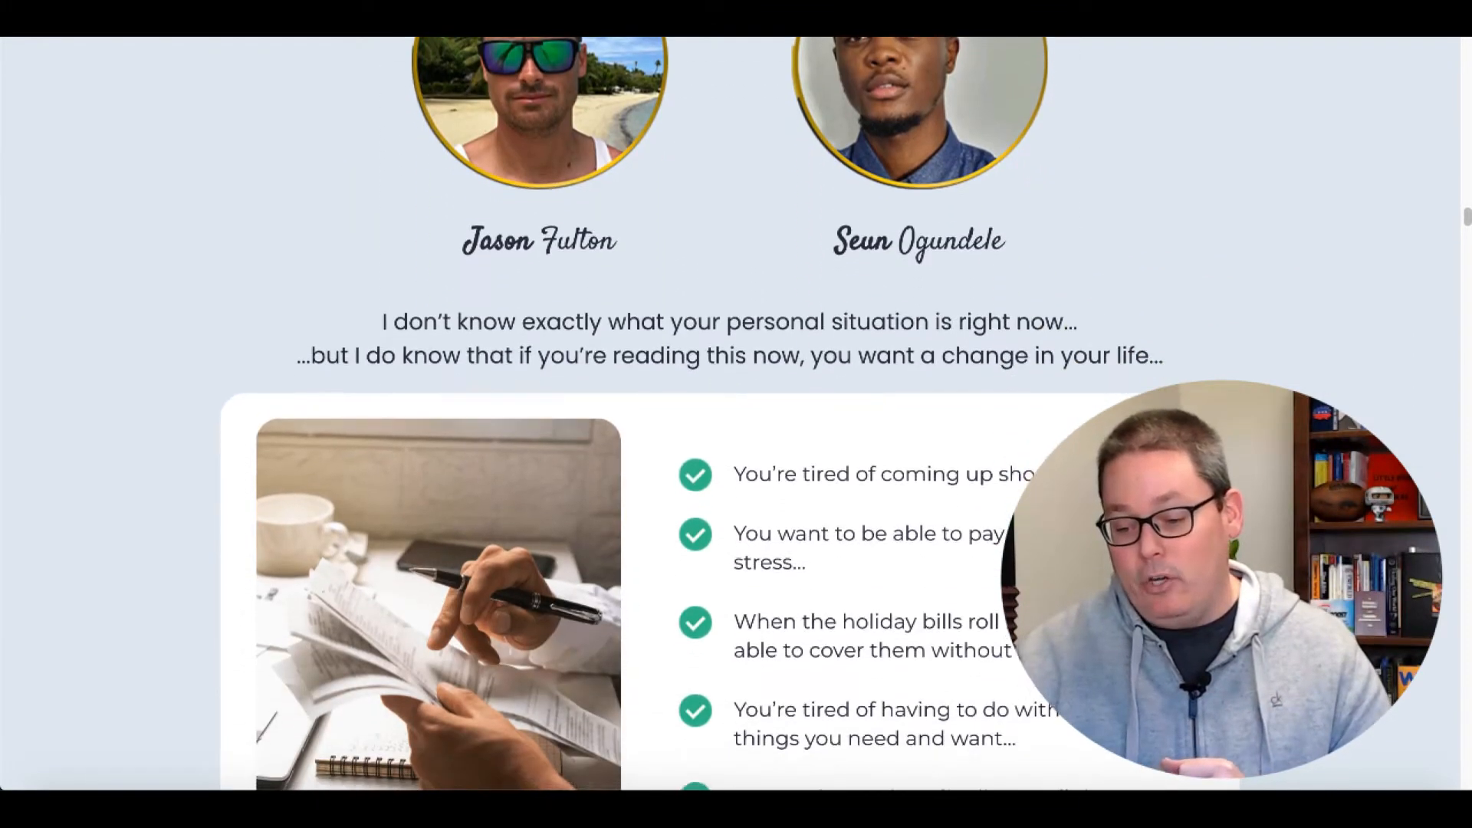
scroll("down", 3)
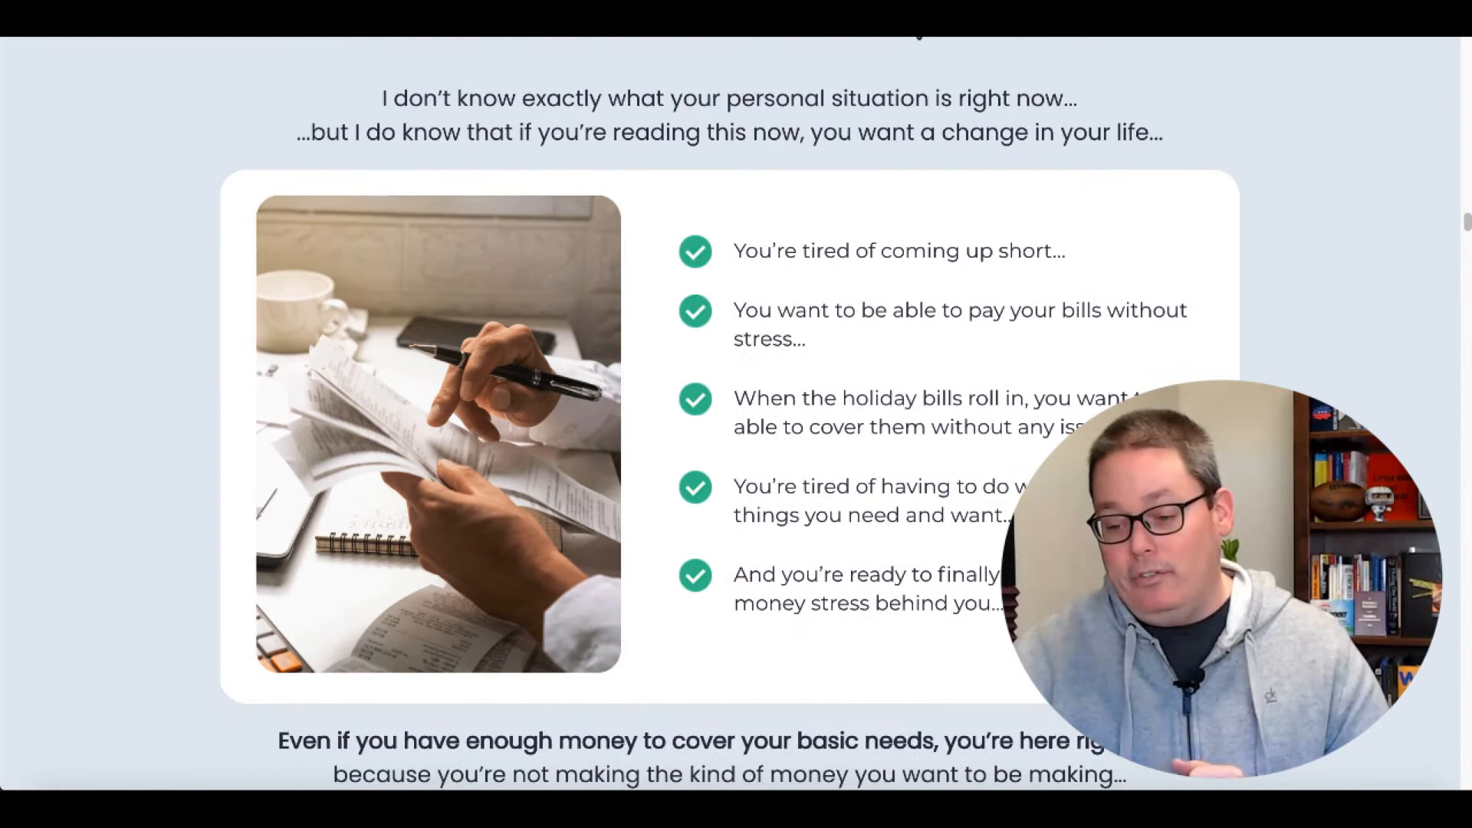
scroll("down", 3)
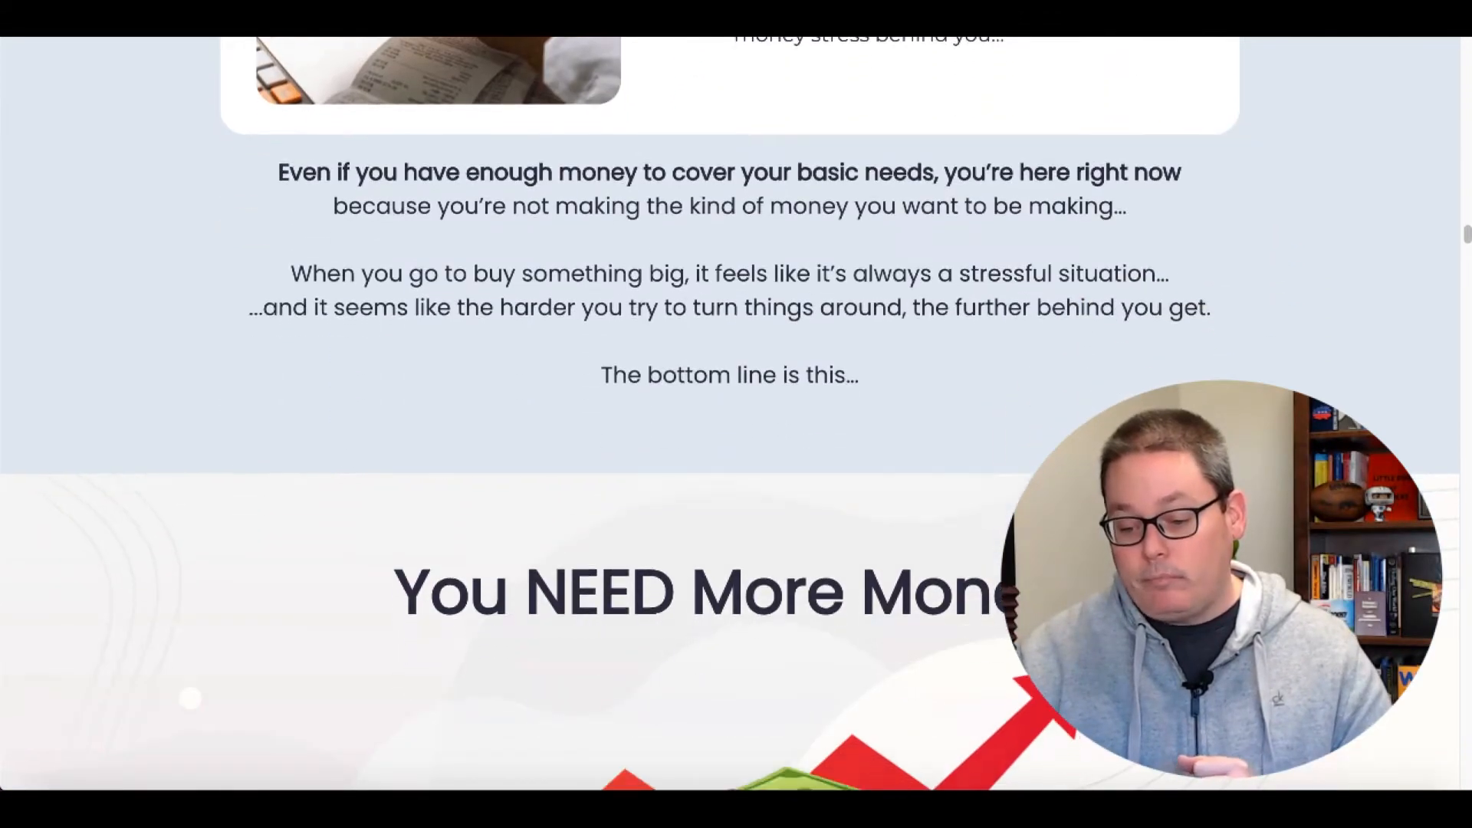
scroll("down", 3)
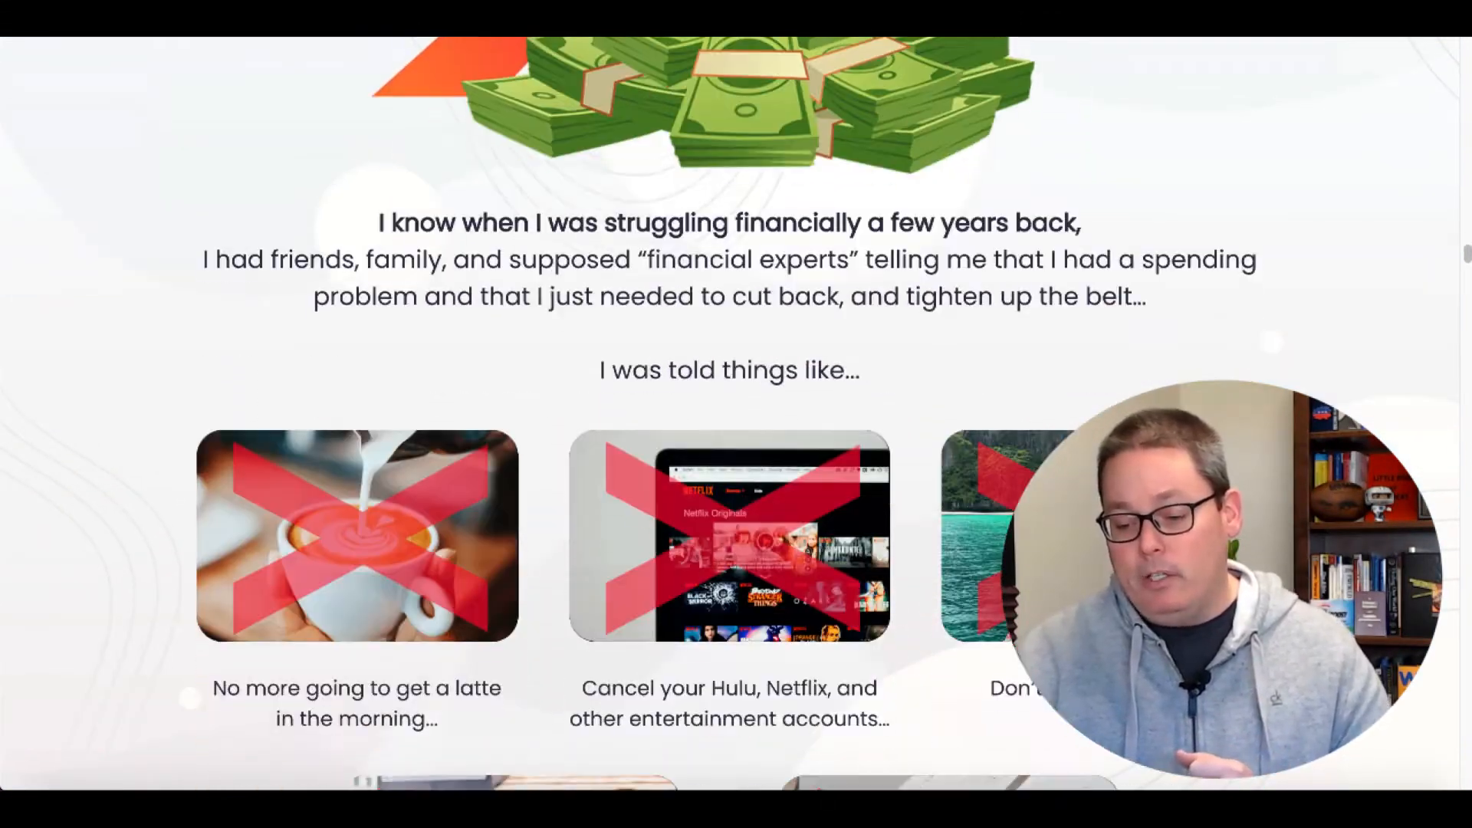
scroll("down", 3)
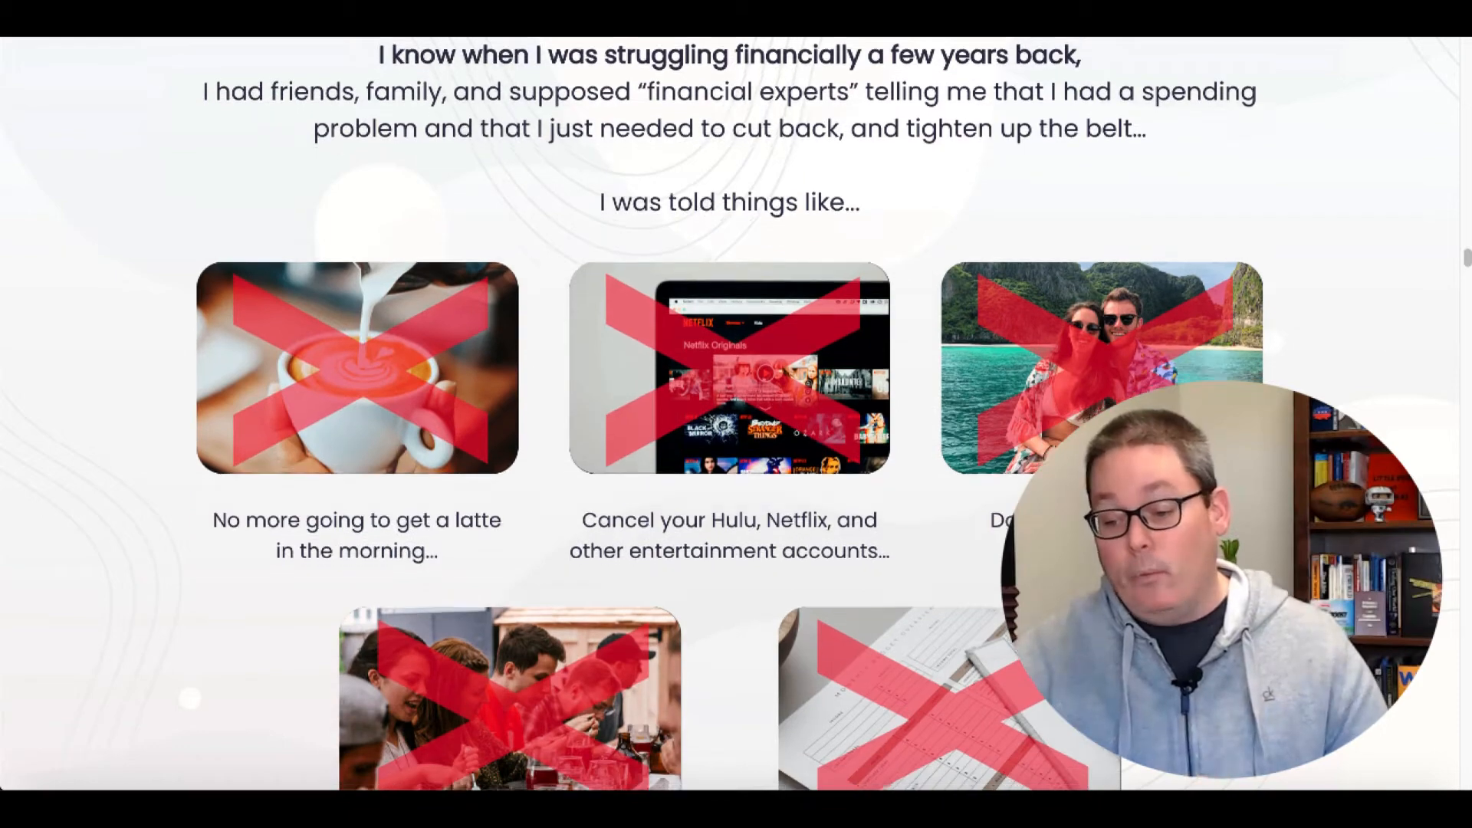
scroll("down", 3)
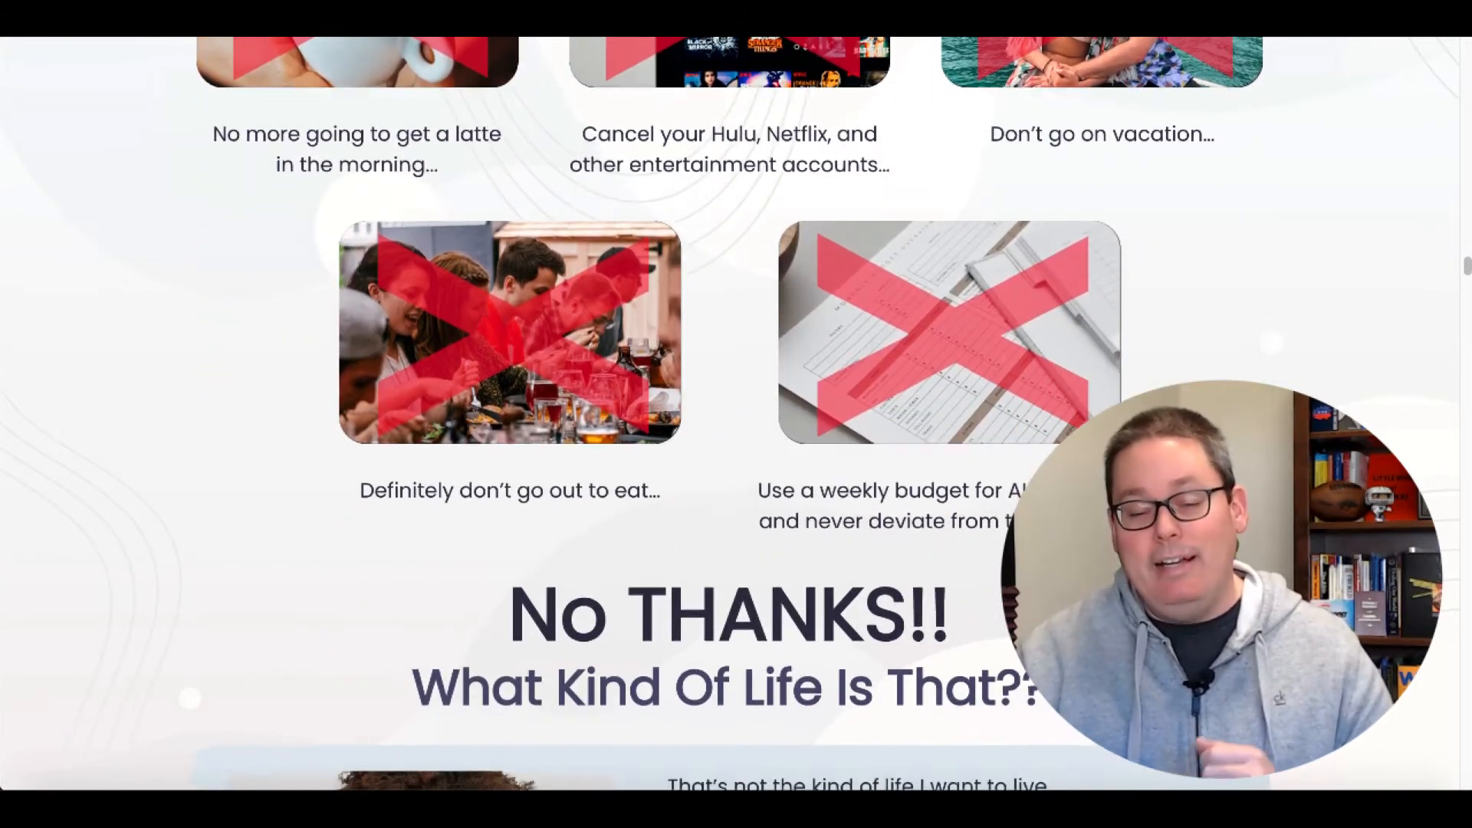
scroll("down", 3)
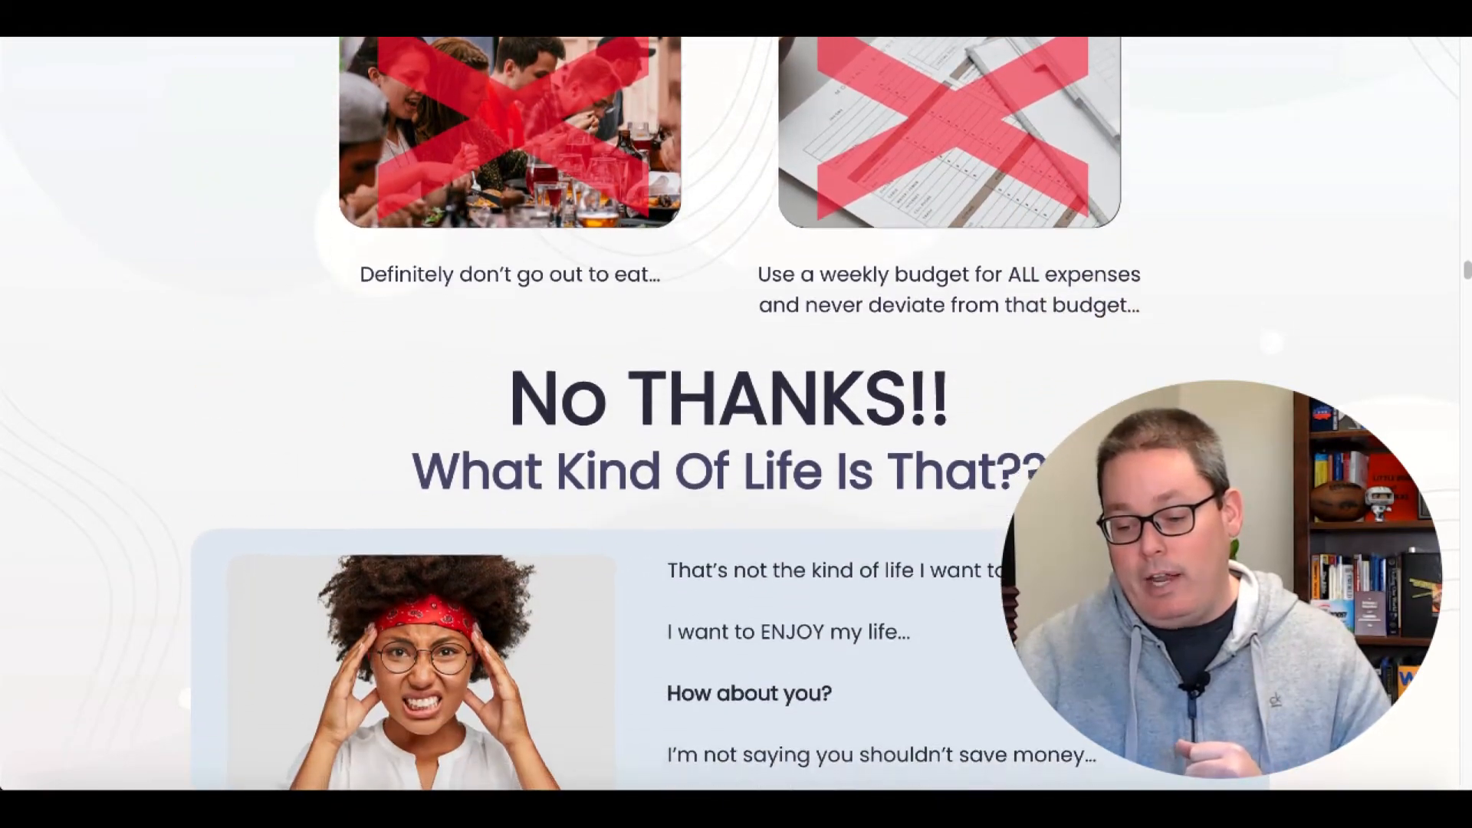
scroll("down", 3)
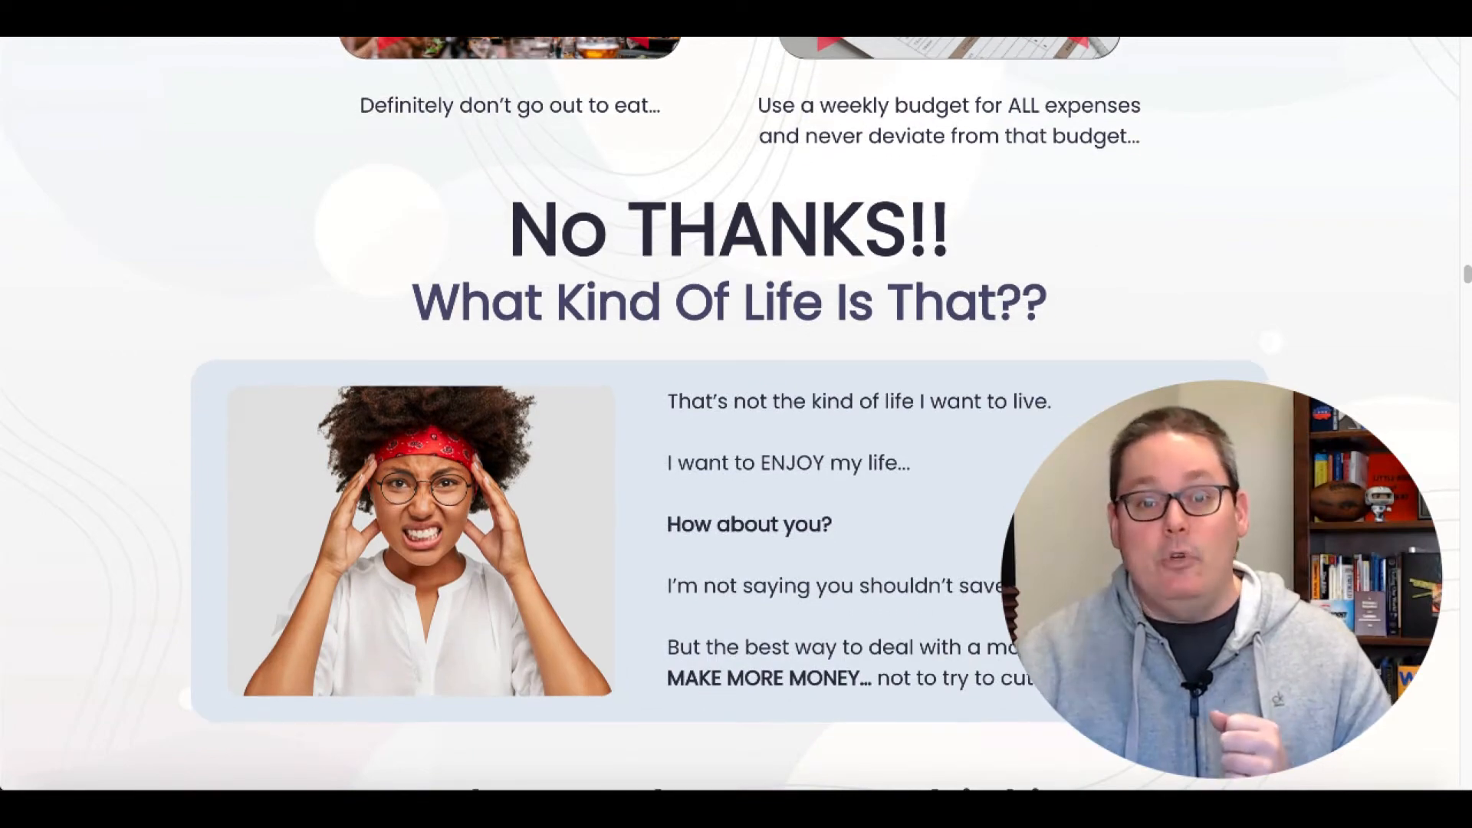
scroll("down", 3)
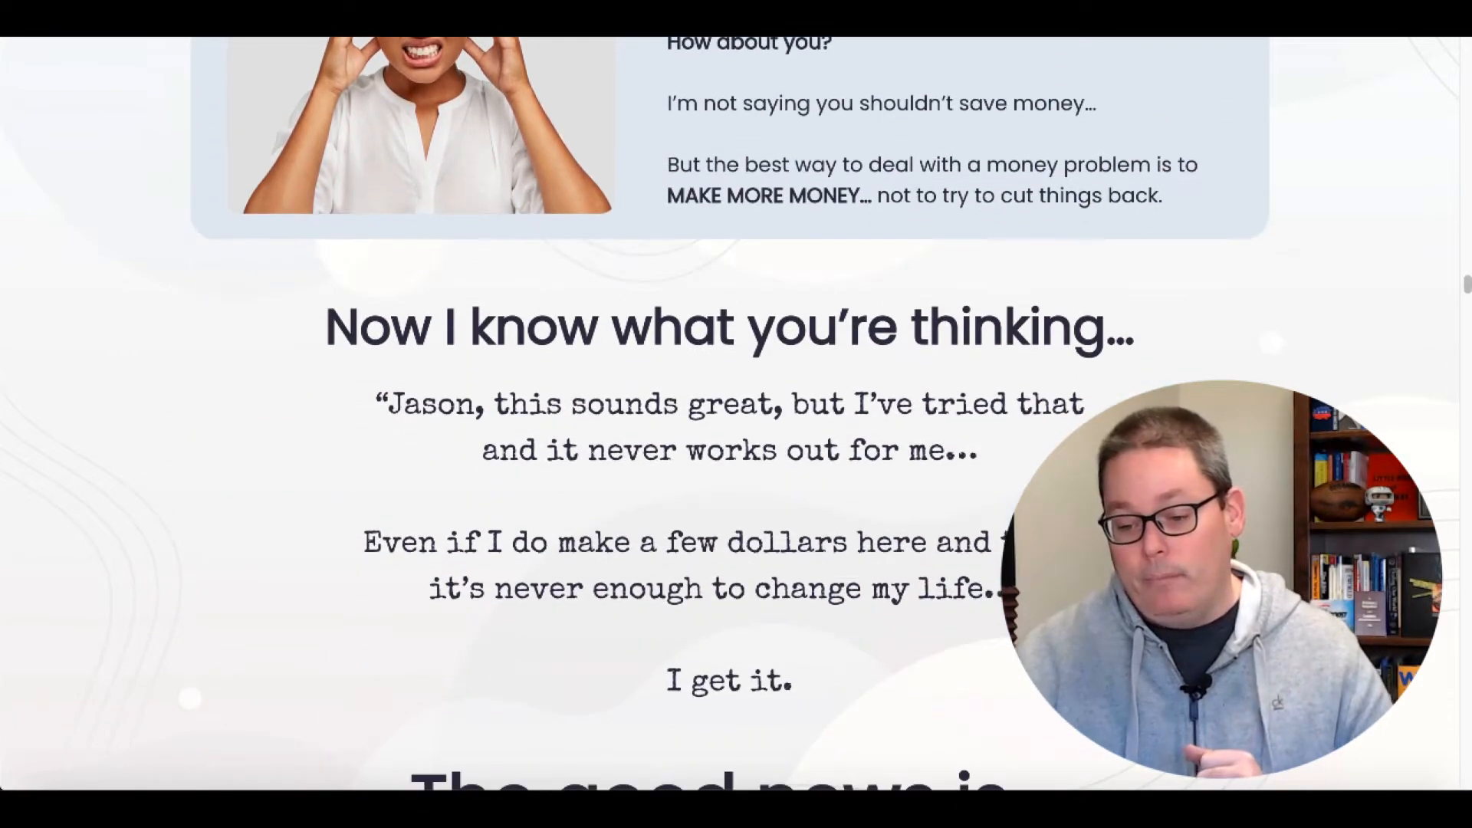
scroll("down", 3)
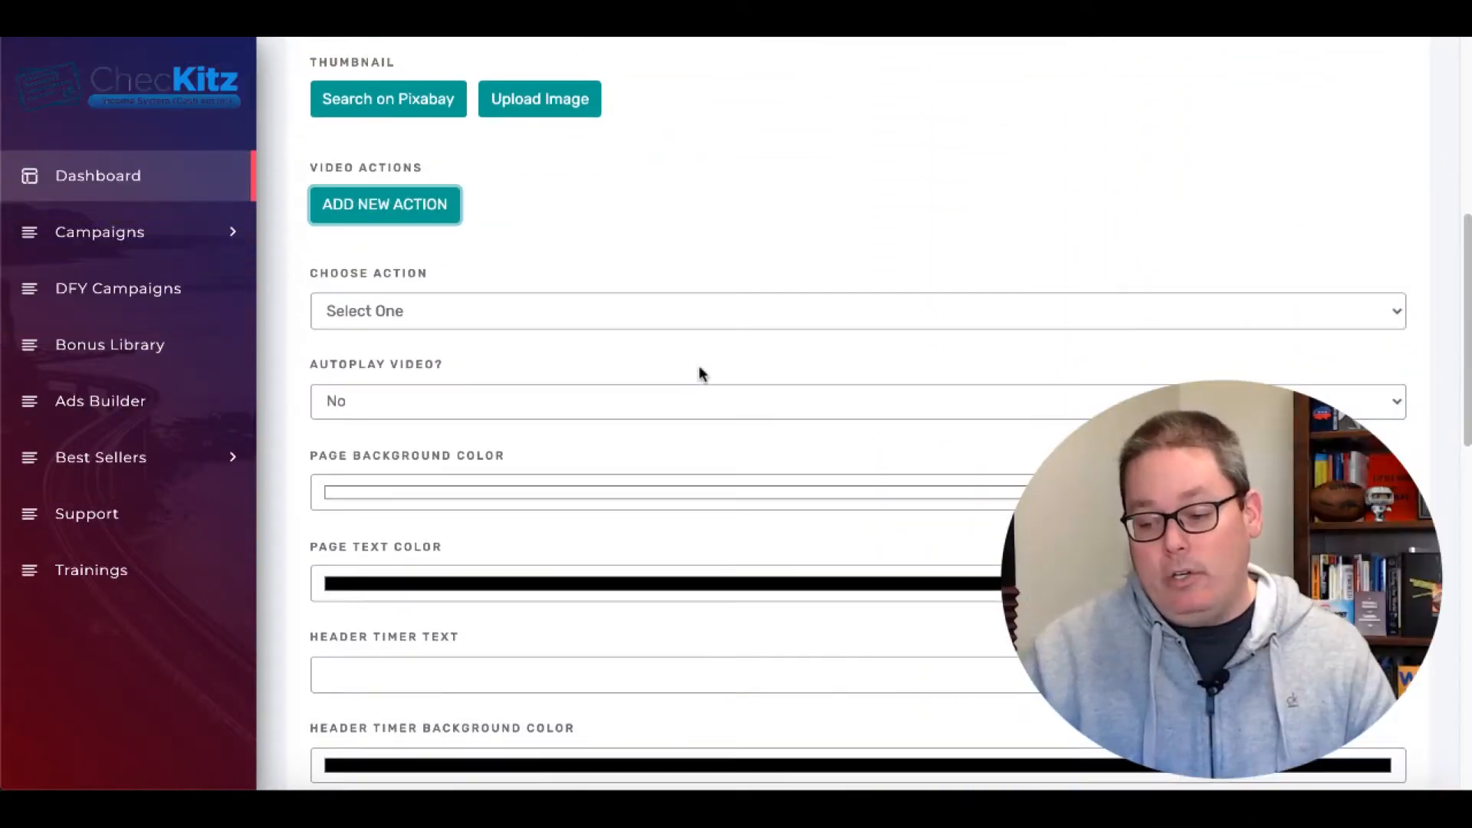
- Tick the Six Figure Blogging checkbox under Insert Bonus Graphics
scroll("down", 3)
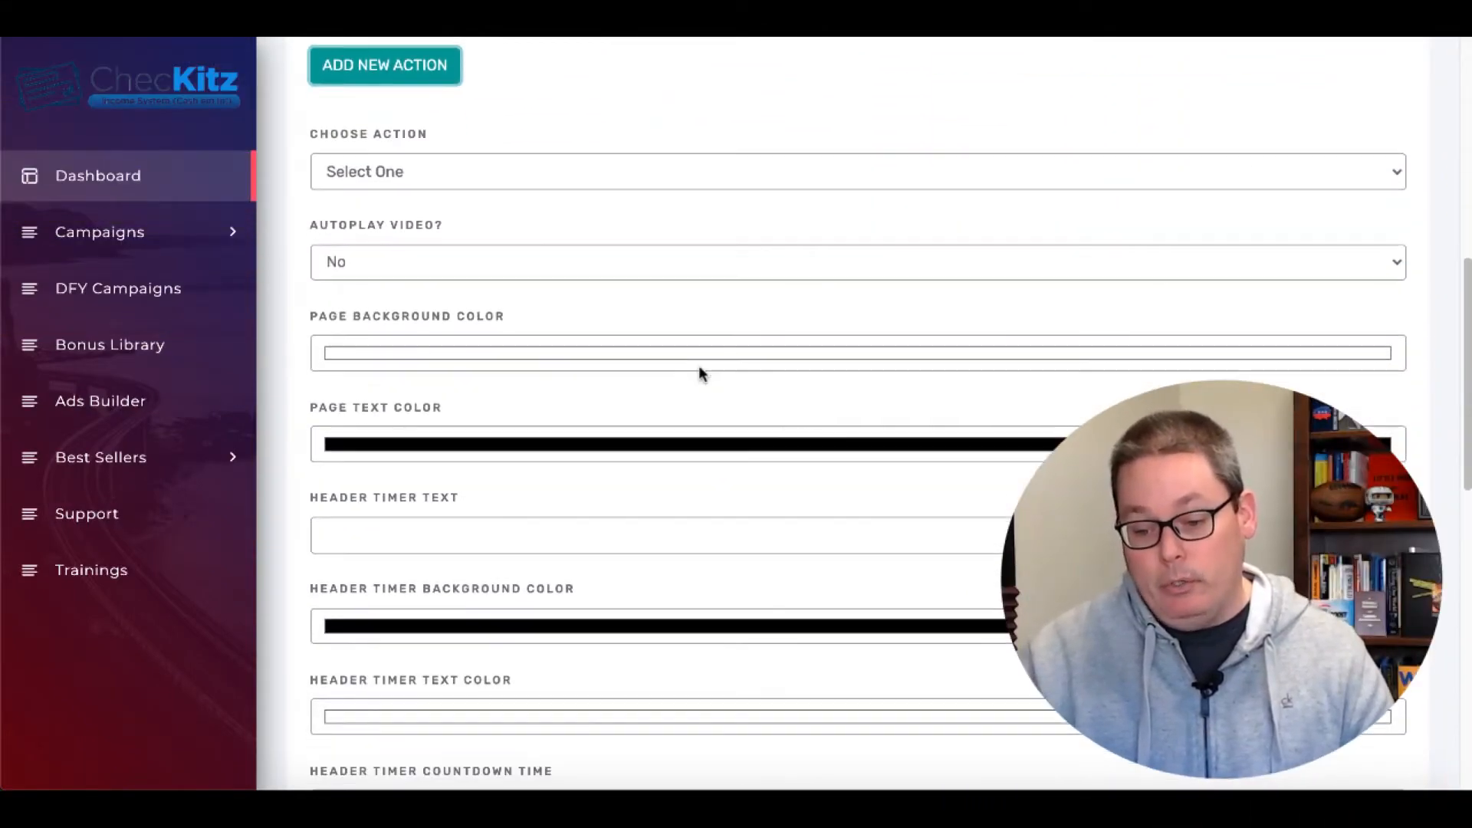
scroll("down", 3)
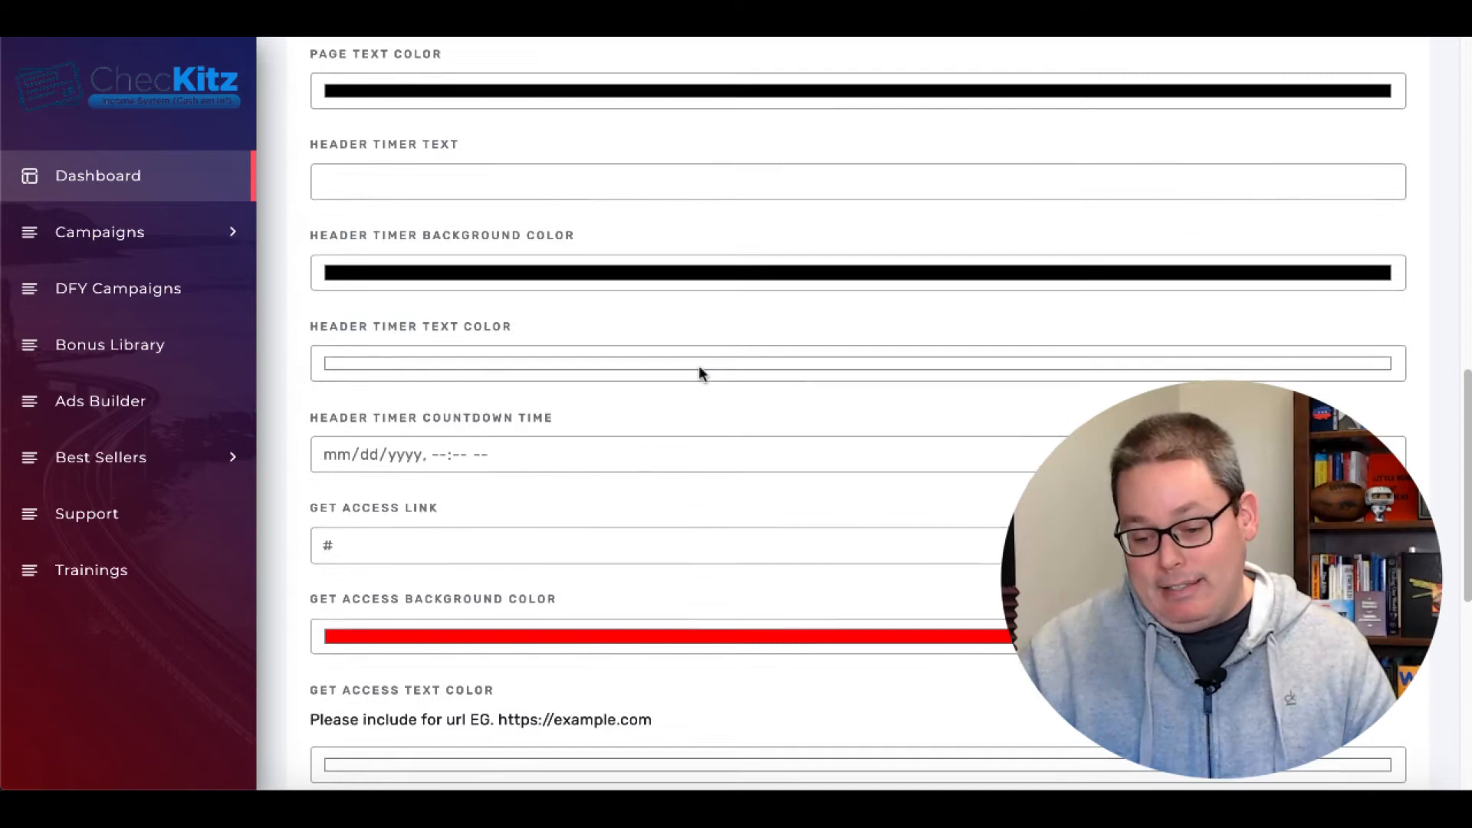
scroll("down", 3)
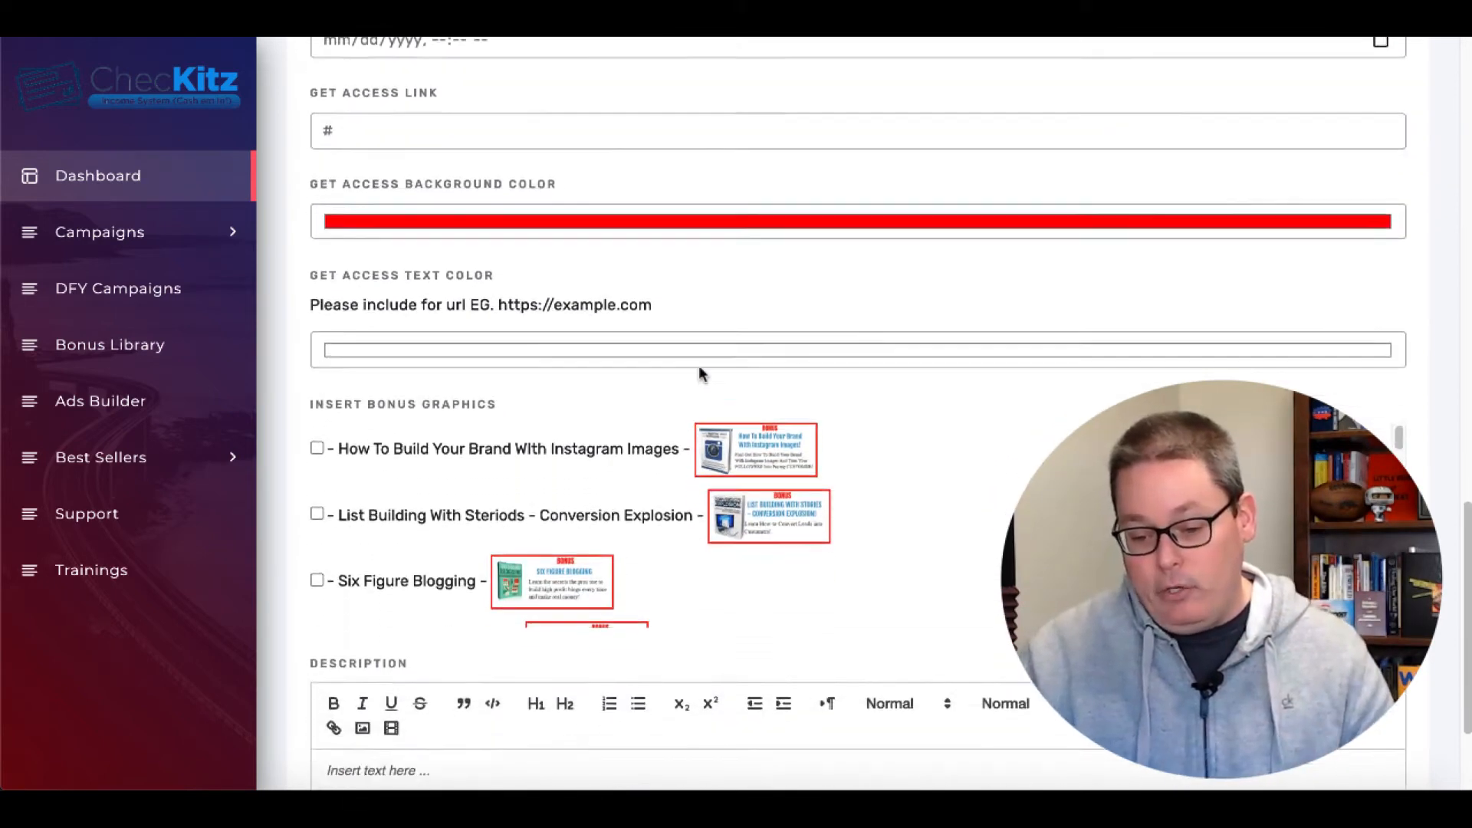
scroll("down", 3)
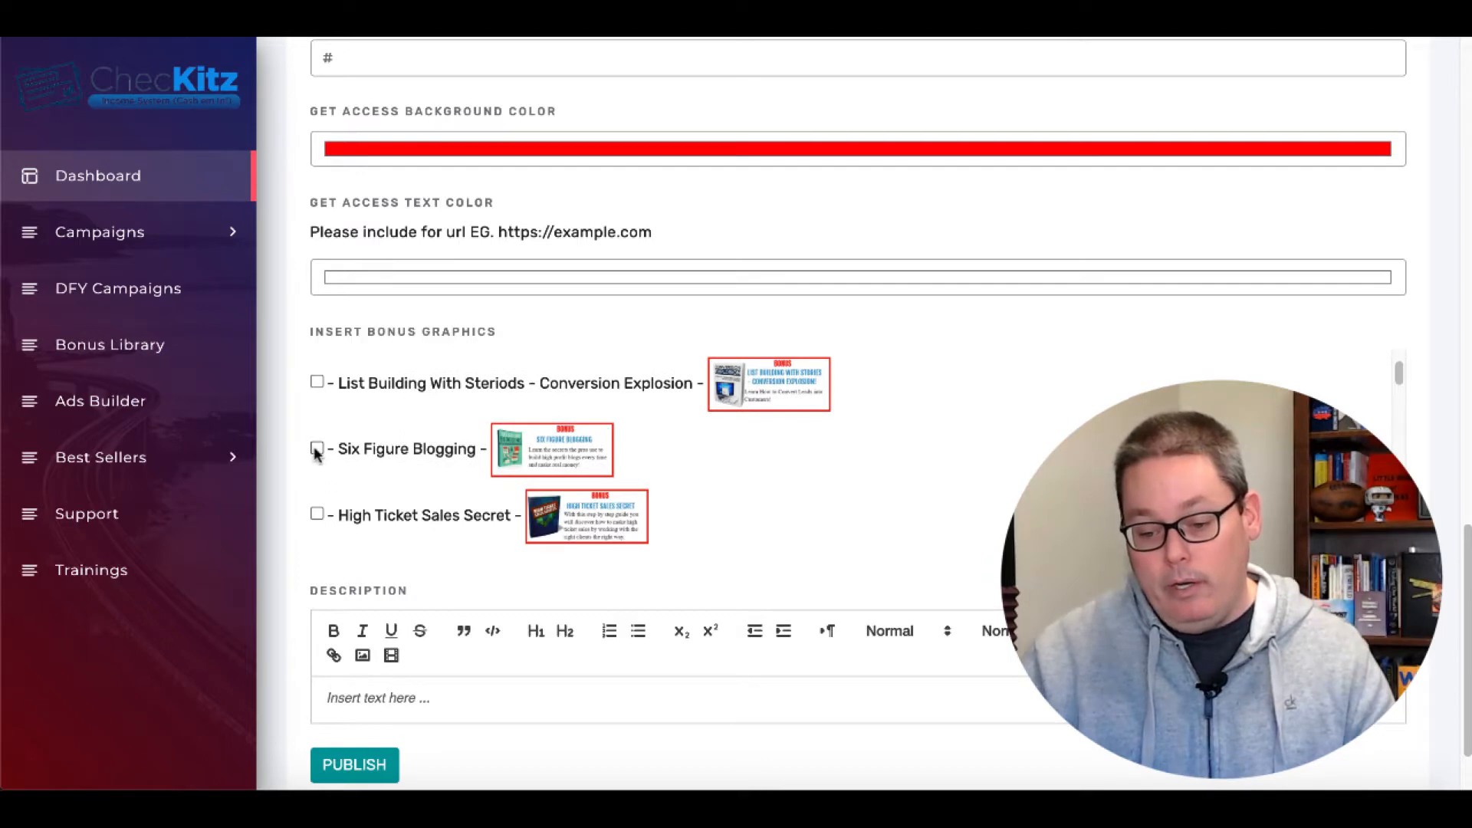
left_click(317, 447)
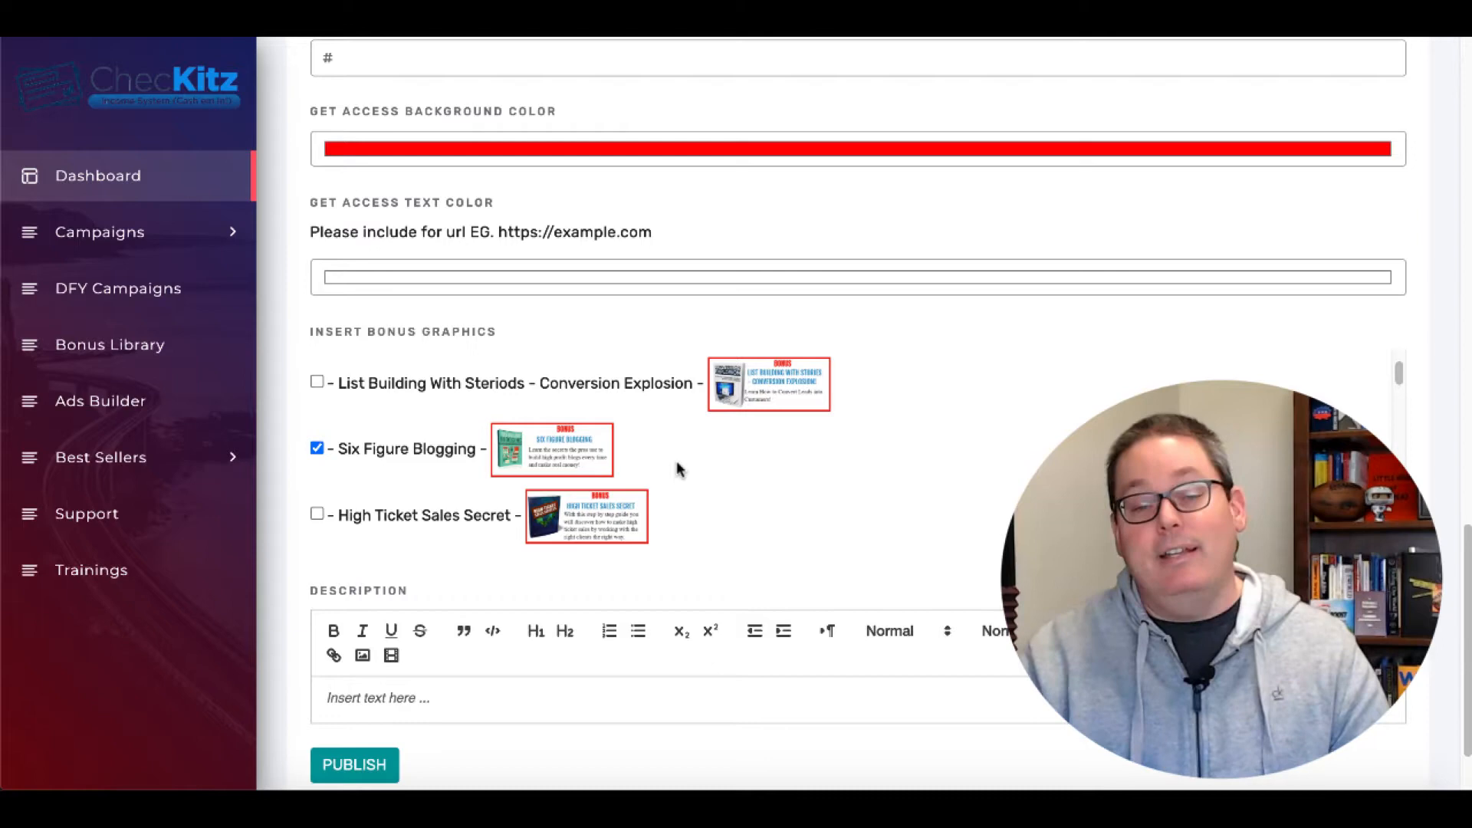
scroll("down", 3)
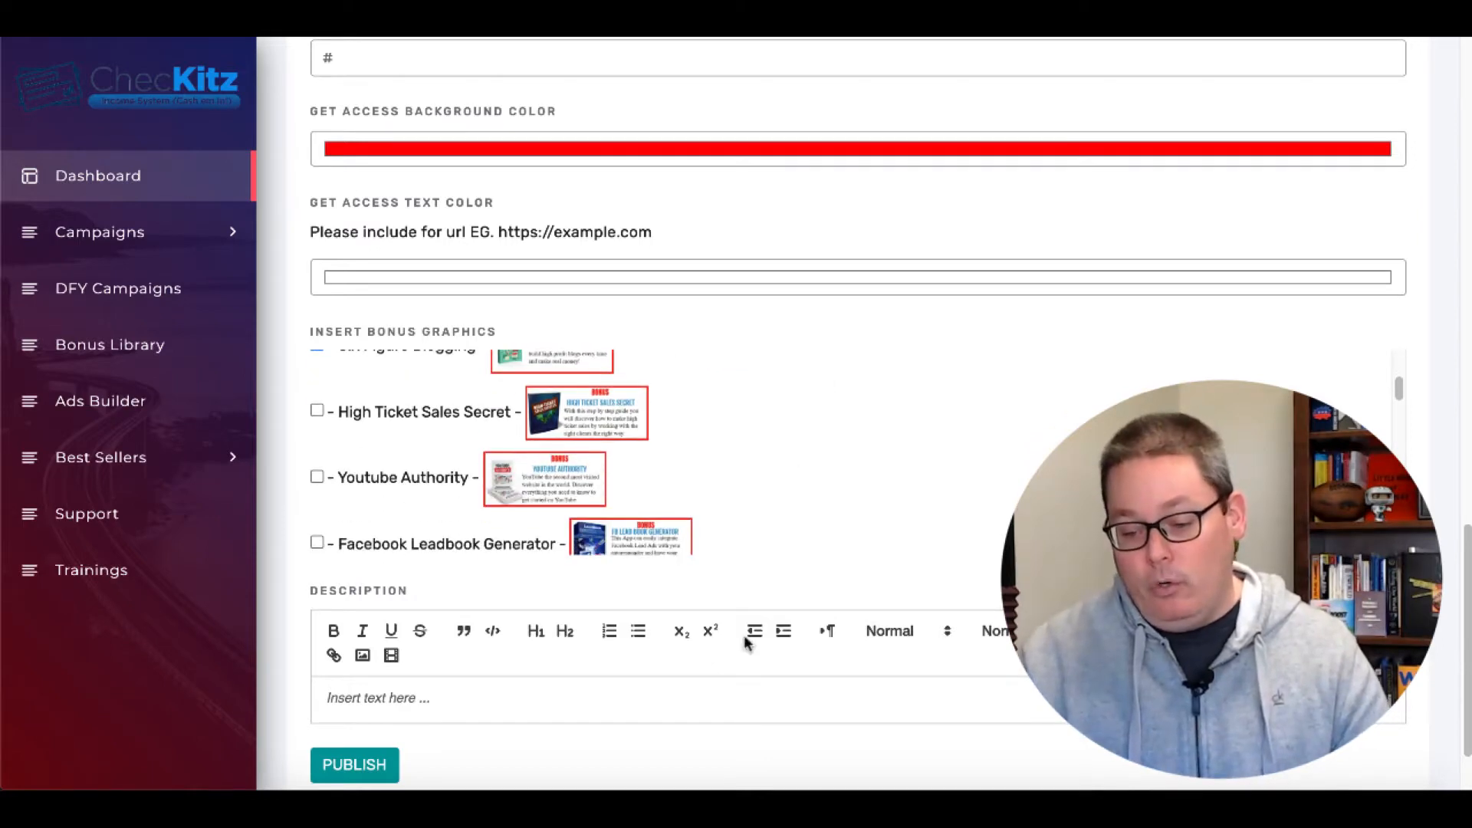
- Enter description 'TEST', attempt to publish, and dismiss the missing-items error alert
type("TE")
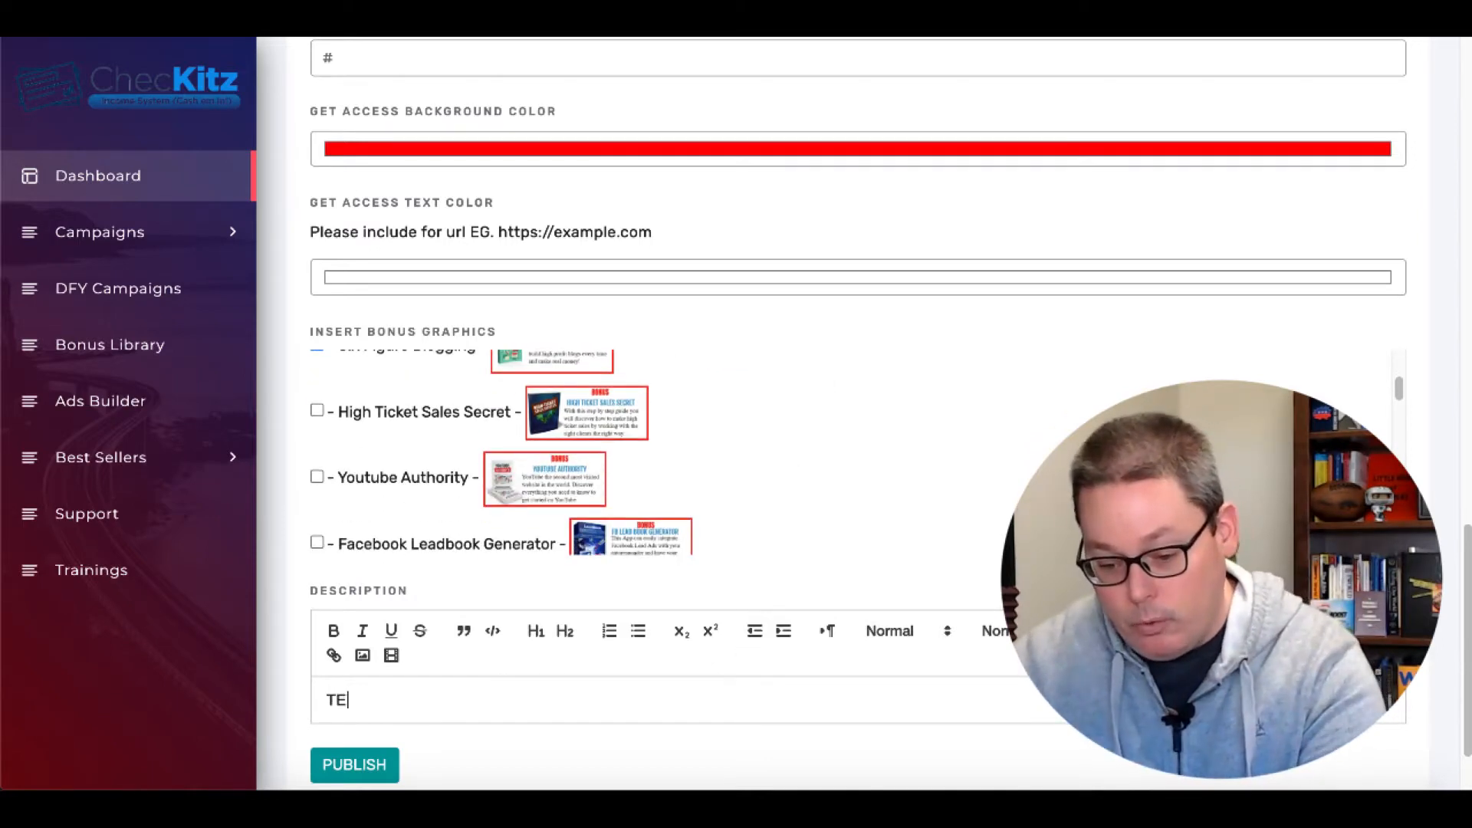
left_click(354, 764)
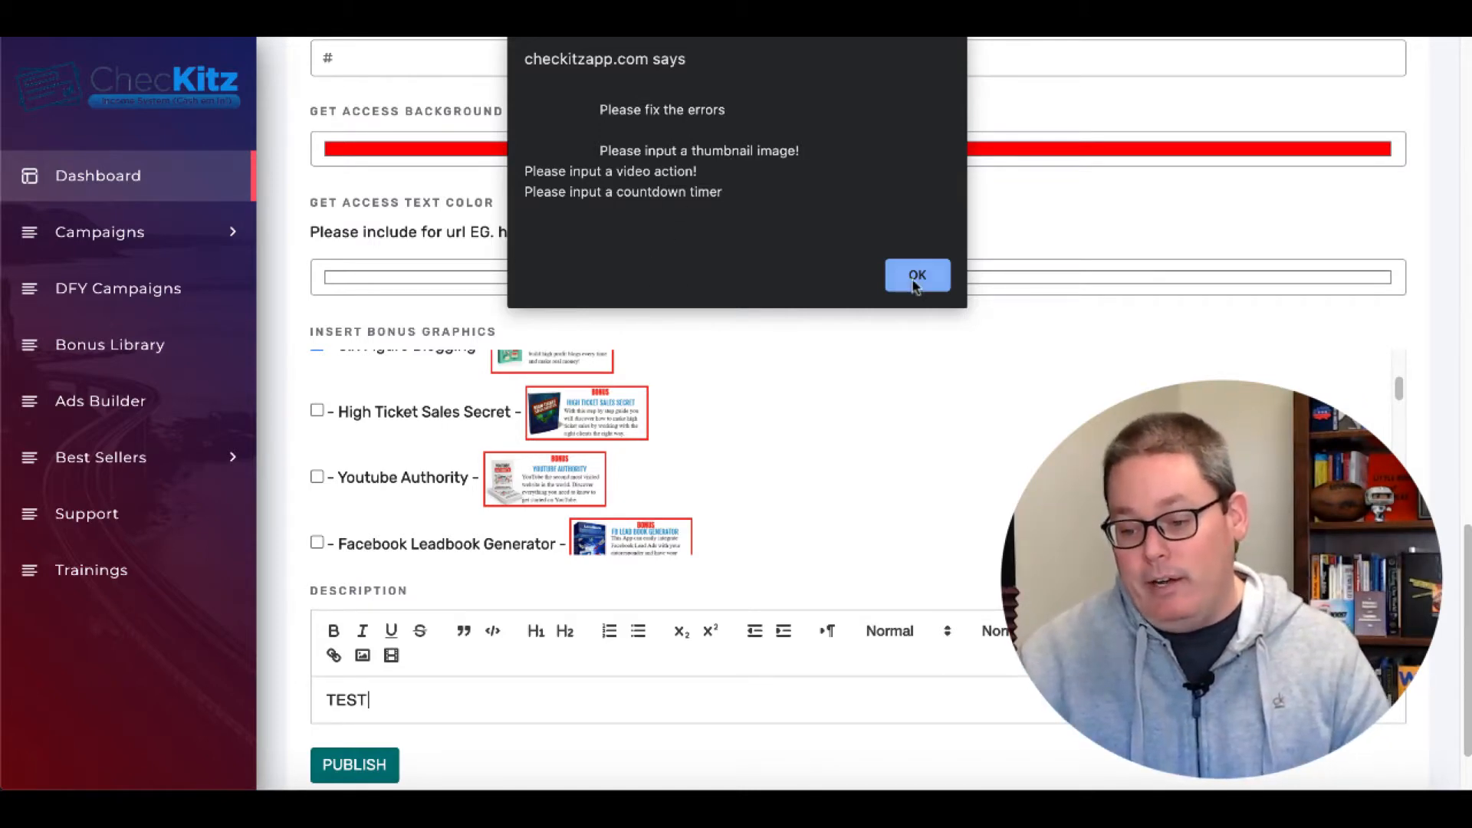
left_click(916, 275)
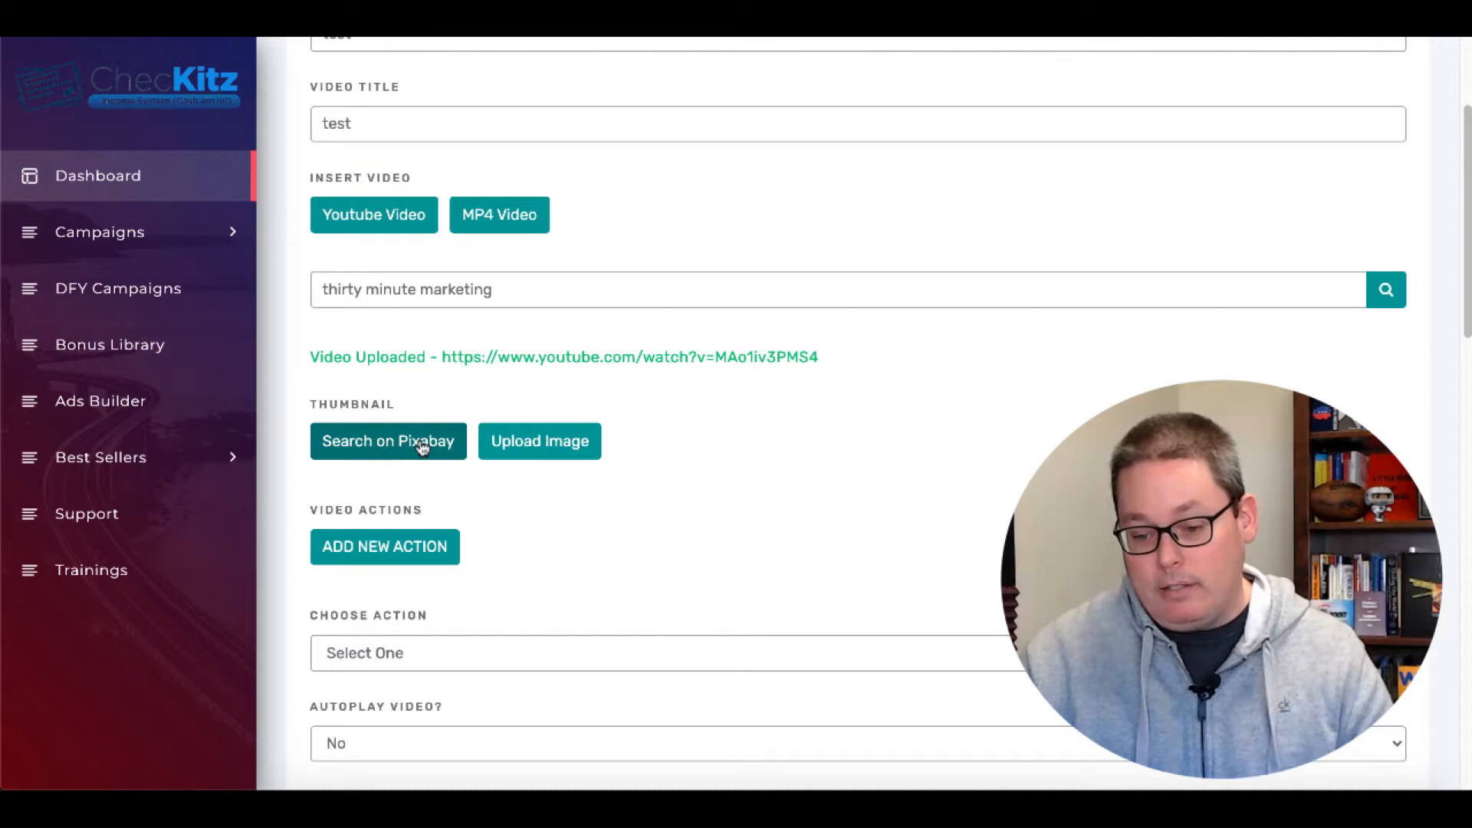
- Set the thumbnail to the Pixabay 'money' photo of coins and sprouting plants
left_click(388, 442)
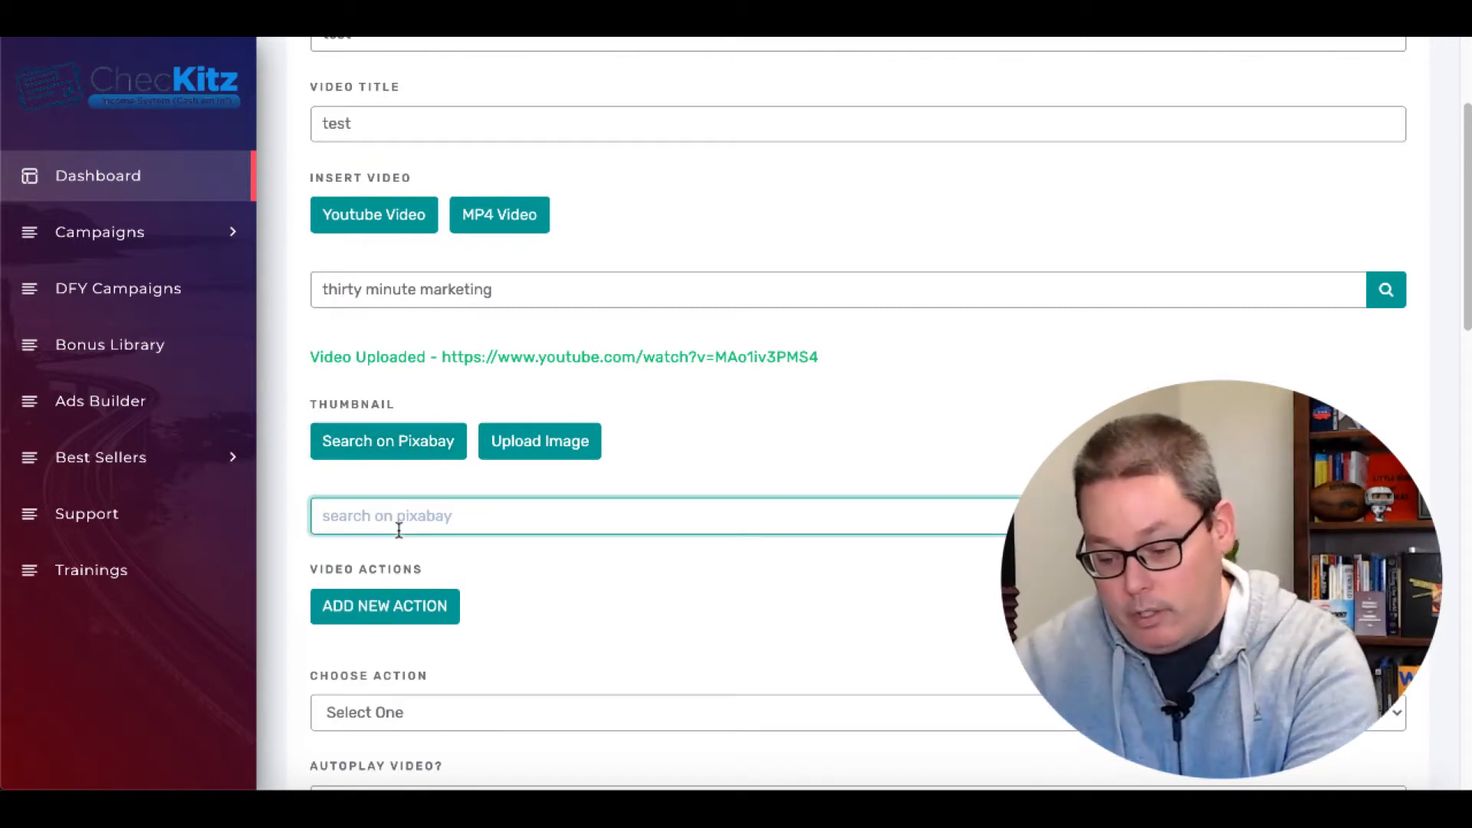
type("money")
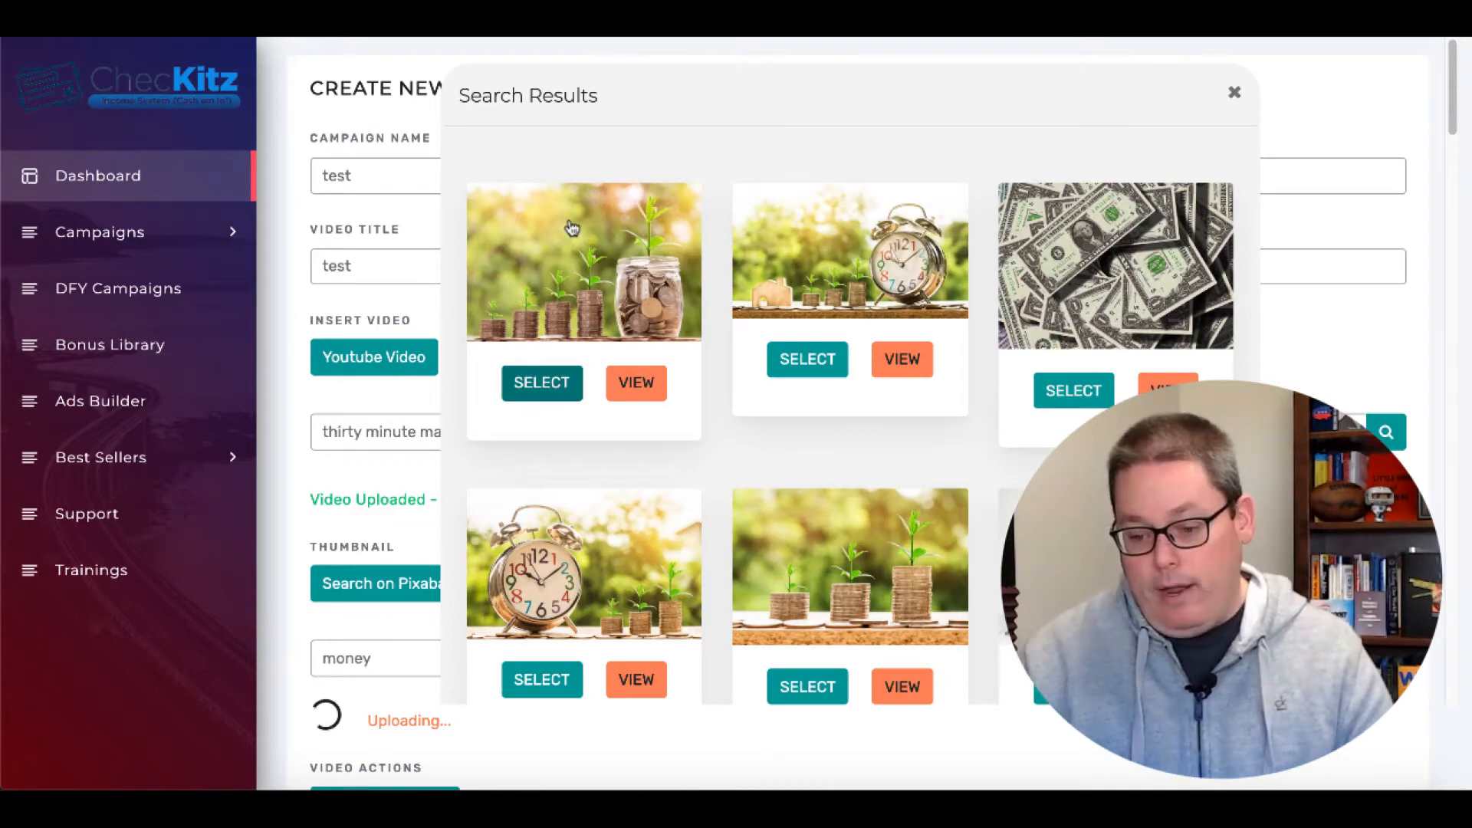
left_click(541, 382)
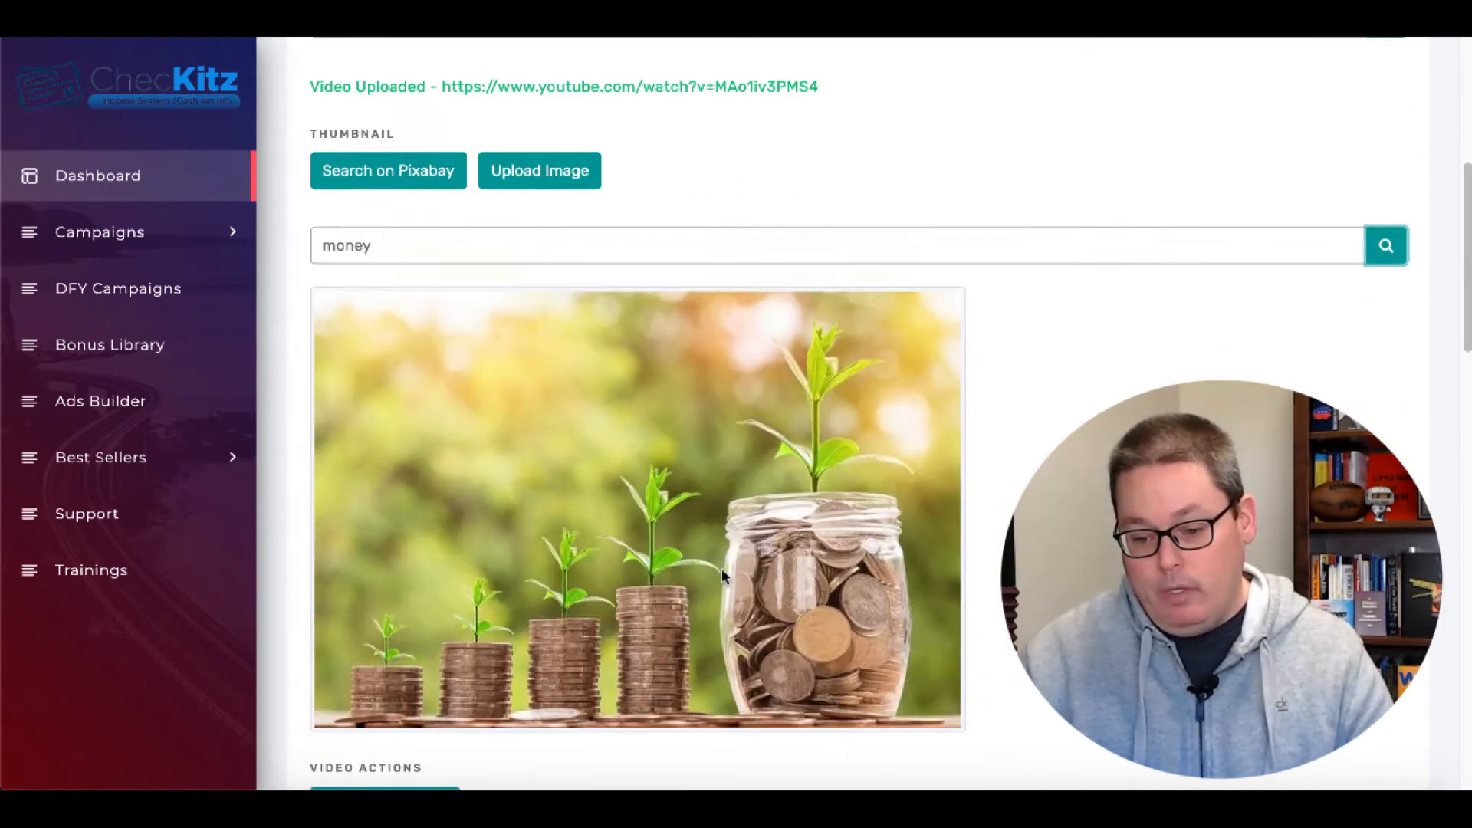
- Retry publishing and dismiss the missing video action and countdown timer errors
scroll("down", 3)
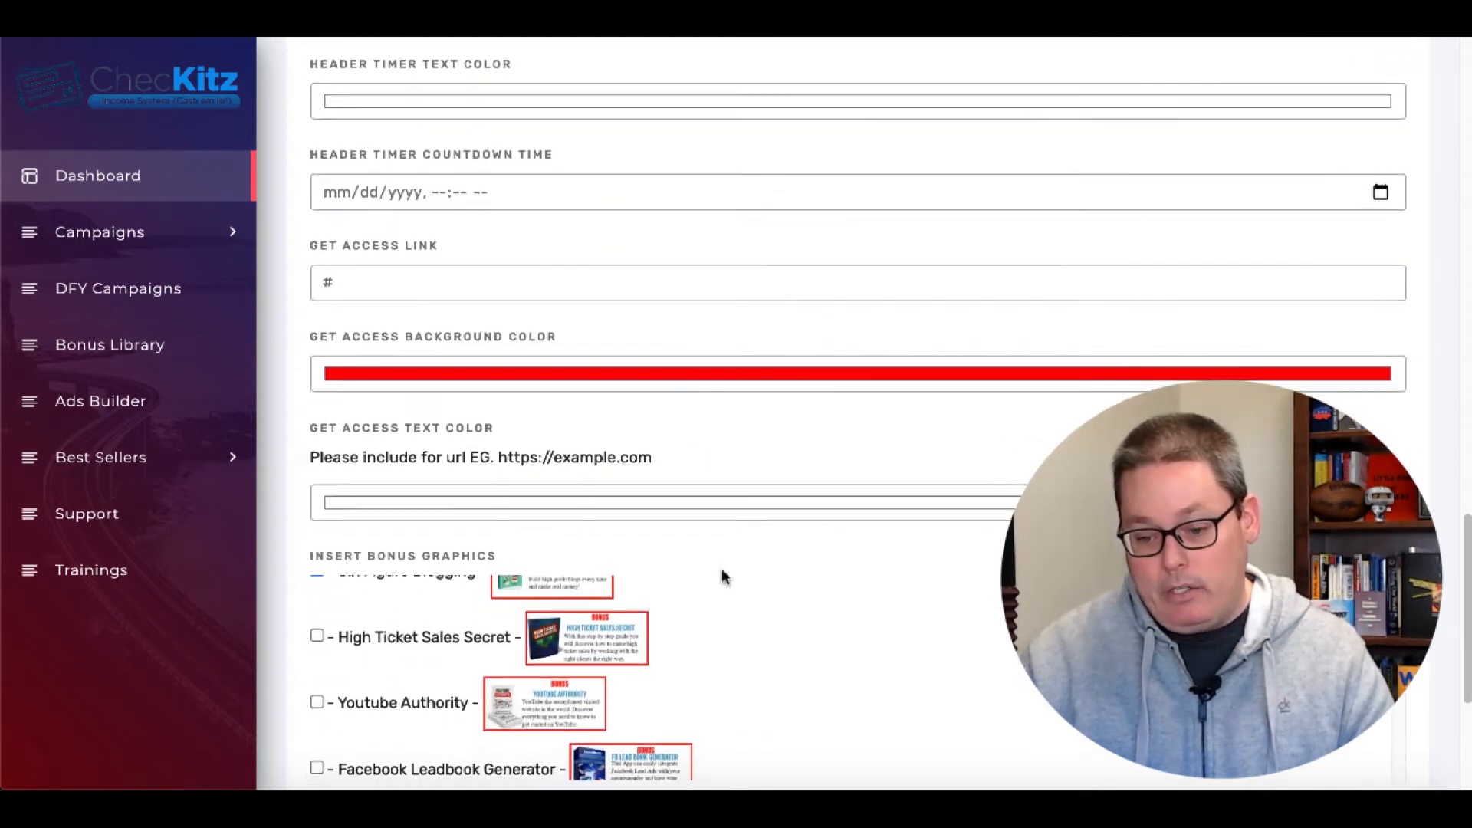
scroll("down", 3)
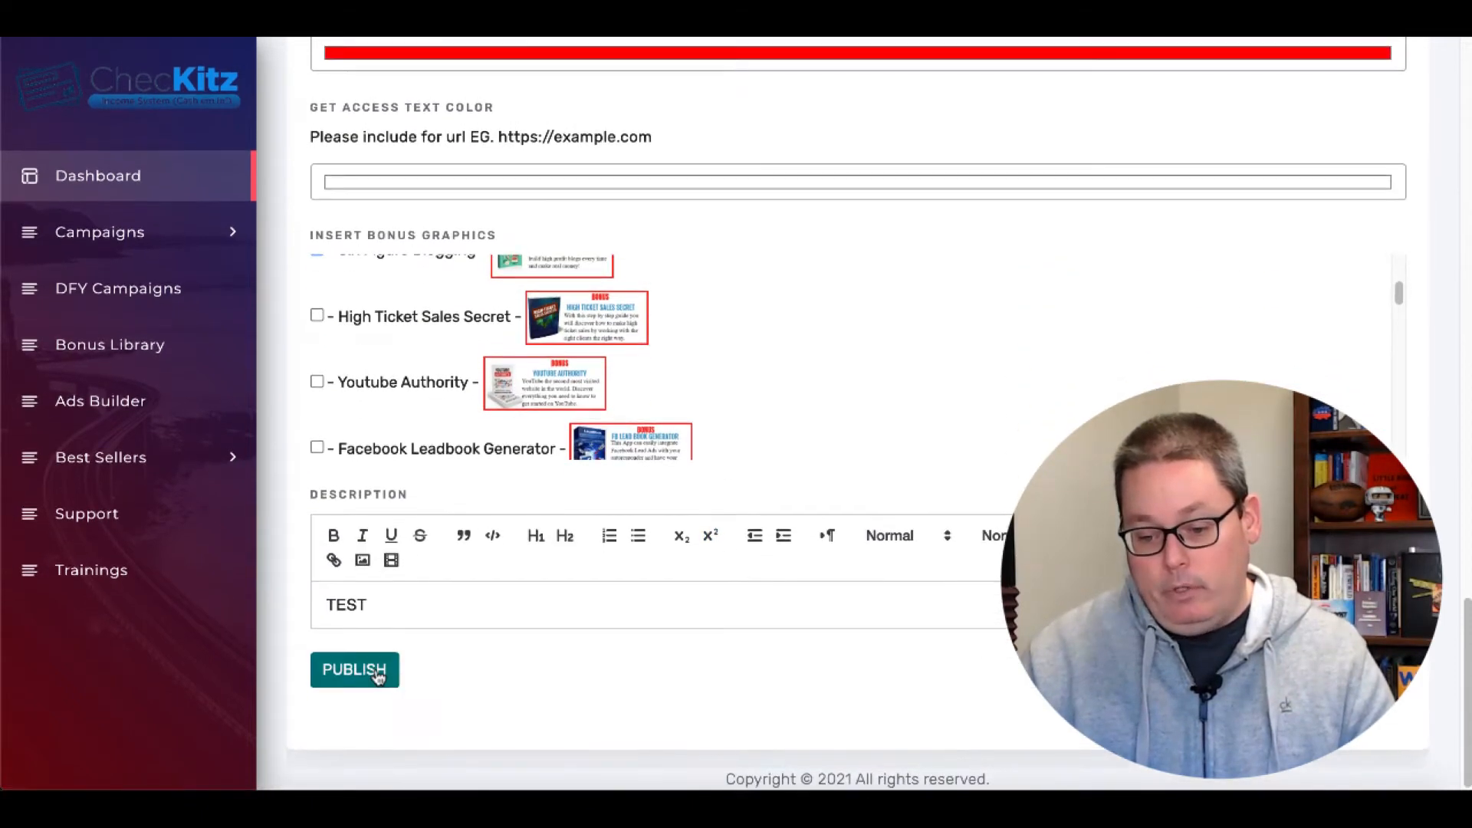
left_click(354, 669)
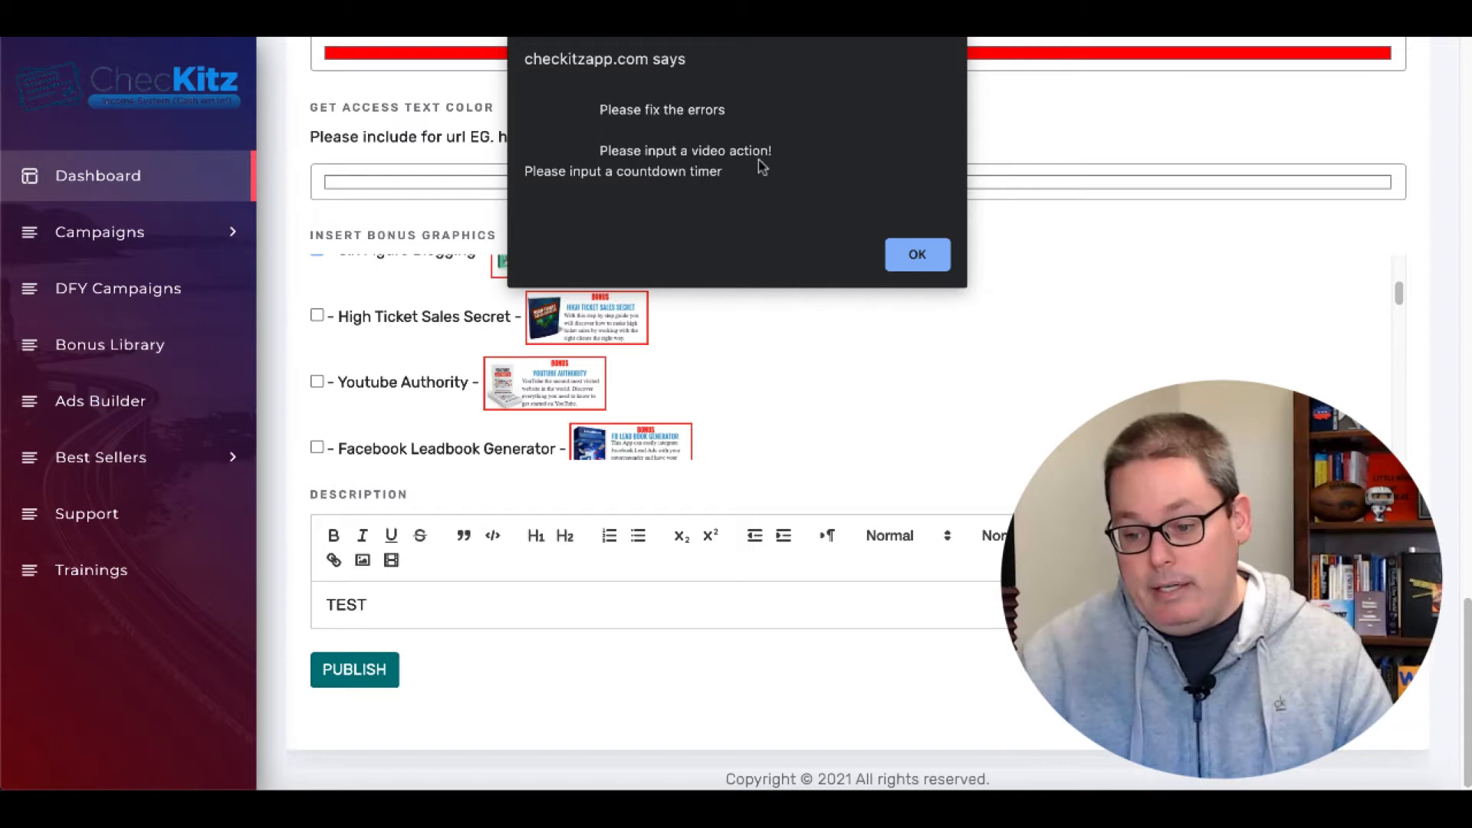
mouse_move(917, 255)
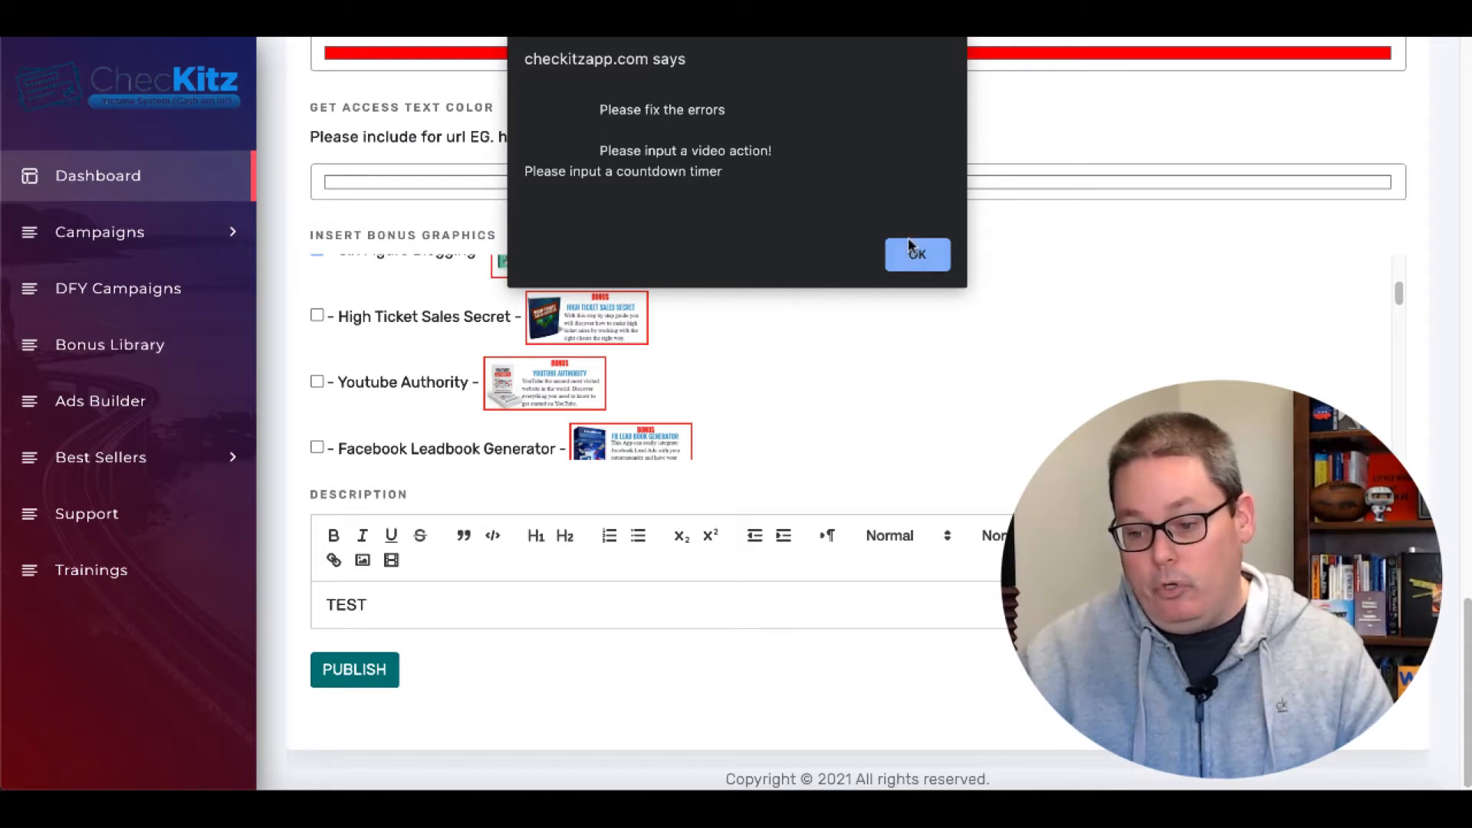
left_click(916, 255)
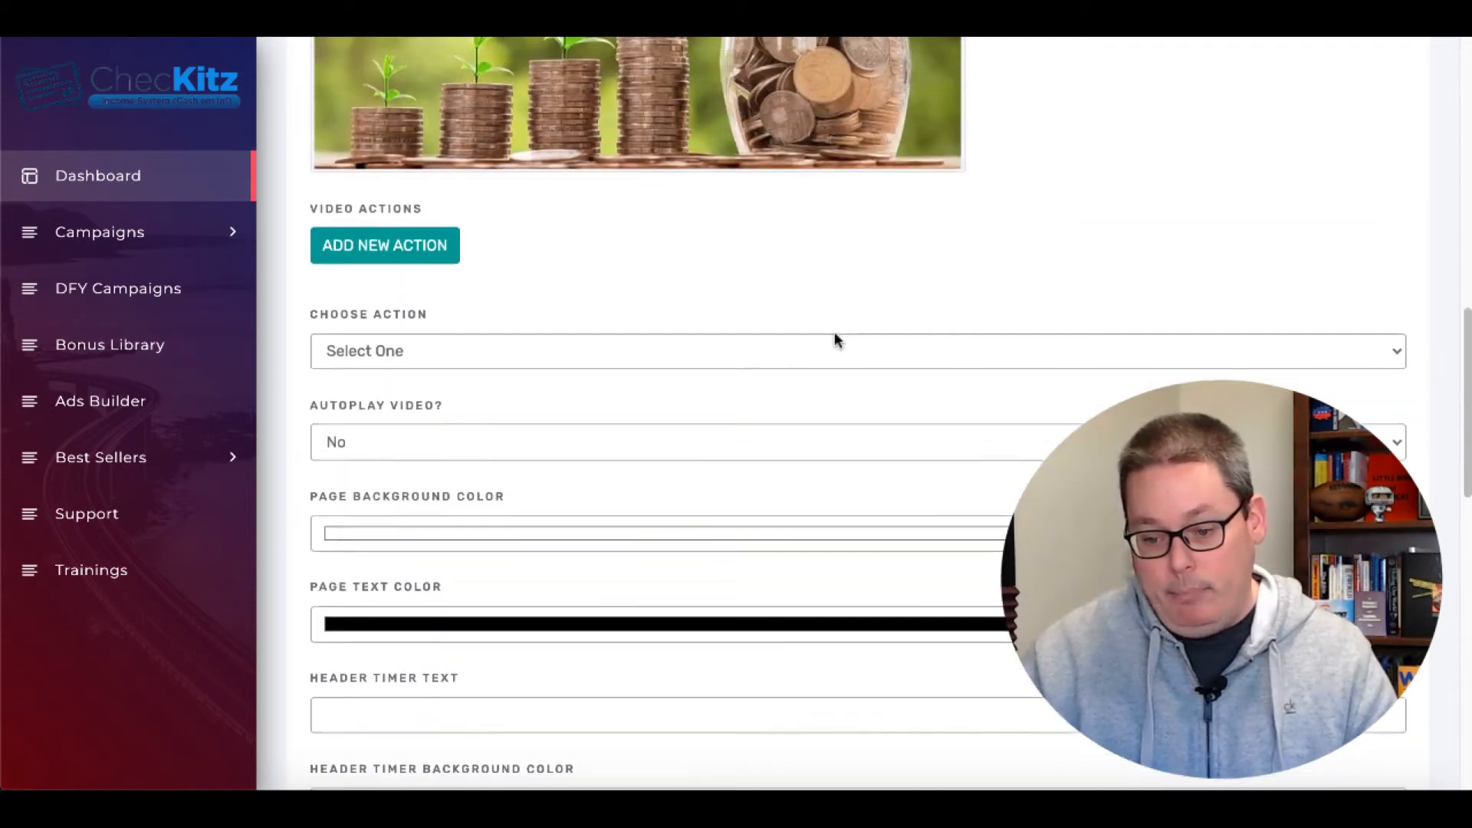
- Configure a buy button at beginning of video, linking 30minutemarketing.net, Style 2, top left
left_click(854, 350)
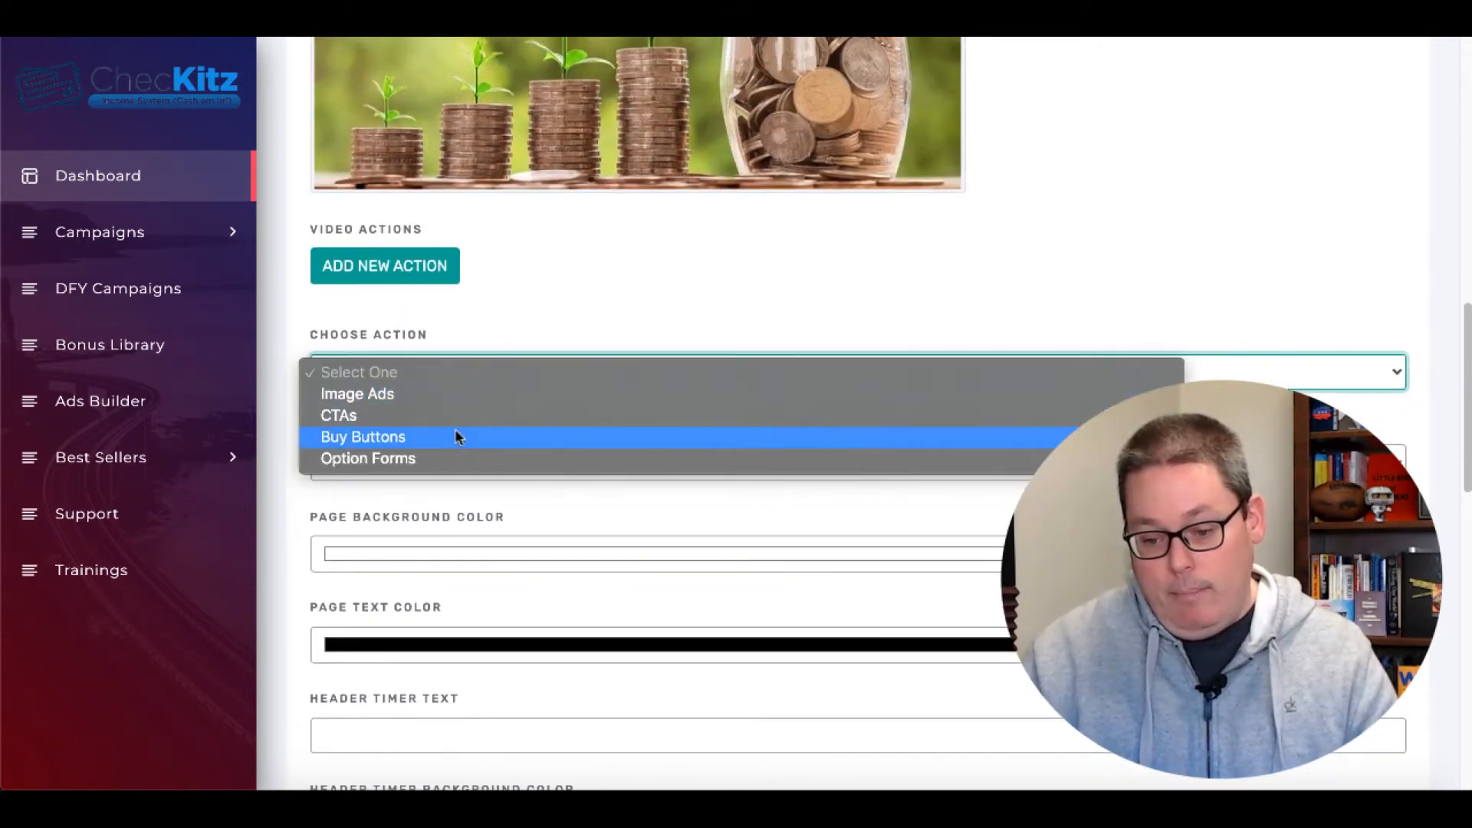
left_click(363, 436)
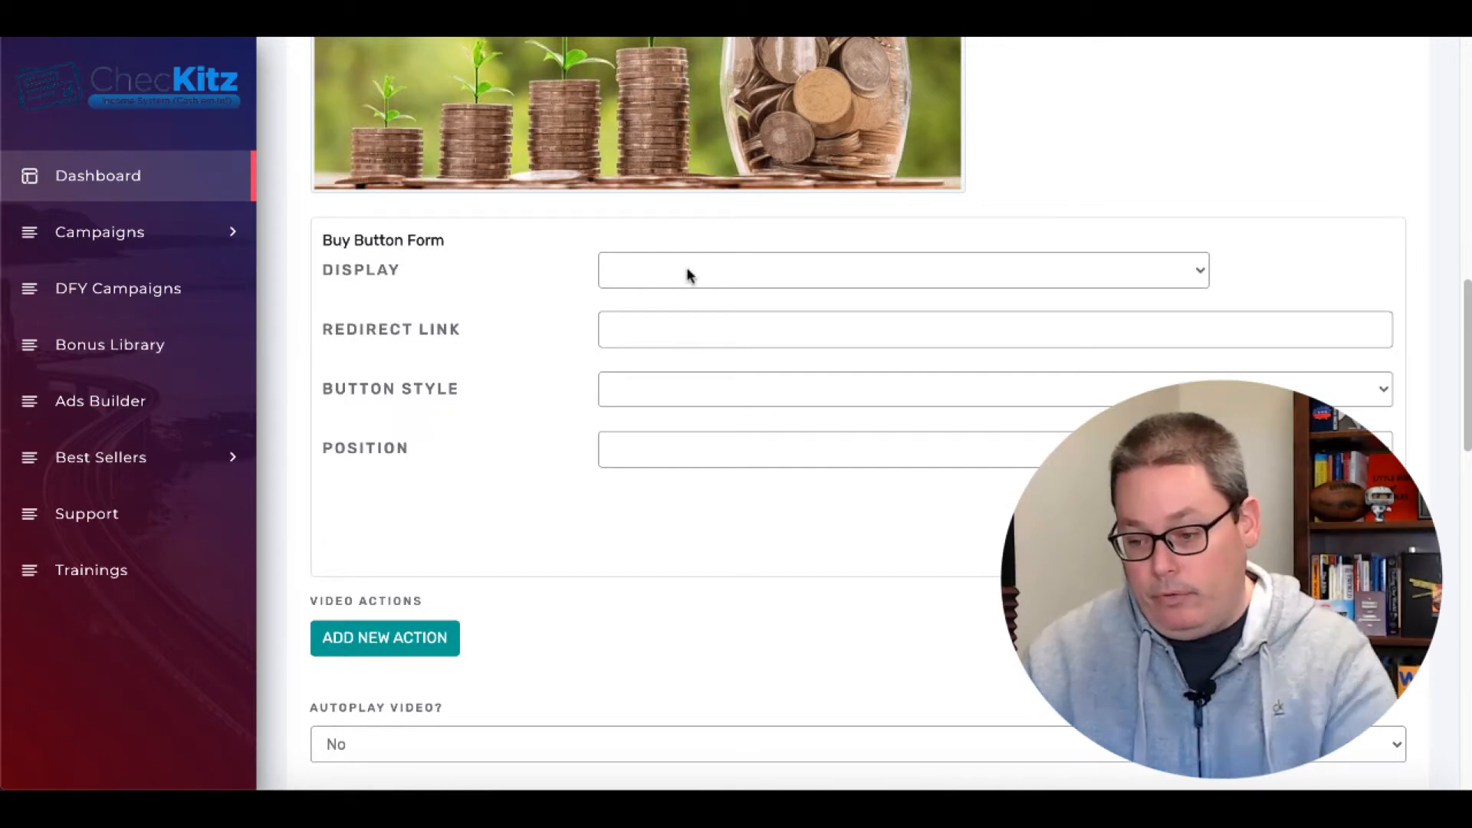
left_click(901, 271)
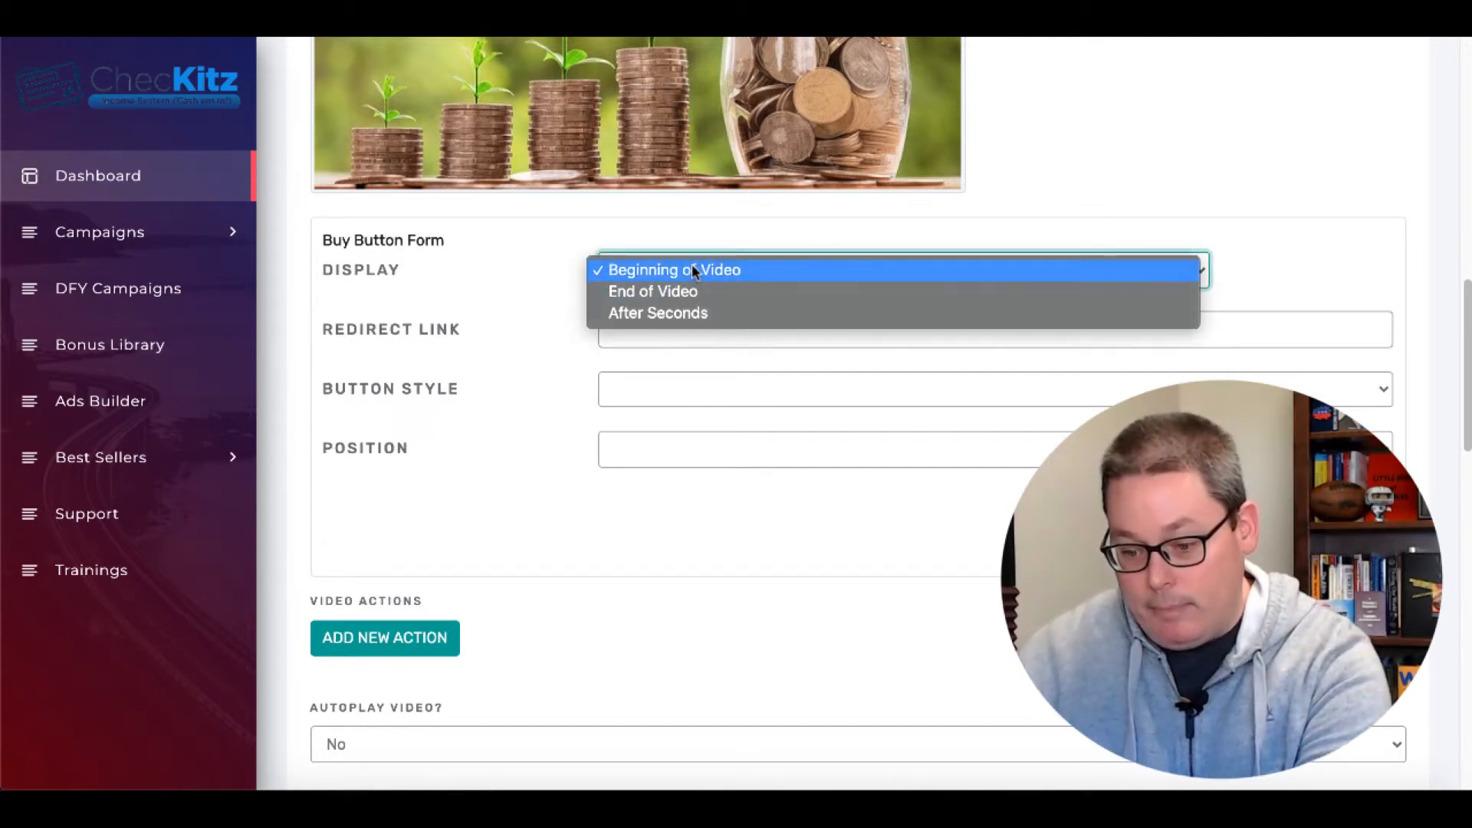
type("httt")
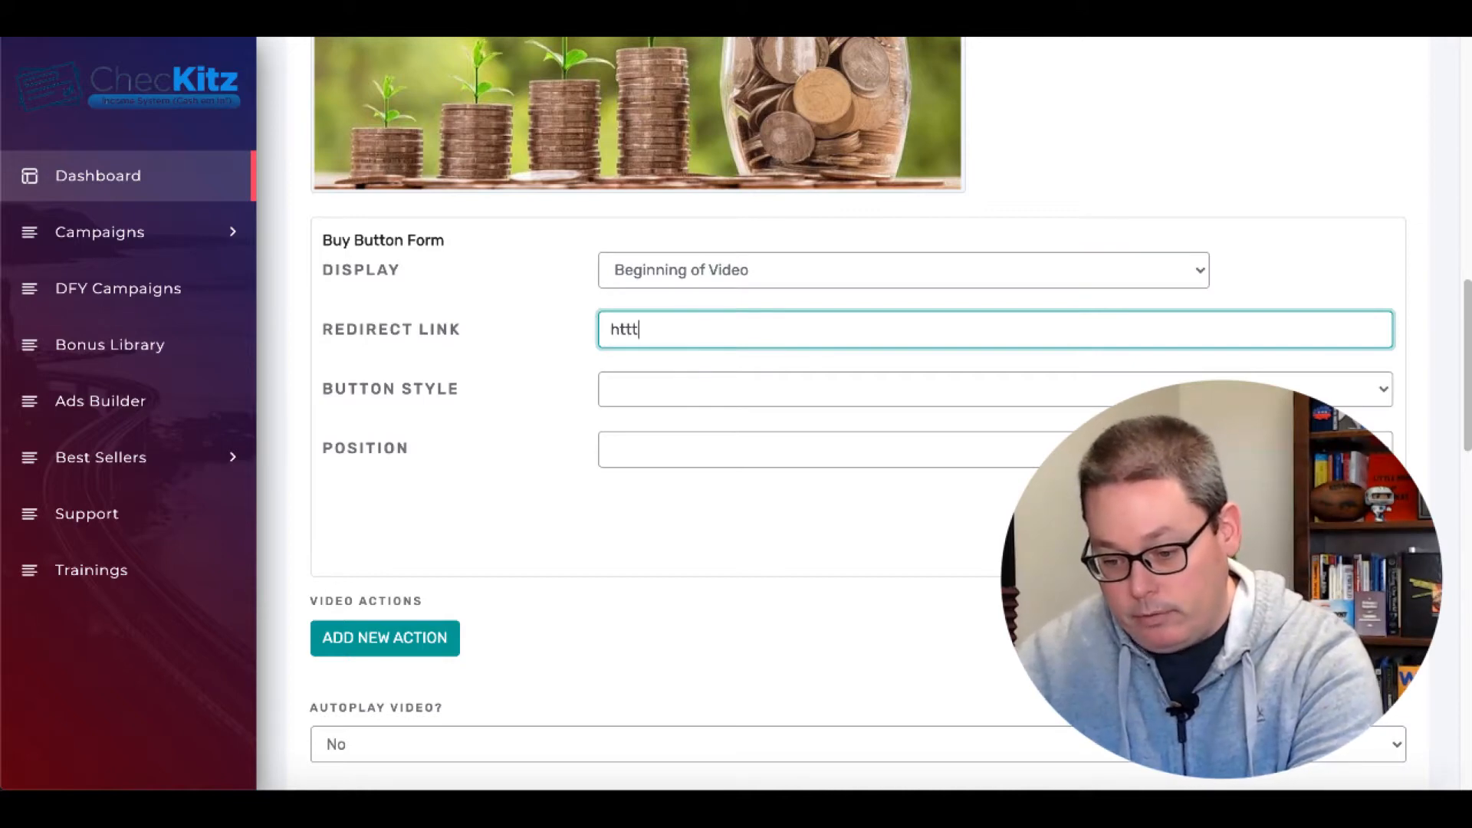
left_click(992, 389)
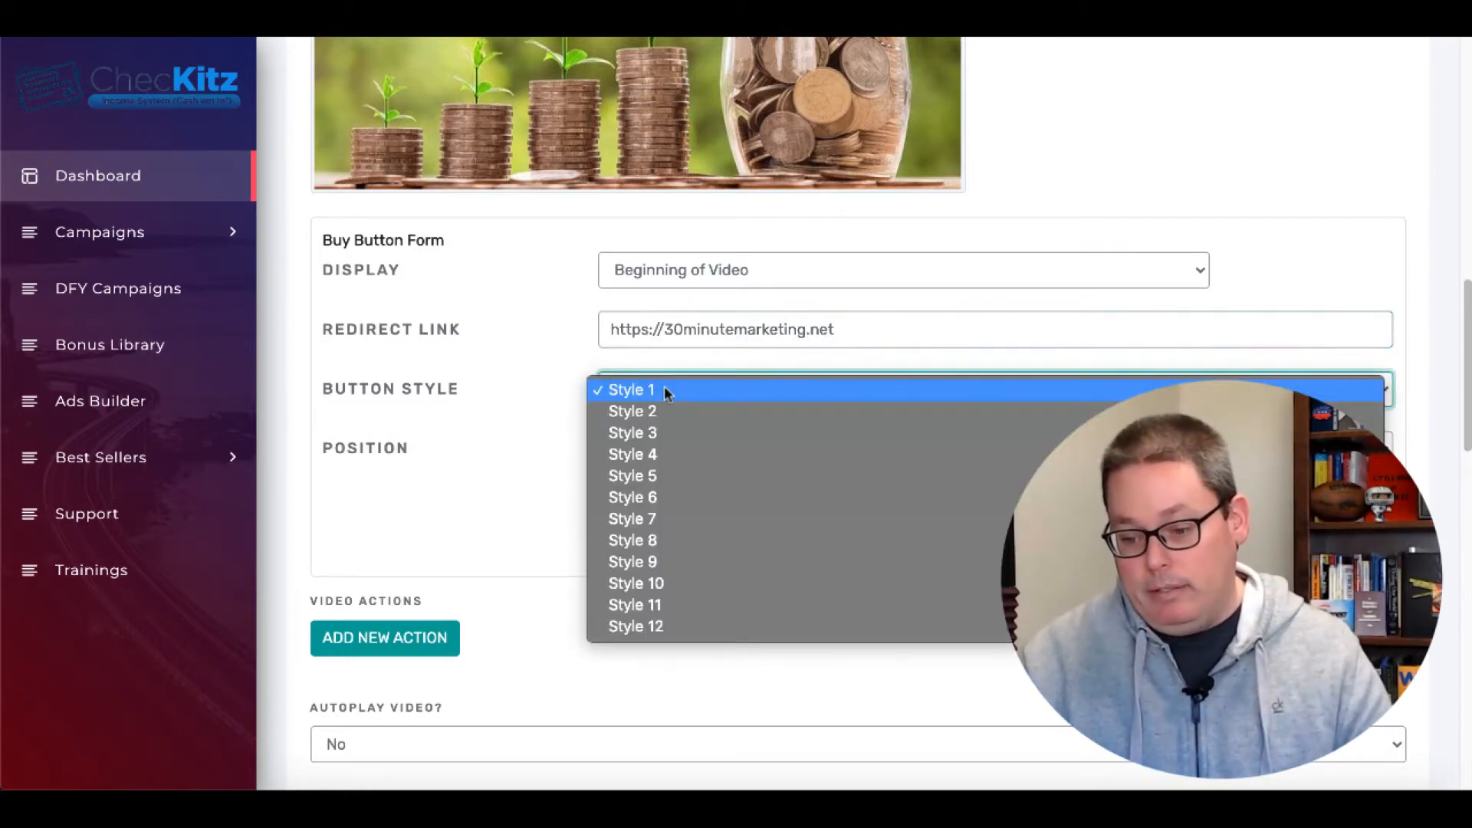
left_click(632, 410)
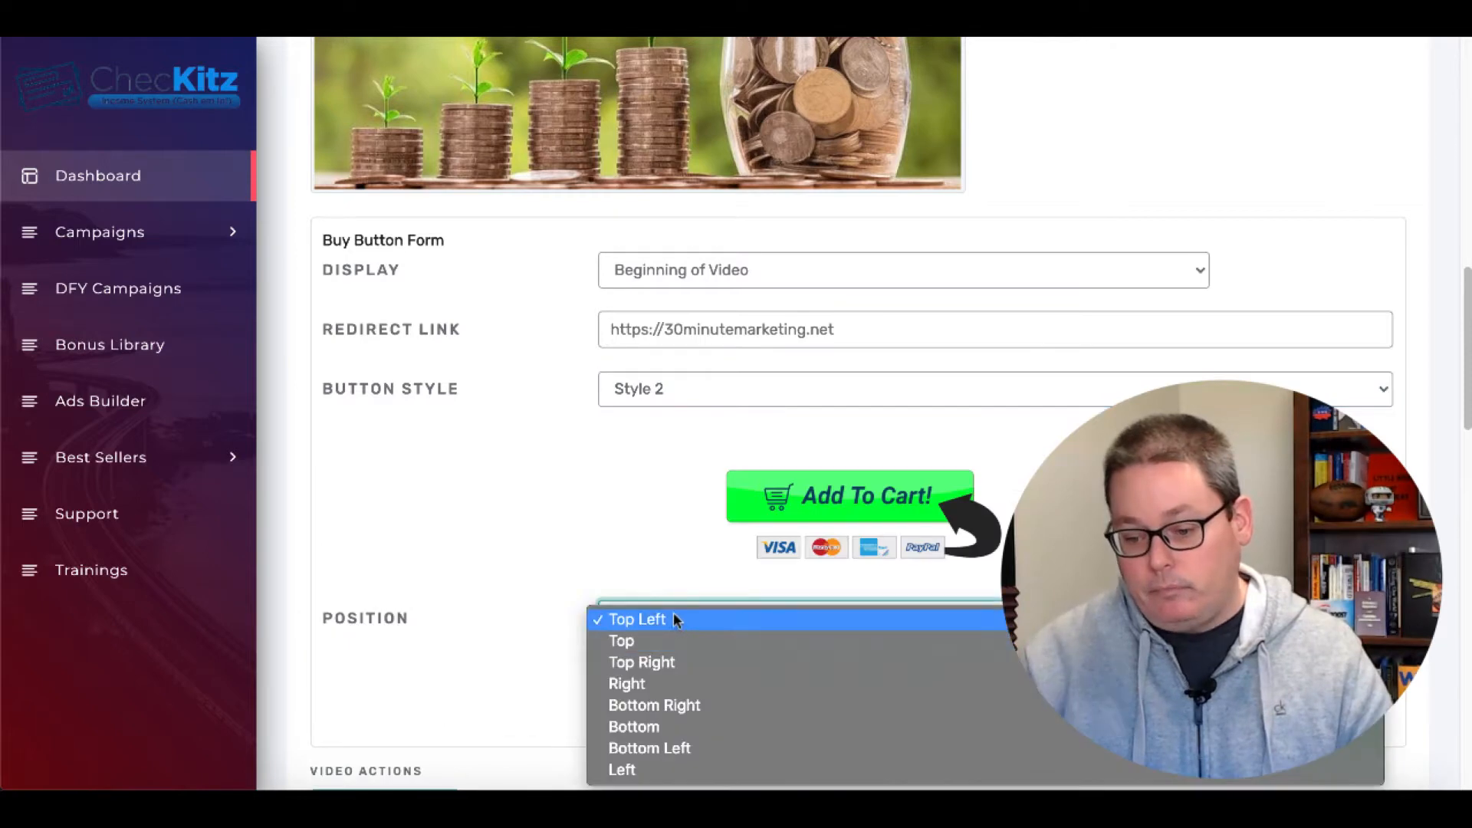
left_click(637, 619)
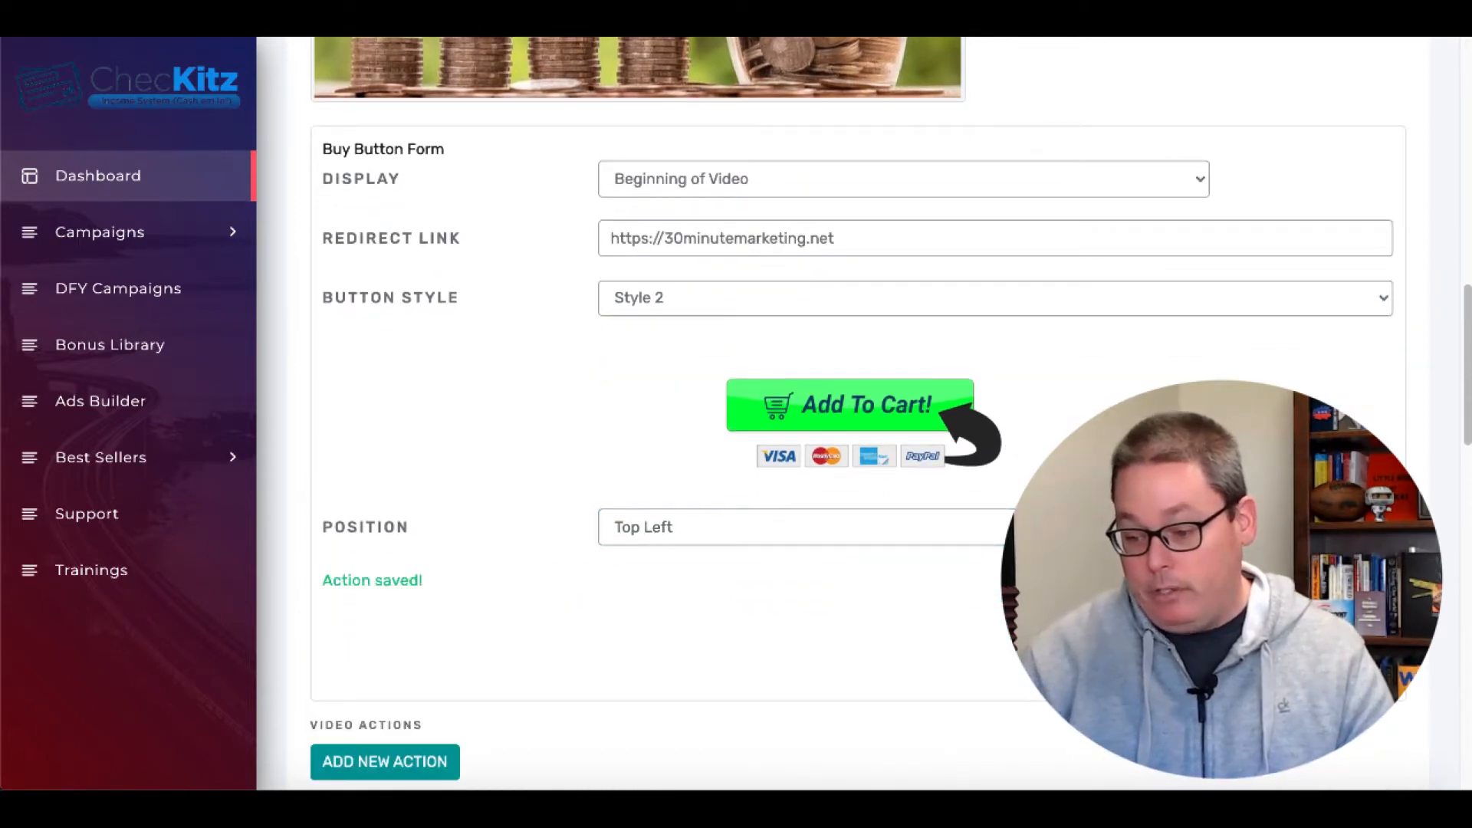
scroll("down", 3)
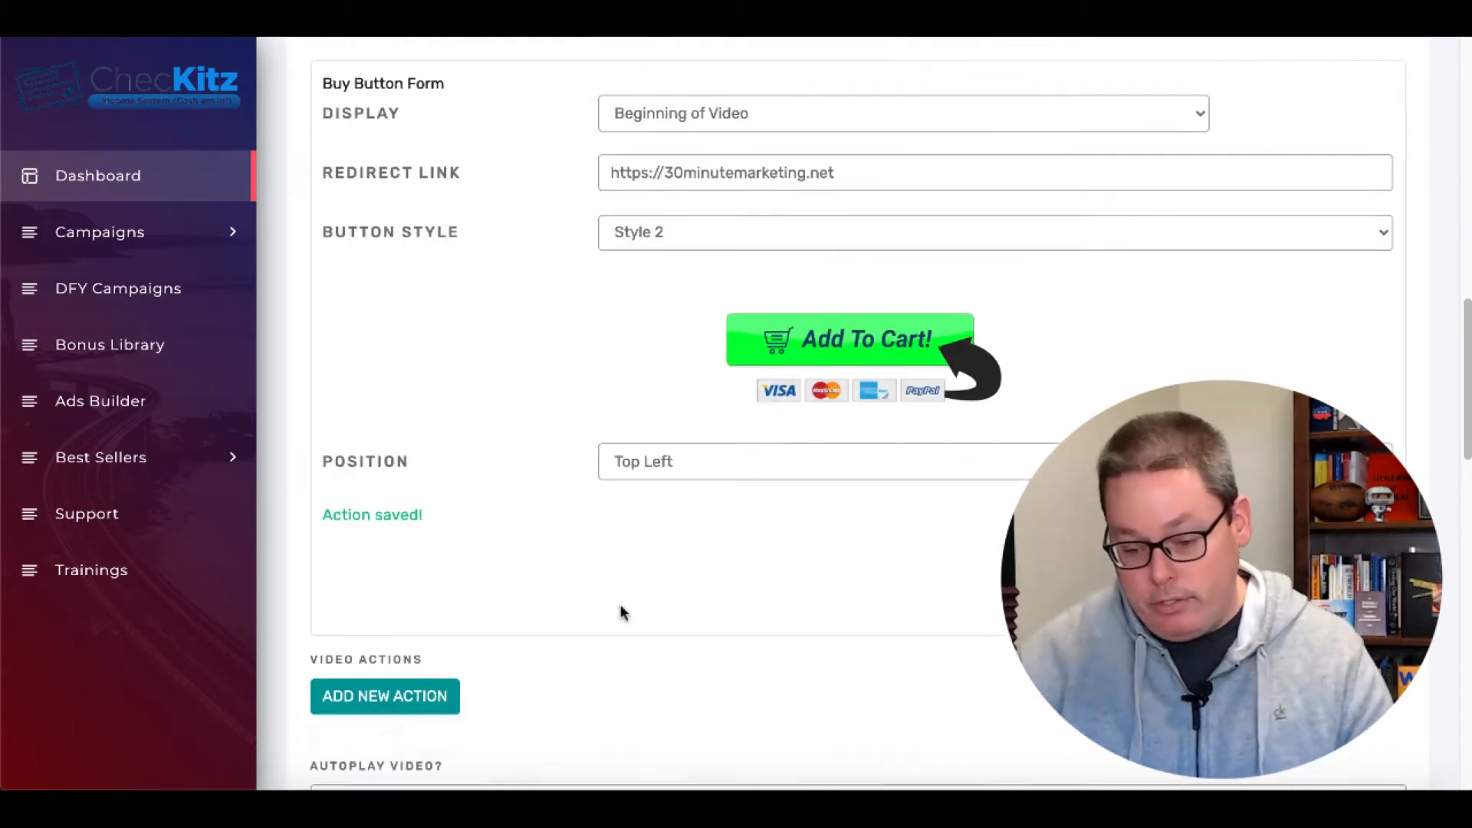
scroll("down", 3)
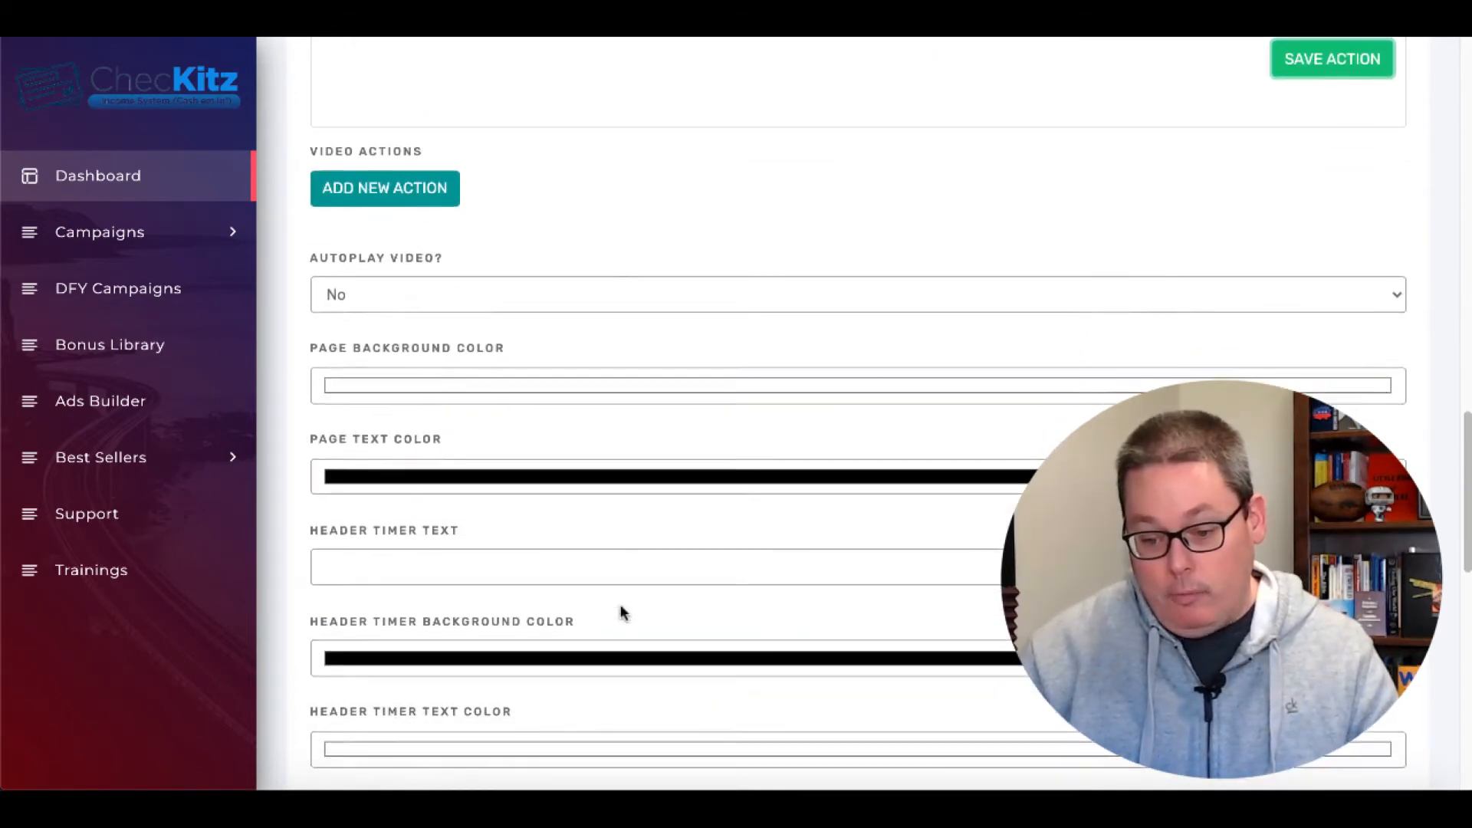
- Attempt to publish the Test campaign and dismiss the missing countdown timer warning
scroll("down", 3)
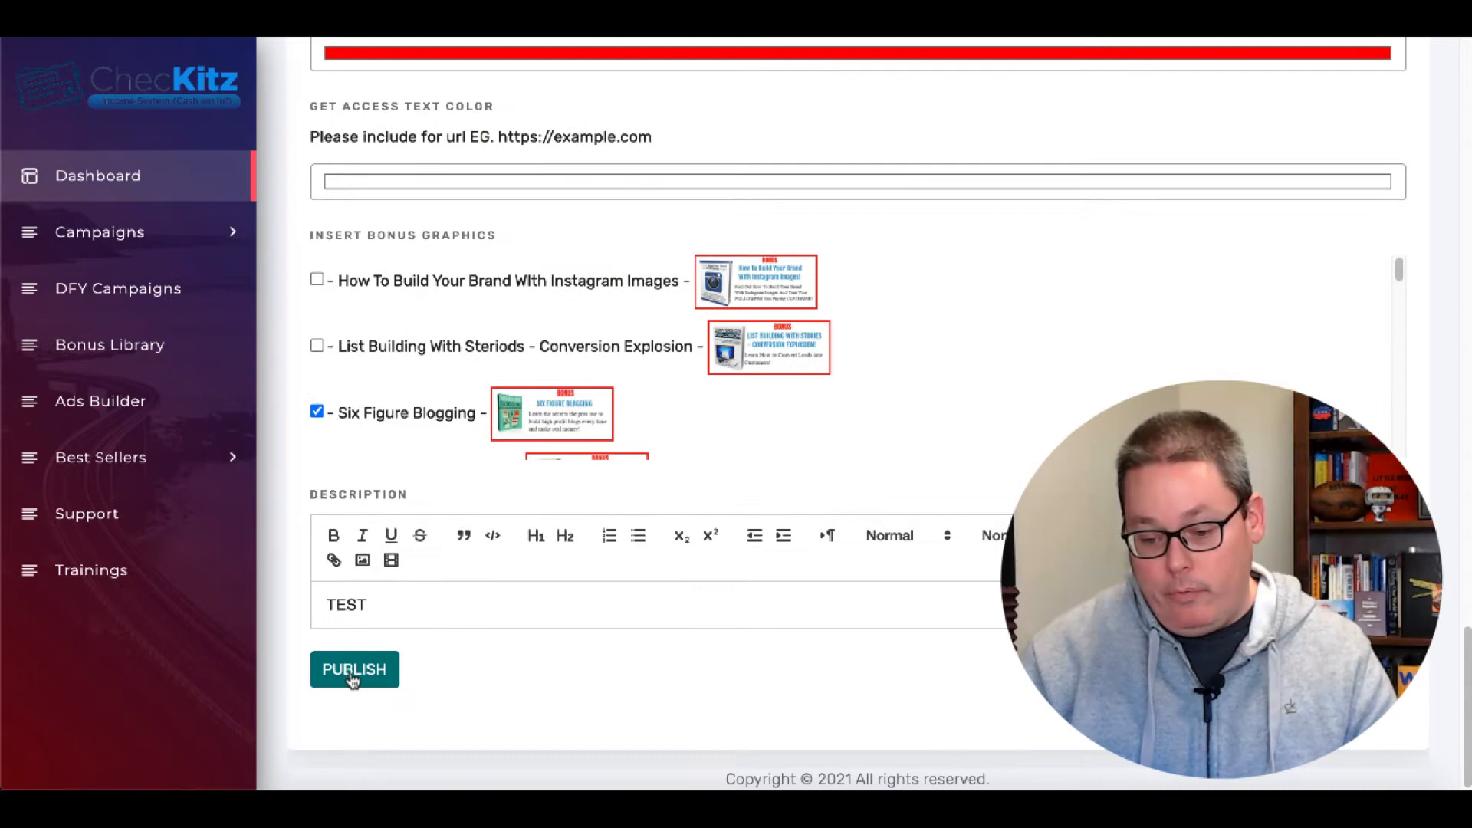
left_click(354, 670)
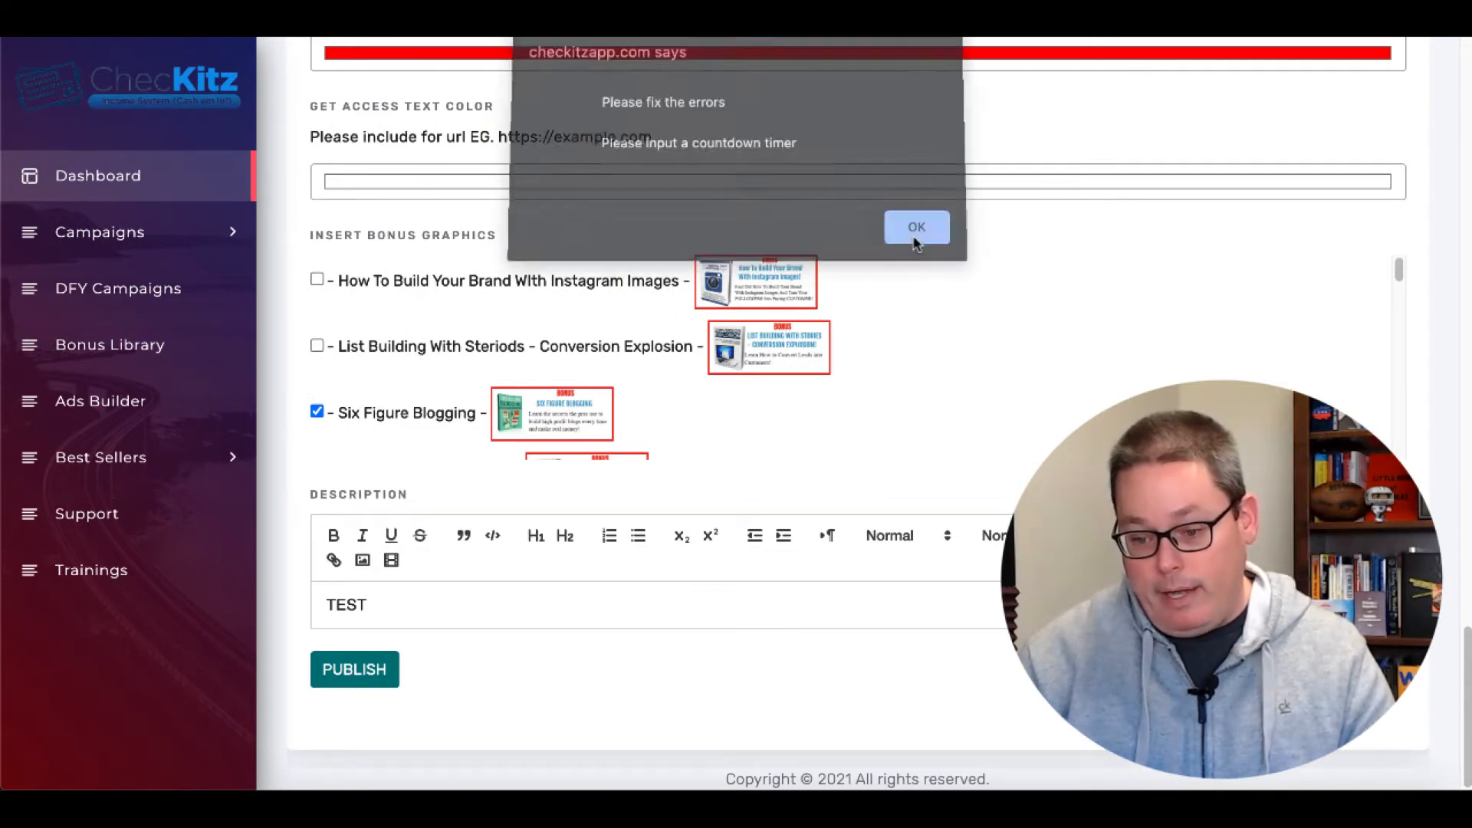
left_click(915, 227)
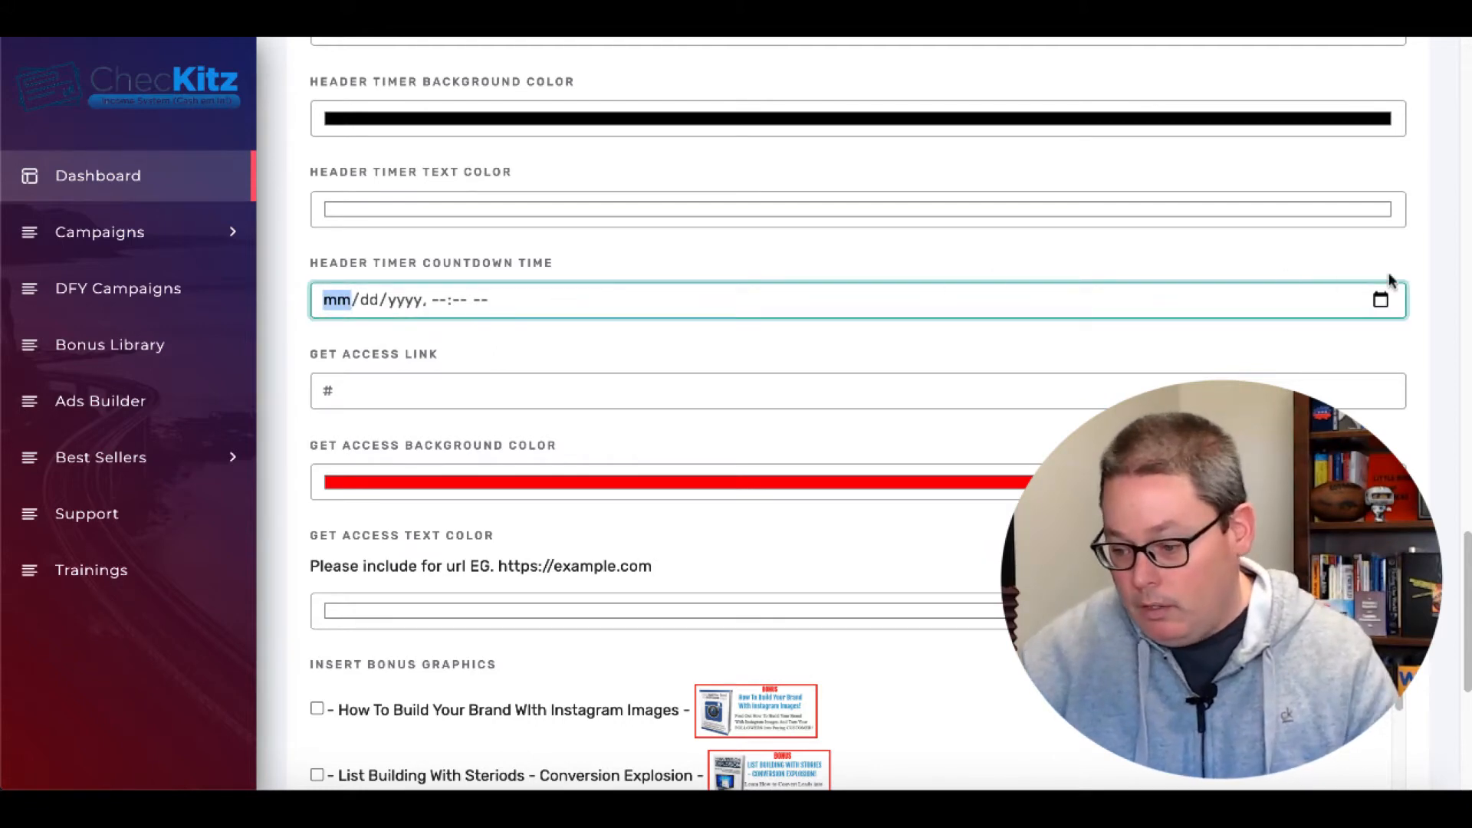
- Pick a header countdown end date from the date picker and publish the campaign
left_click(855, 299)
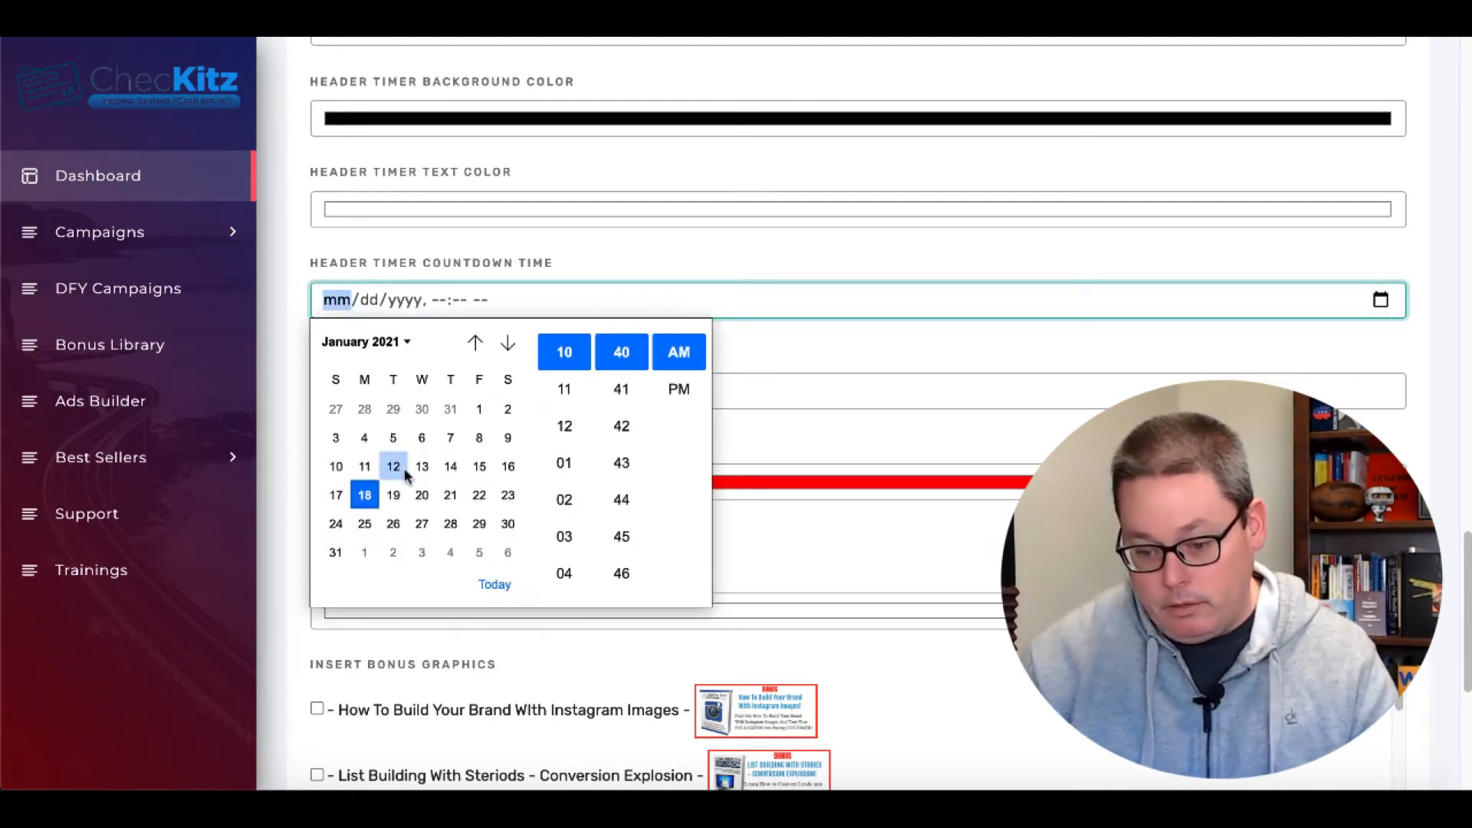
left_click(392, 494)
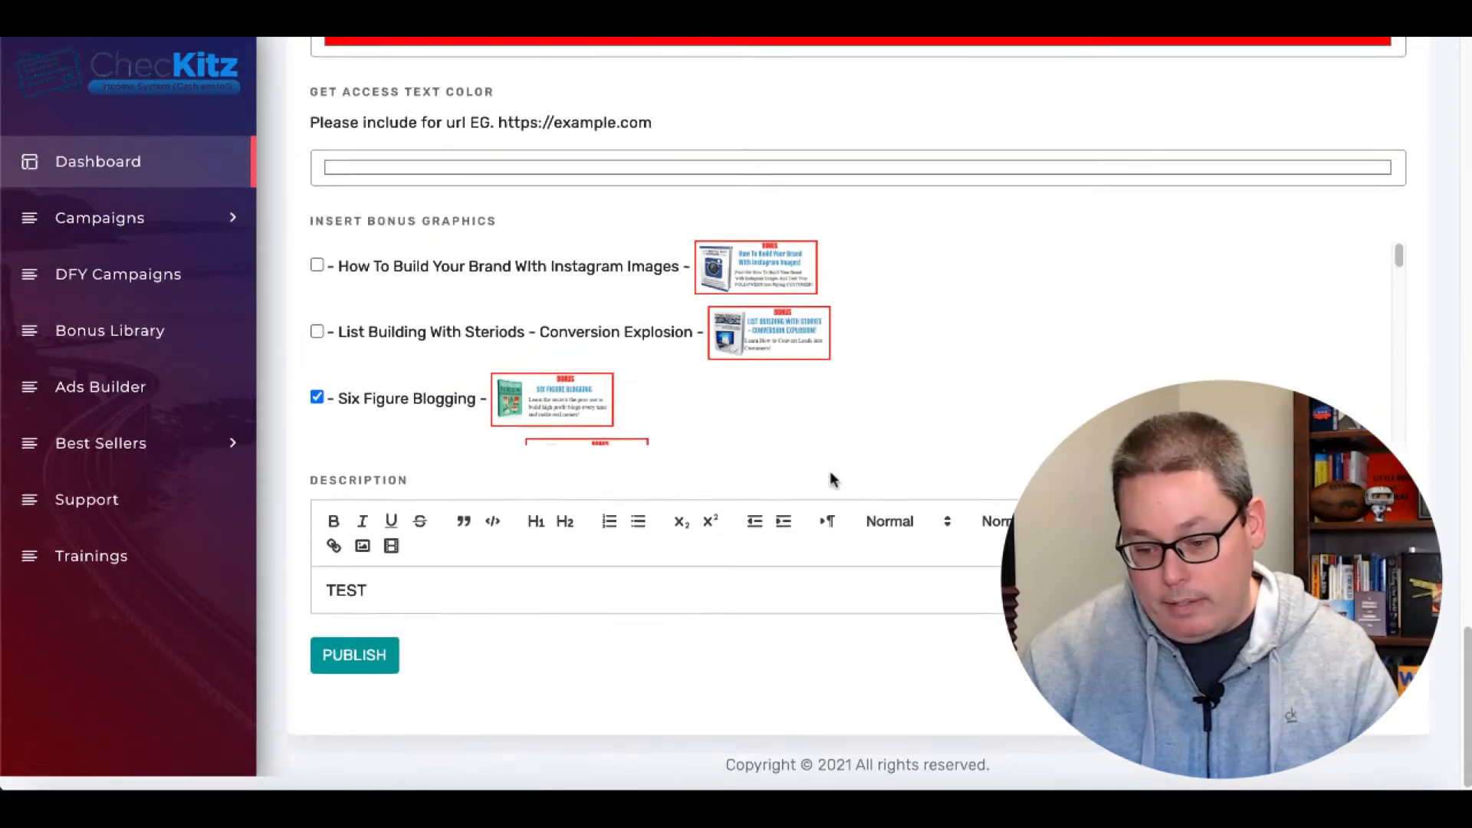
left_click(355, 653)
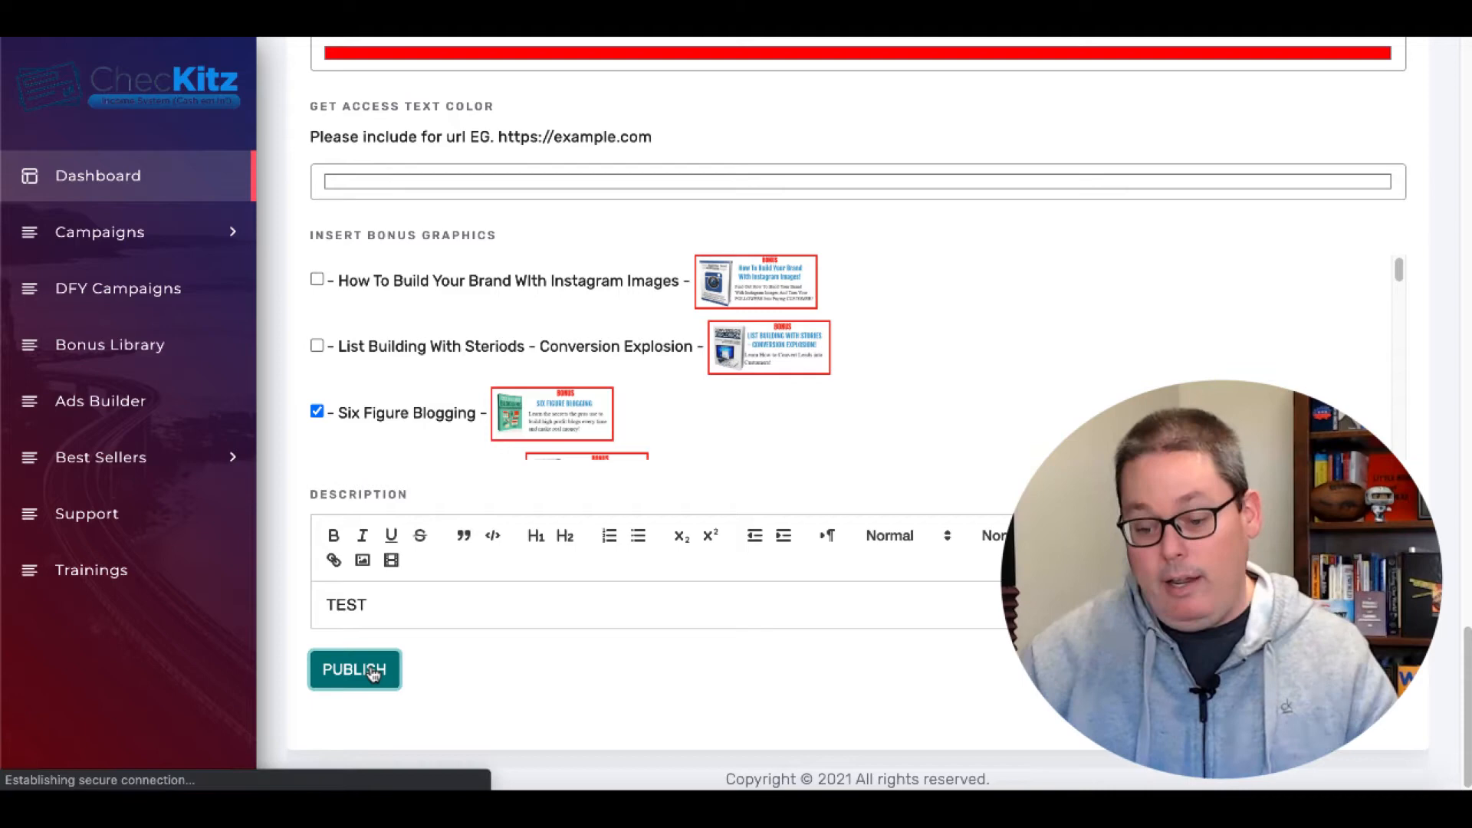
left_click(354, 669)
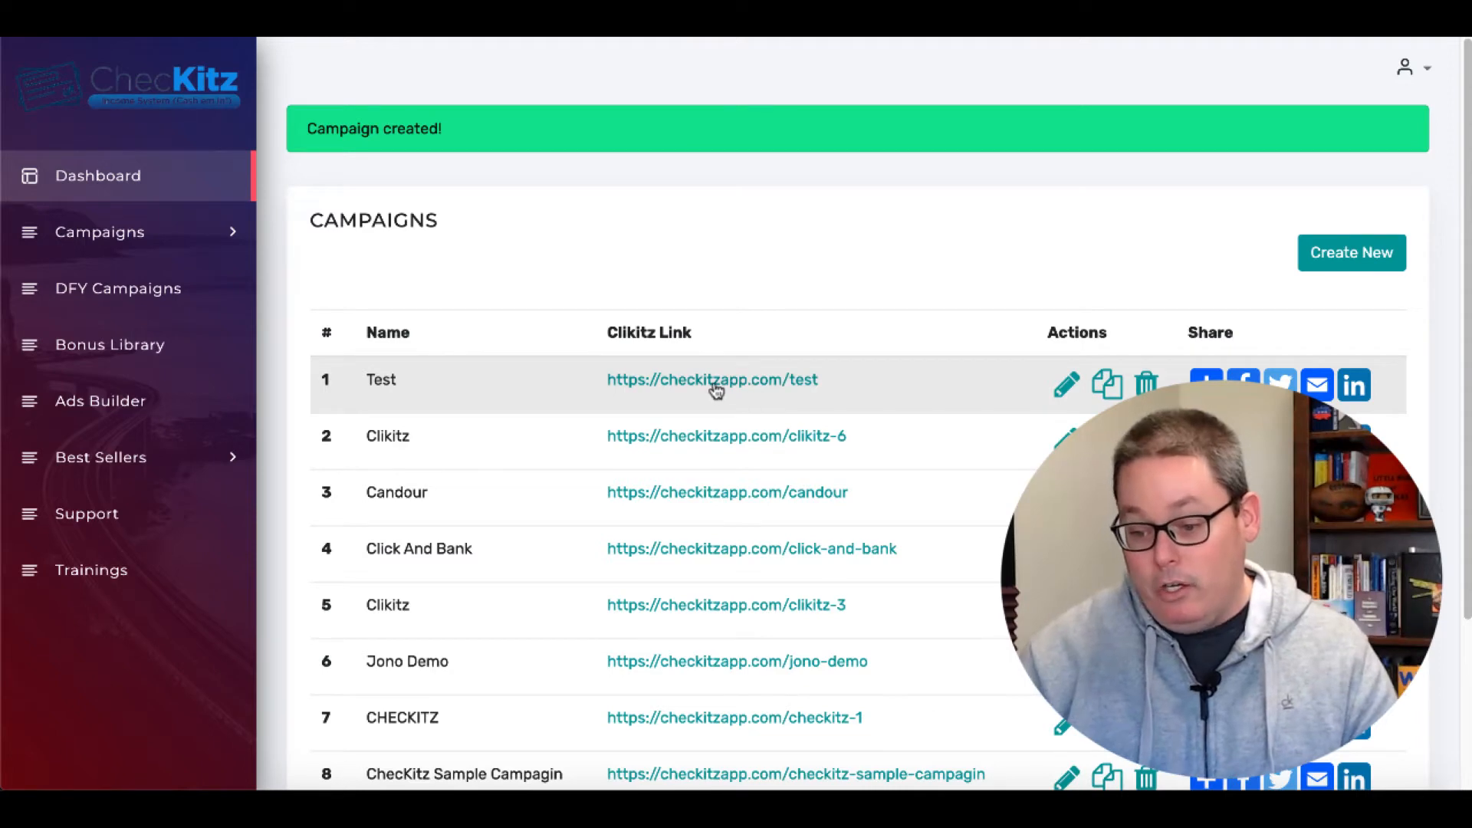
- Open the checkitzapp.com/test page and scroll past its countdown, video, access button and bonus
left_click(712, 379)
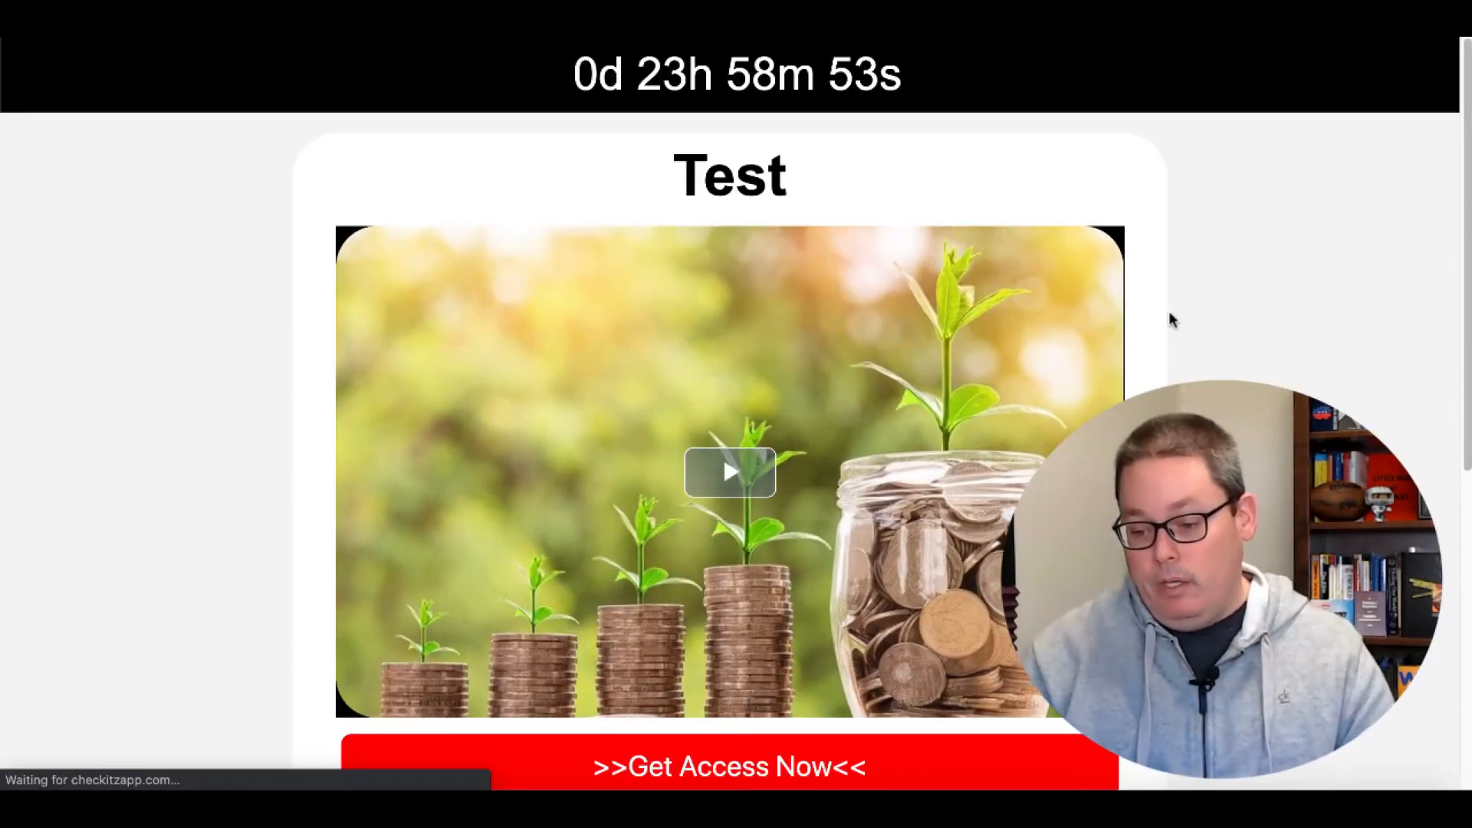
scroll("down", 3)
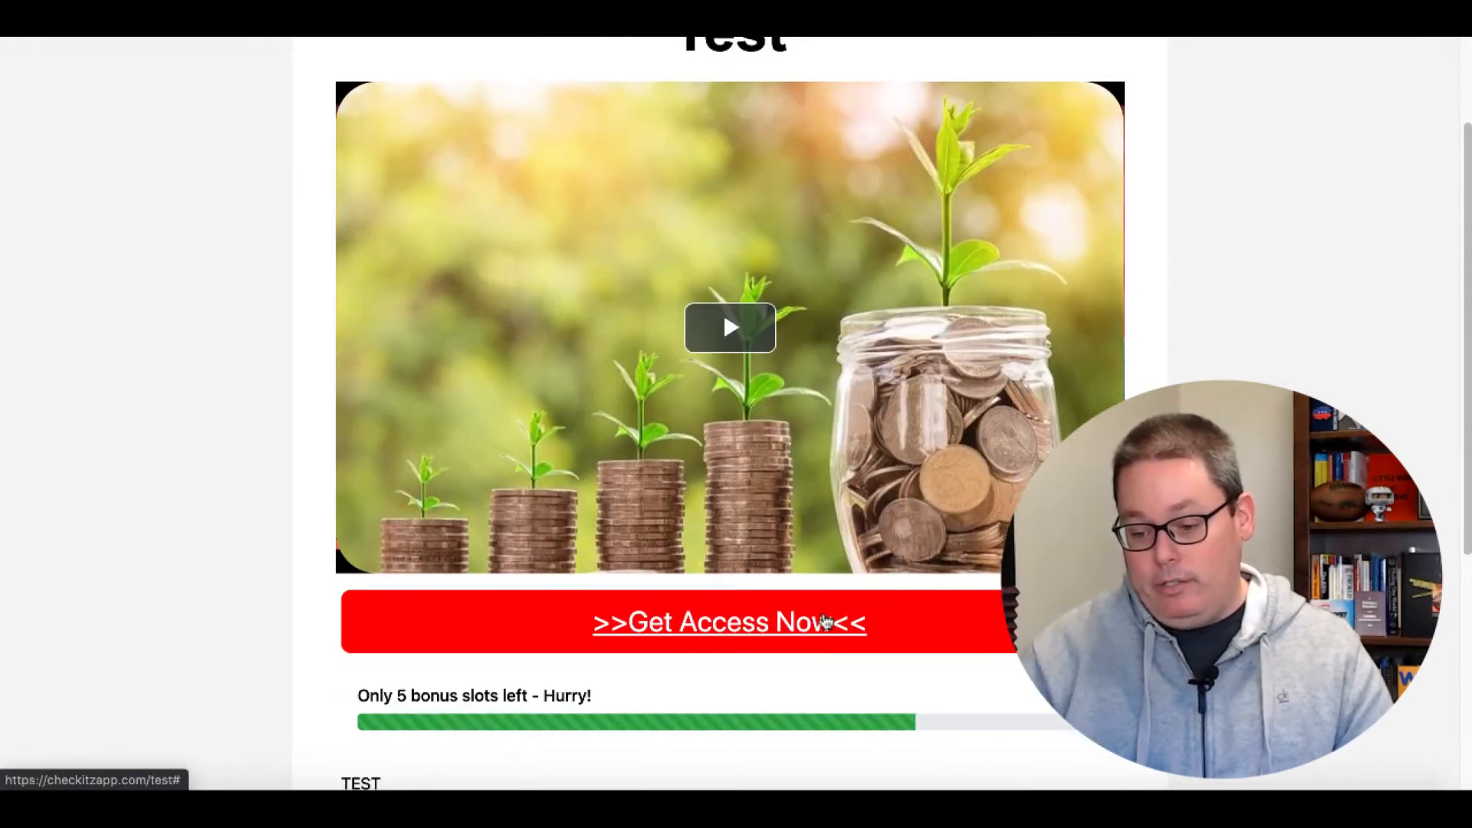
mouse_move(731, 350)
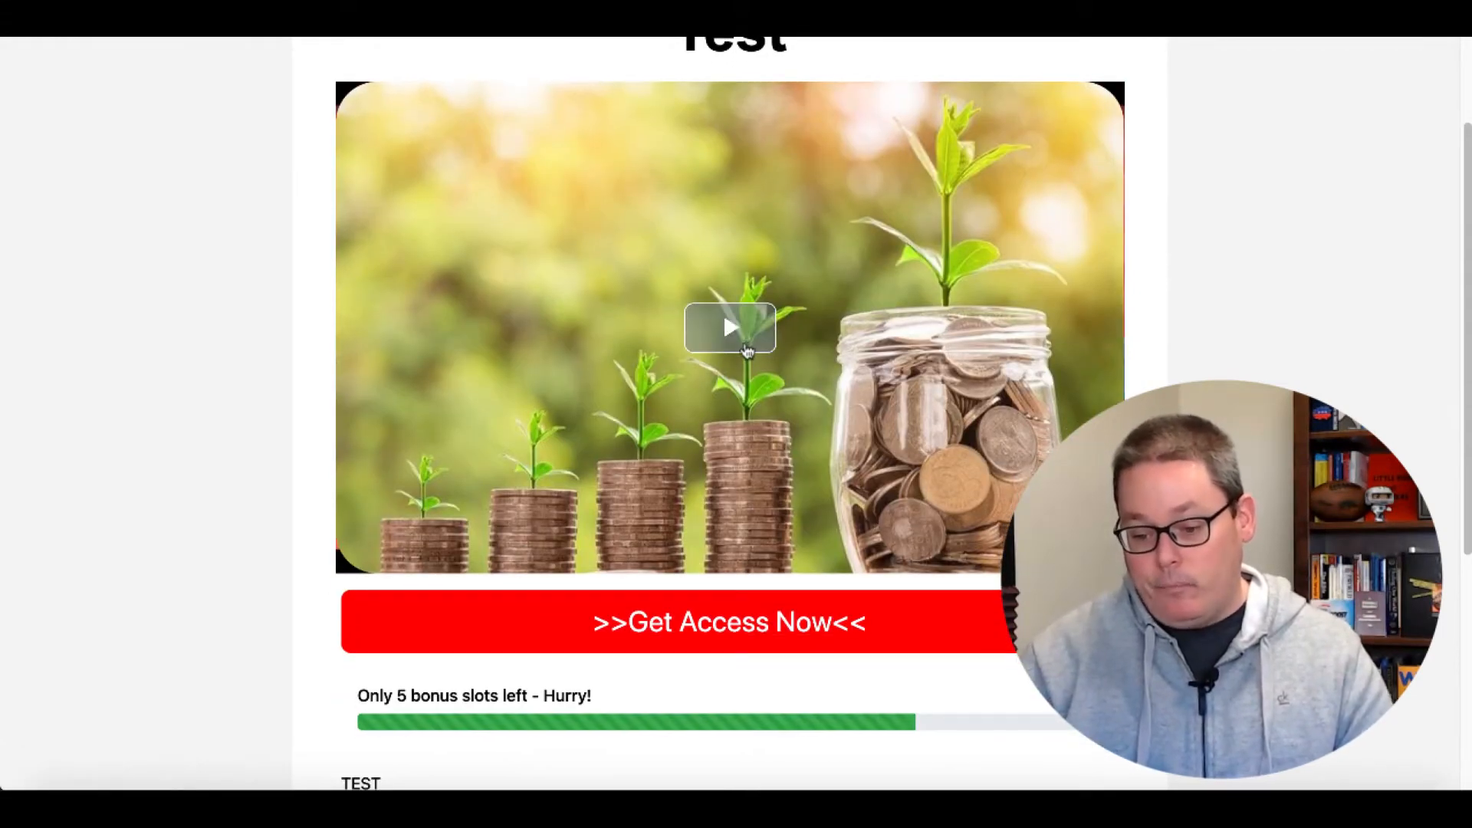
scroll("down", 3)
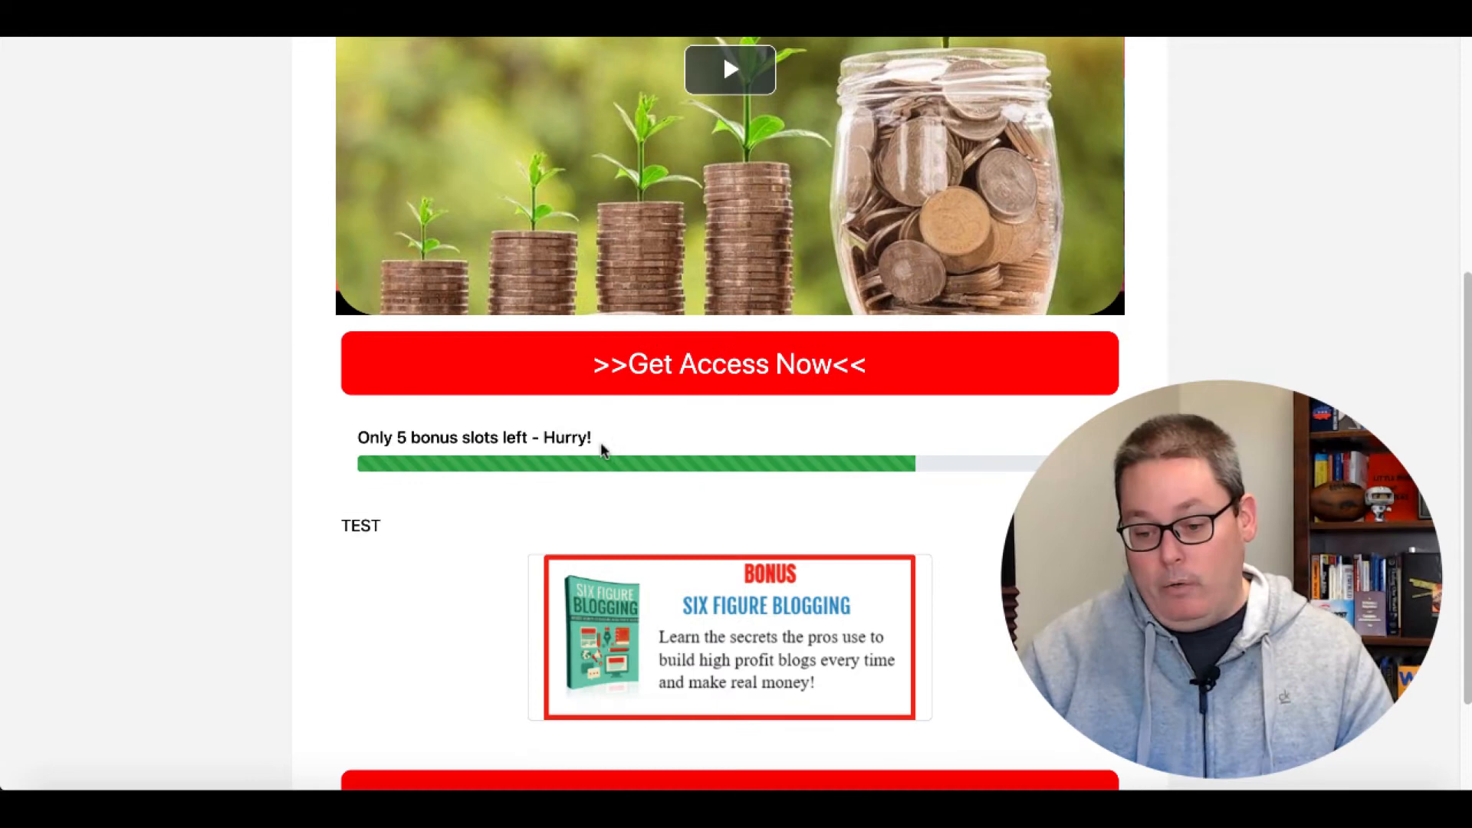
mouse_move(923, 472)
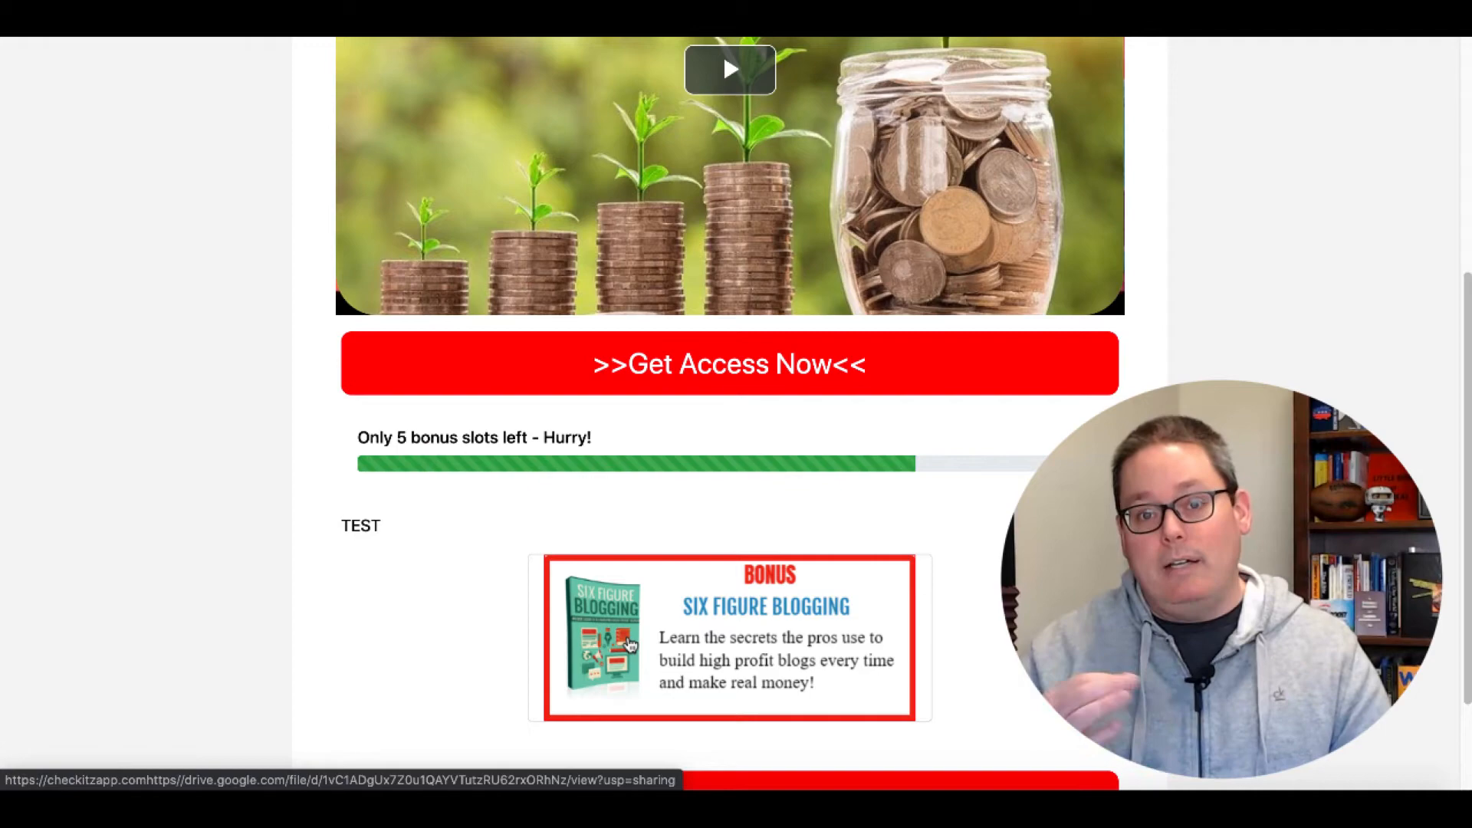
scroll("down", 3)
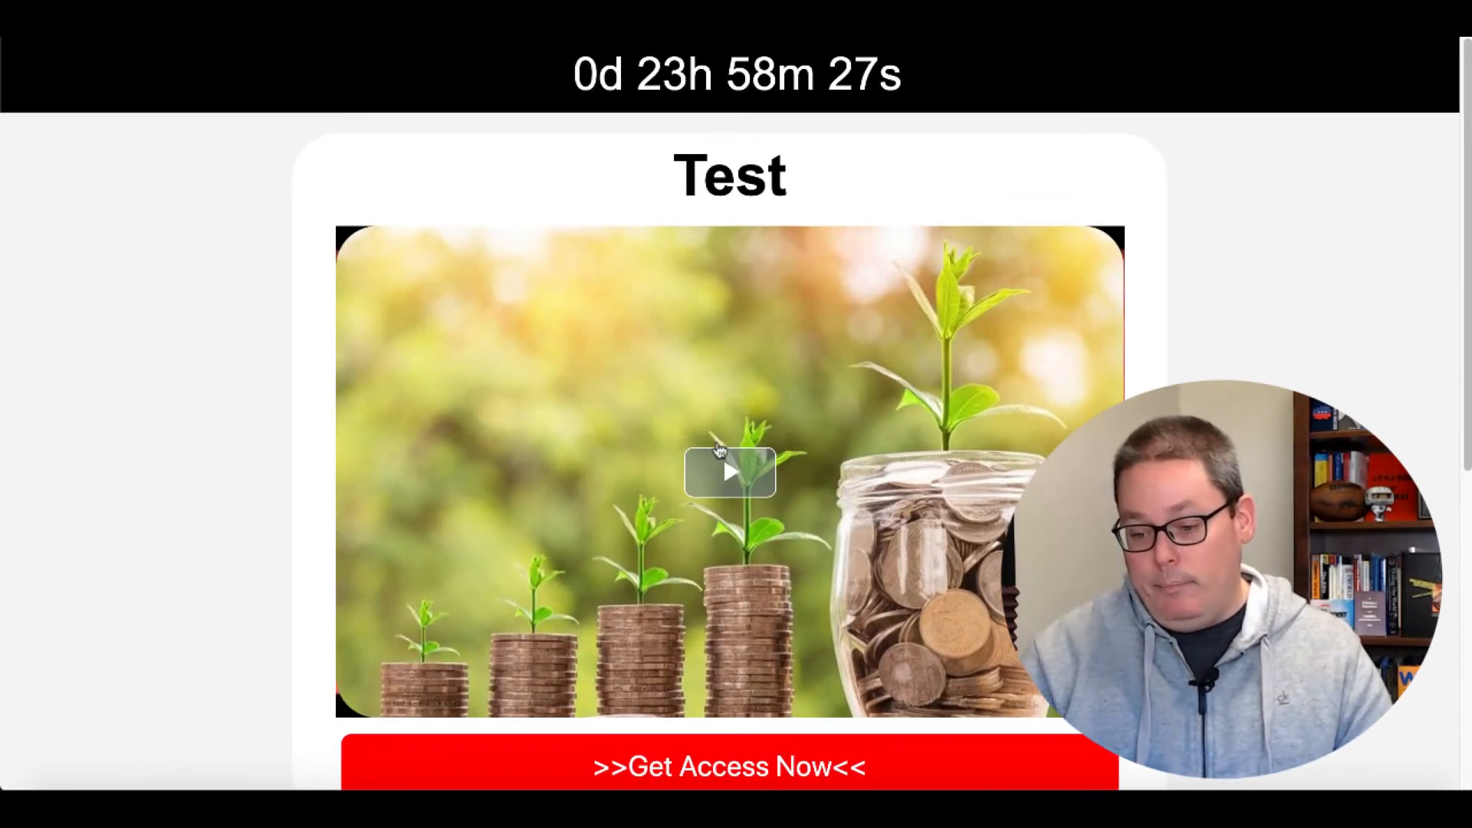
- Play and stop the GroovePages video on the Test page, then return to the campaigns list
left_click(730, 472)
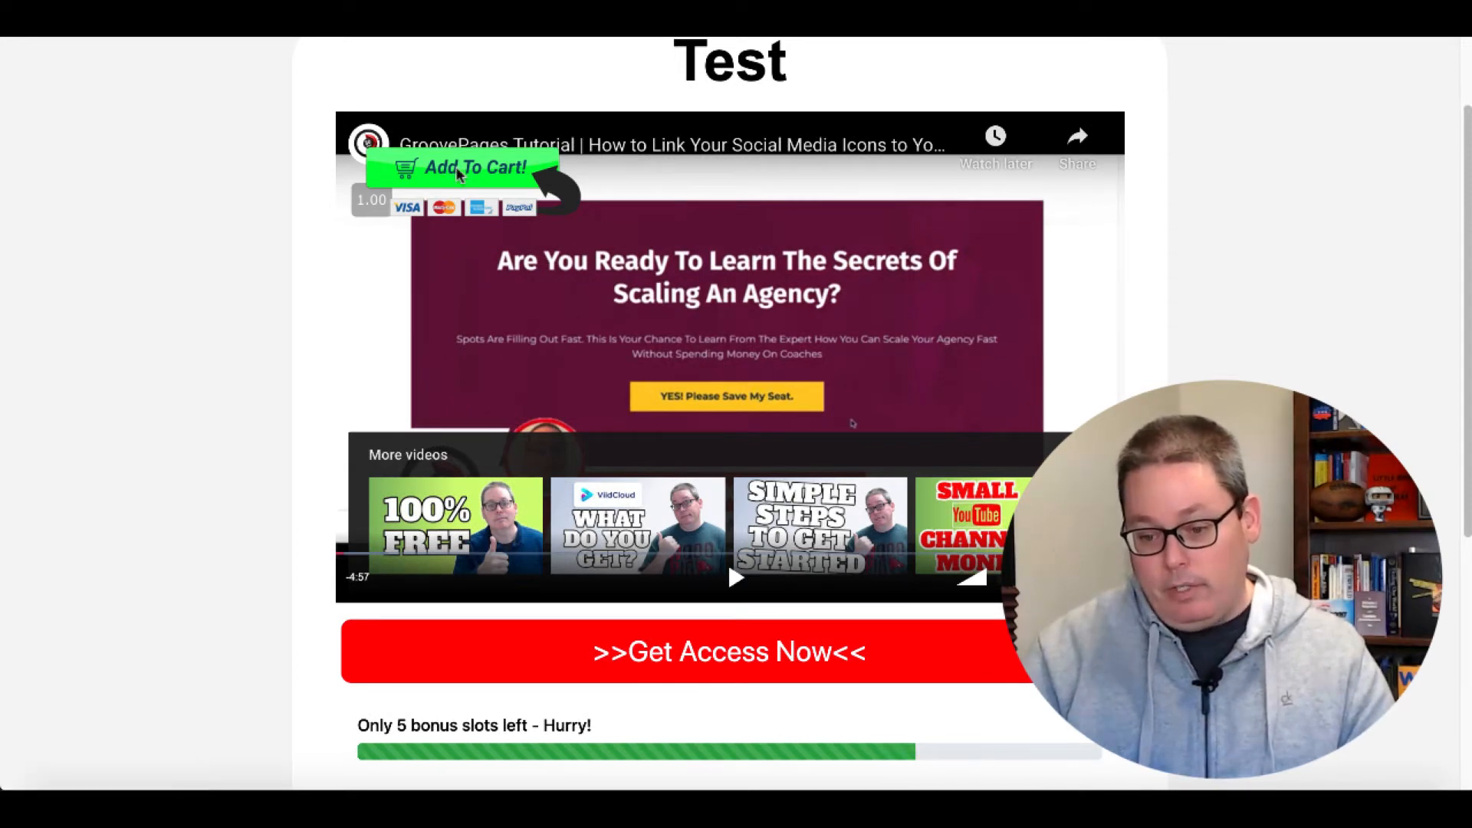
left_click(727, 652)
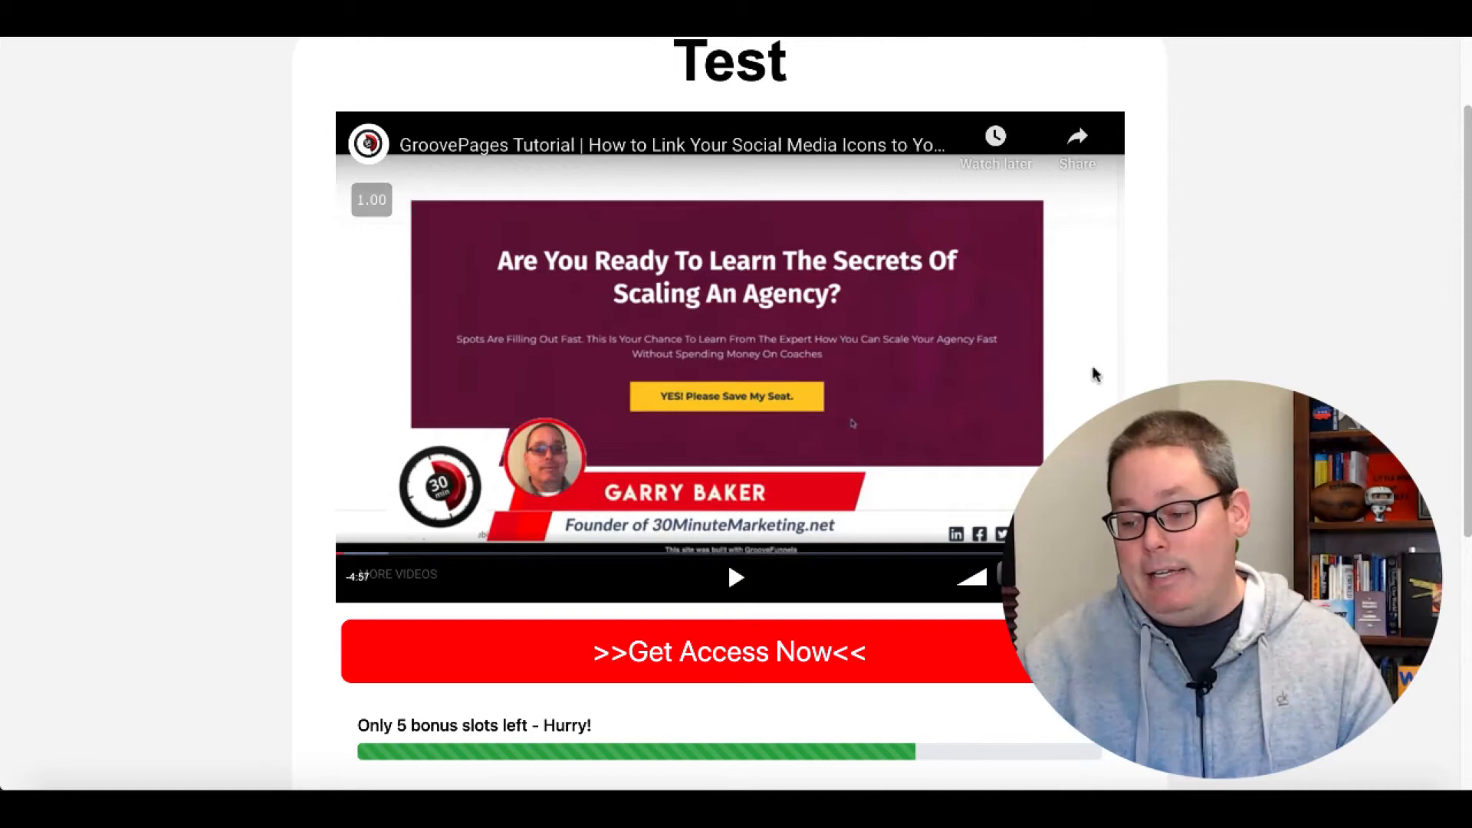
scroll("down", 3)
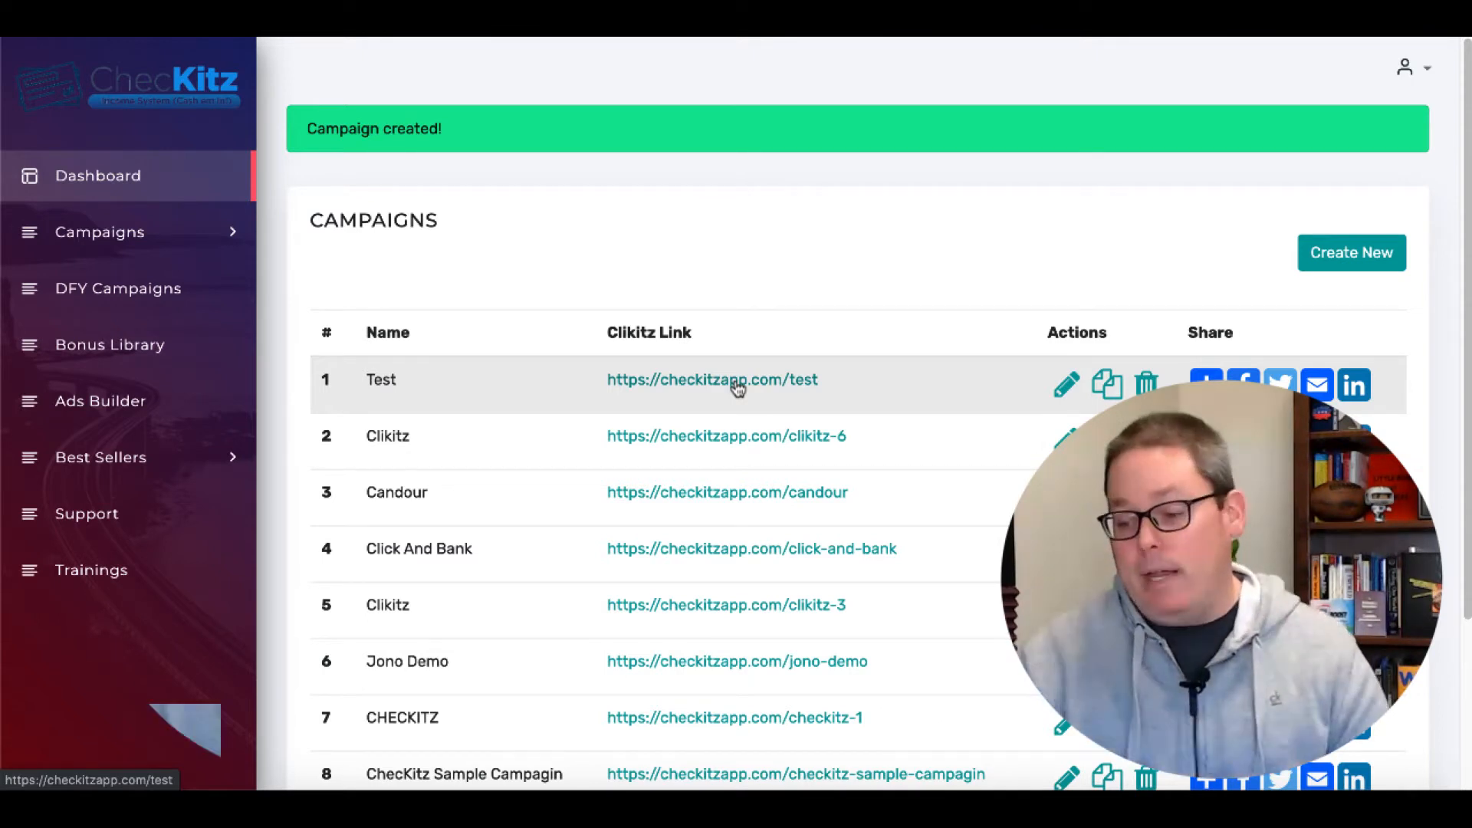
- Use the Test row's blue + share button to show Facebook, Twitter, Email and other services
left_click(1205, 384)
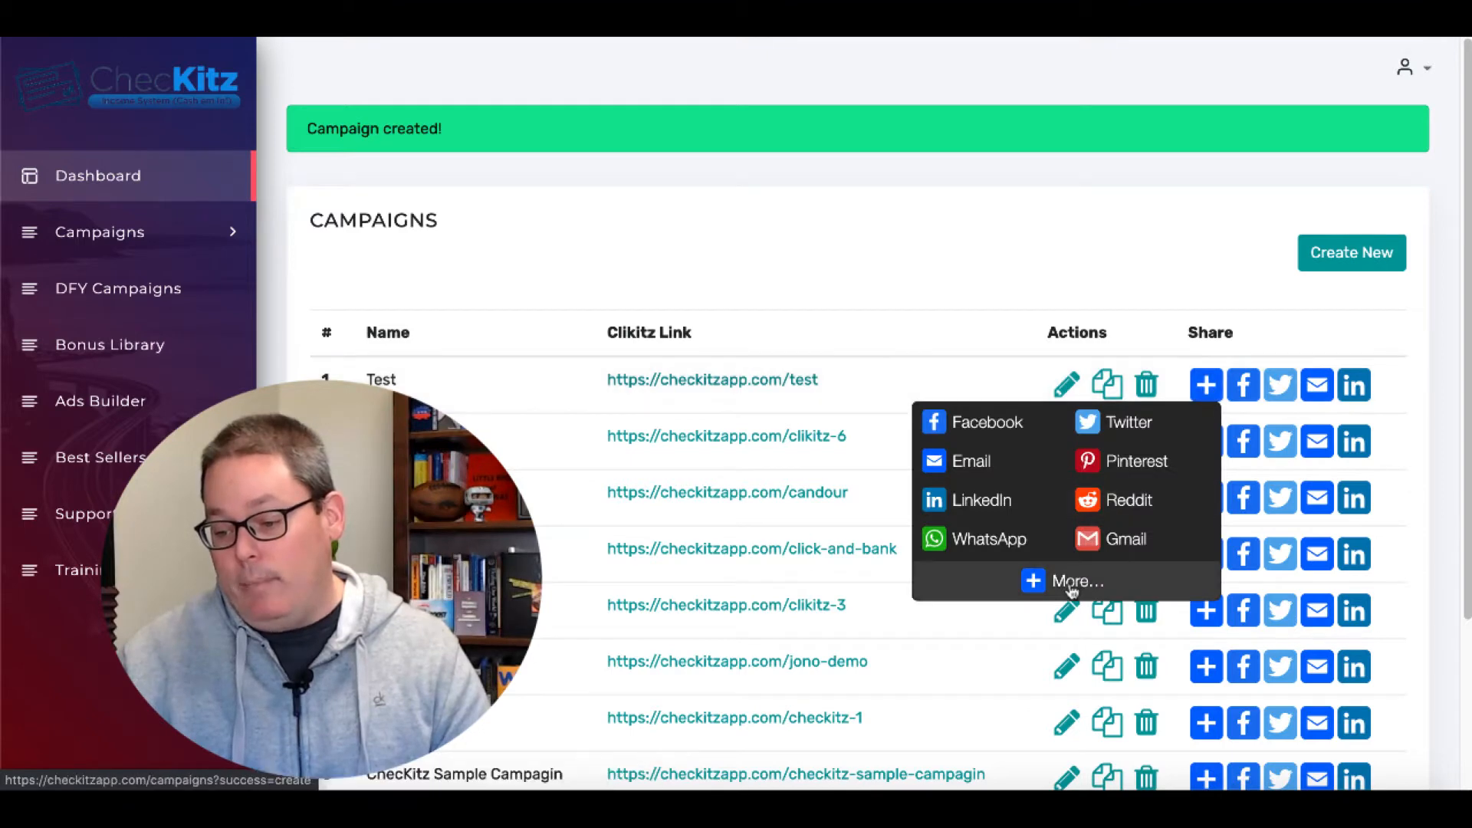
- Expand the share popup with More… and scroll through the full AddToAny service list
left_click(1075, 580)
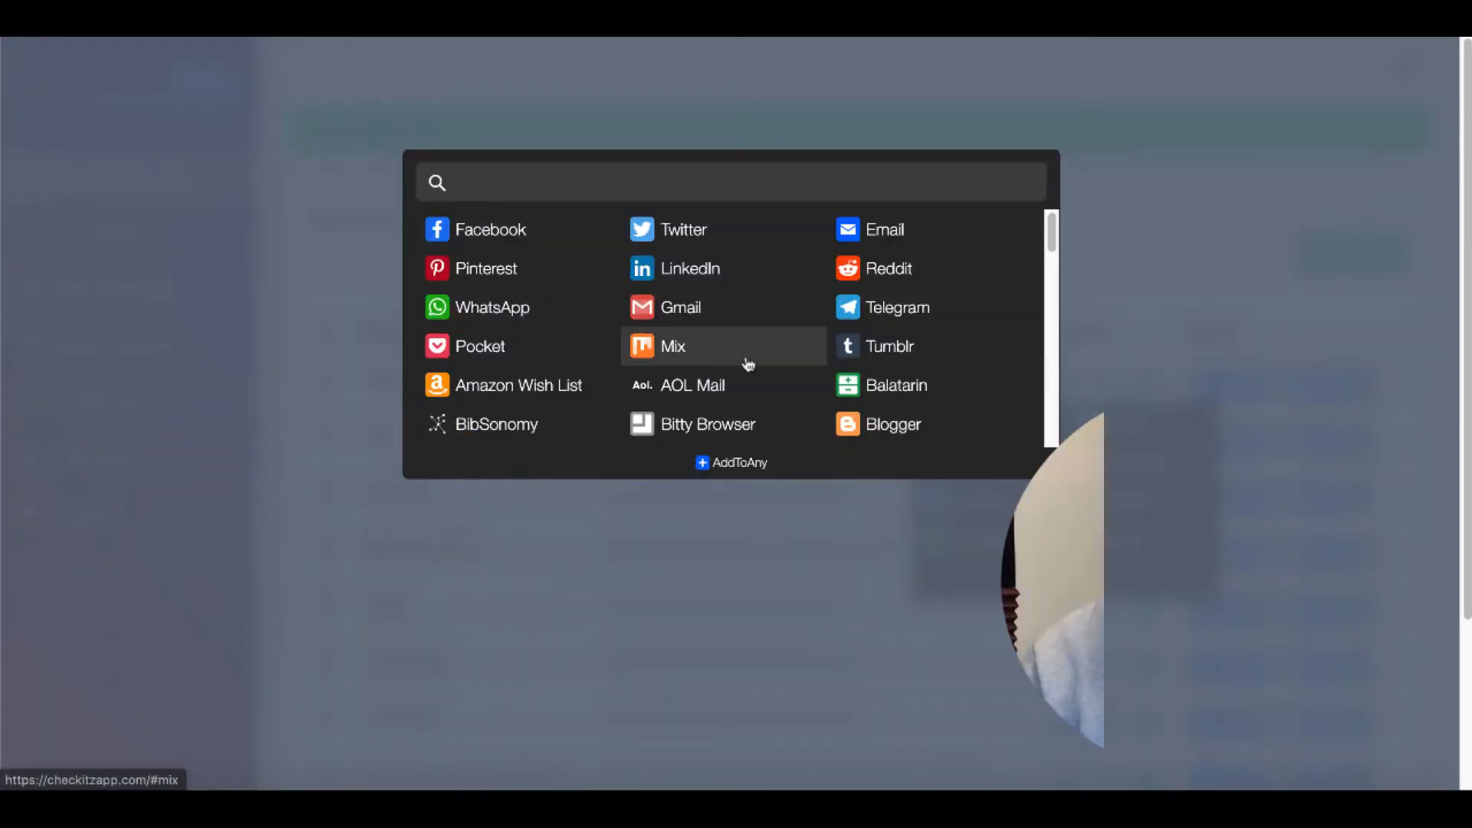
scroll("down", 3)
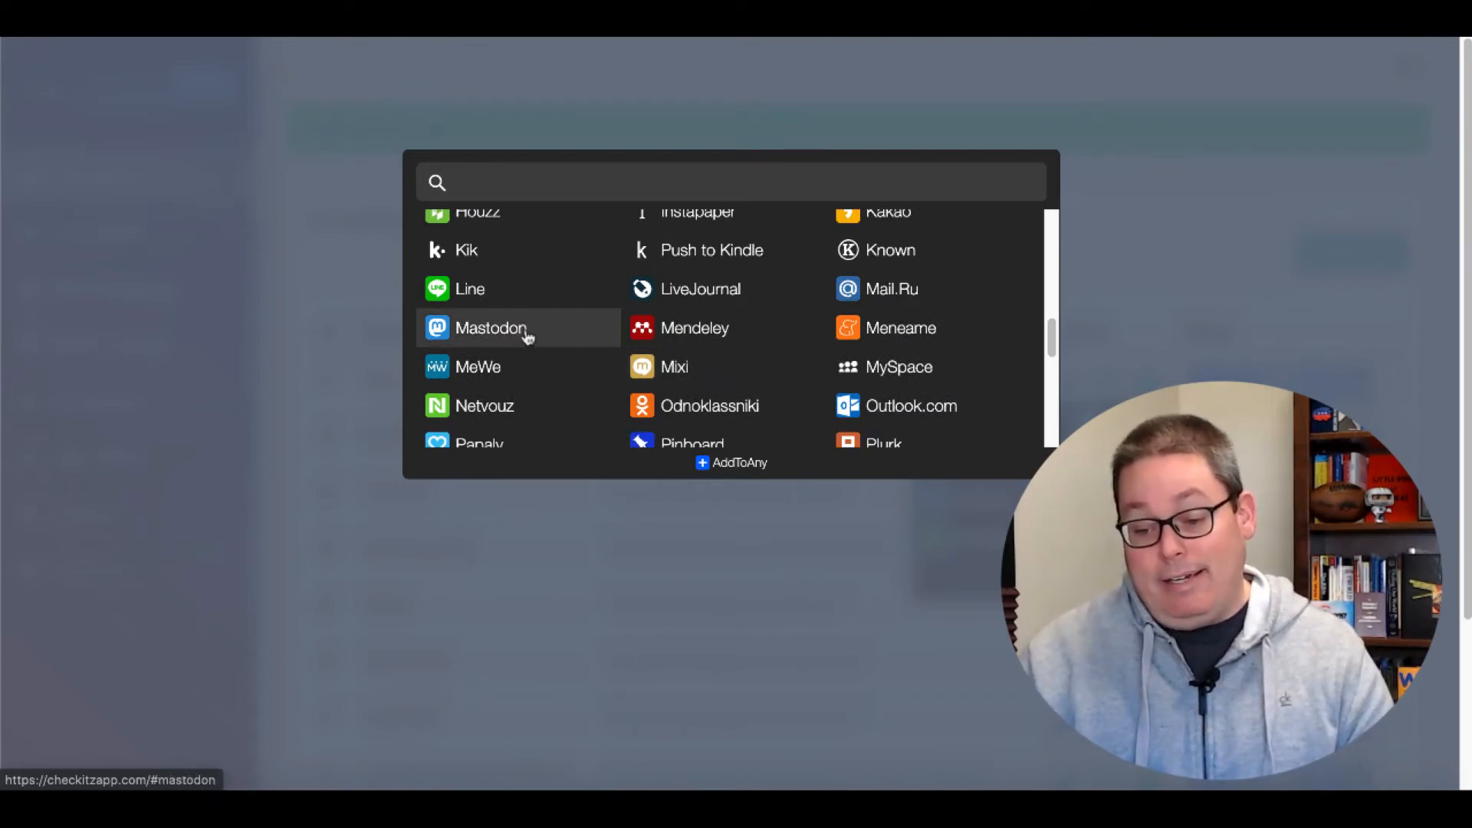
mouse_move(693, 327)
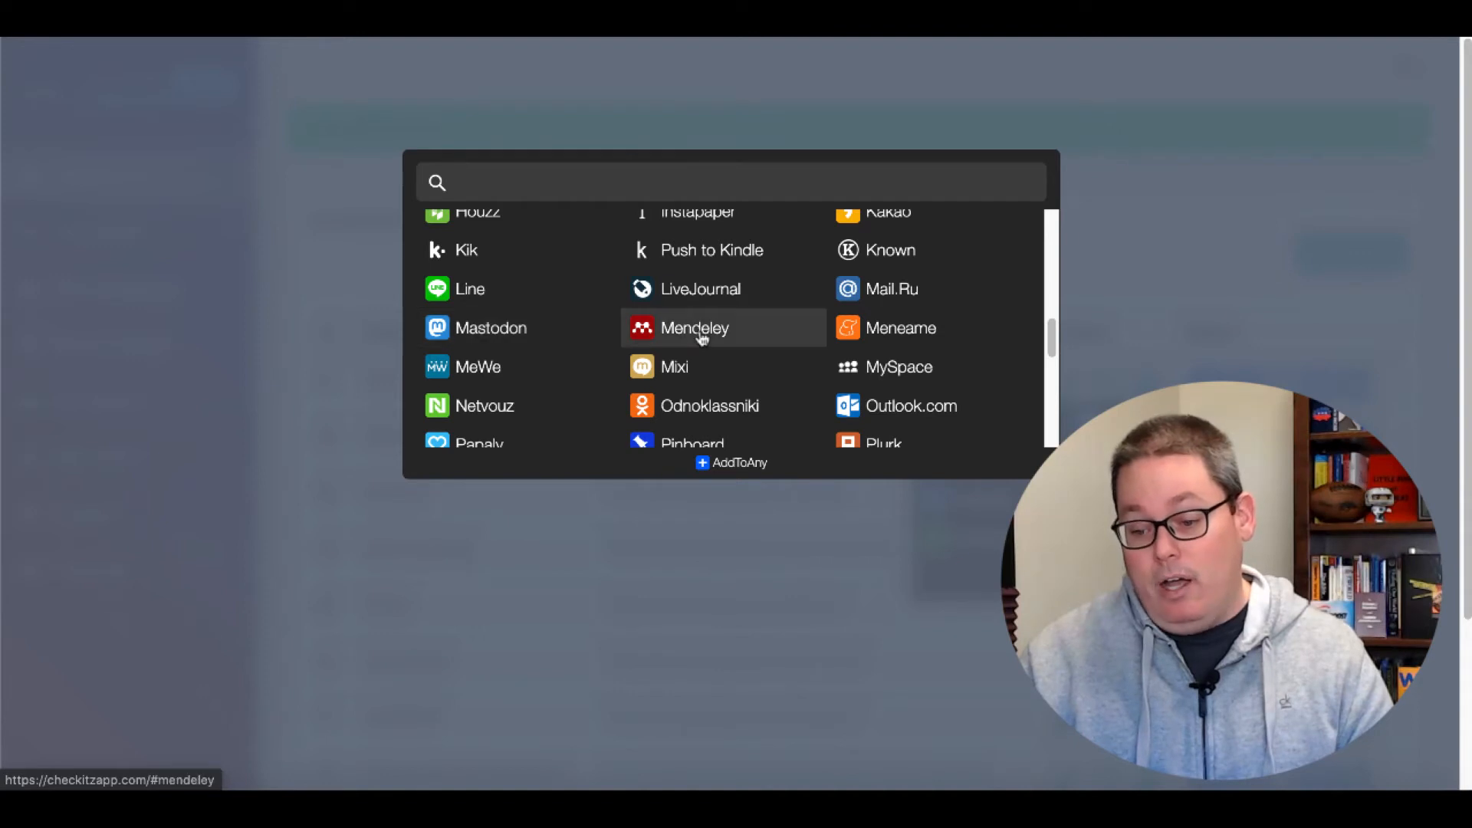
scroll("down", 3)
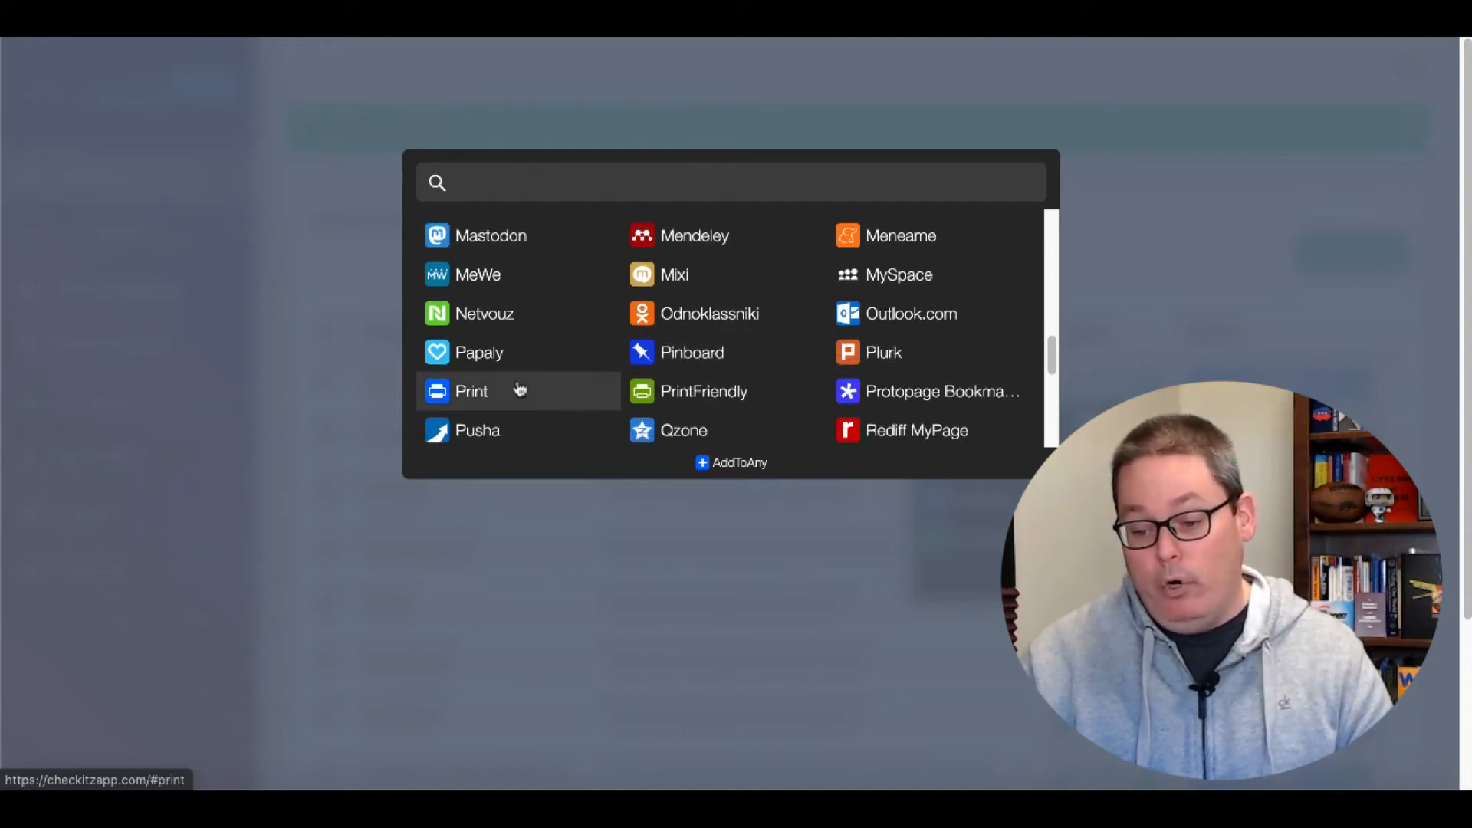
scroll("down", 3)
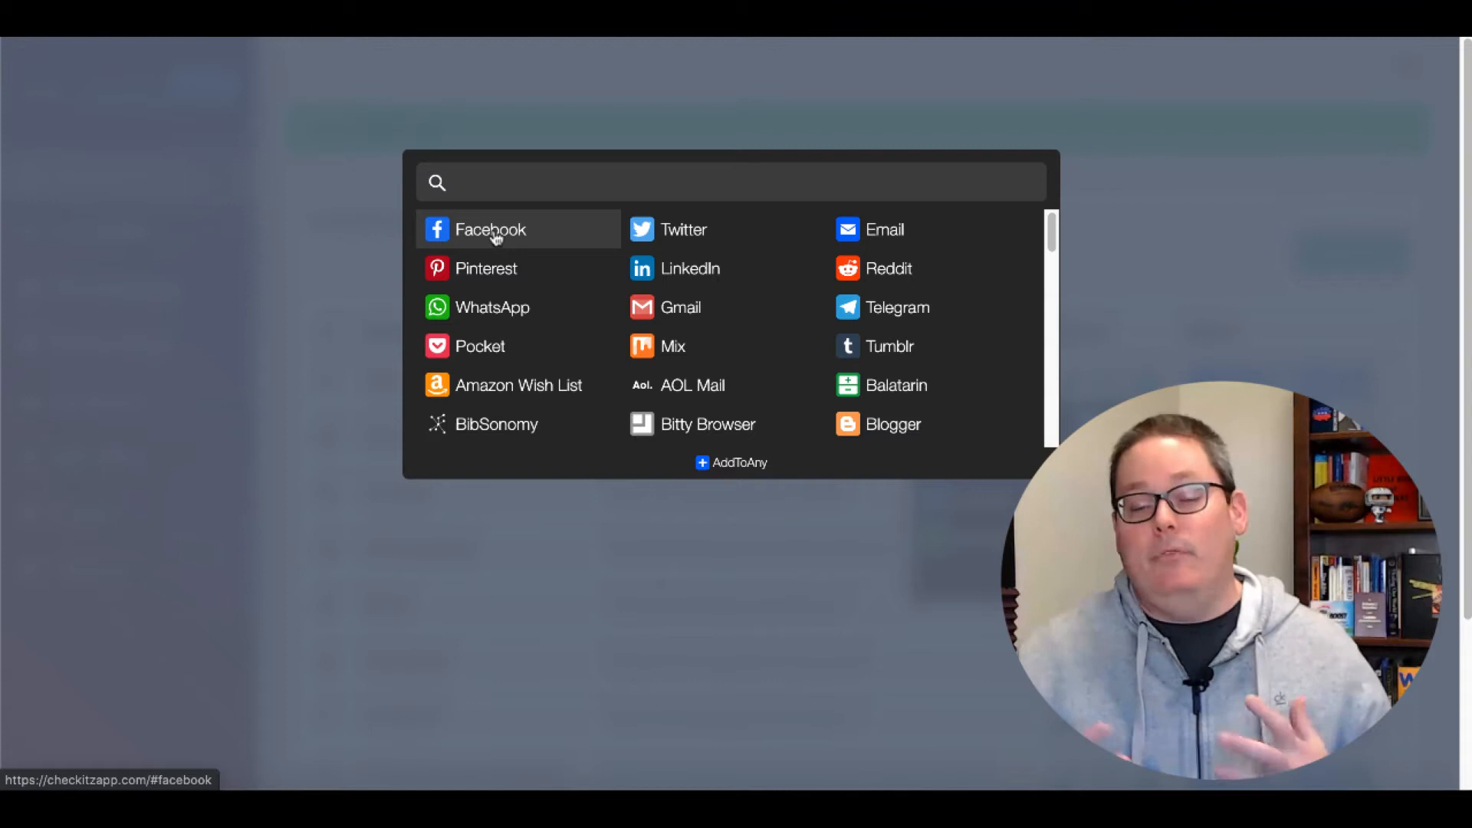
mouse_move(497, 251)
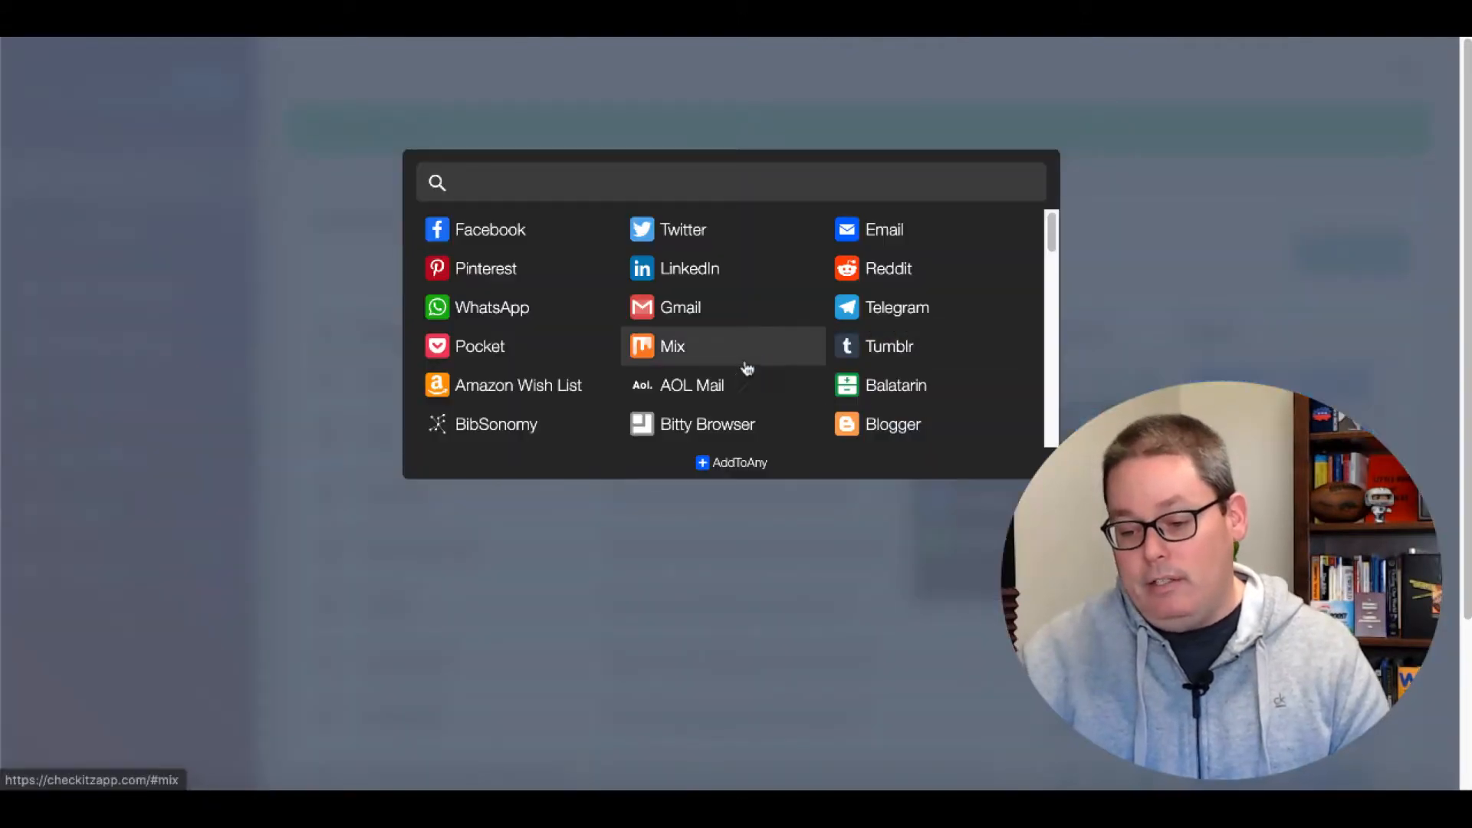
mouse_move(692, 385)
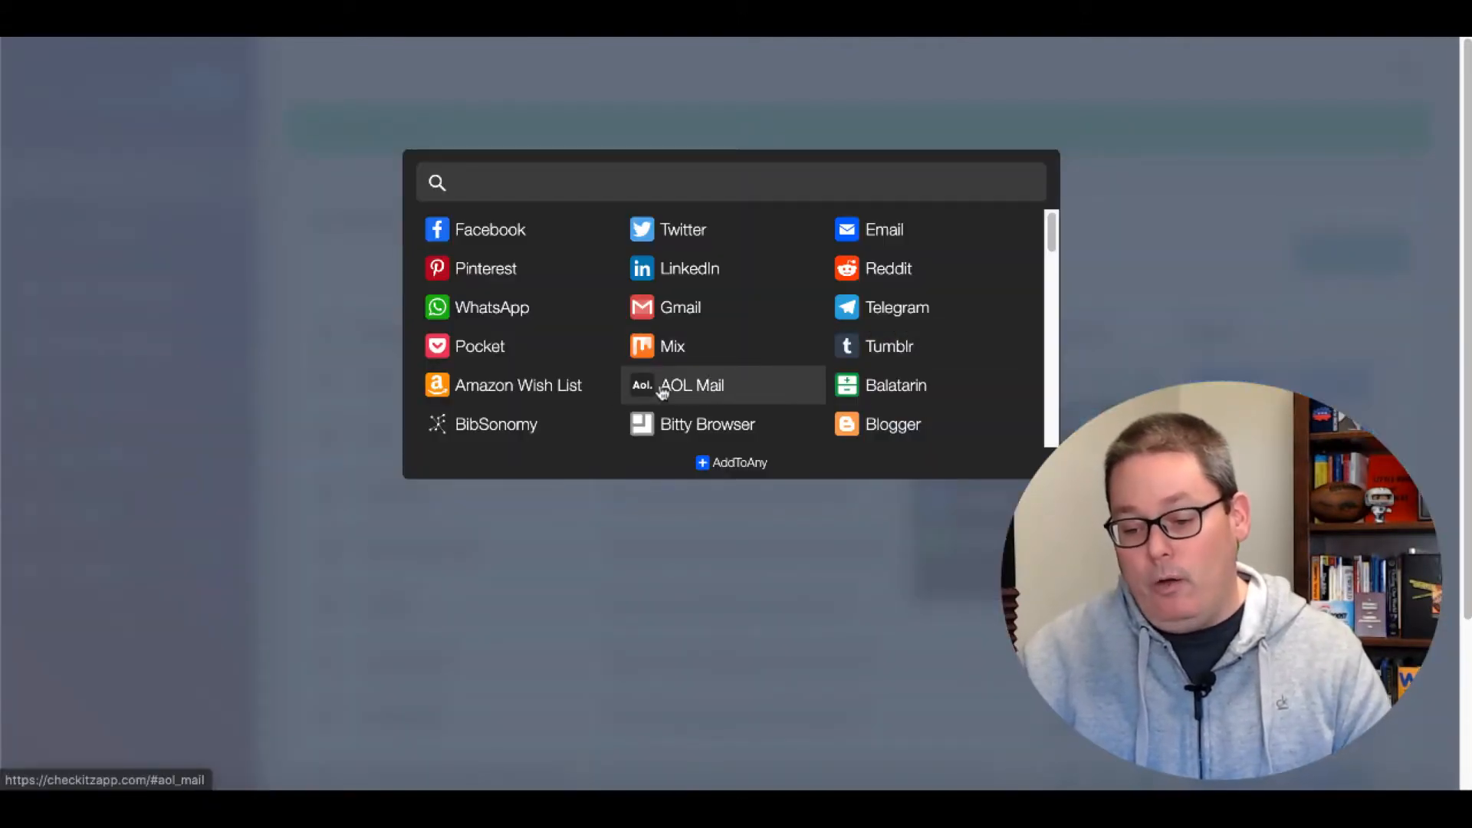
mouse_move(531, 384)
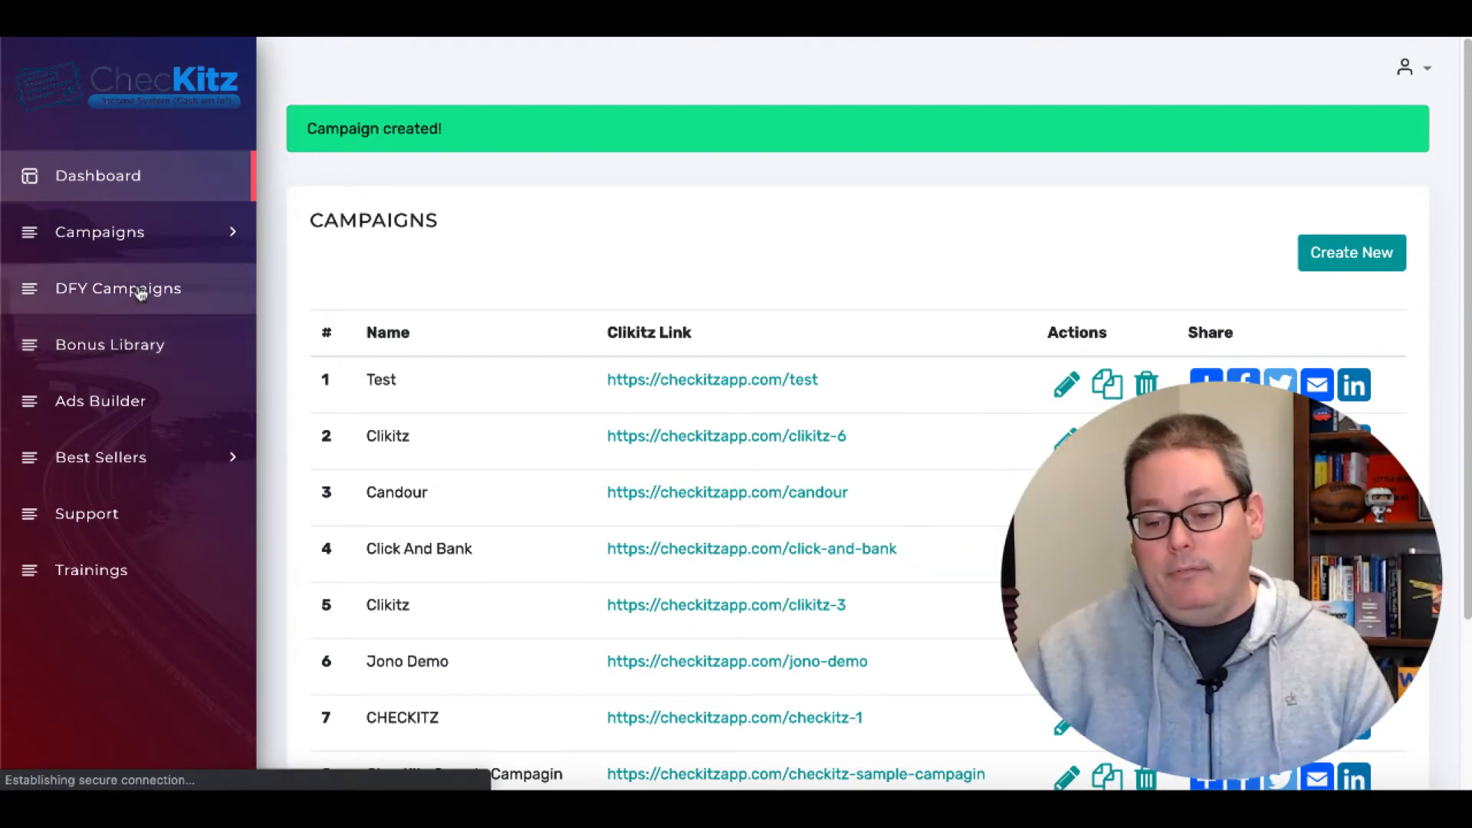
- Look over DFY Campaigns, then view the Bonus Library's Instagram, list building and blogging bonuses
left_click(117, 288)
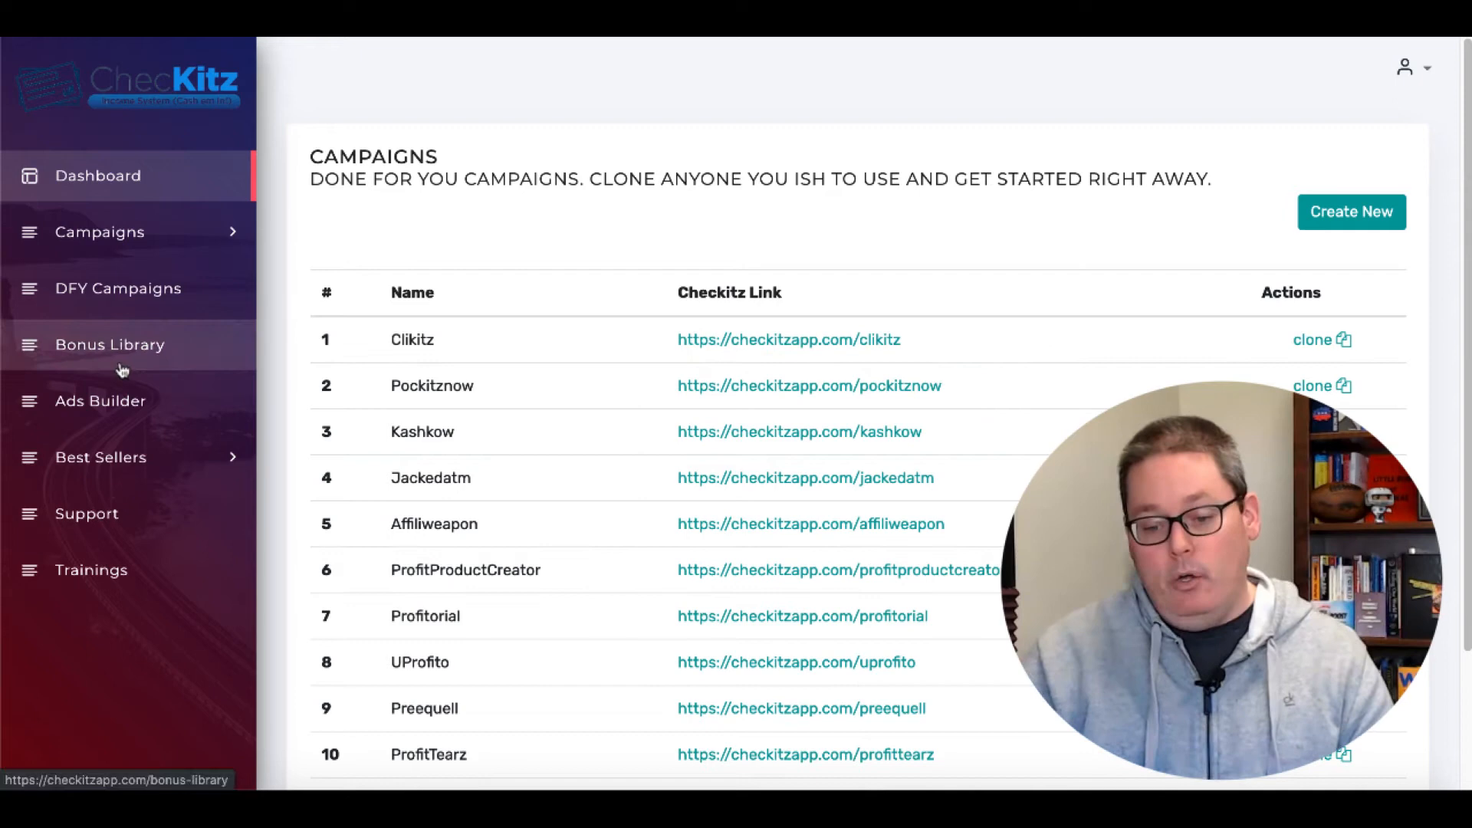
mouse_move(100, 401)
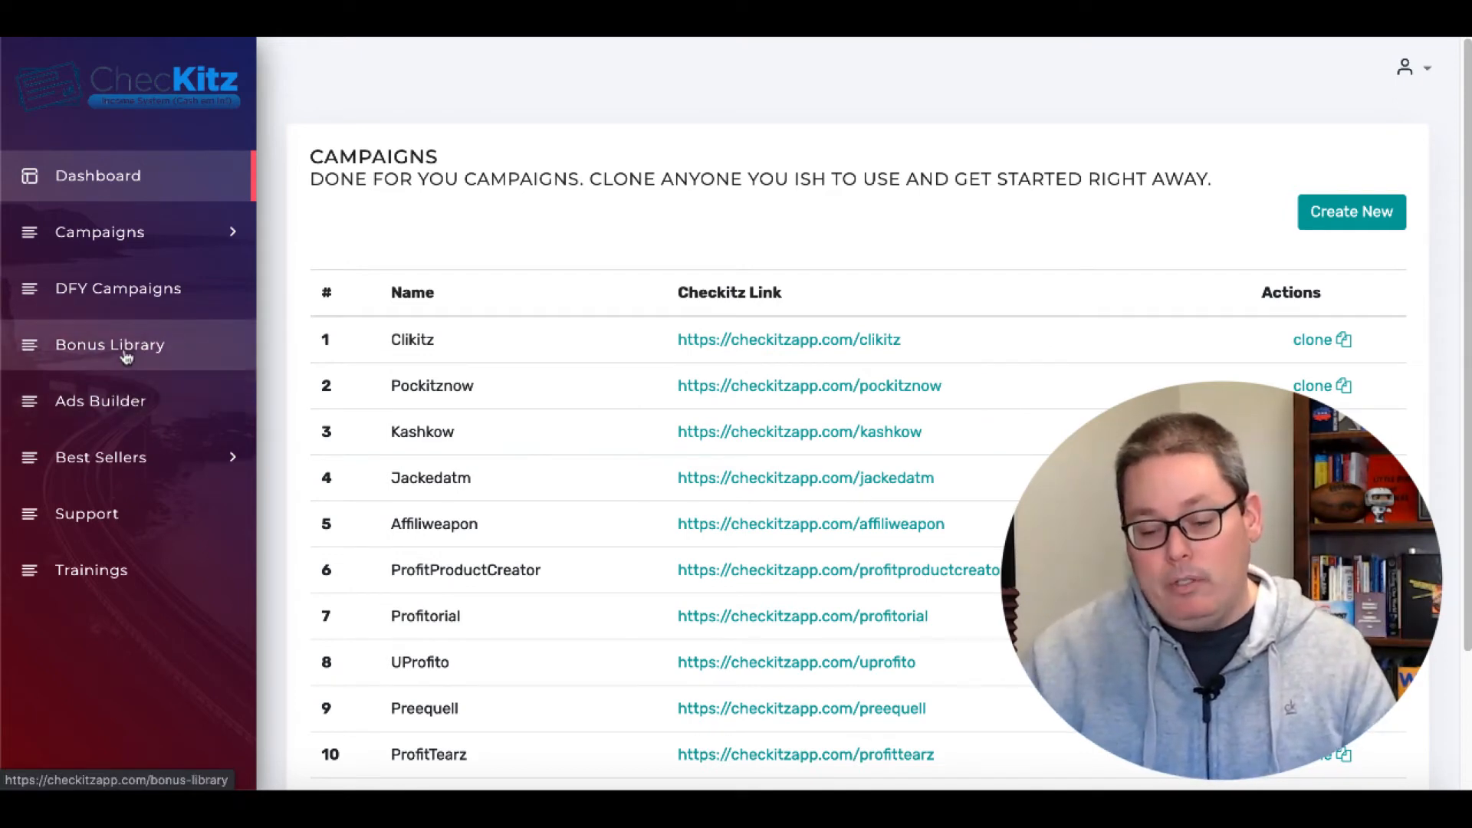
left_click(109, 344)
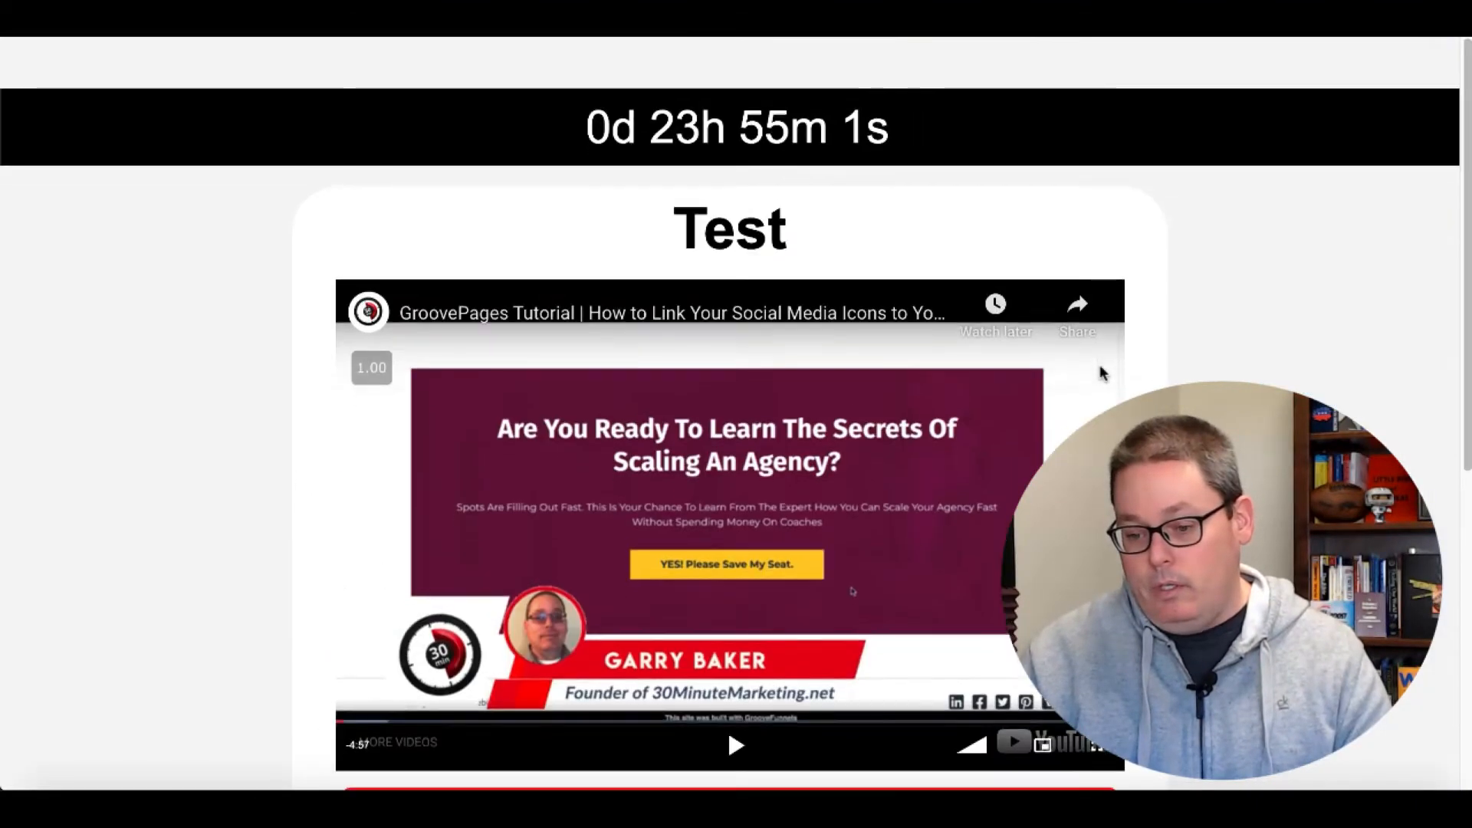
scroll("down", 3)
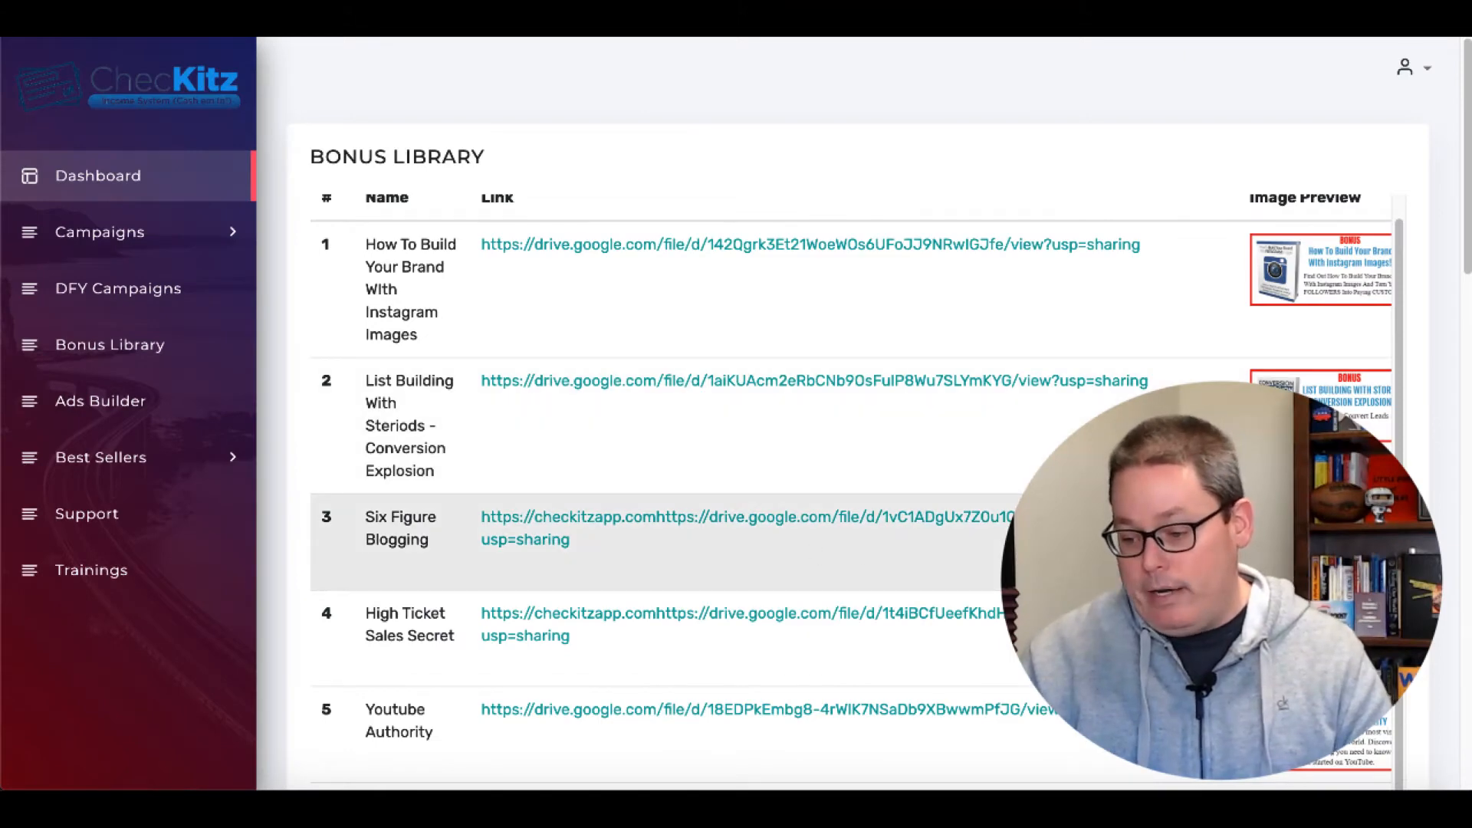
- Follow the Six Figure Blogging bonus link to its DNS error page, then go back
scroll("down", 3)
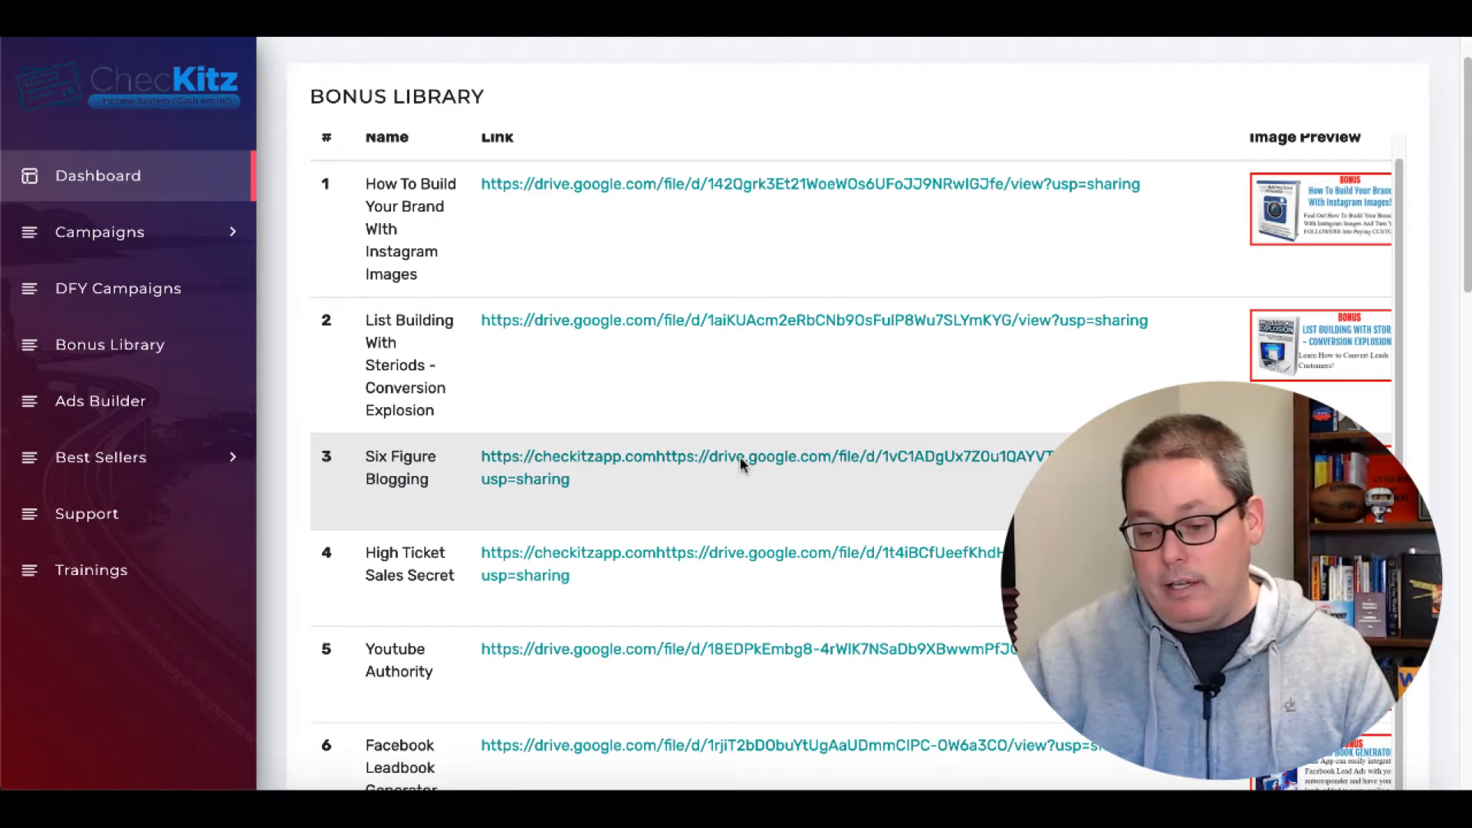
left_click(741, 467)
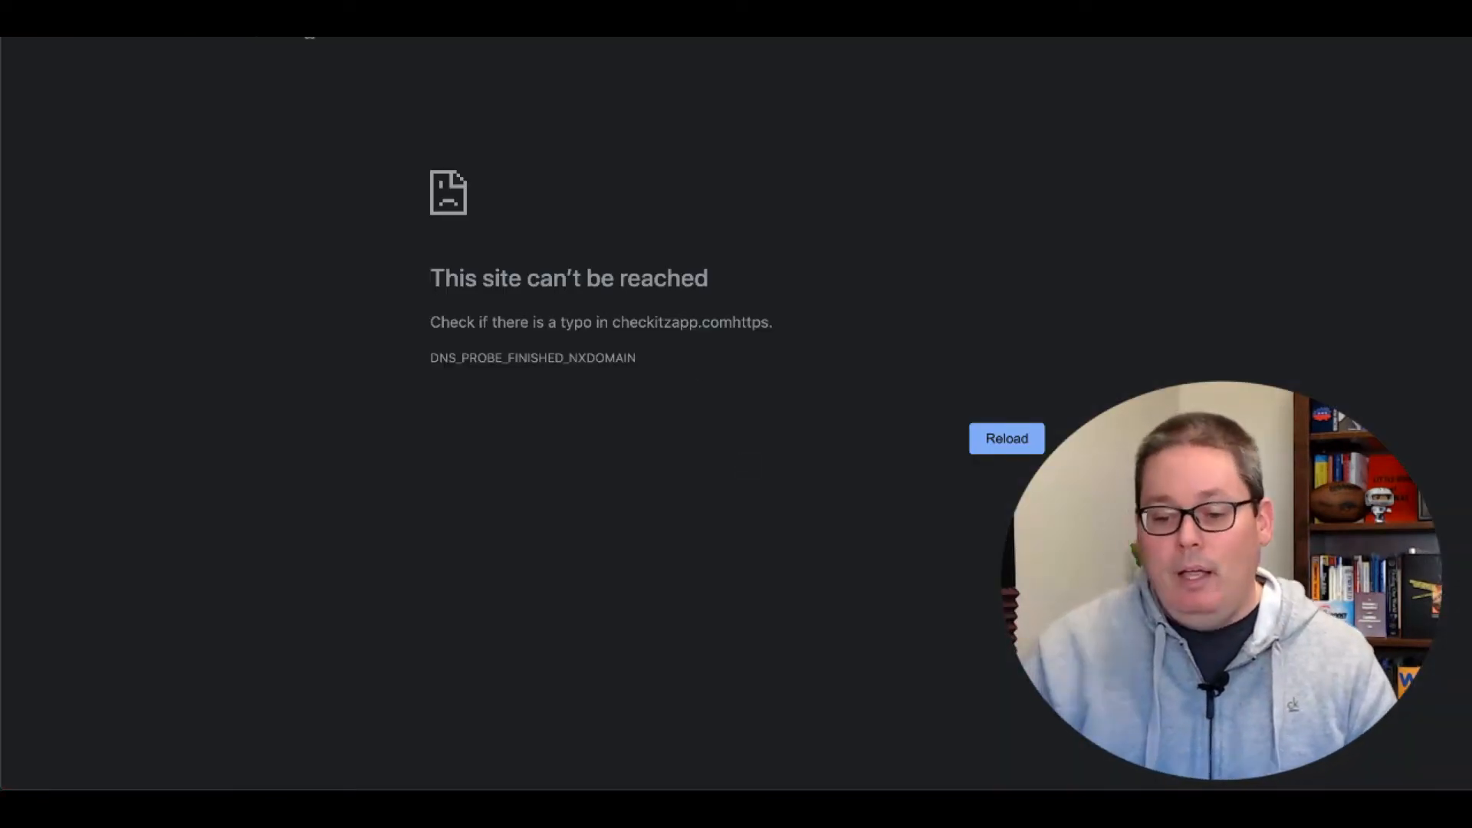
mouse_move(841, 335)
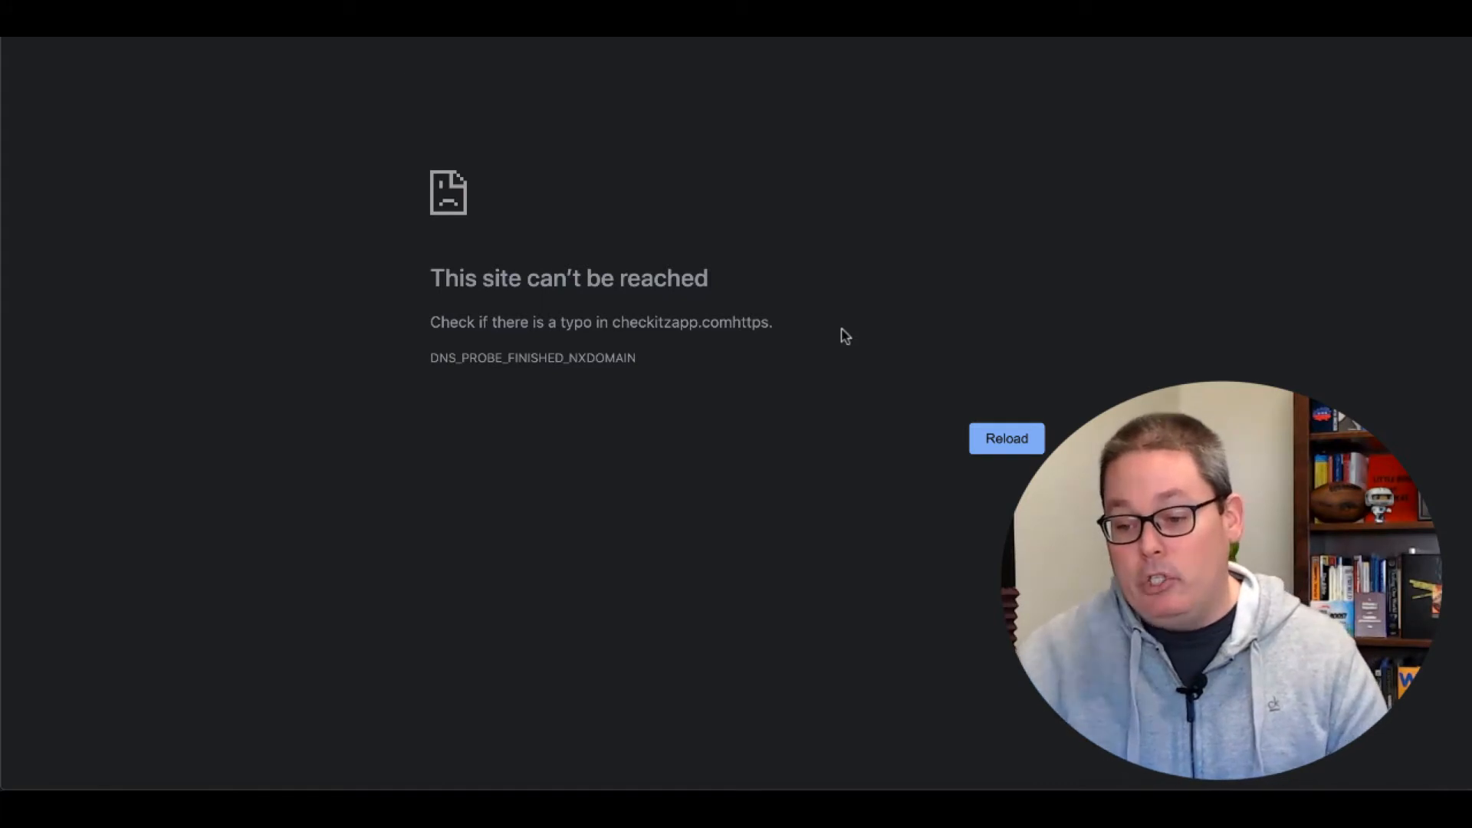
mouse_move(873, 108)
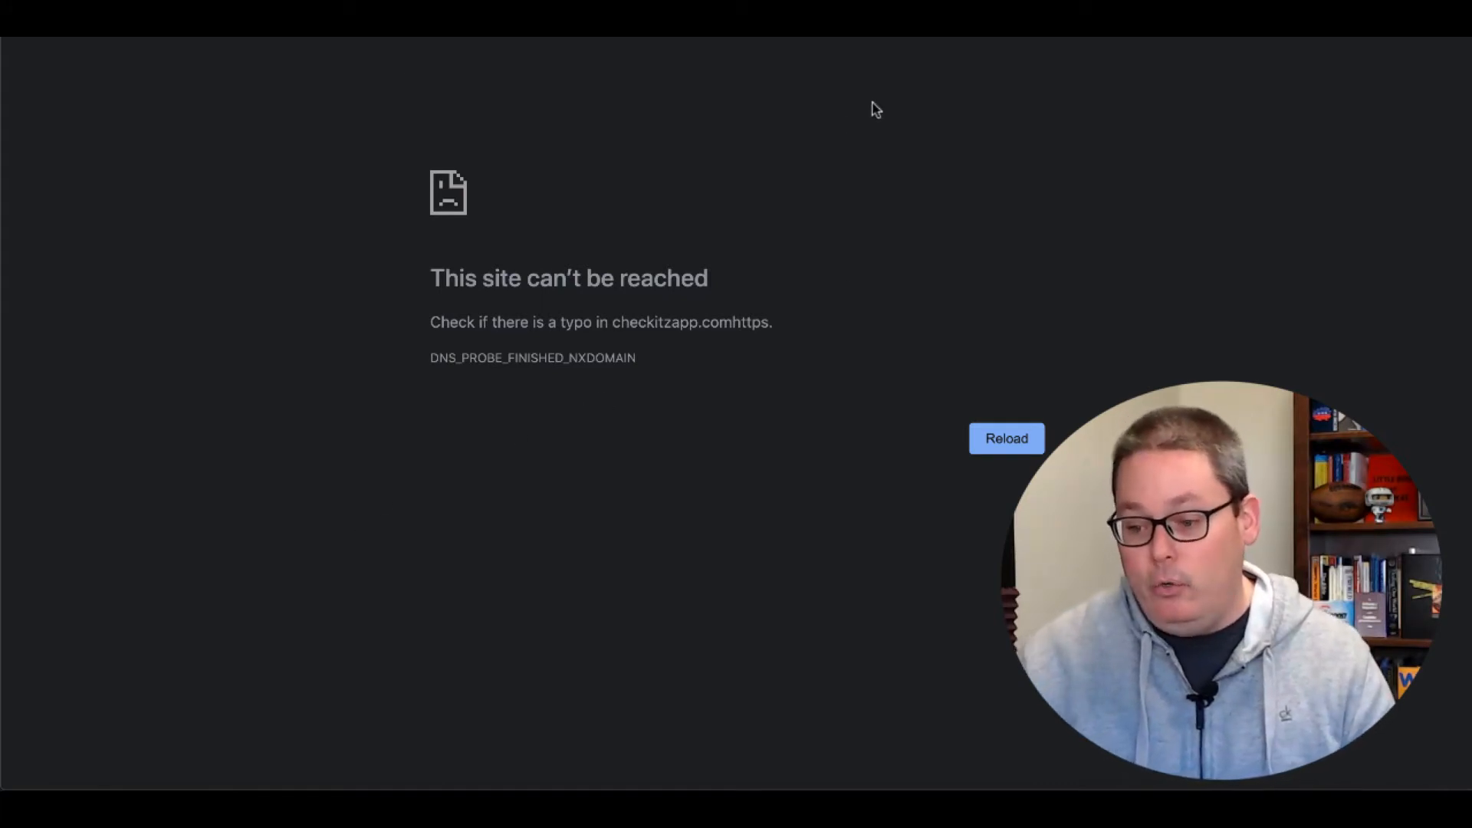
left_click(1006, 439)
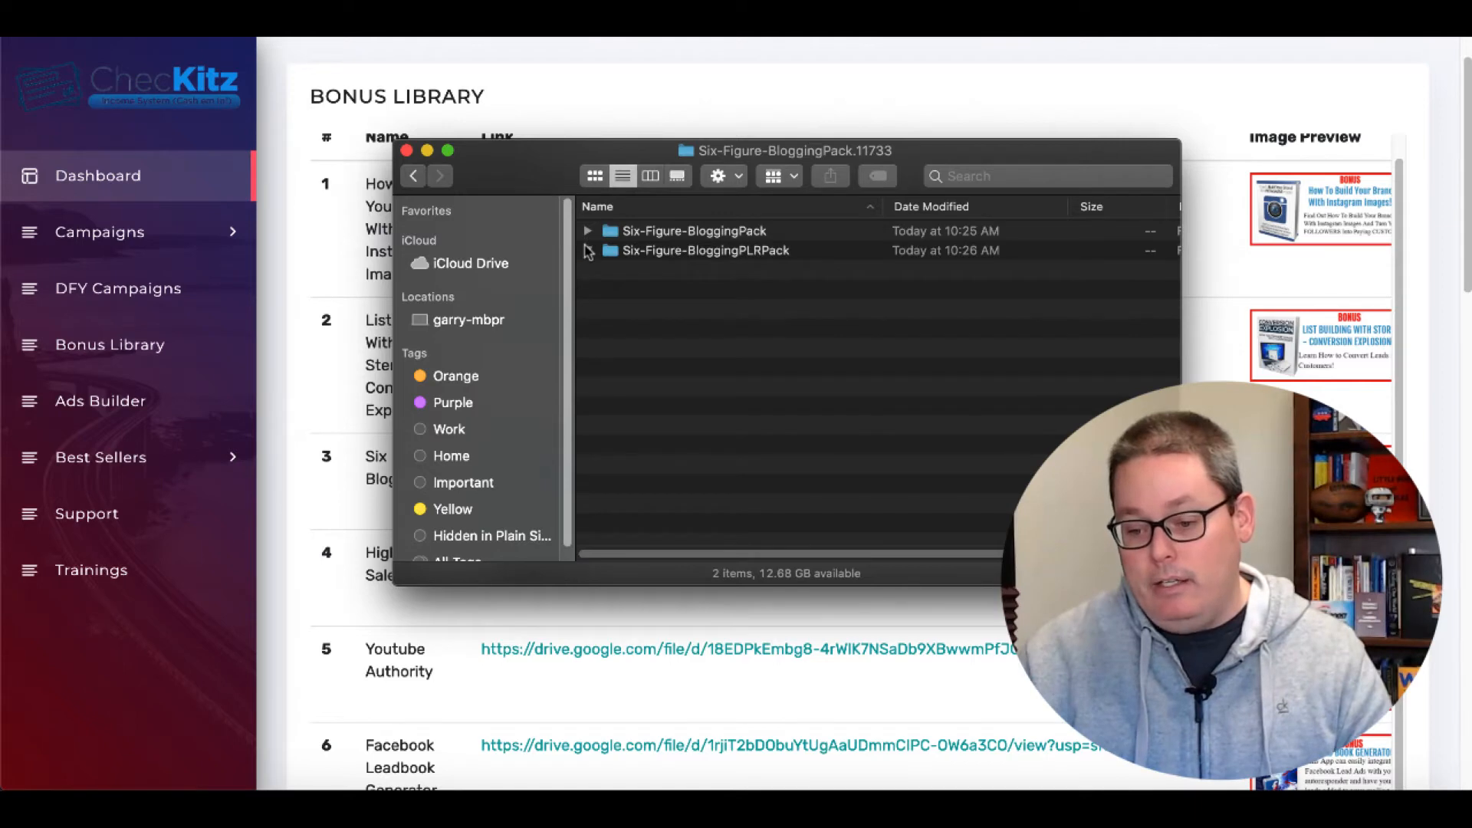
- Leave the Six-Figure-BloggingPack Finder folder for the Automated List Profits members site
left_click(586, 251)
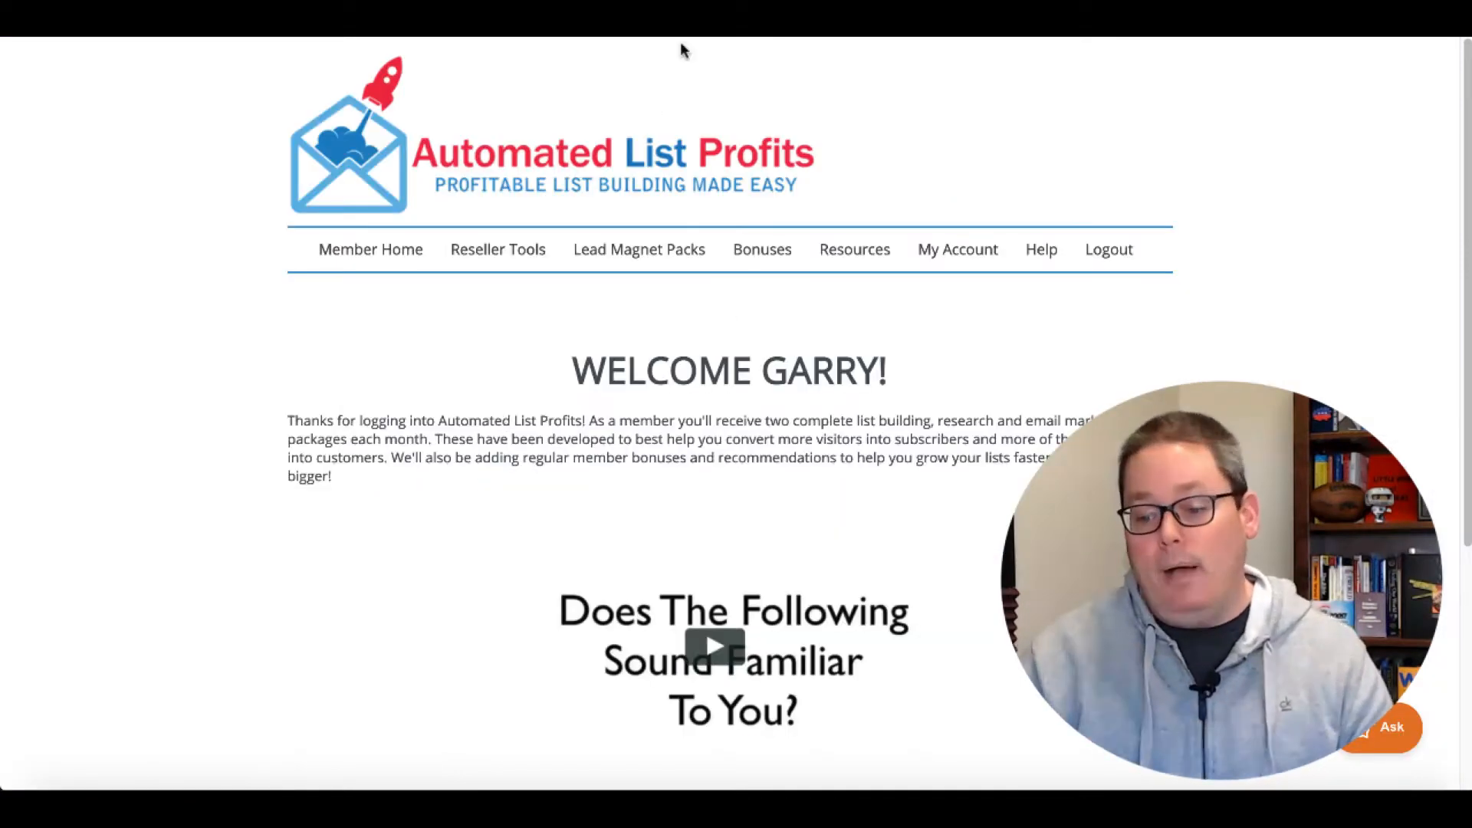
- Open Lead Magnet Packs and scroll the Monthly List Packs archive back to 2017
left_click(640, 250)
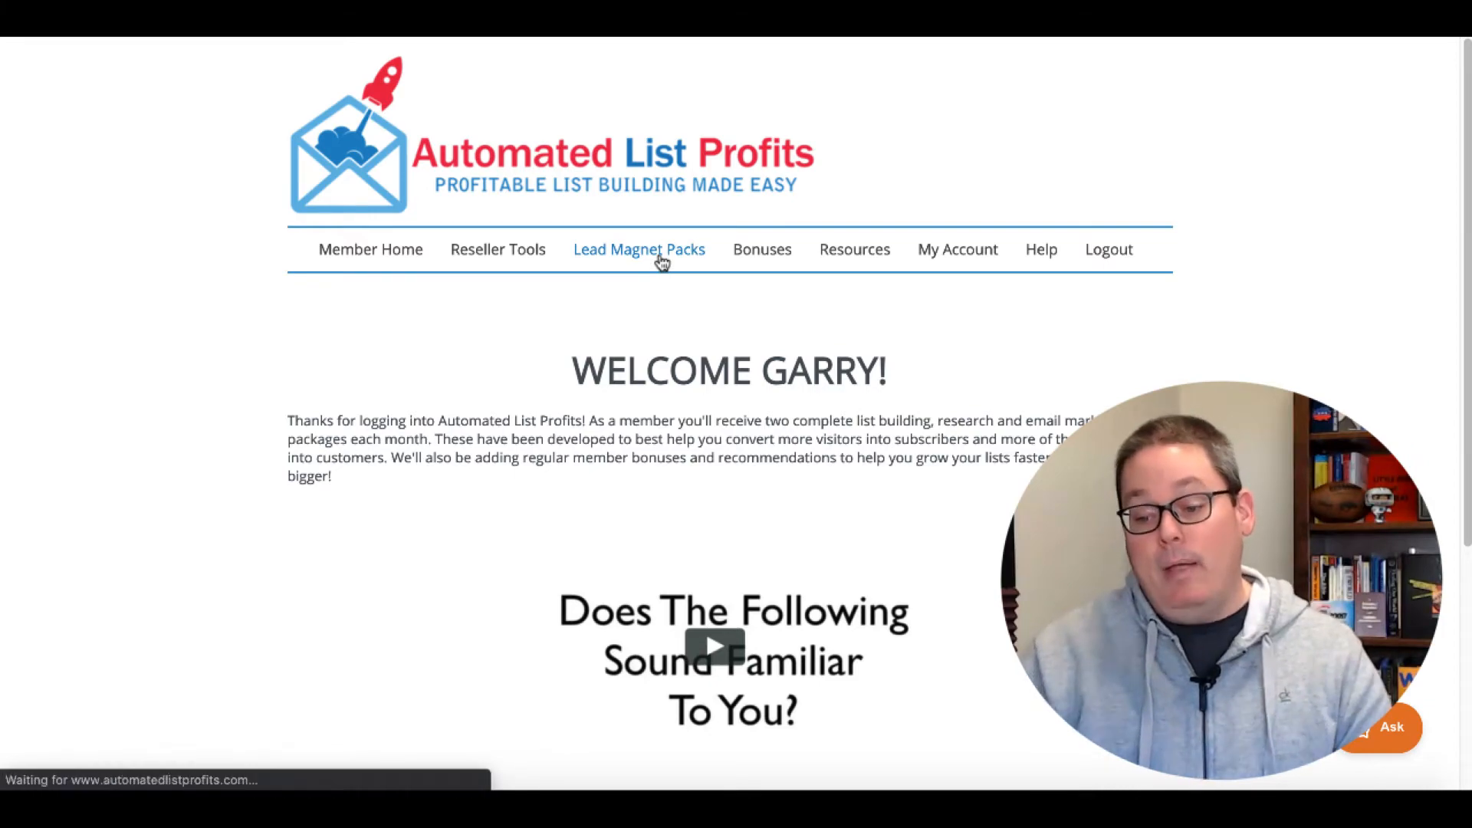
left_click(638, 249)
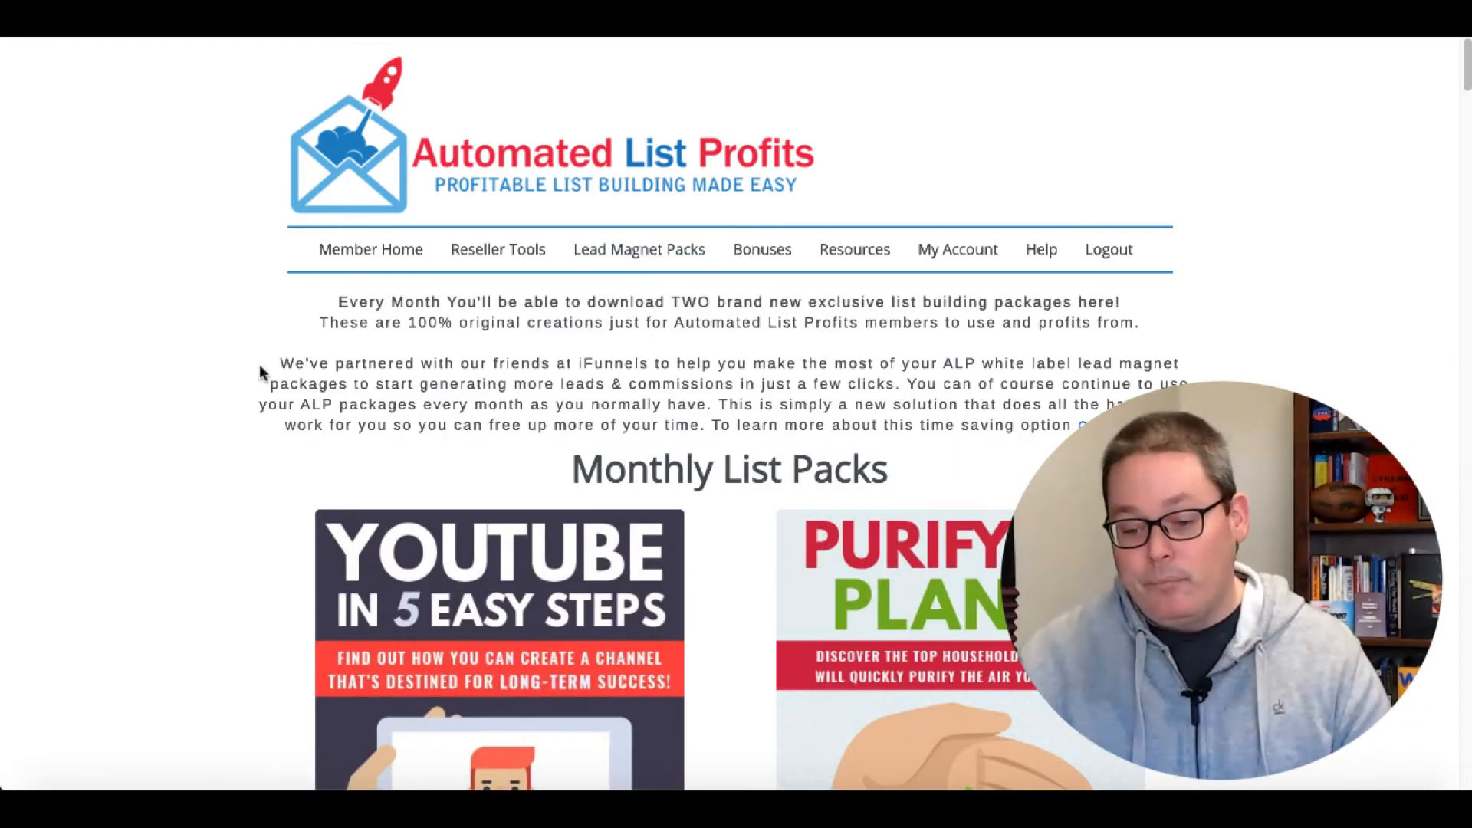
scroll("down", 3)
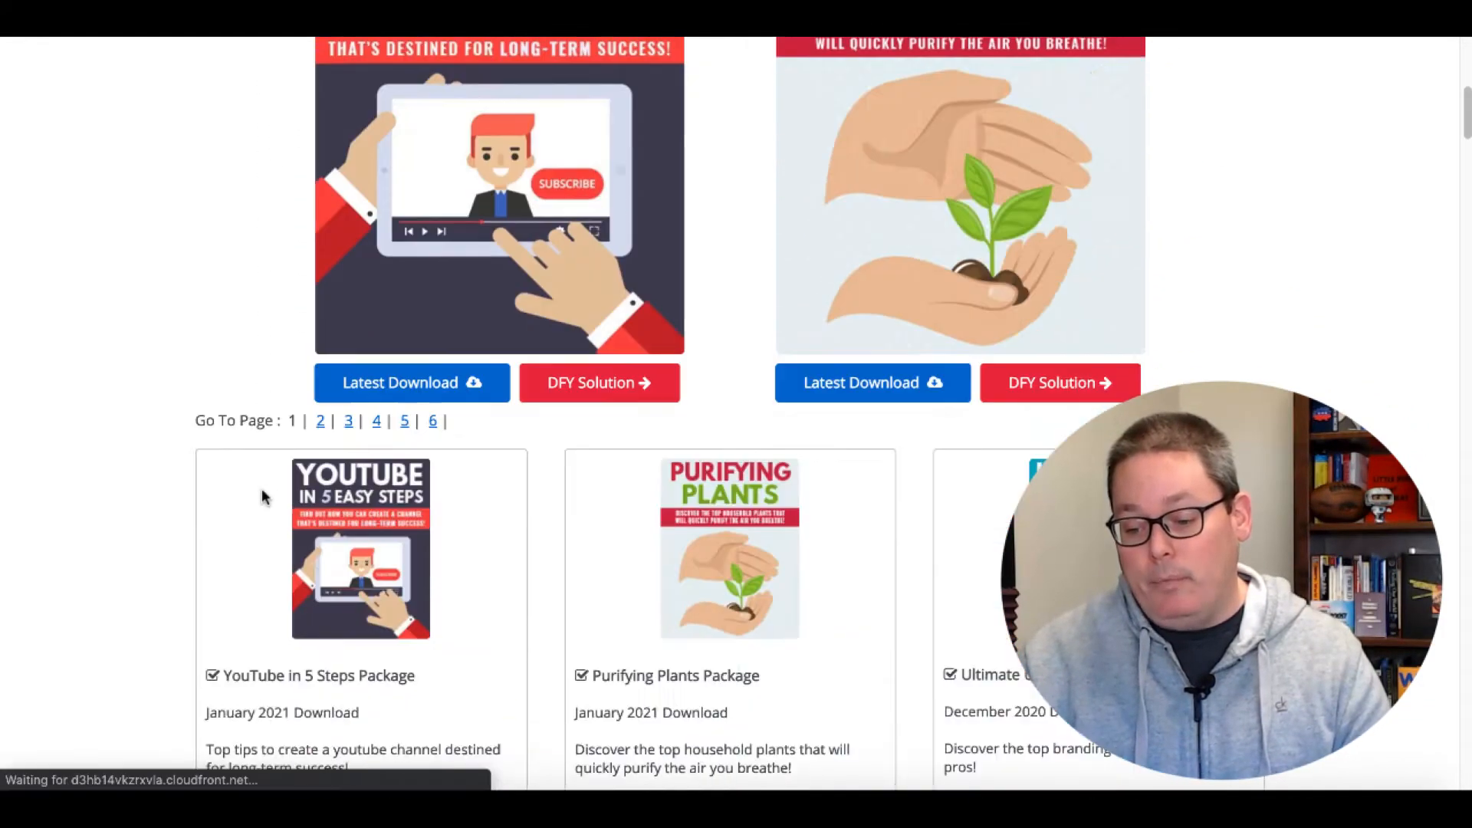
scroll("down", 3)
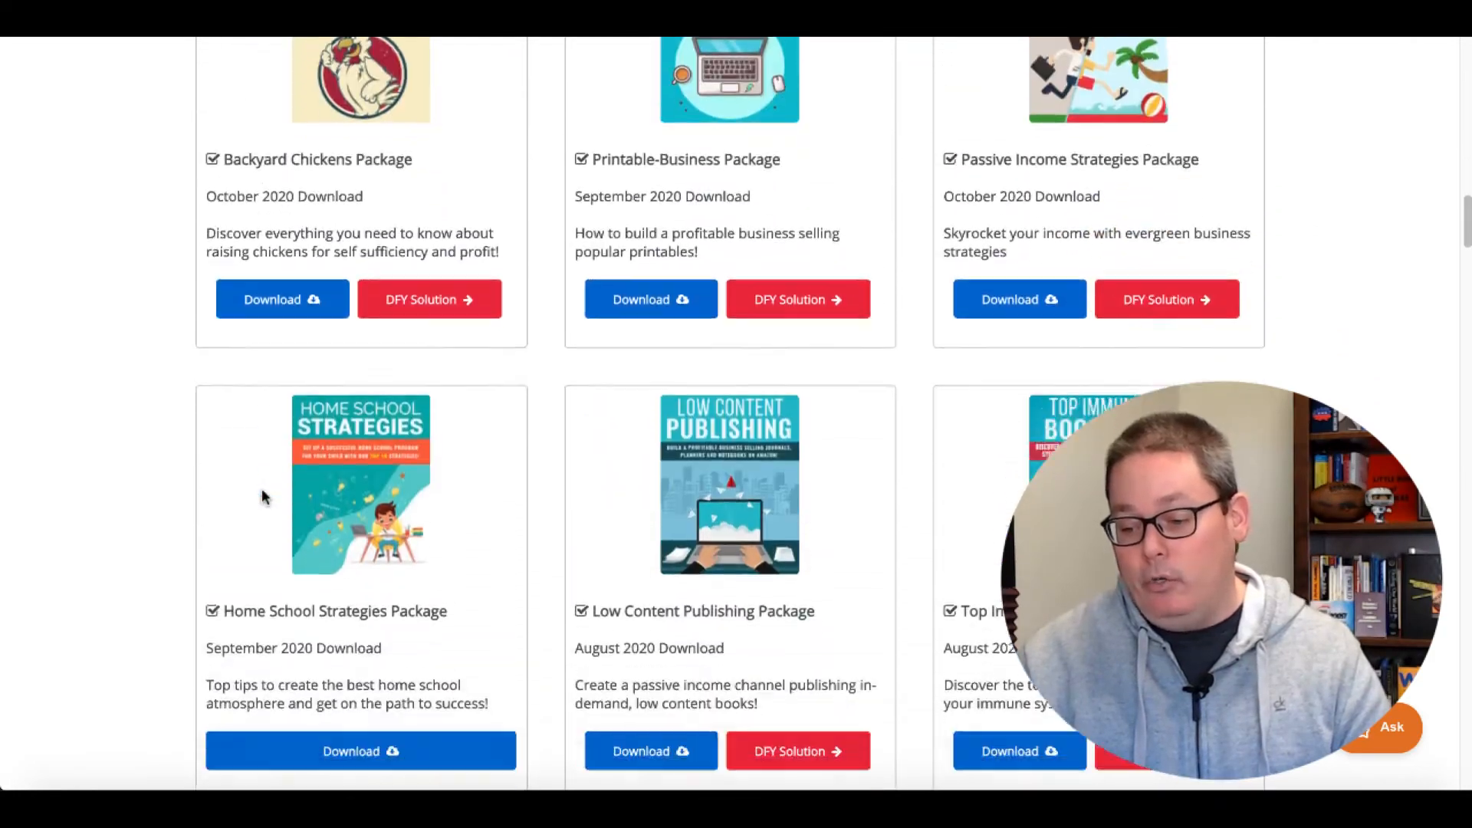
scroll("down", 3)
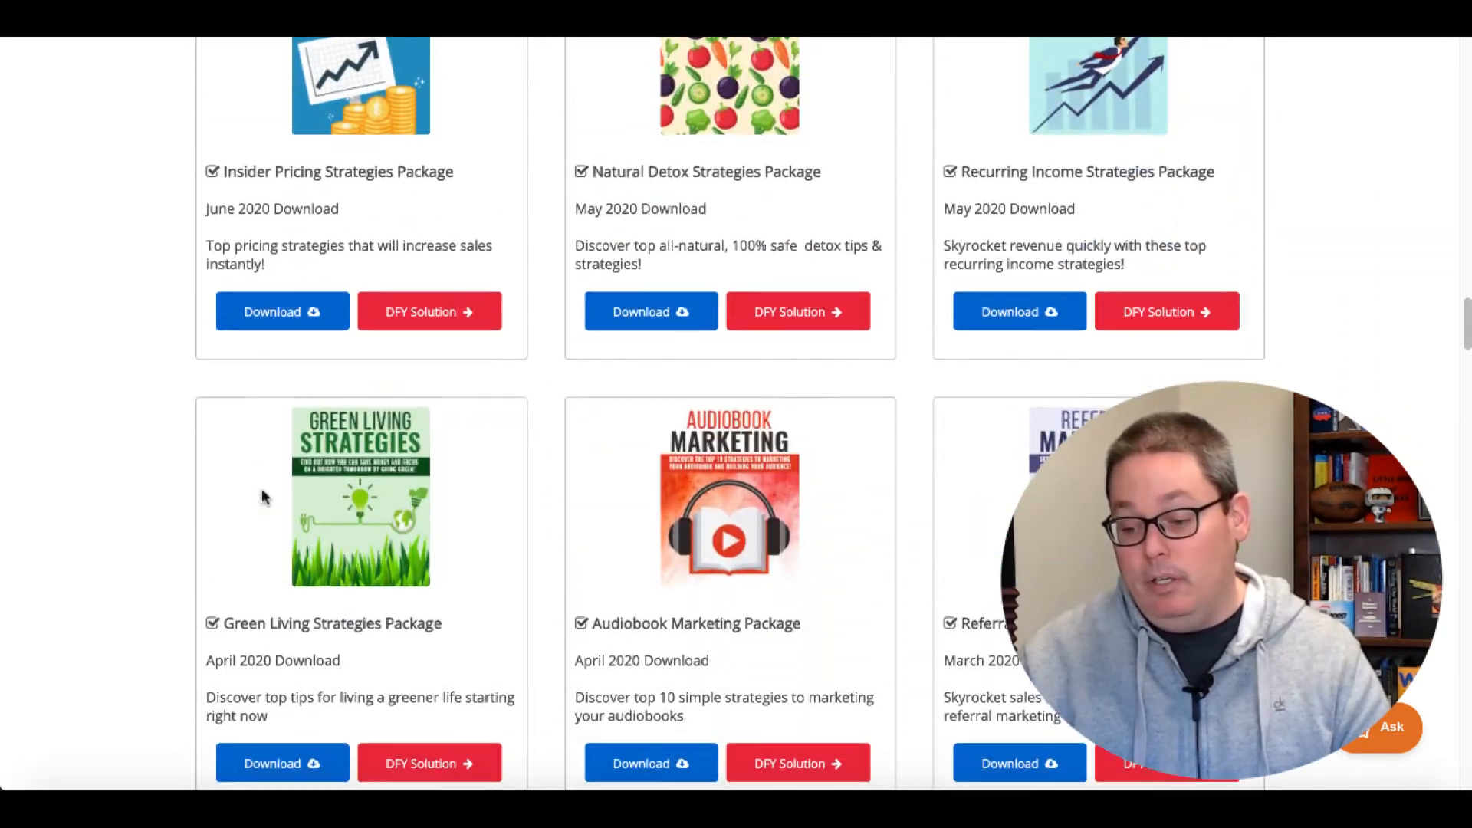
scroll("down", 3)
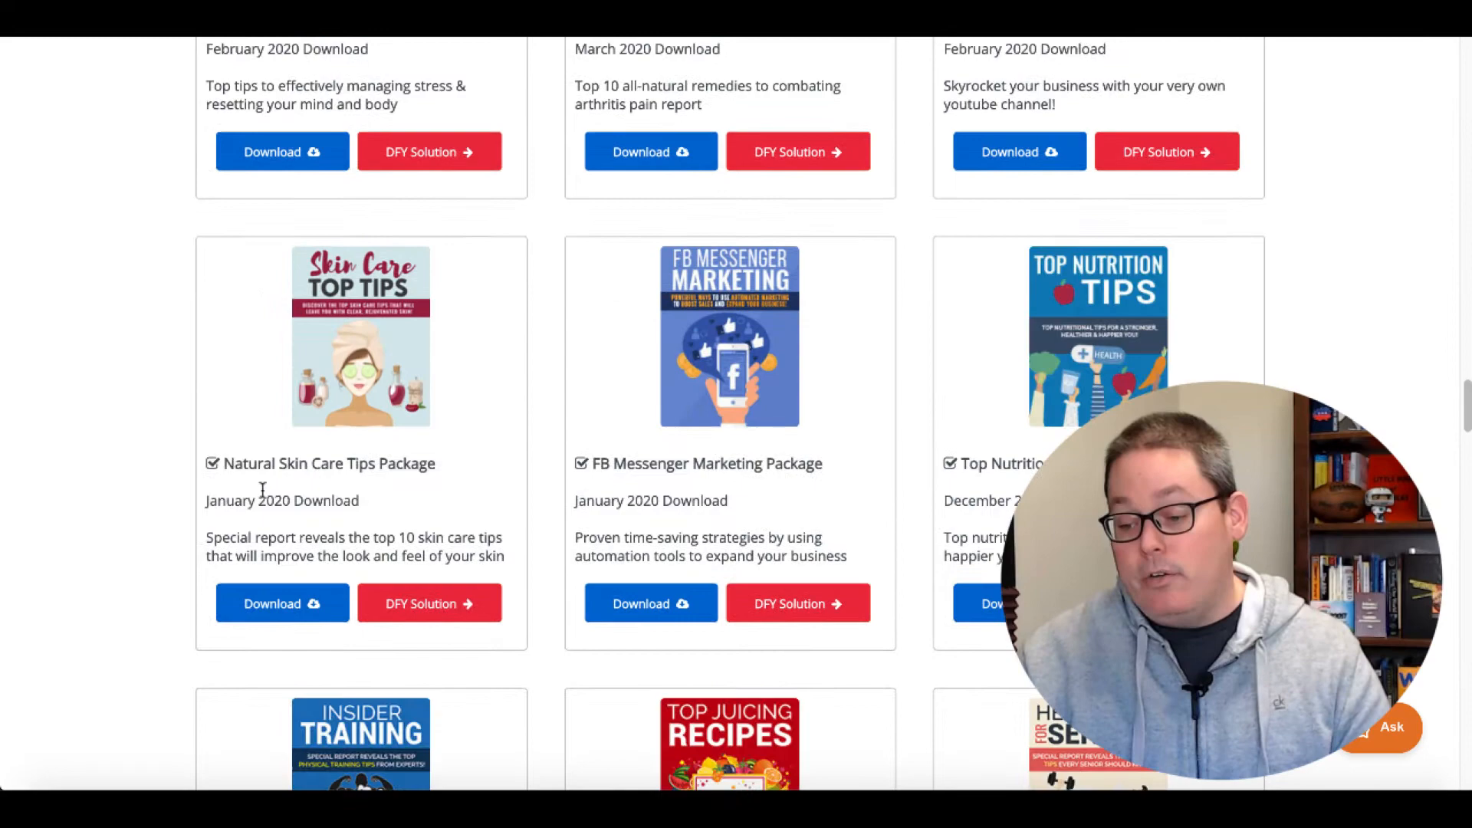
scroll("down", 3)
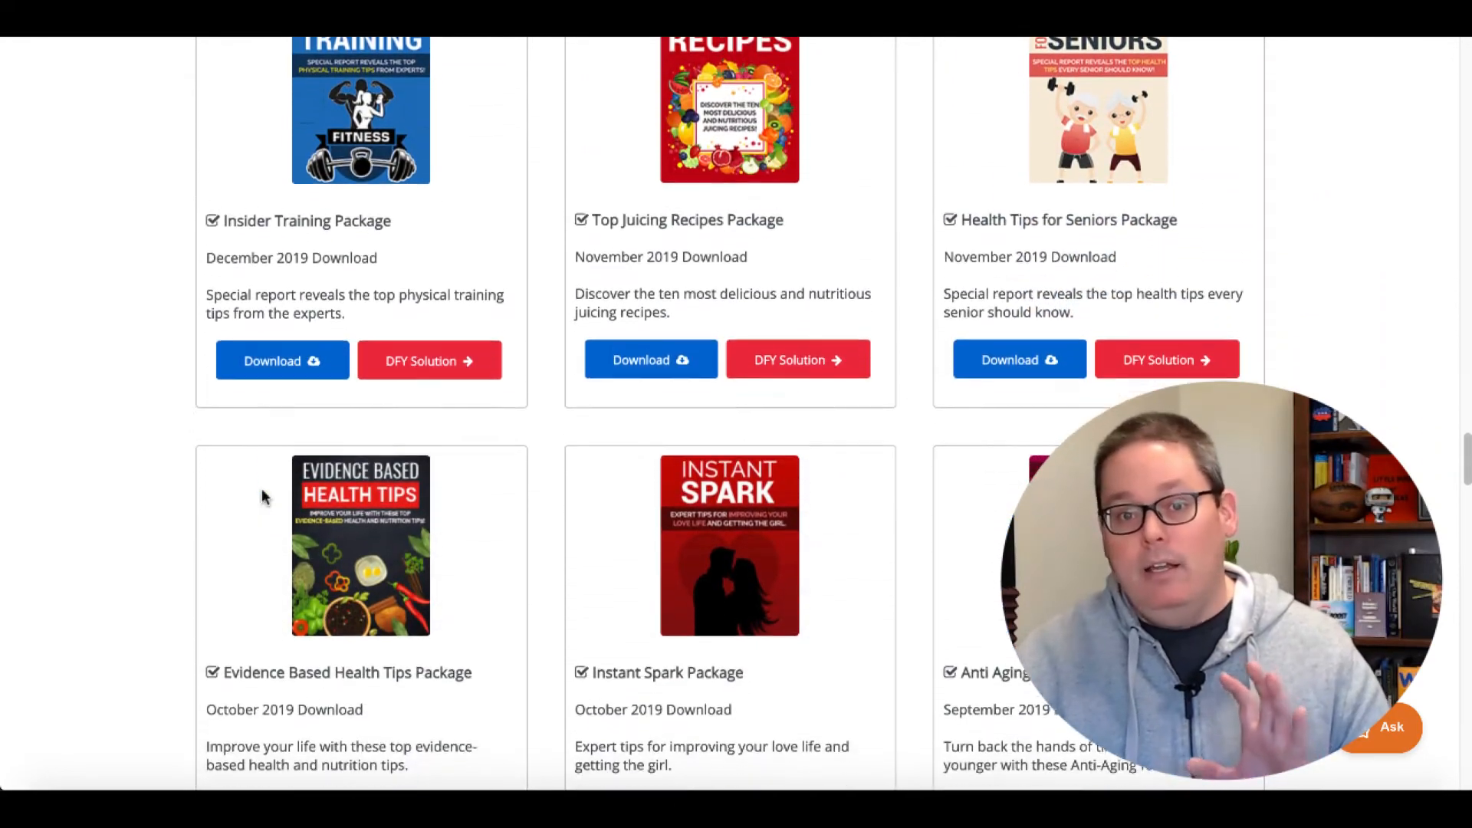
scroll("down", 3)
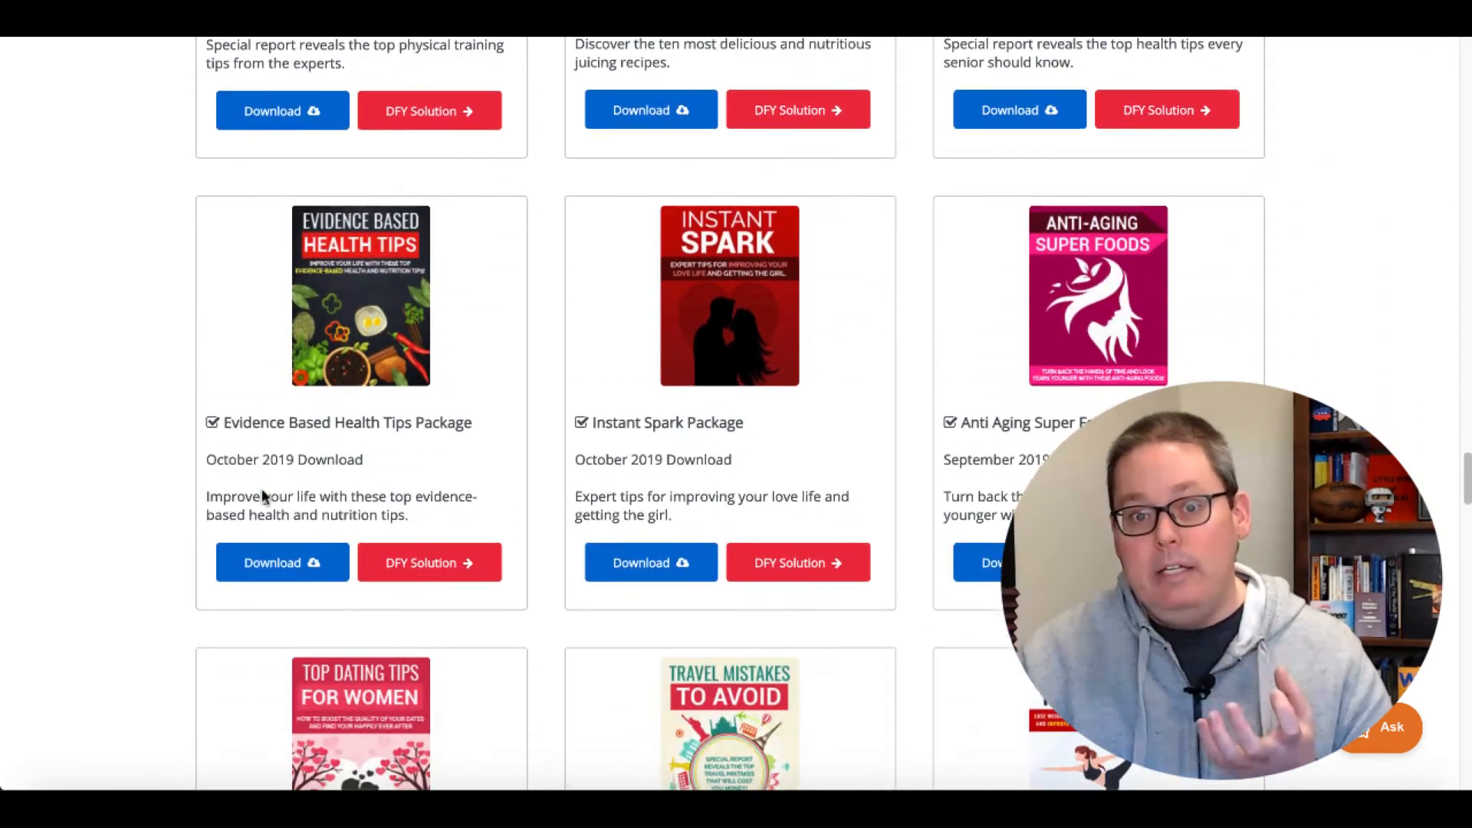
scroll("down", 3)
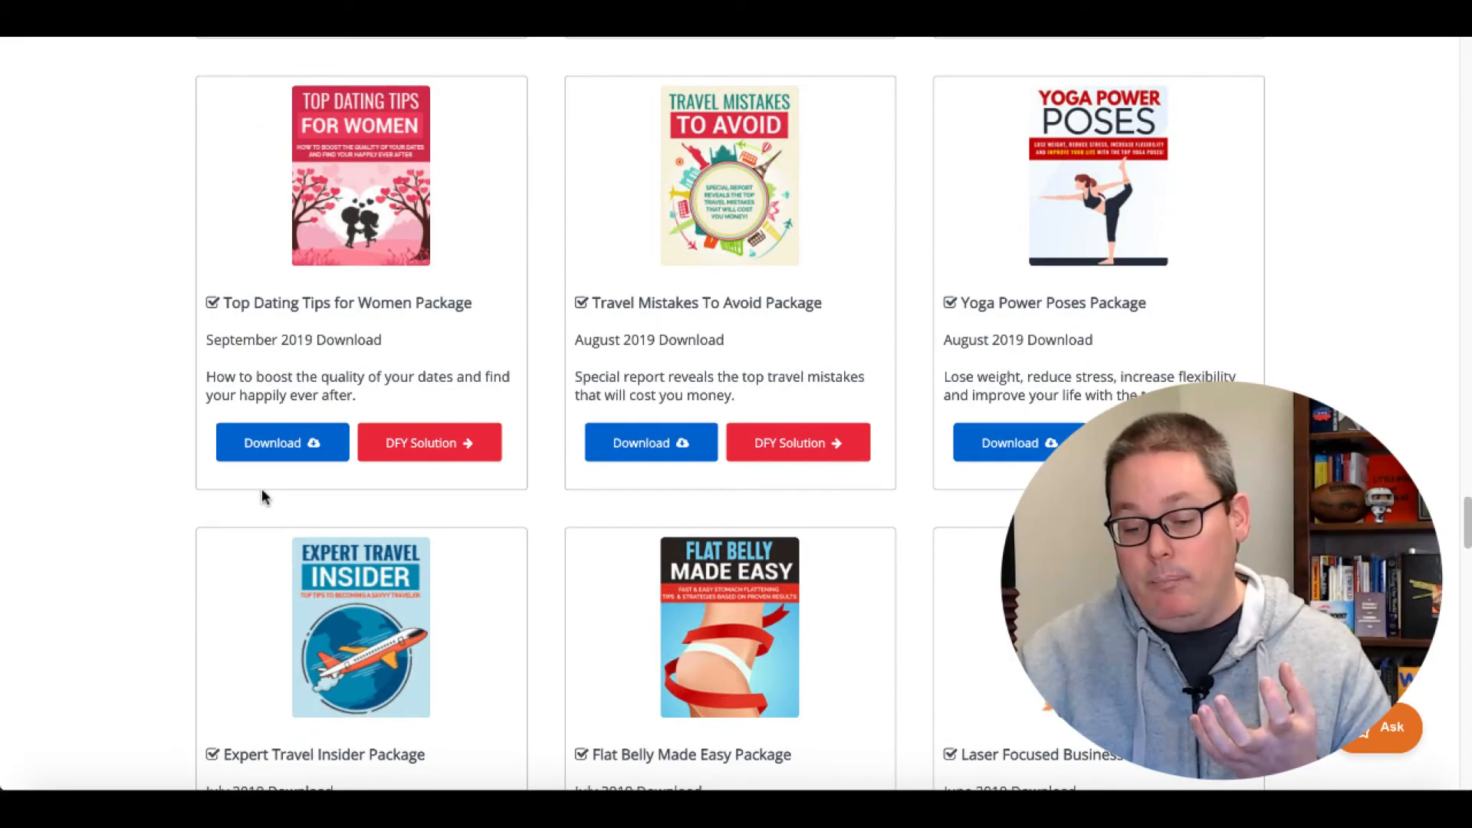
scroll("down", 3)
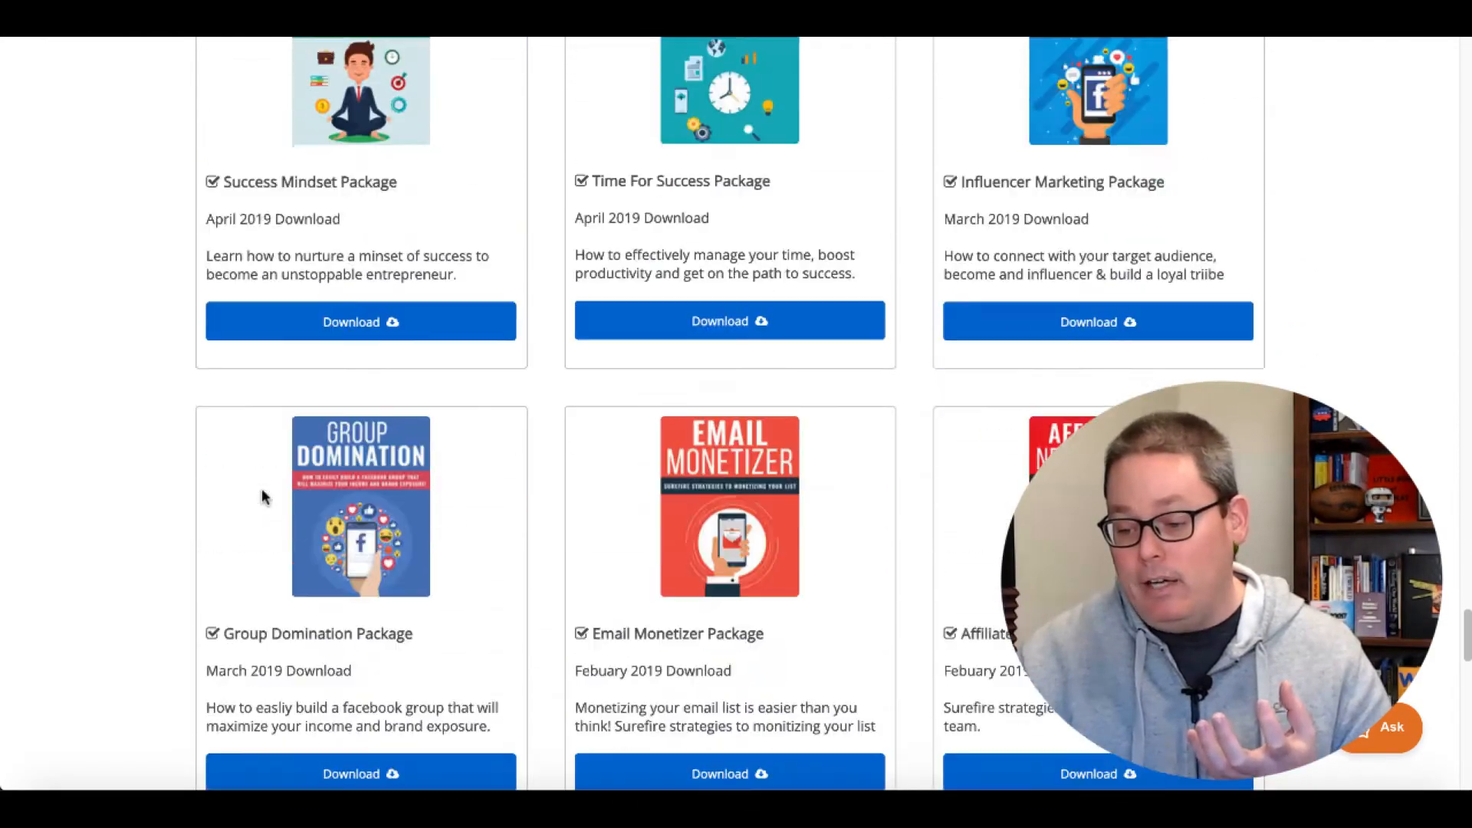
scroll("down", 3)
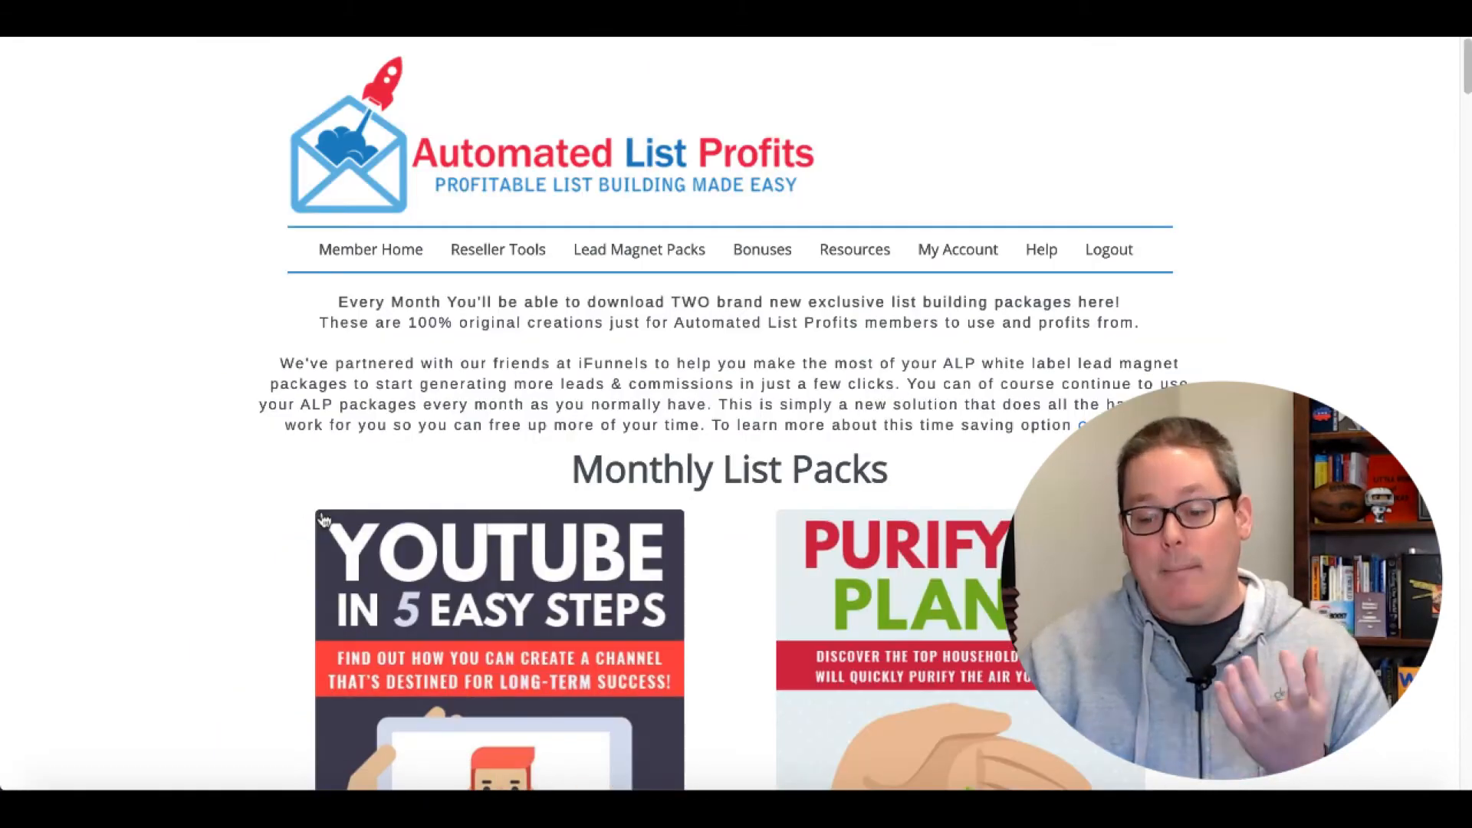
scroll("down", 3)
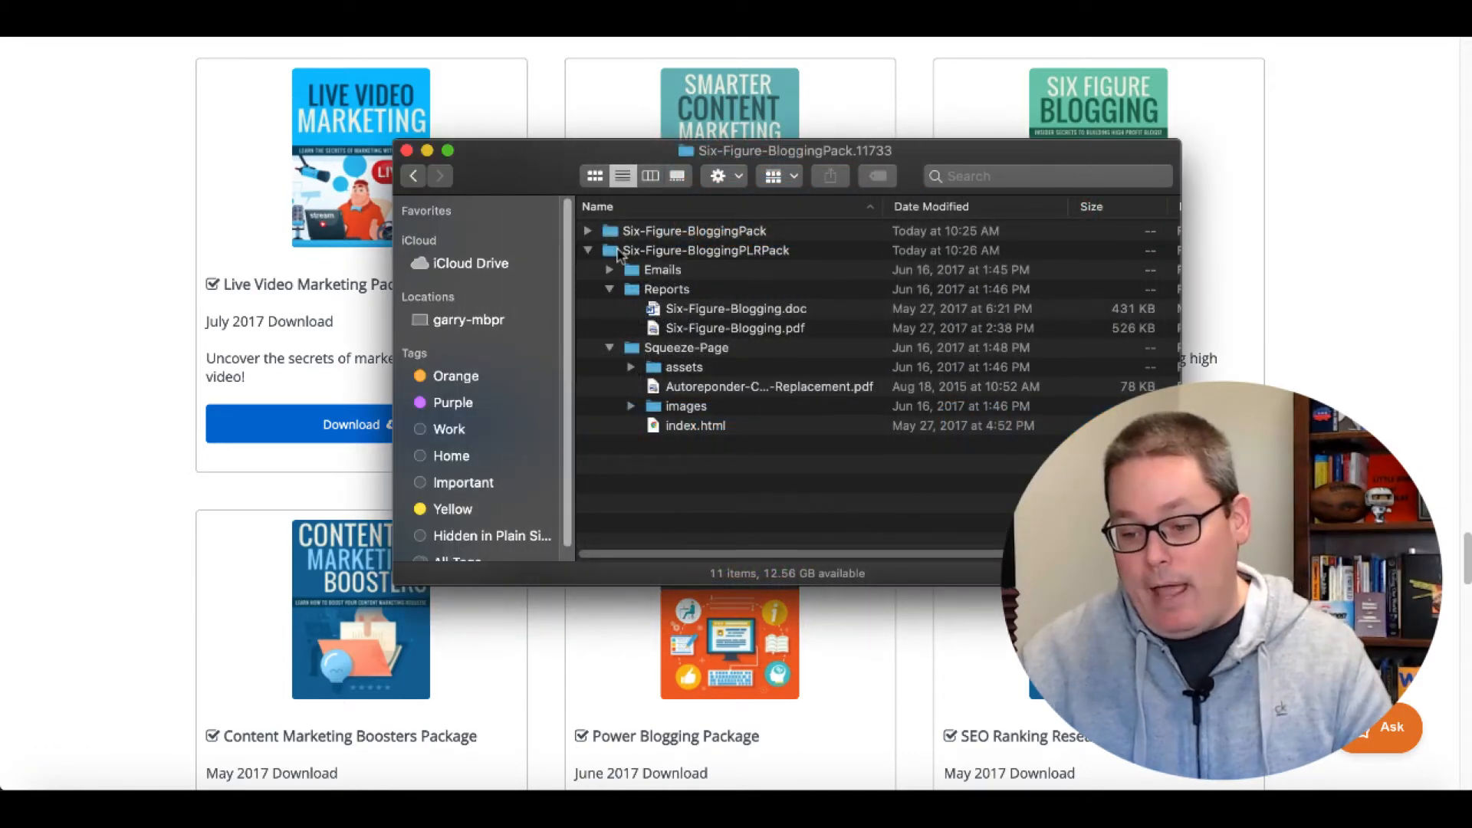
- Open License-terms.pdf from Six-Figure-BloggingPack in Preview and read the Master Resell Rights terms
left_click(587, 230)
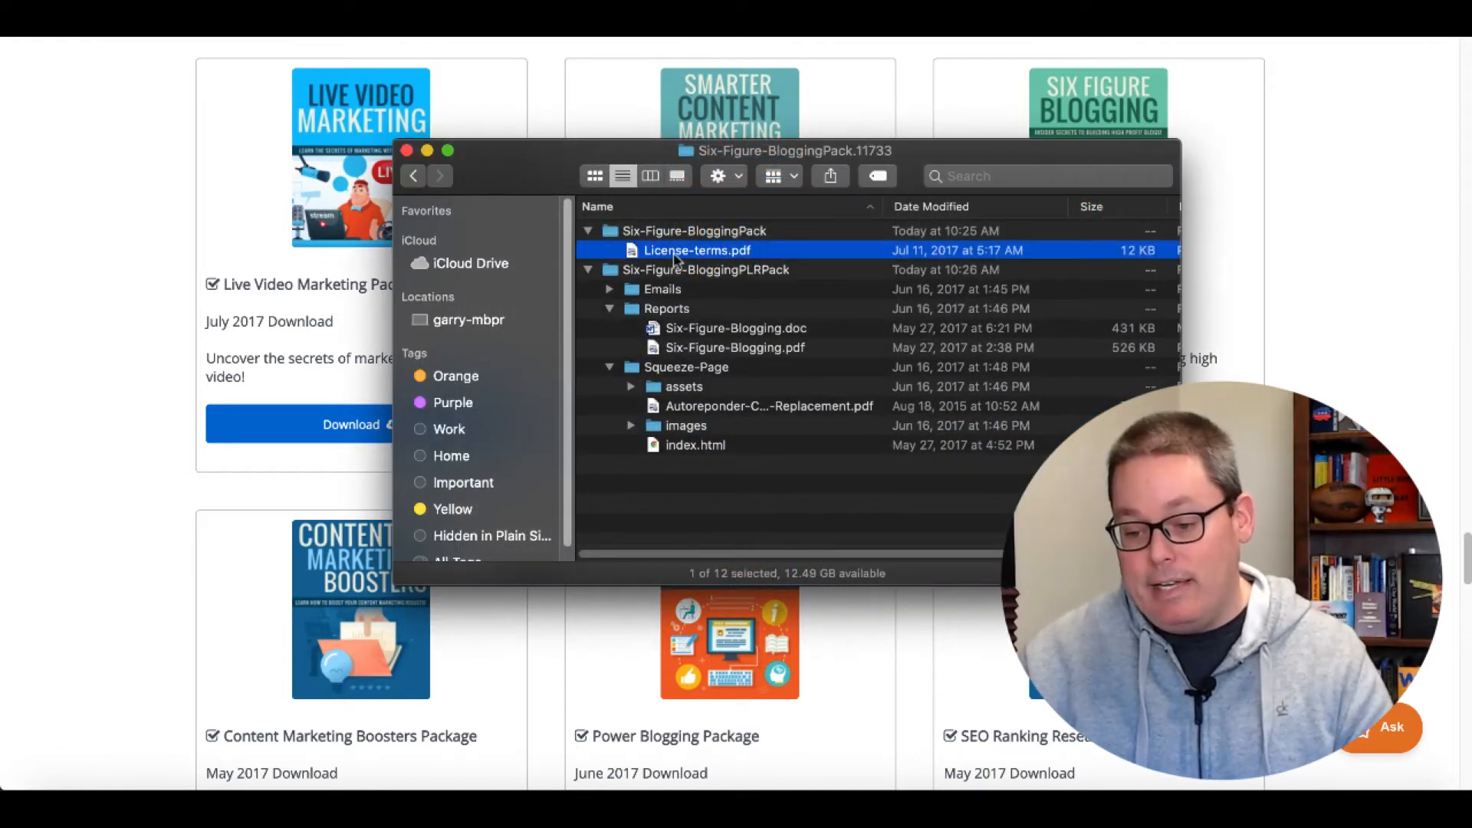
double_click(698, 250)
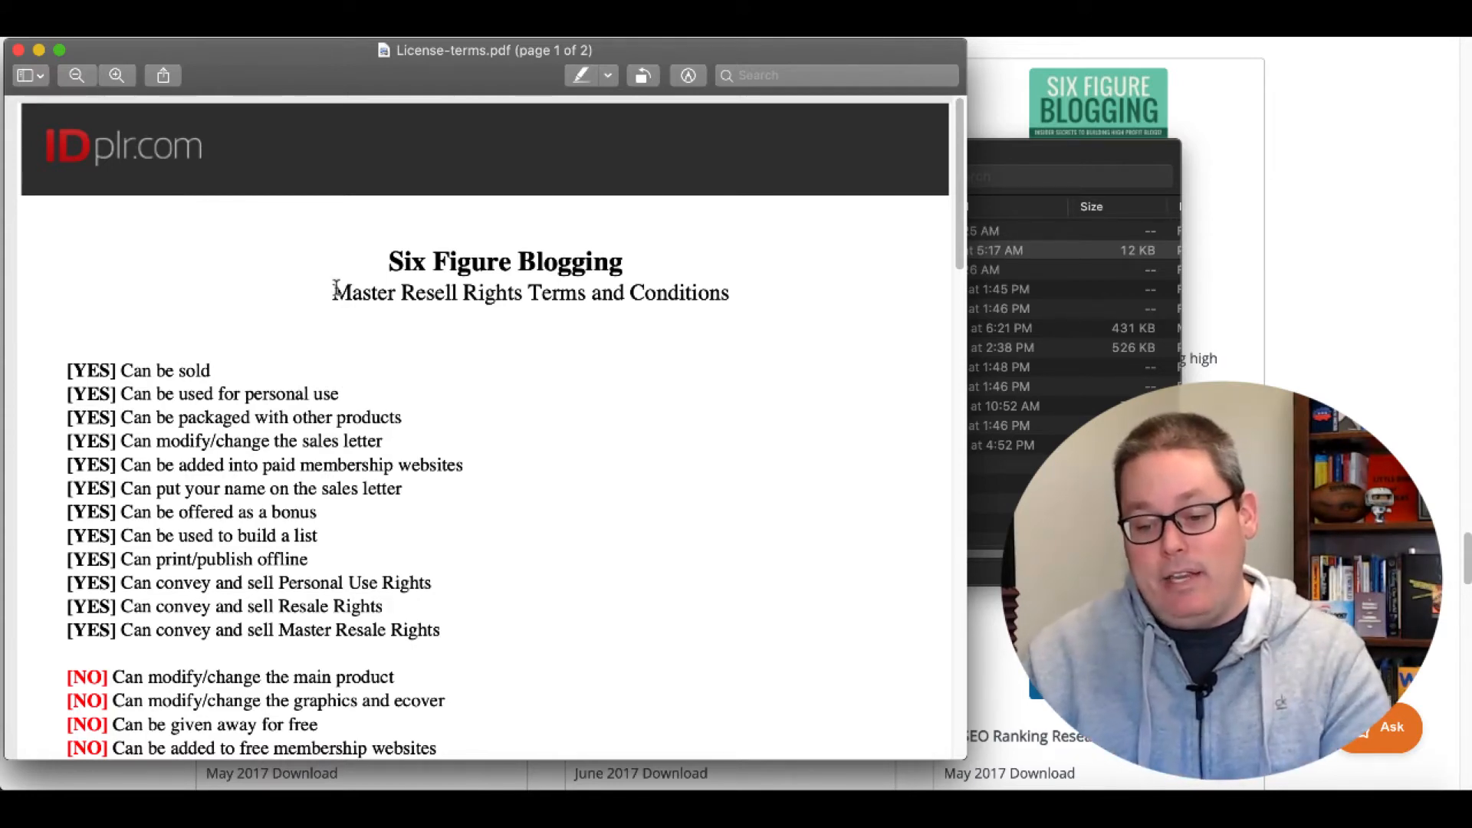
left_click_drag(331, 292, 728, 292)
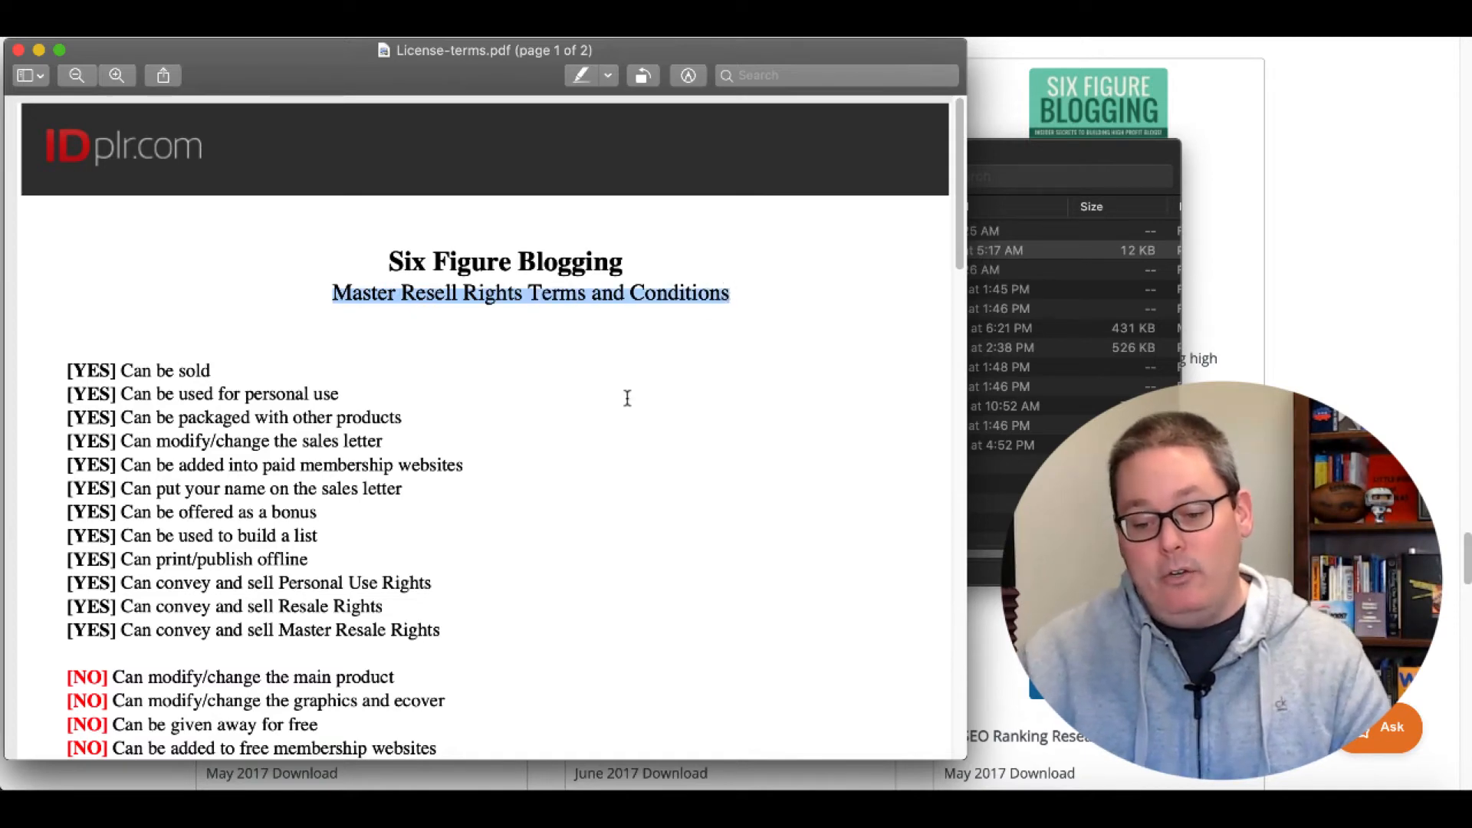
scroll("down", 3)
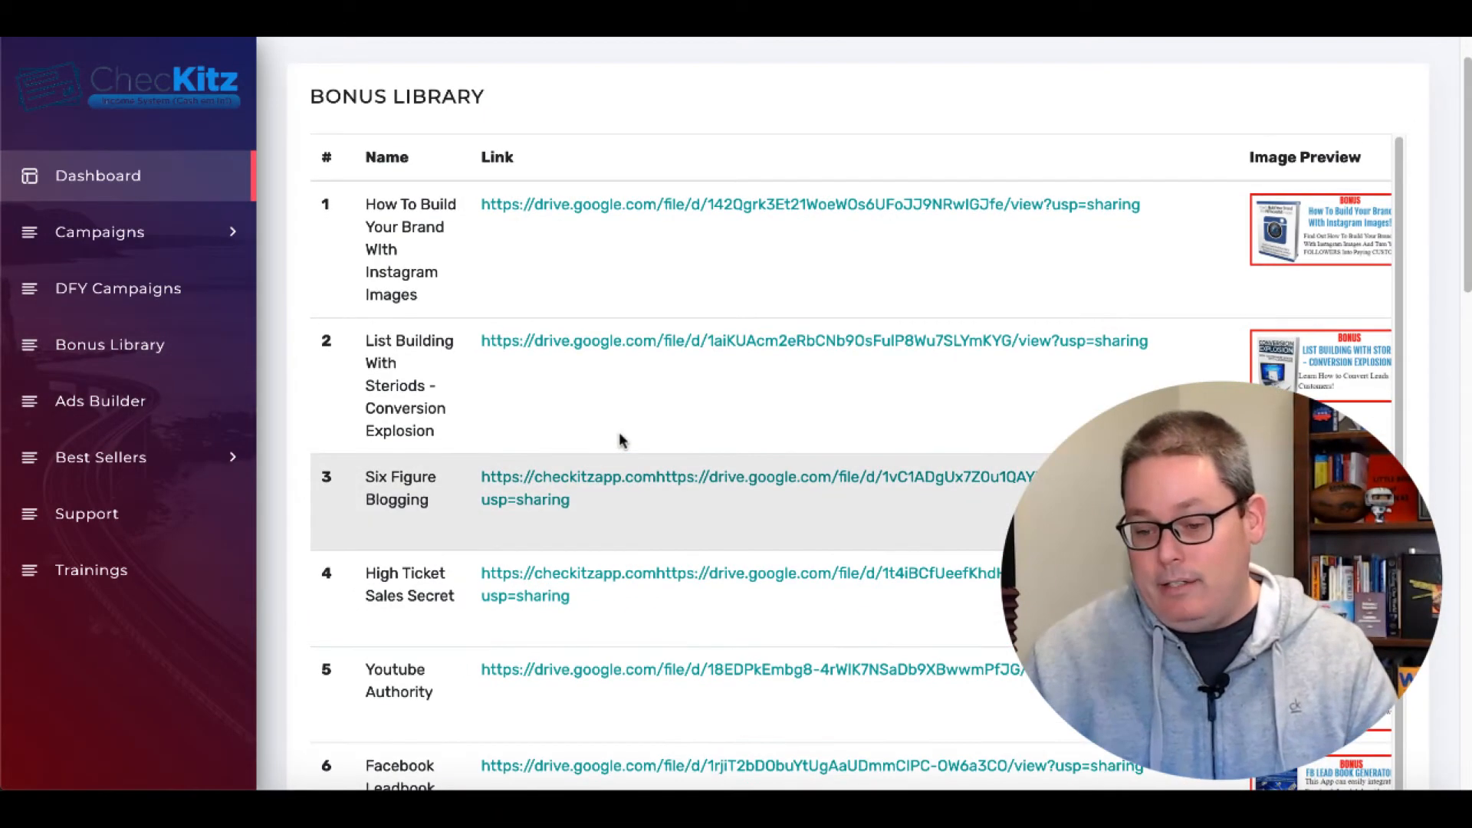
scroll("down", 3)
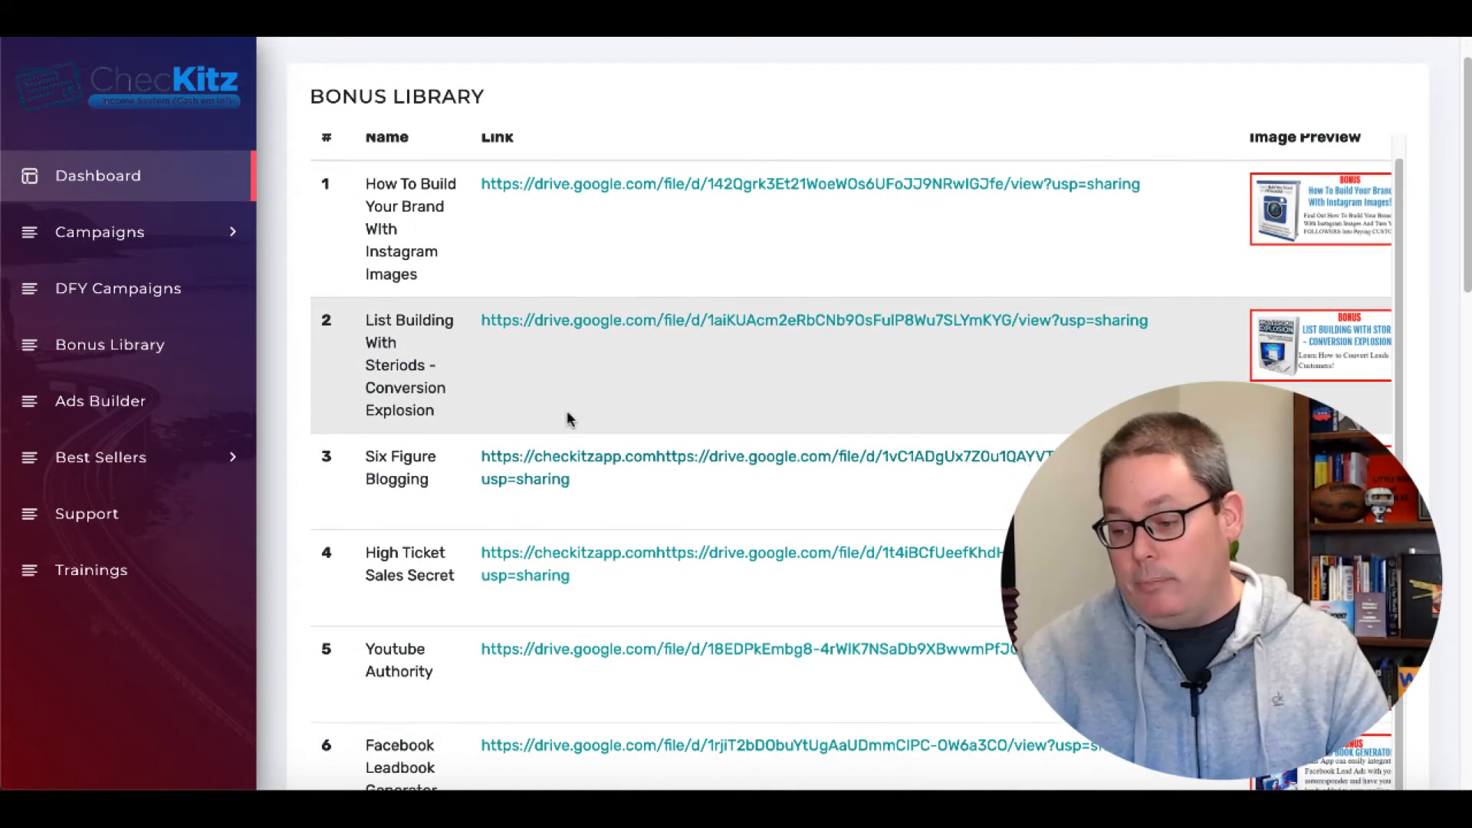
scroll("down", 3)
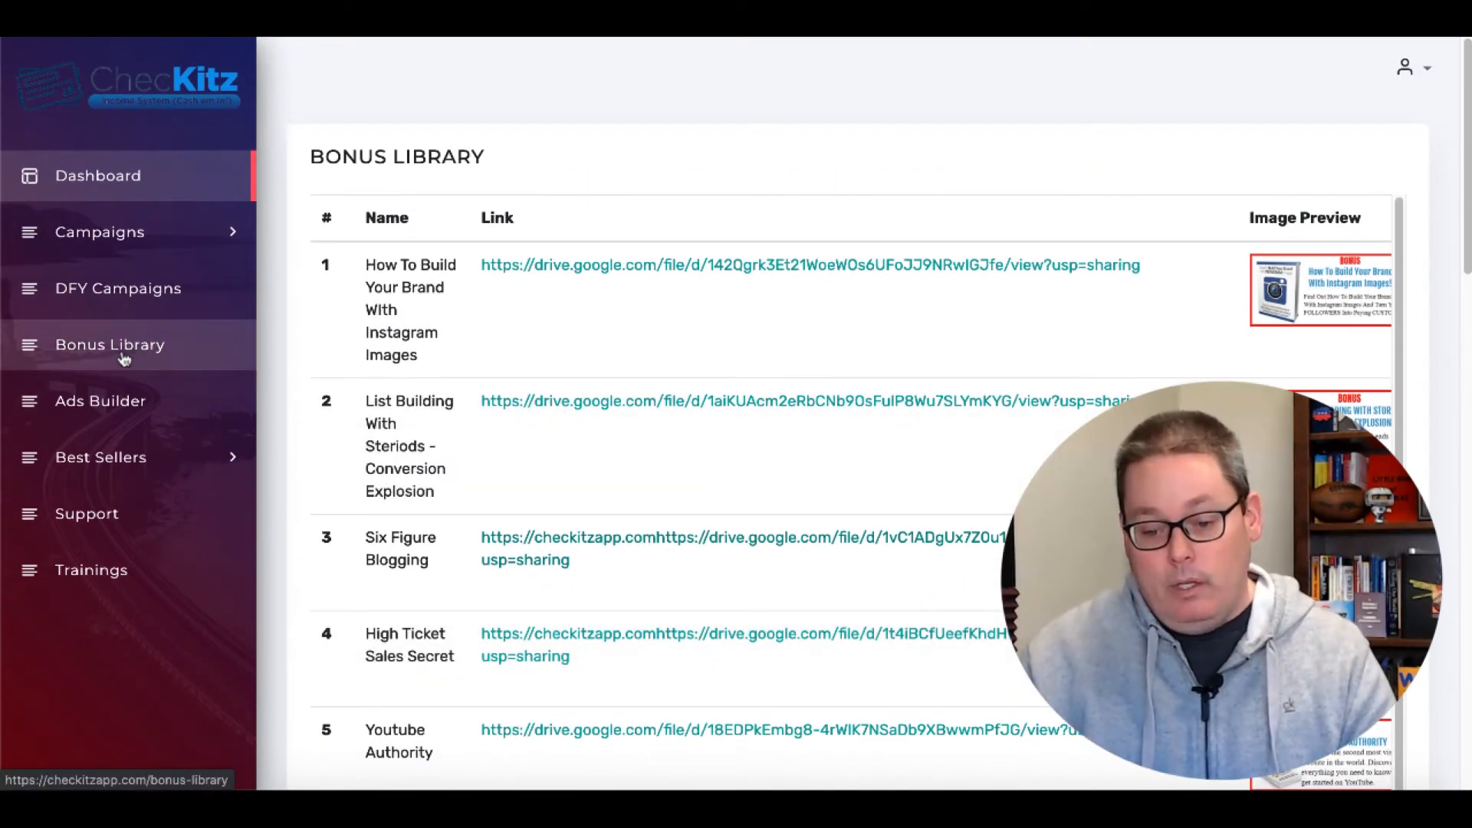
- Reload the Bonus Library, open the Ads Builder and load a cloud-and-hiker photo
left_click(98, 176)
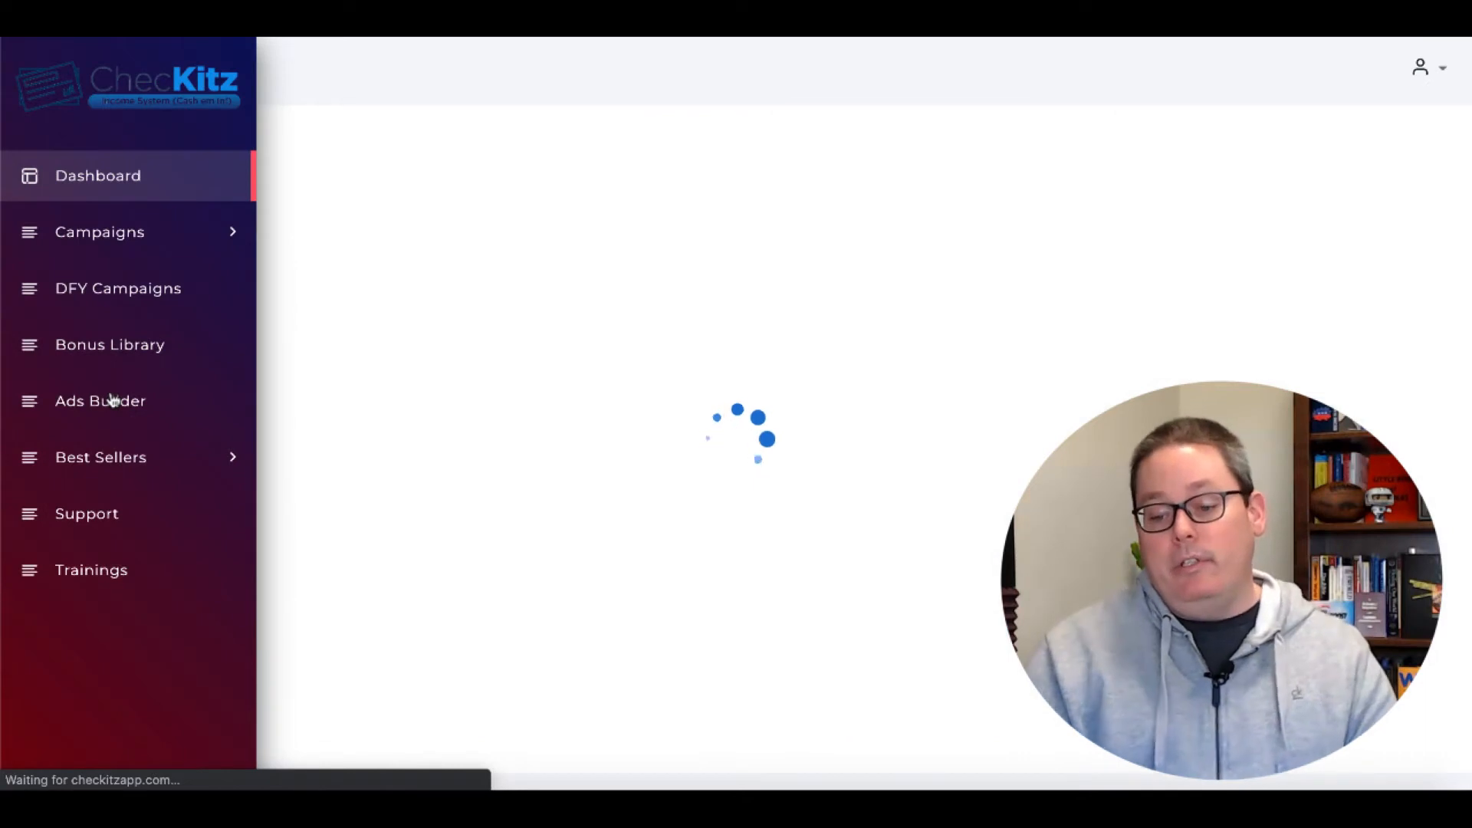
left_click(100, 401)
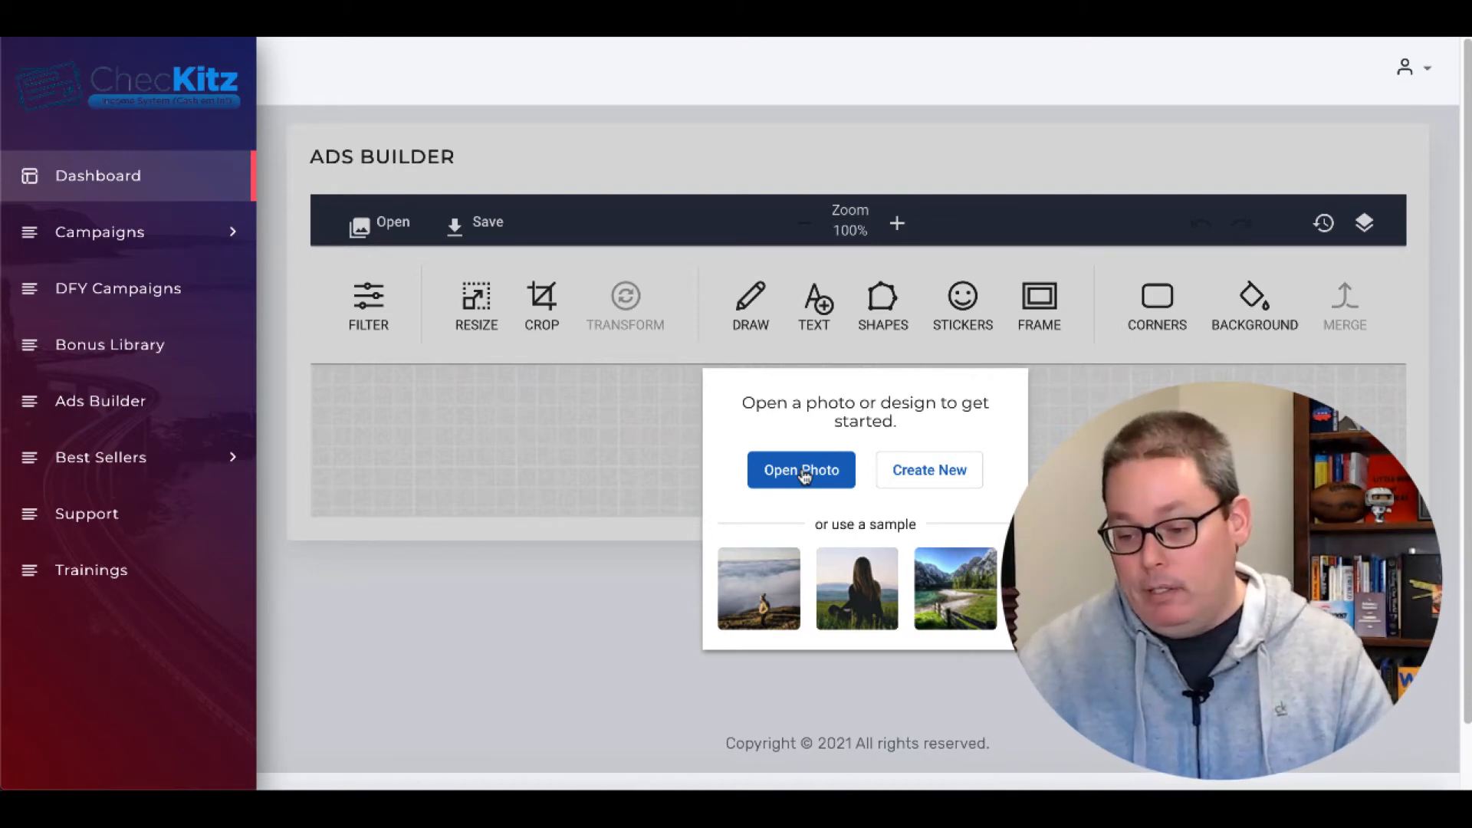
left_click(757, 589)
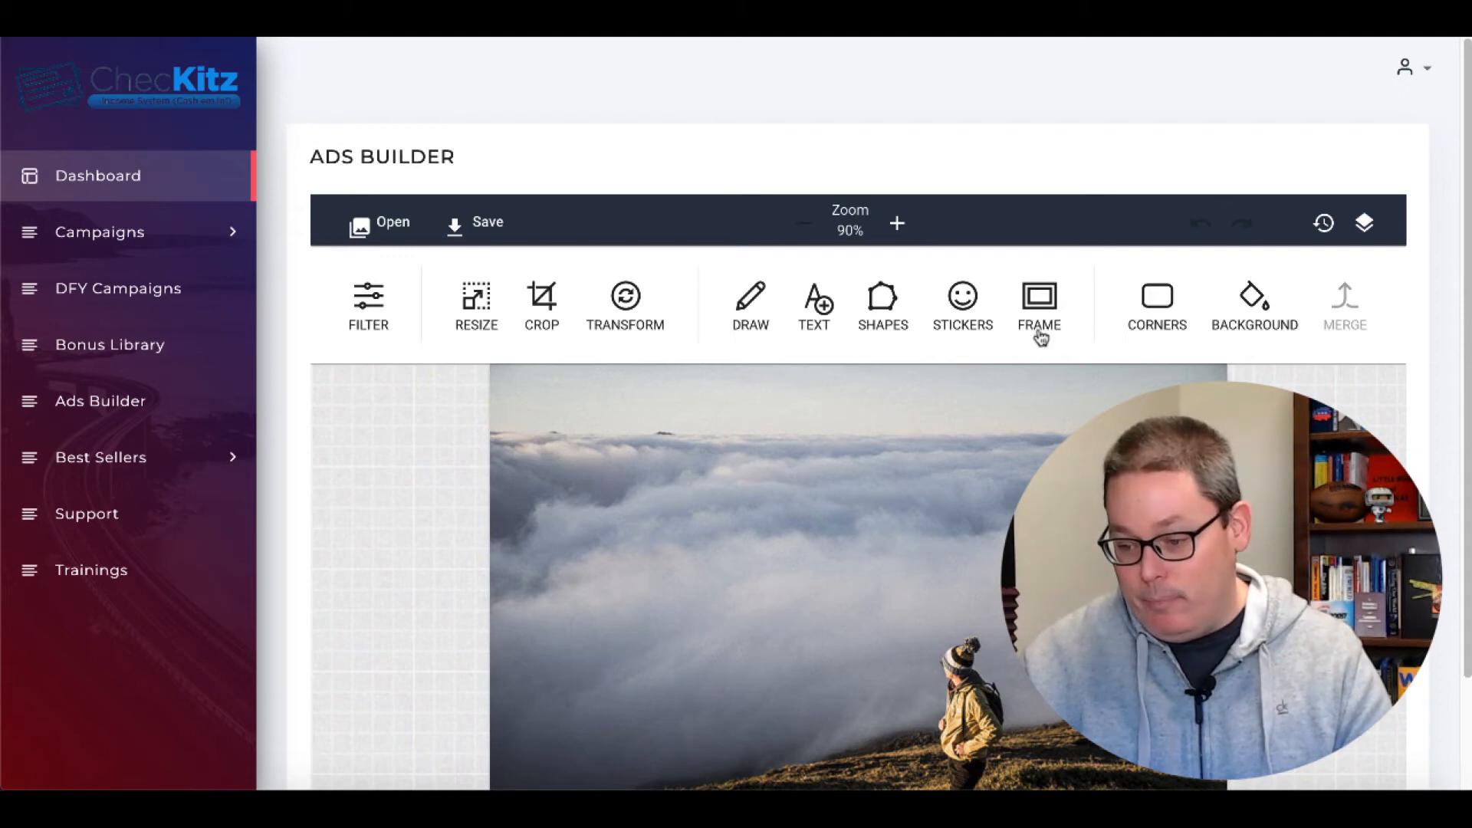
mouse_move(477, 298)
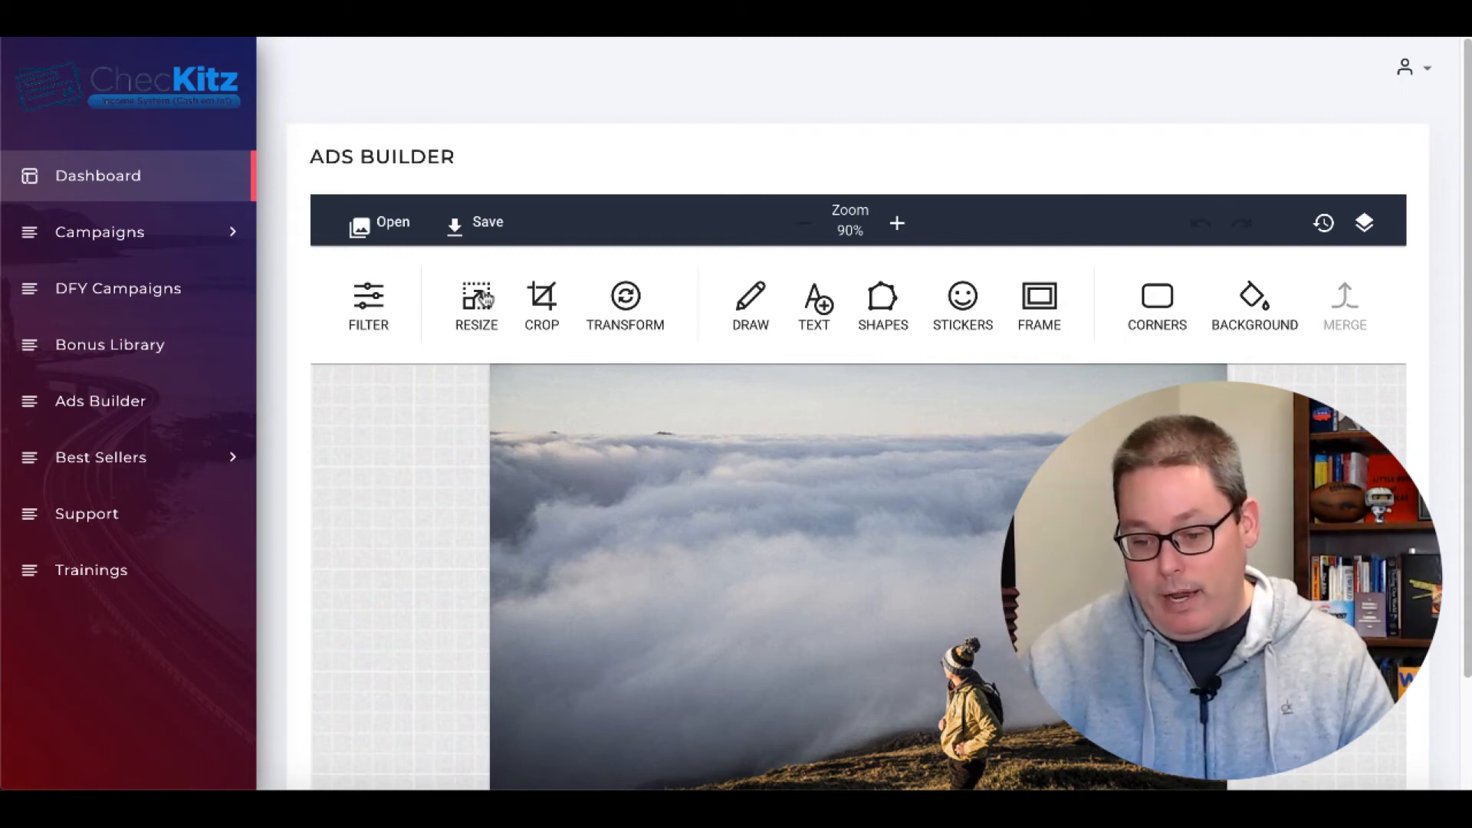
mouse_move(814, 305)
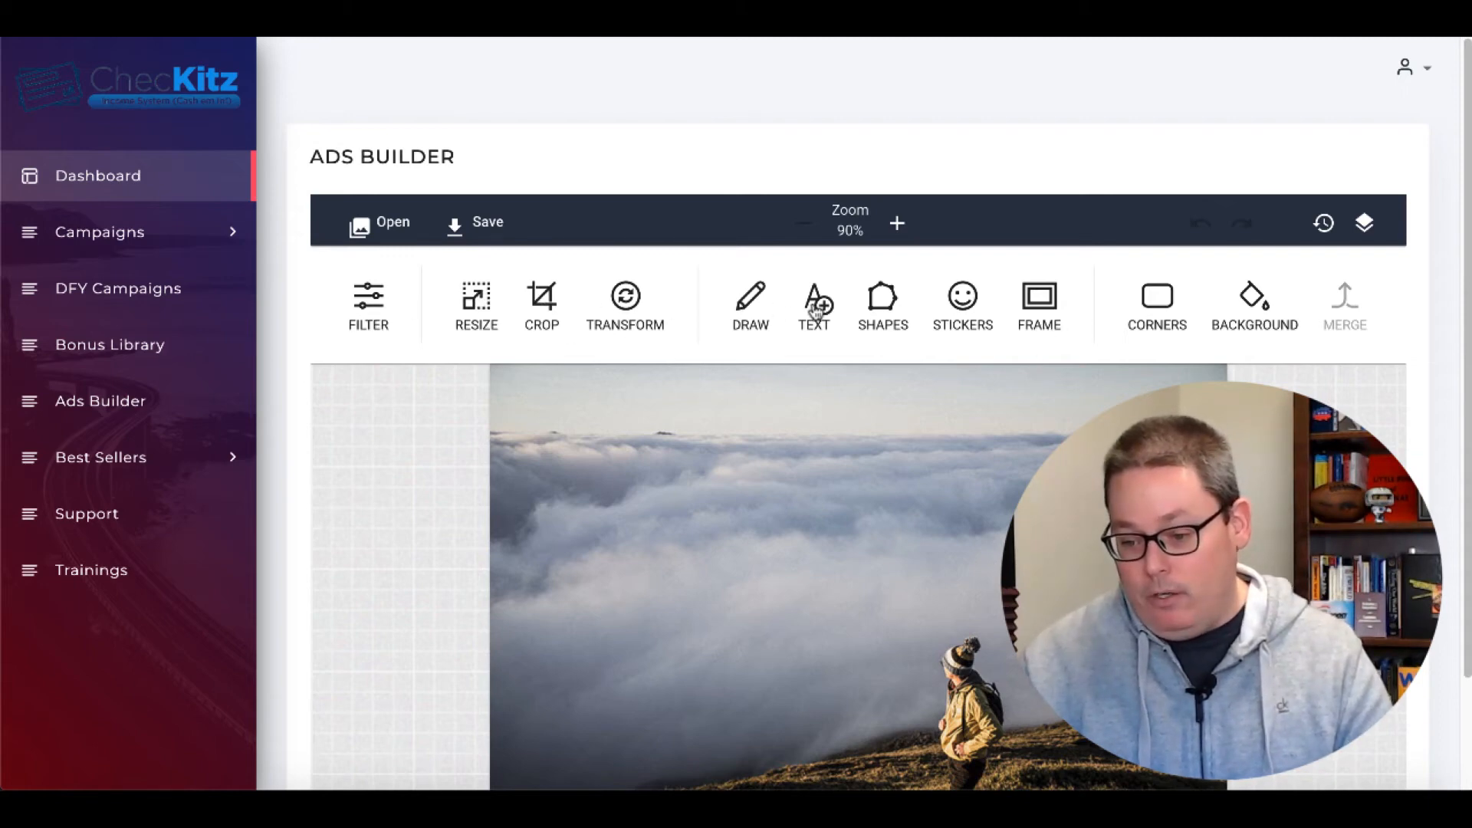
- Replace the ad's placeholder caption with the test text 'dlfkjdflkdjfldkjfdlf'
left_click(813, 305)
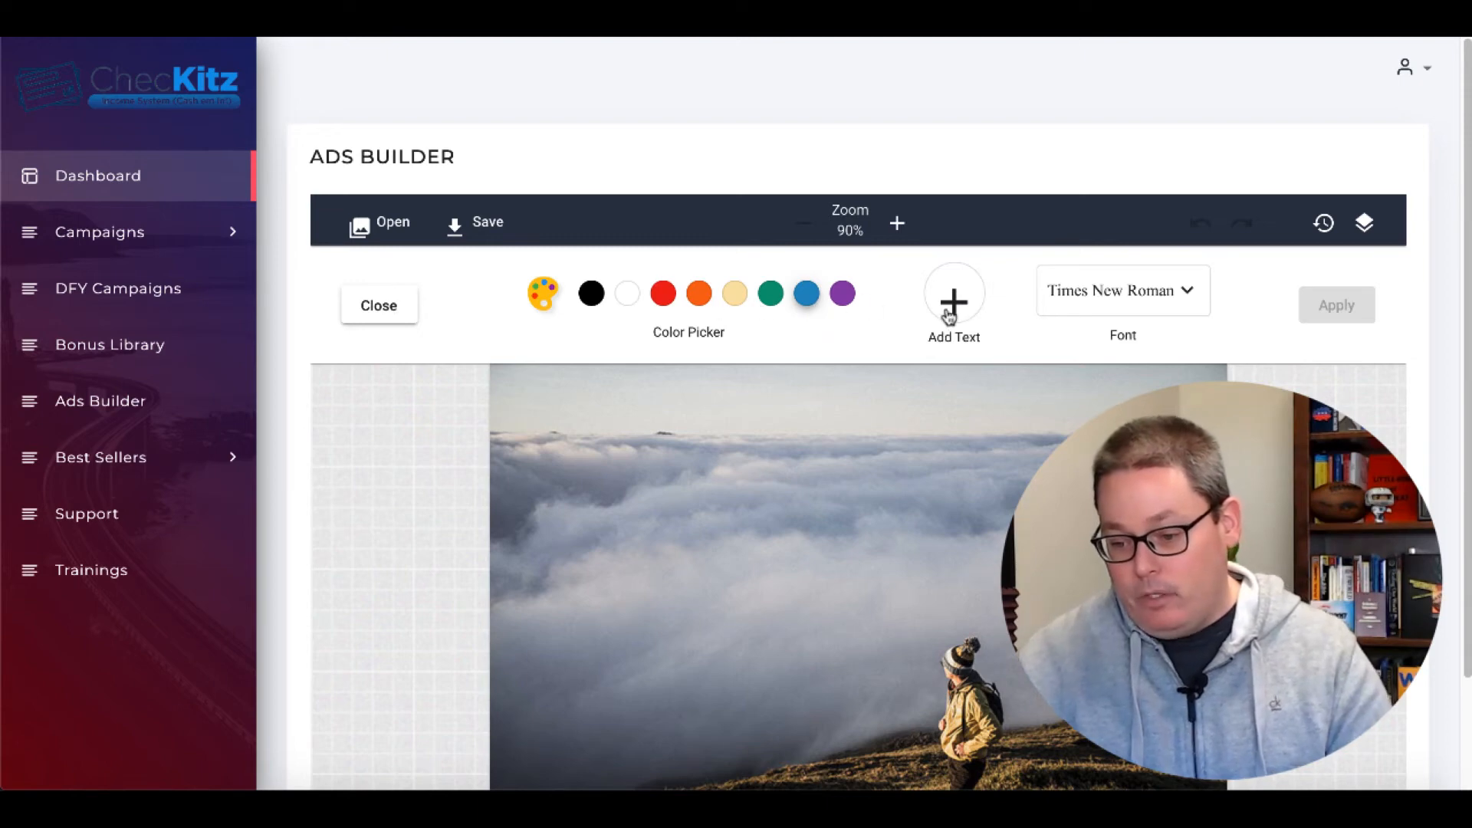
left_click(953, 304)
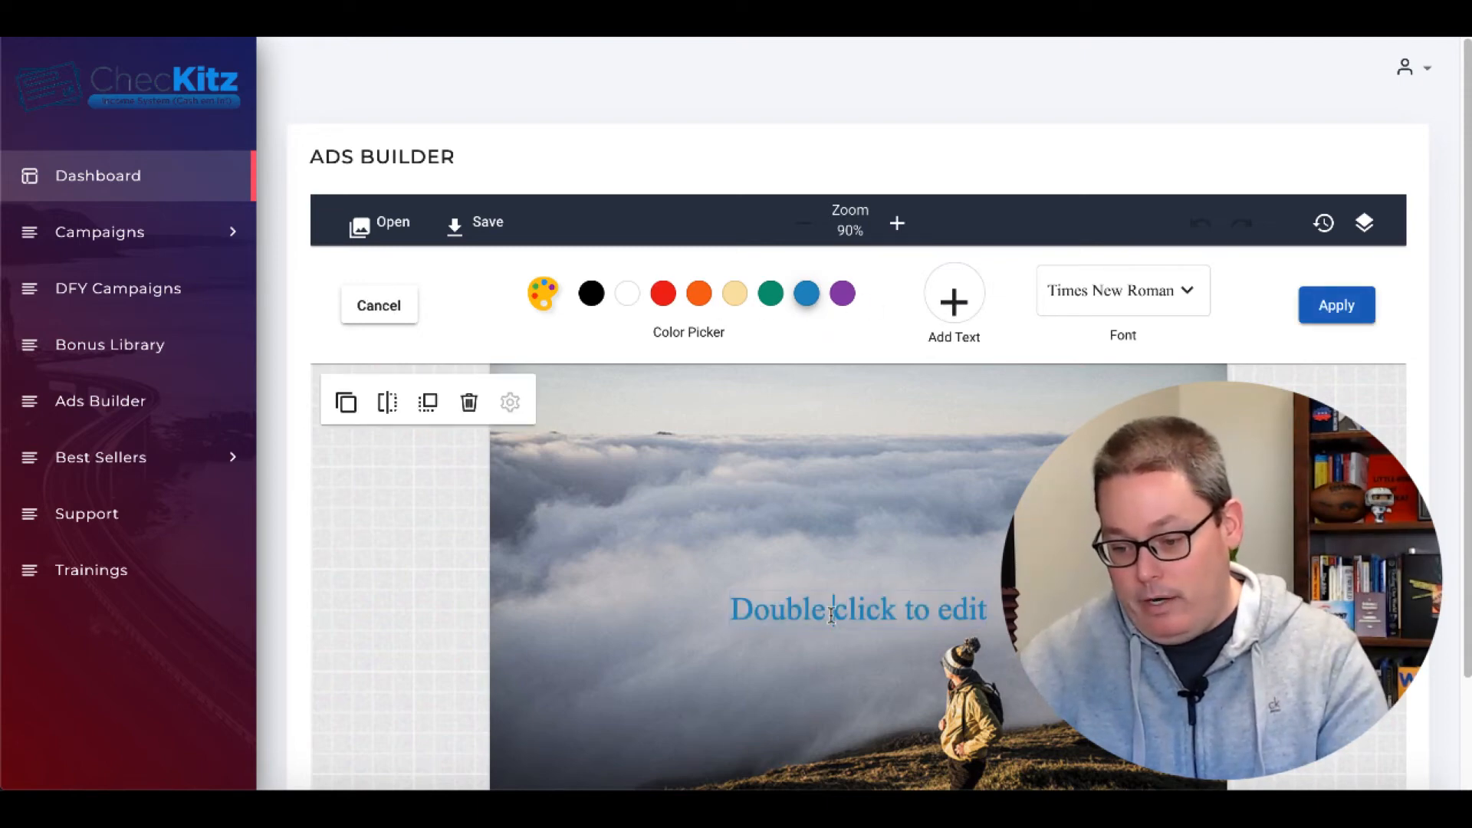
type("dlfkjdflkdjfldkjfdlf")
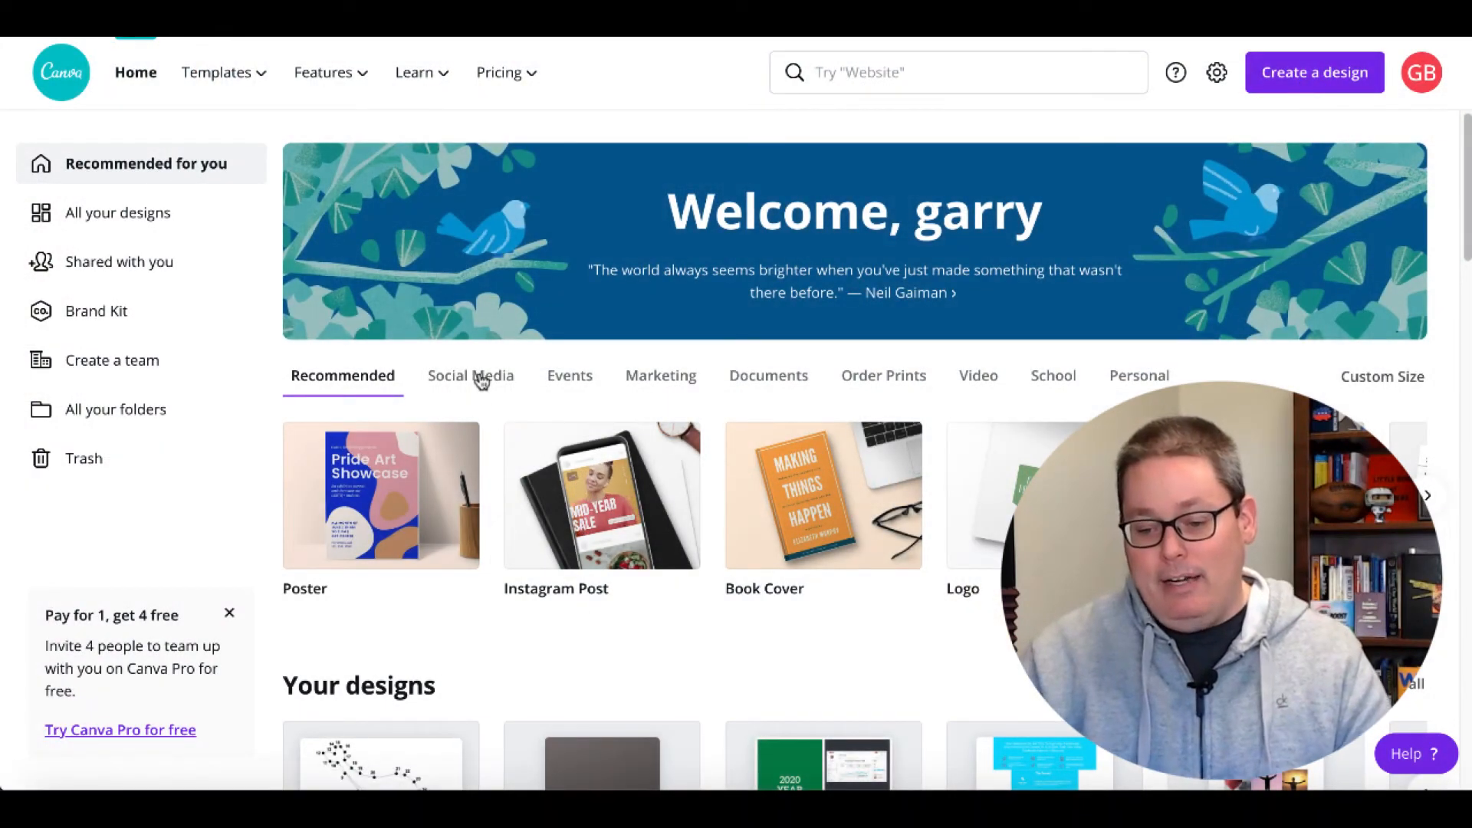
- Browse Canva's Social Media design types, such as TikTok Background and Facebook Post
left_click(470, 375)
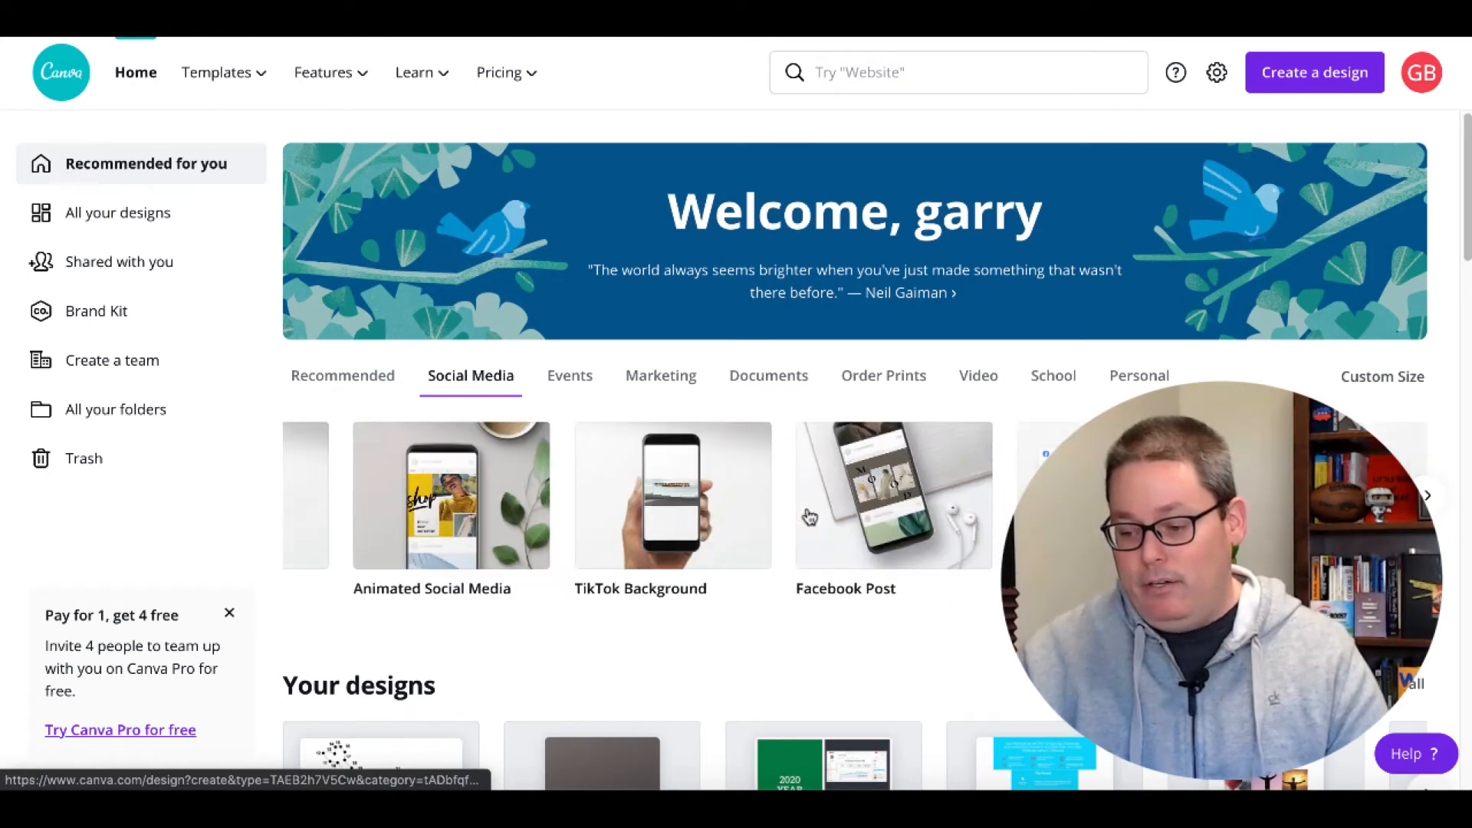
left_click(1427, 495)
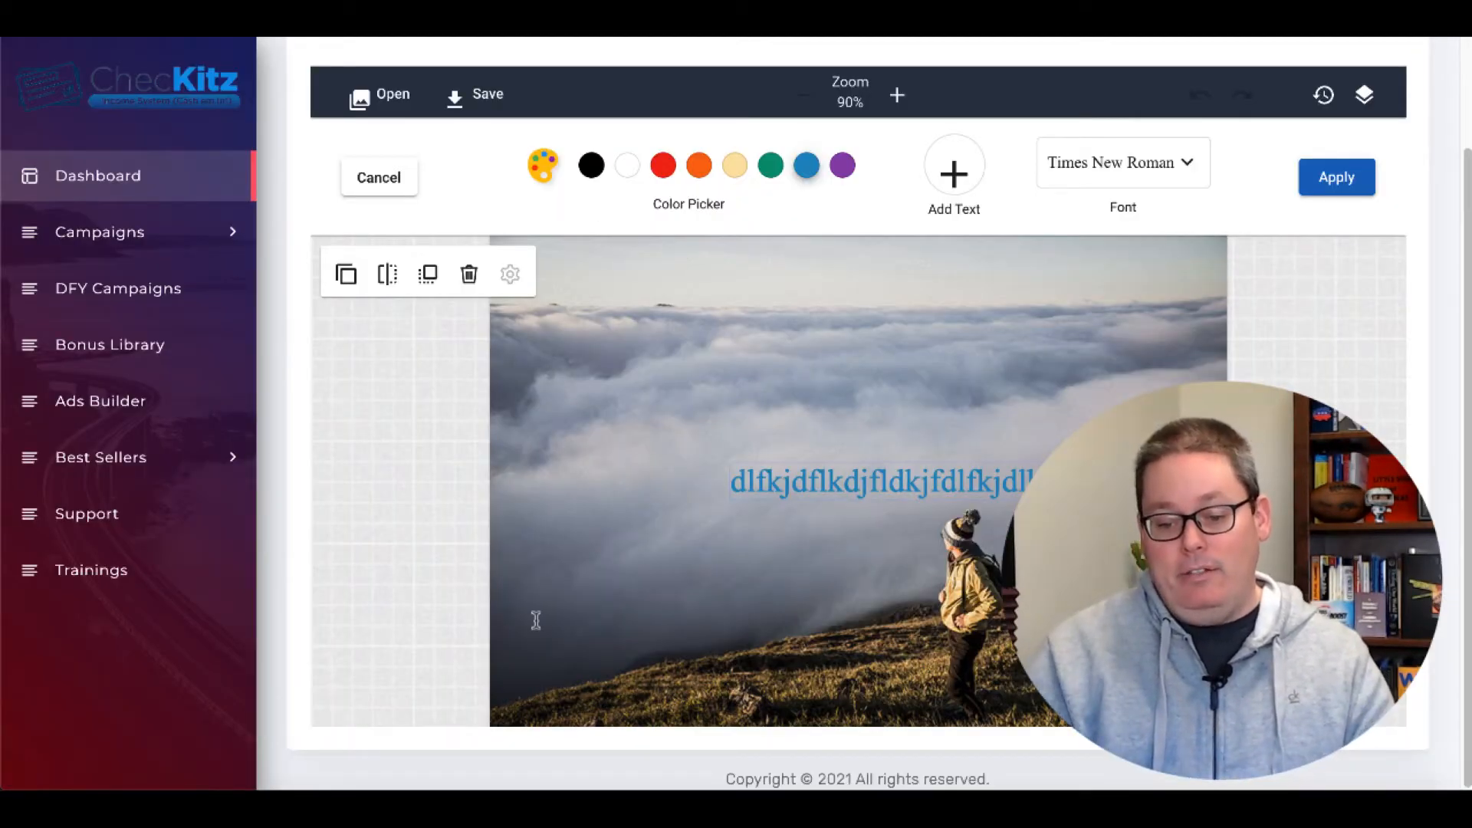
- Zoom the ad preview to 120% and expand Best Sellers to show Warrior Plus and JvZoo
left_click(895, 94)
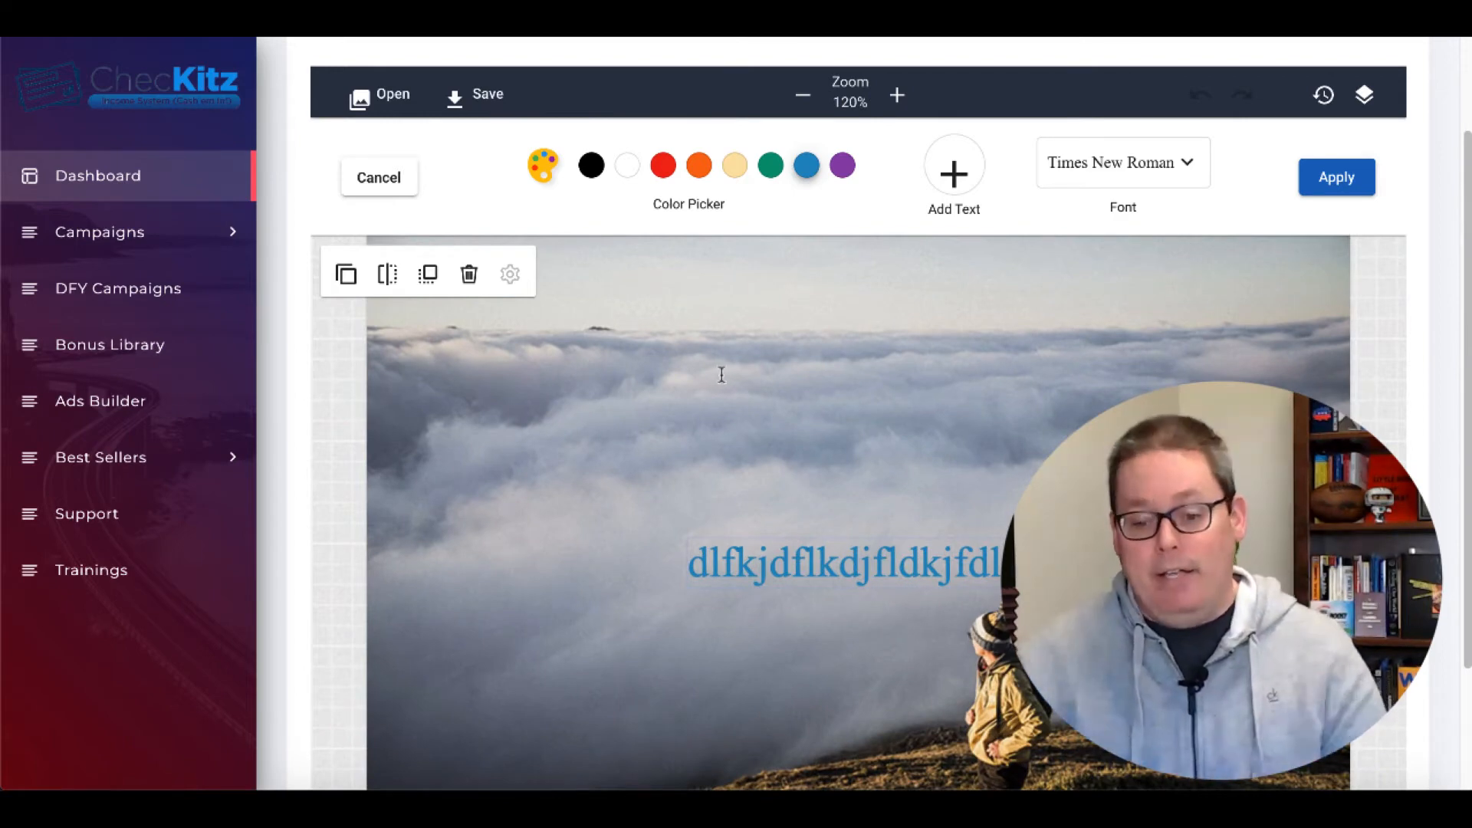
left_click(100, 457)
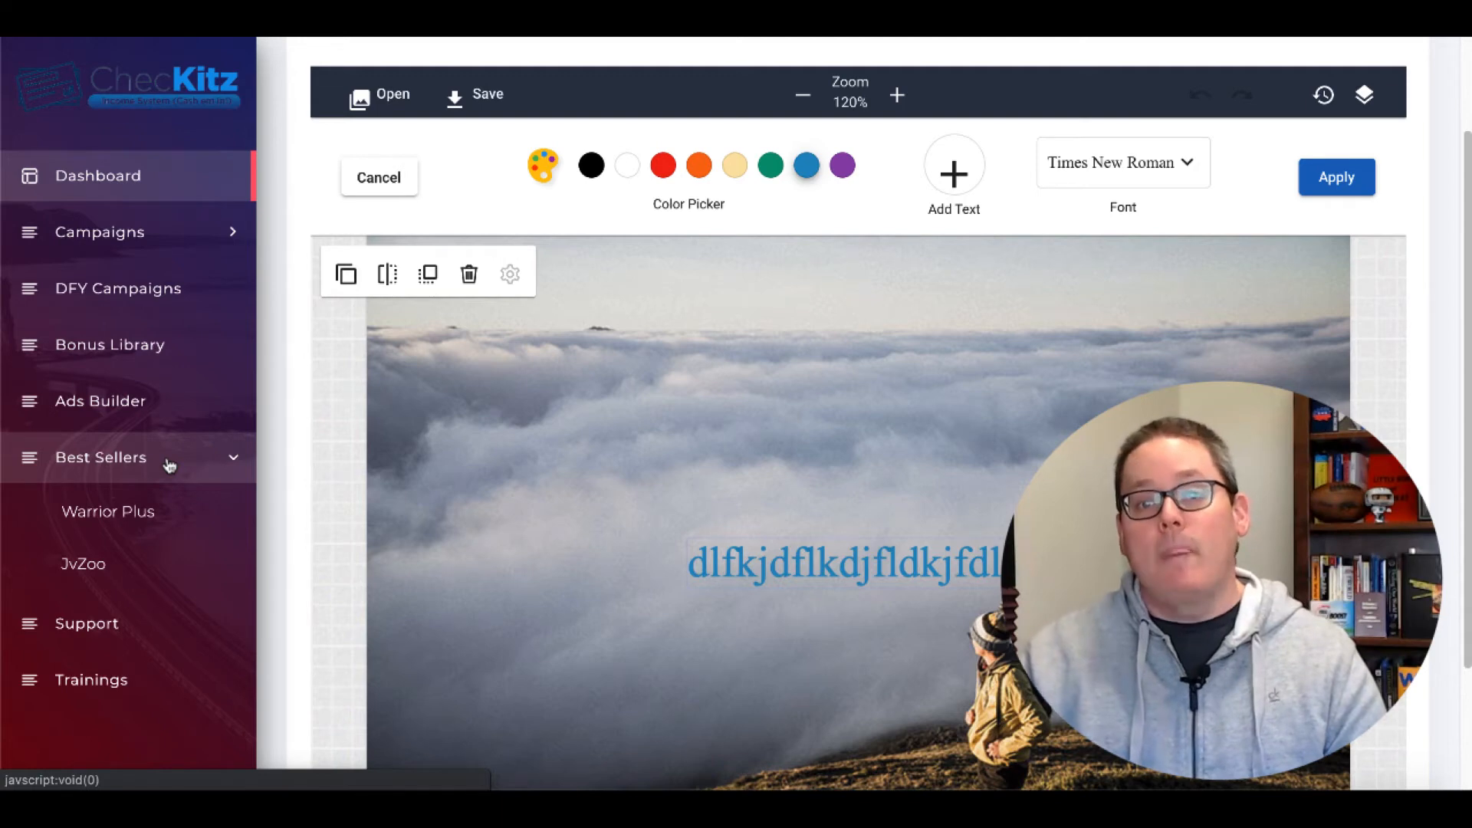
mouse_move(107, 510)
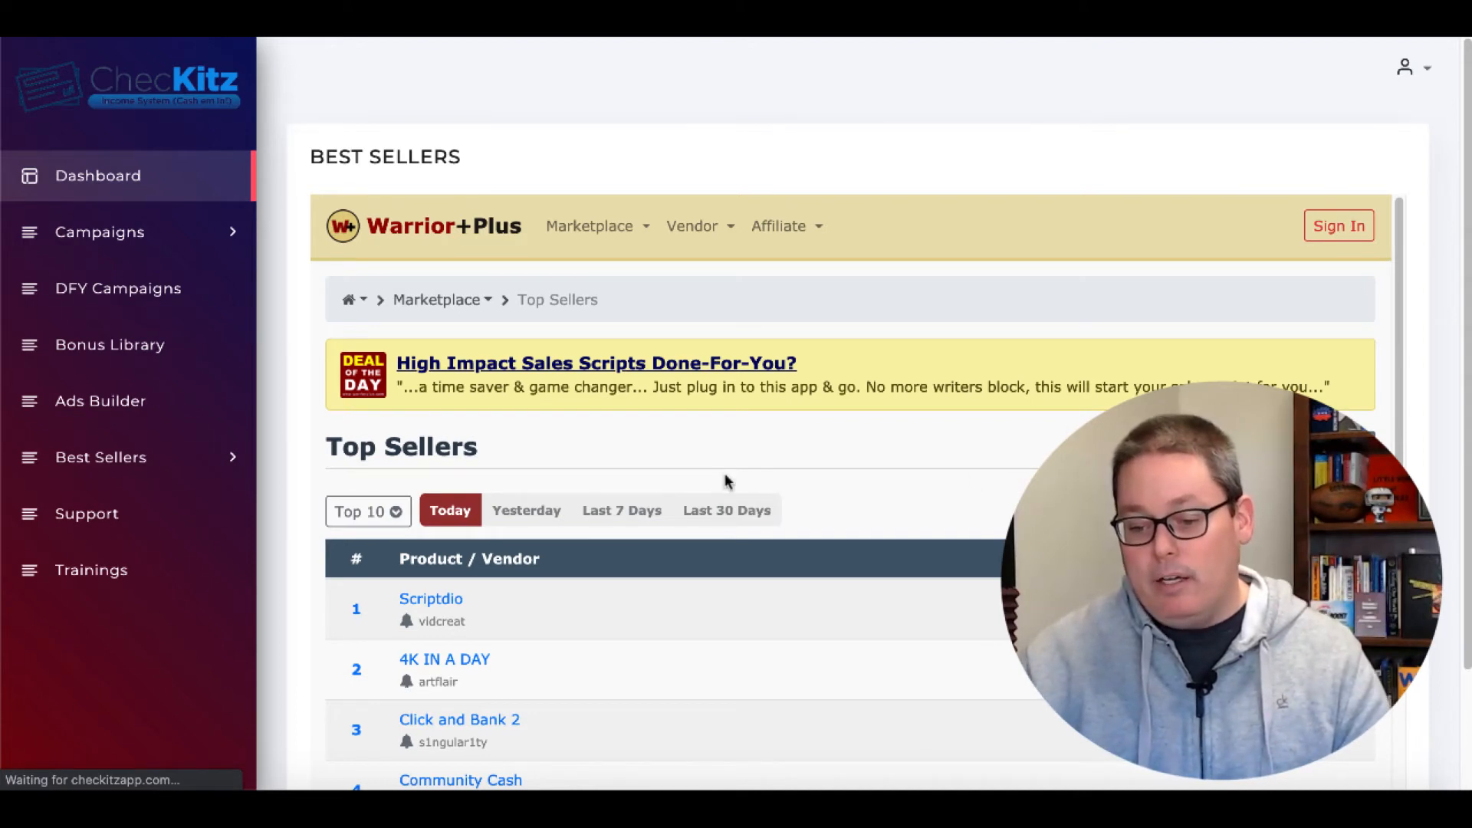
- Go to the logged-in Warrior+Plus Dashboard listing today's top products like Scriptdio
scroll("down", 3)
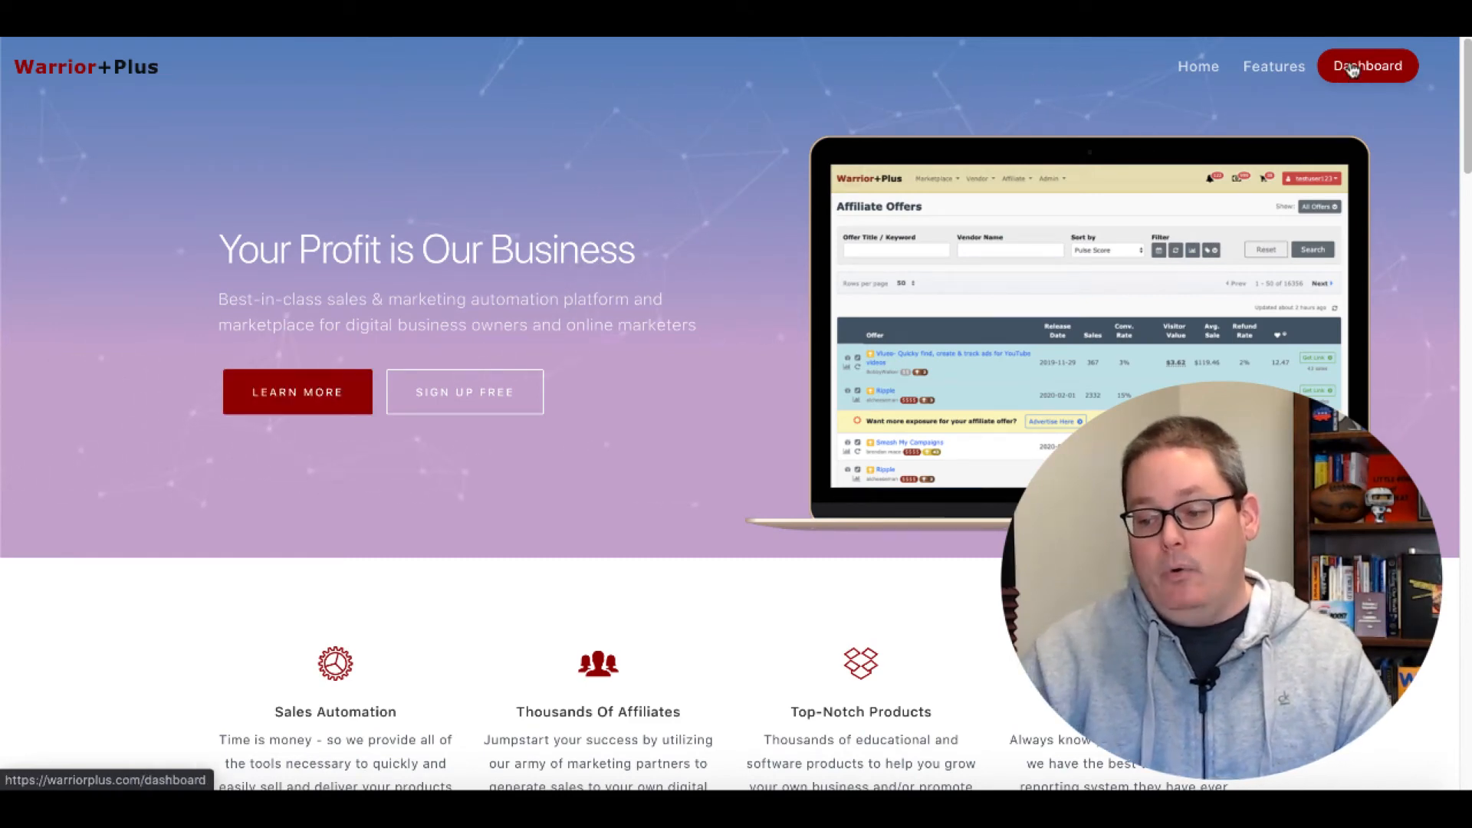
left_click(1367, 66)
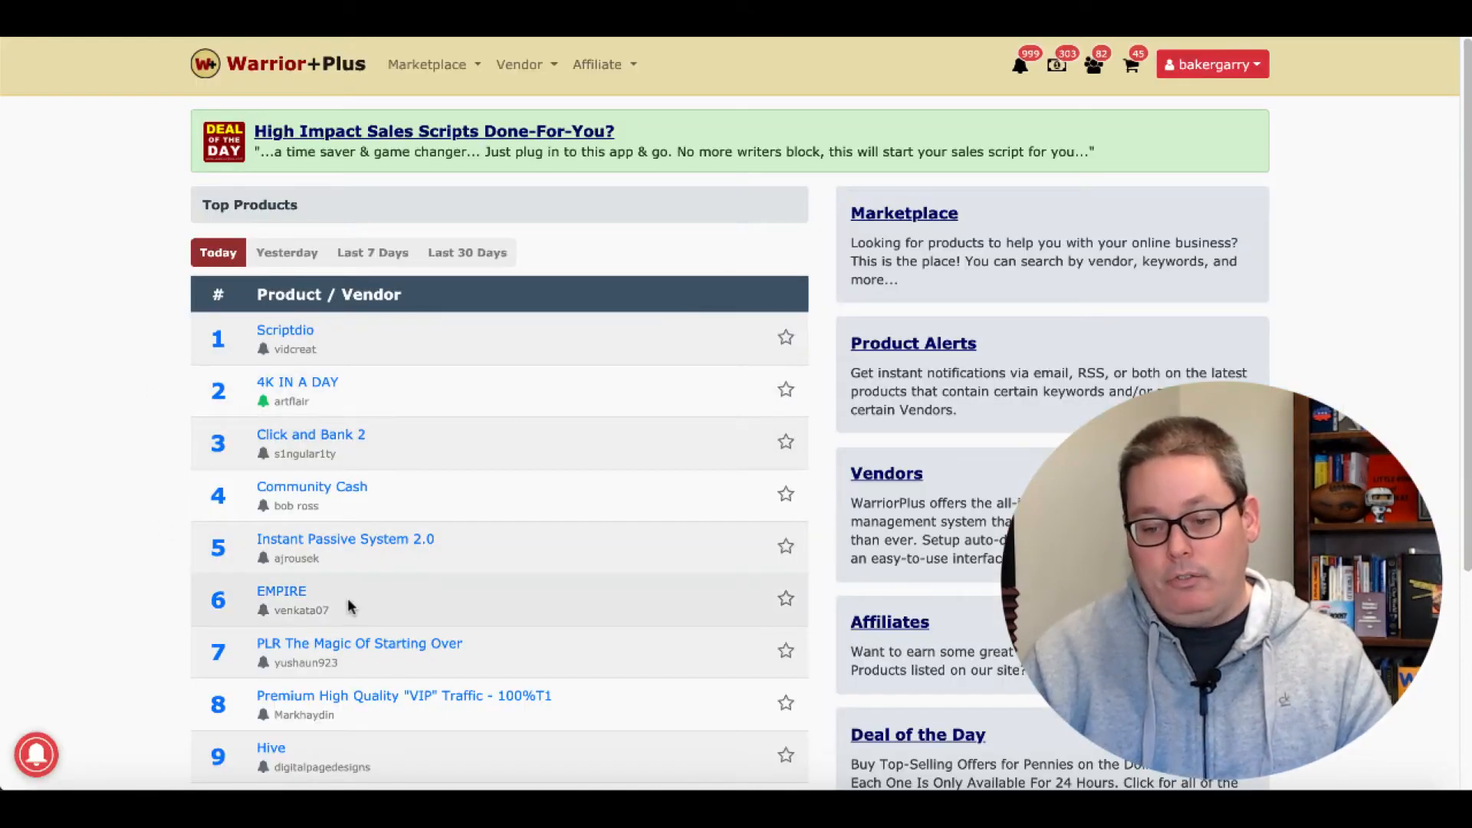
mouse_move(1300, 139)
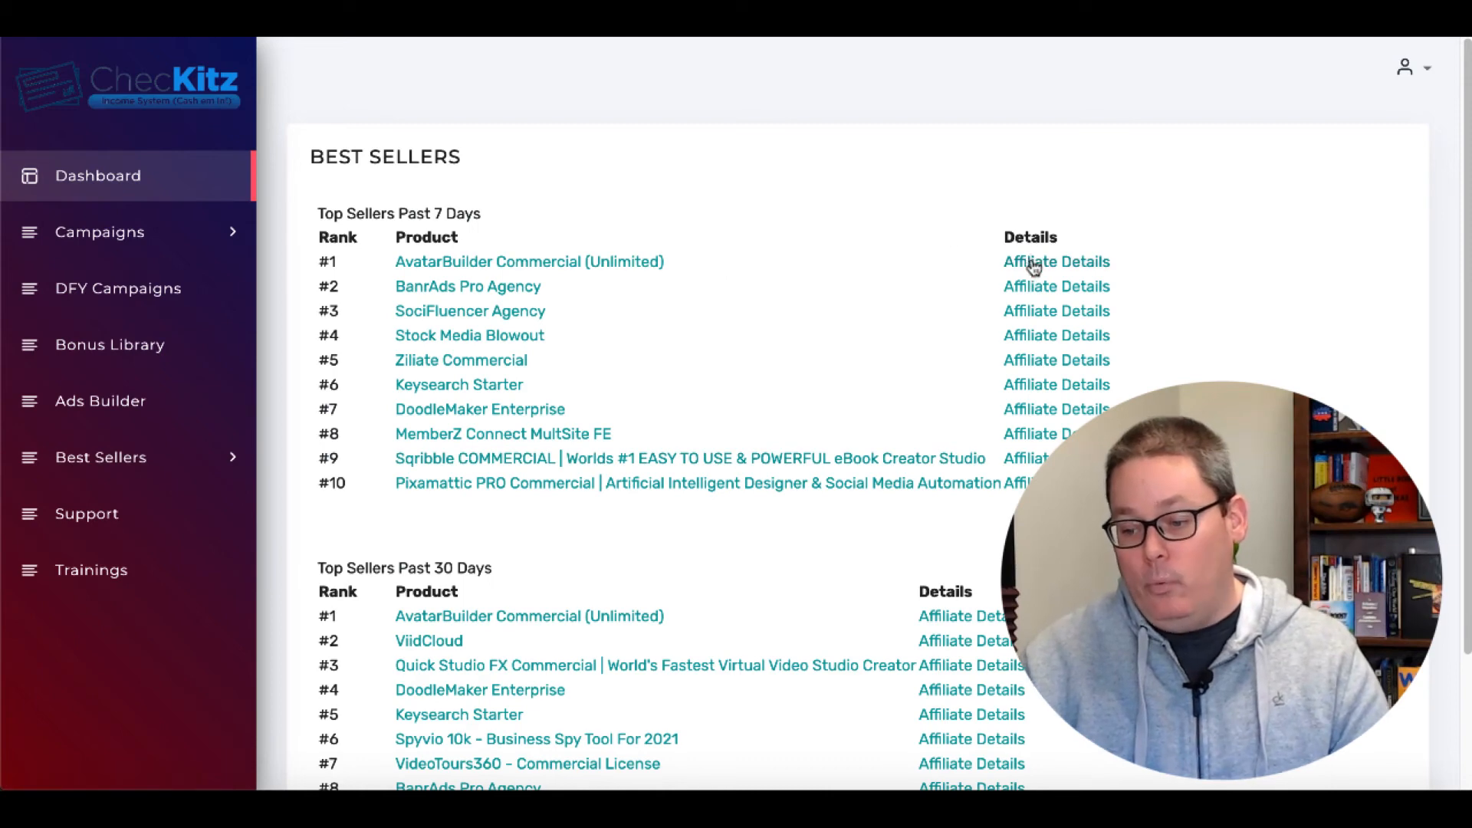
left_click(1055, 261)
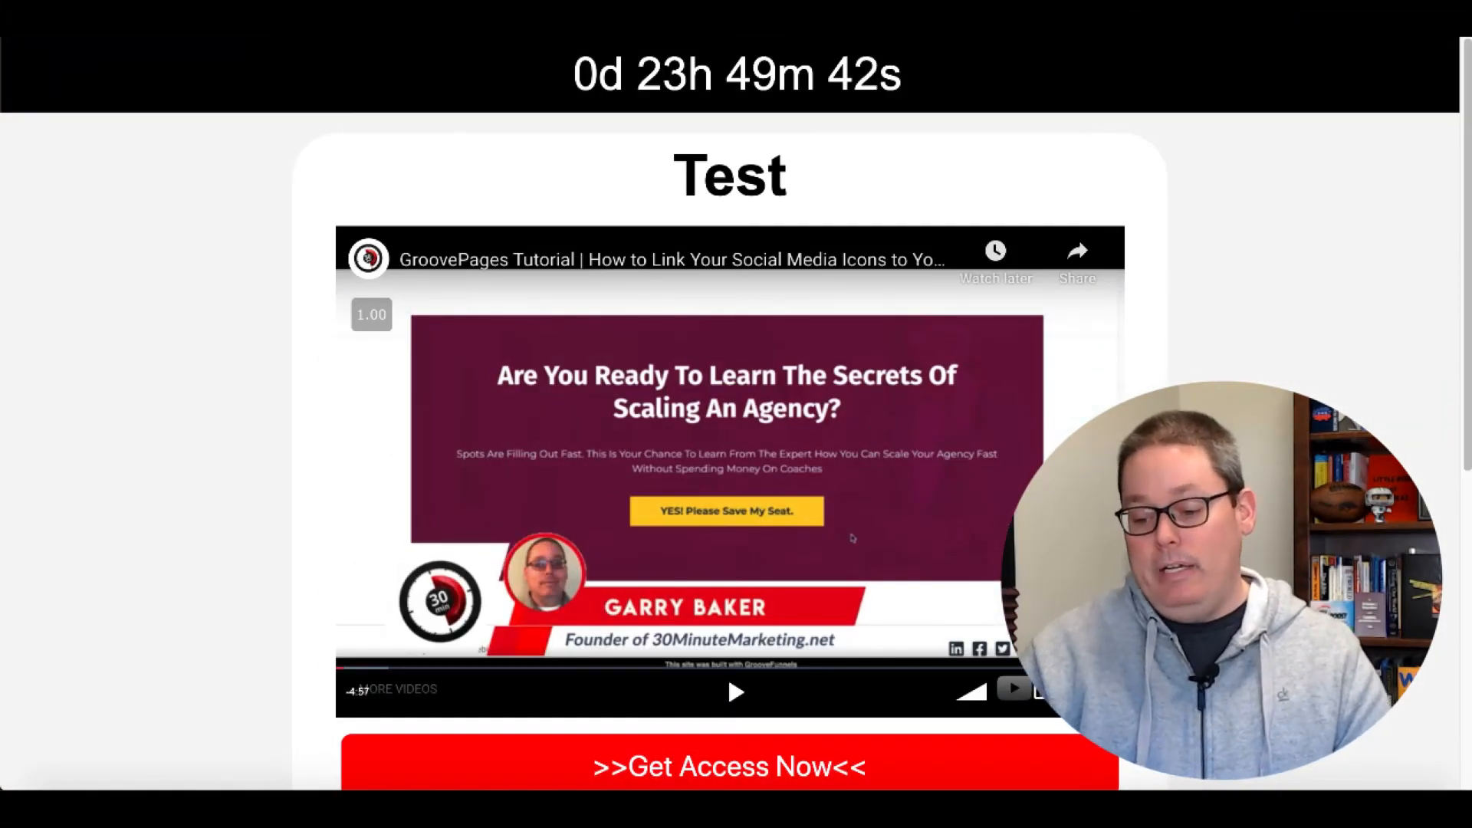
scroll("down", 3)
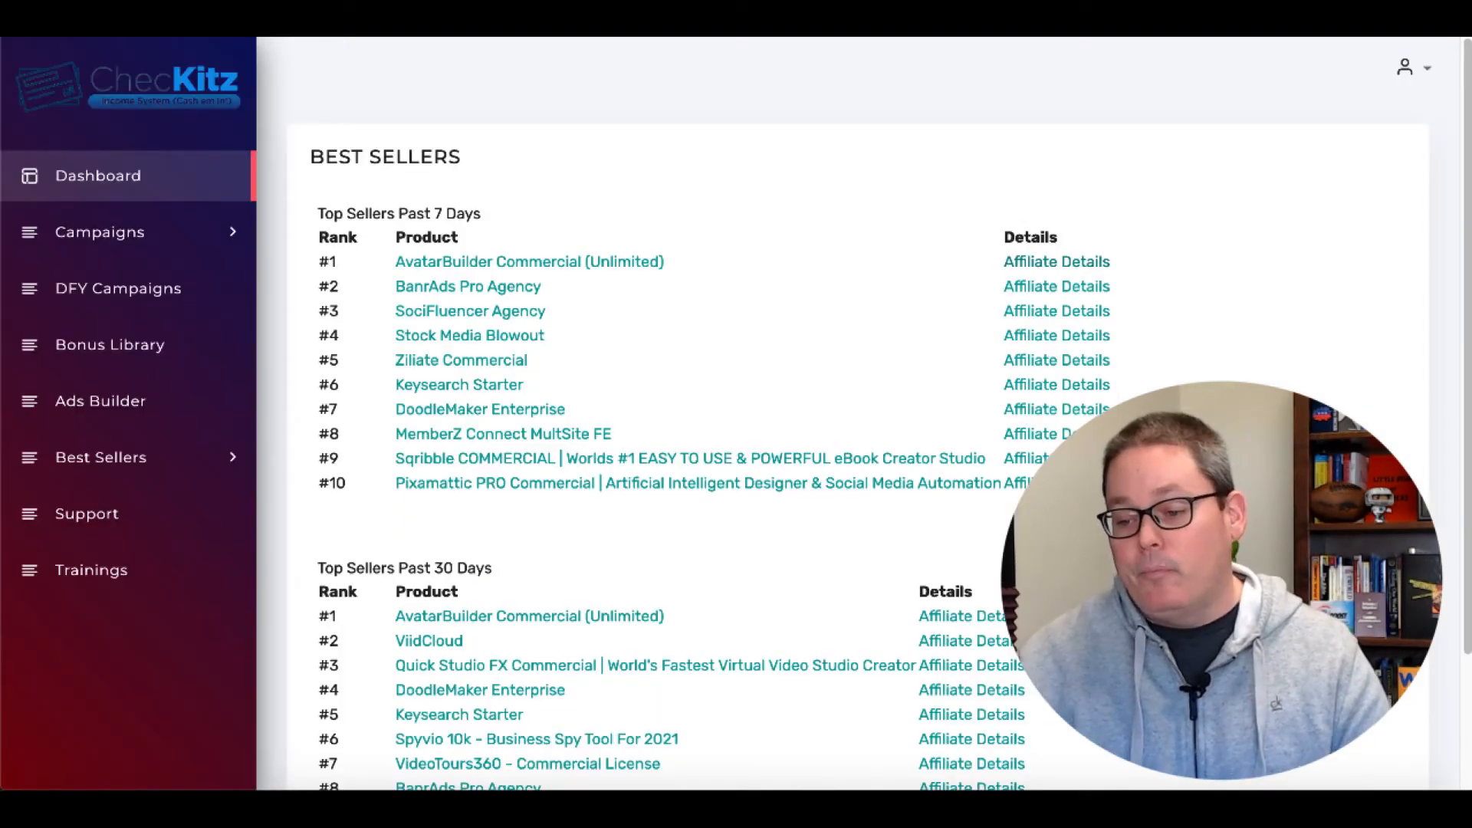
left_click(87, 514)
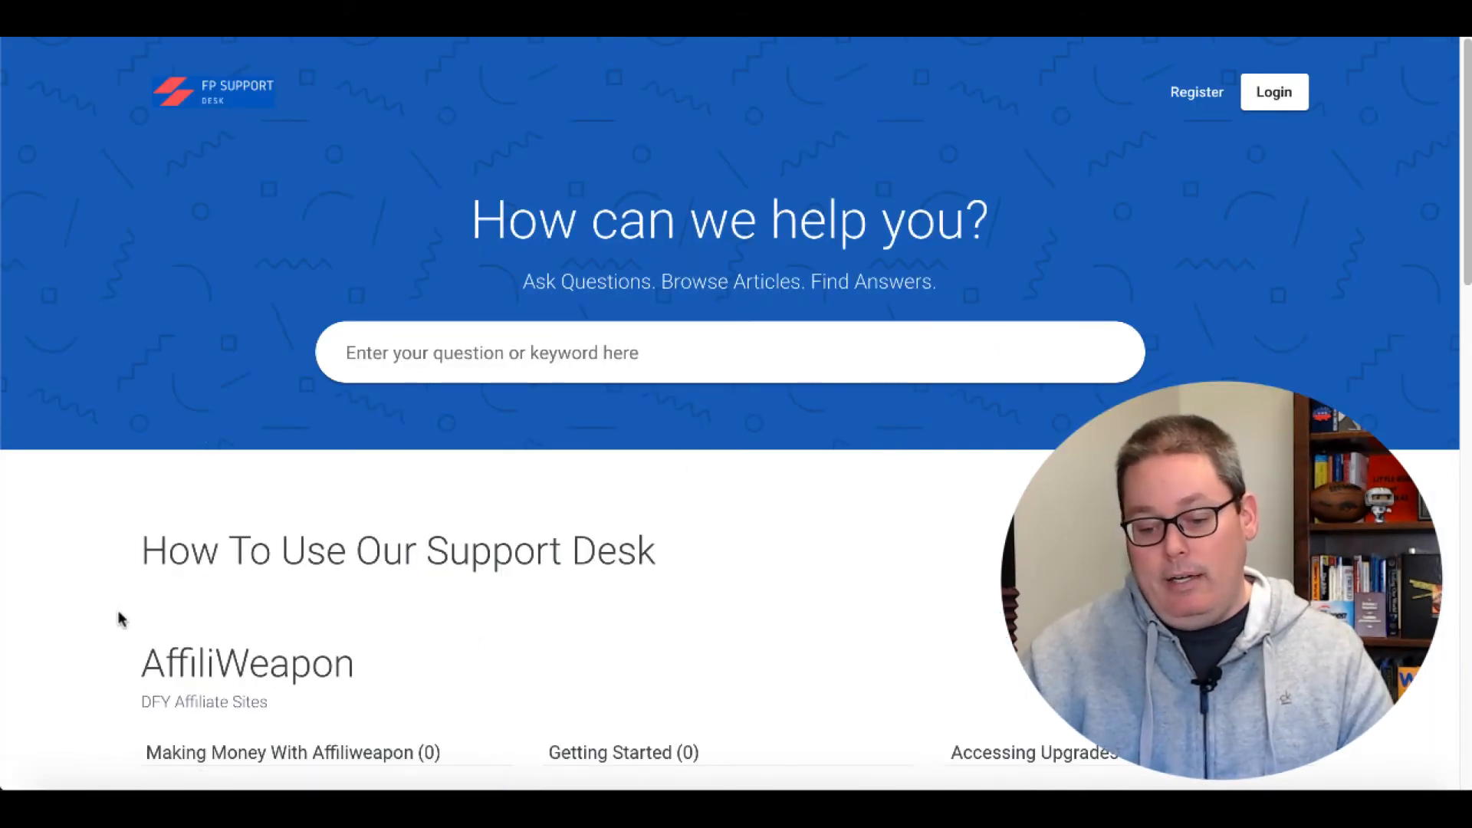
scroll("down", 3)
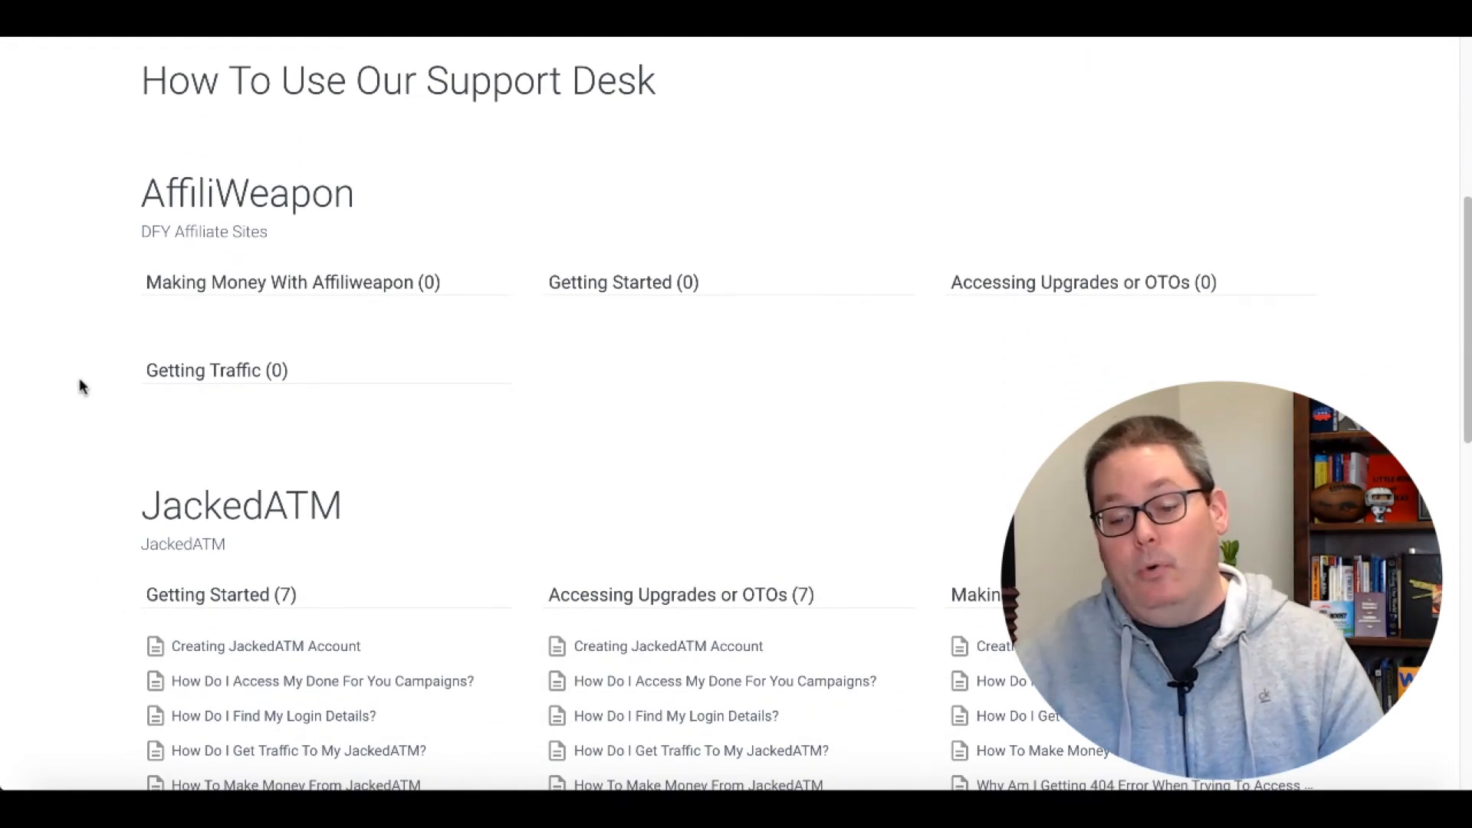
scroll("down", 3)
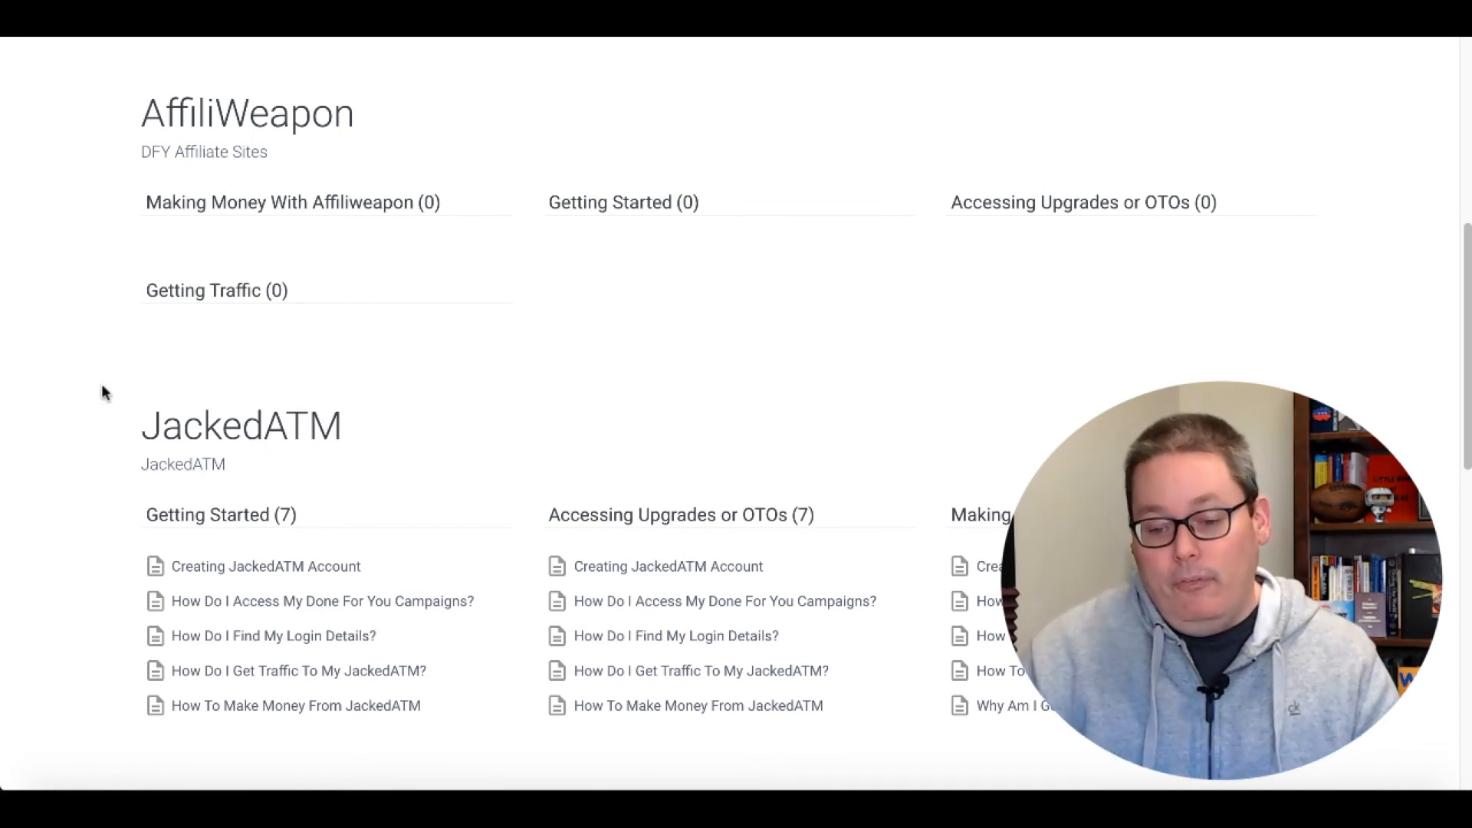
scroll("down", 3)
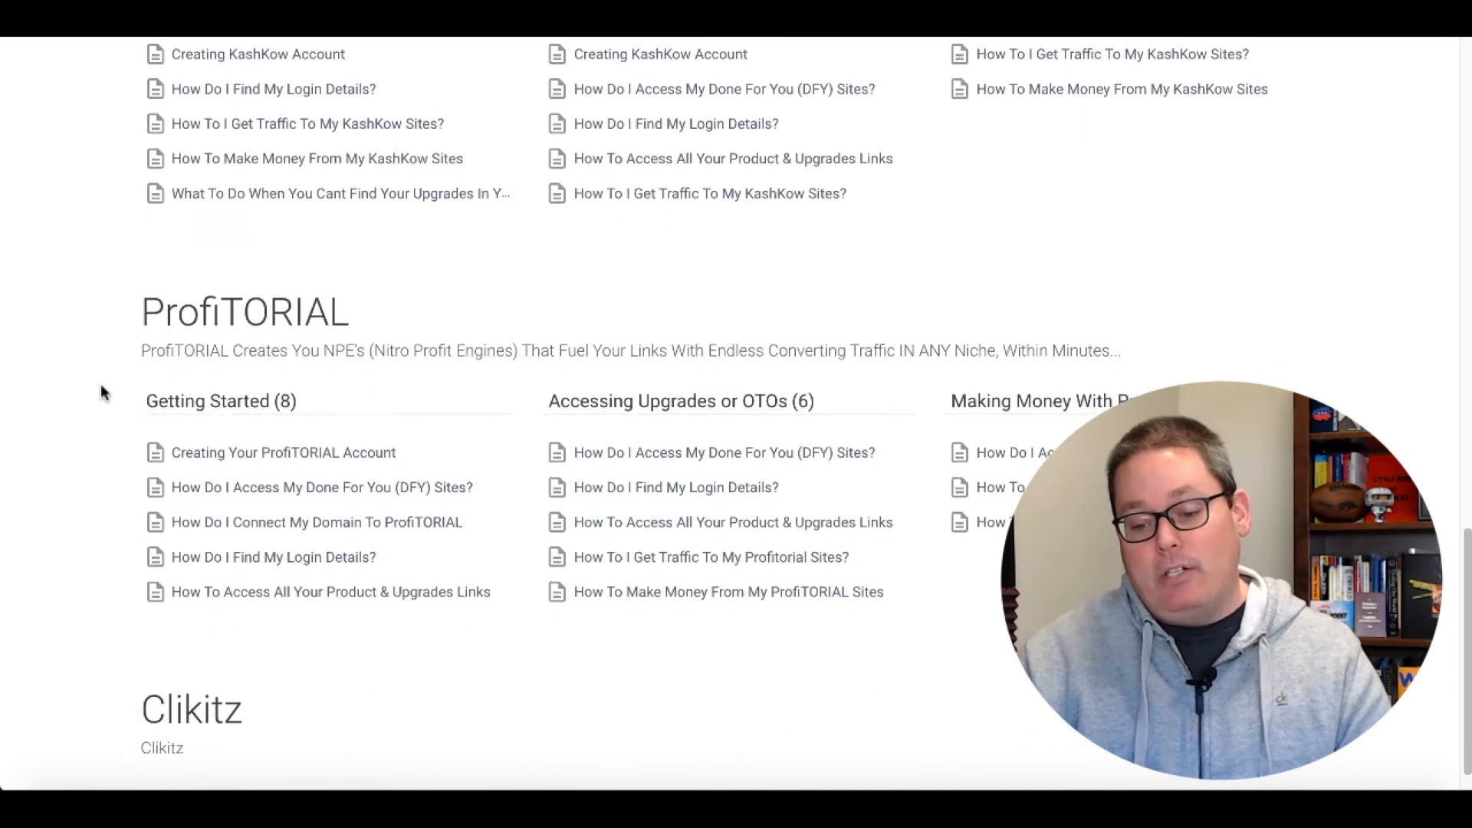
scroll("down", 3)
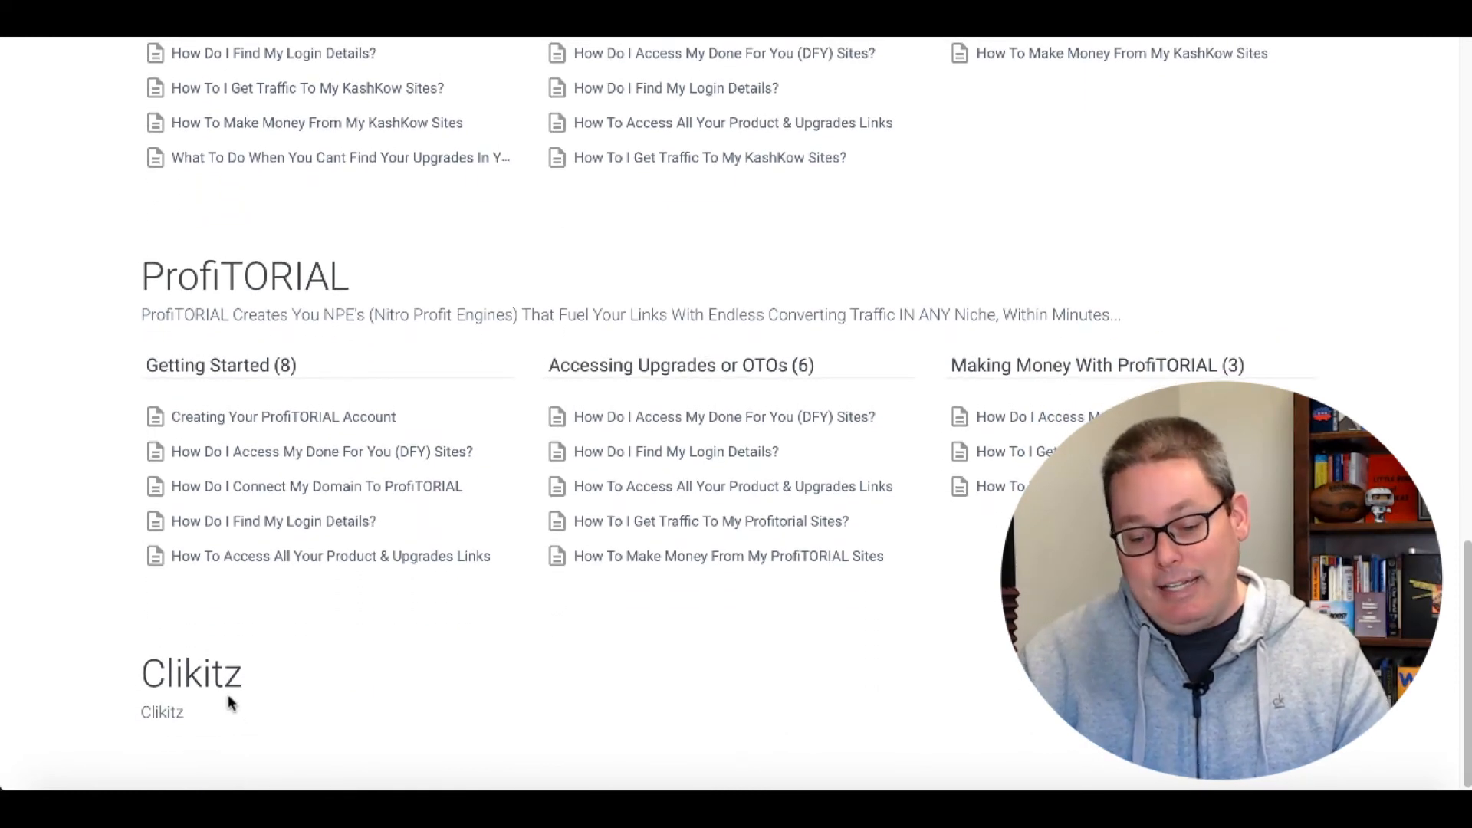
scroll("down", 3)
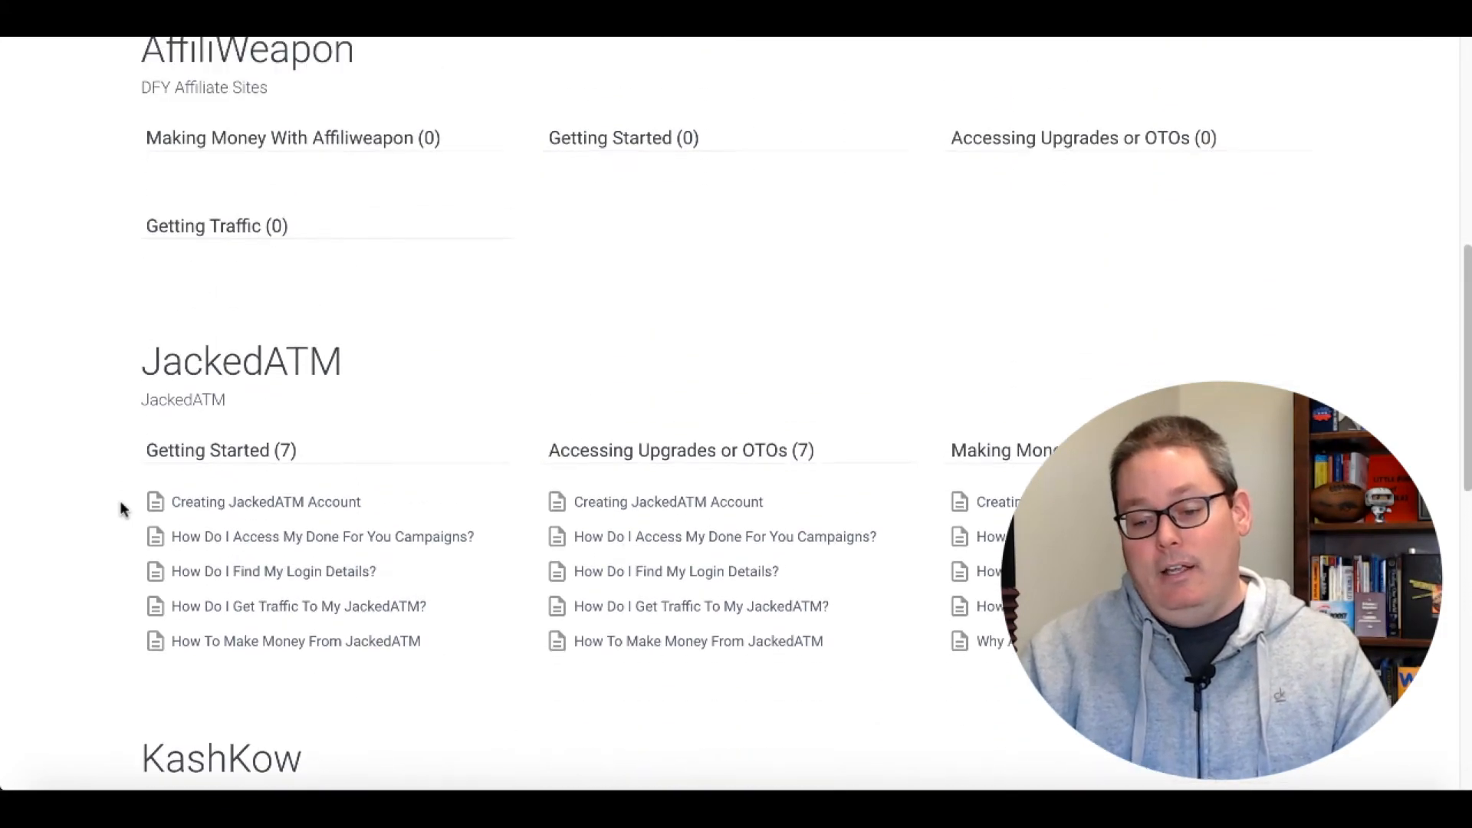
scroll("up", 3)
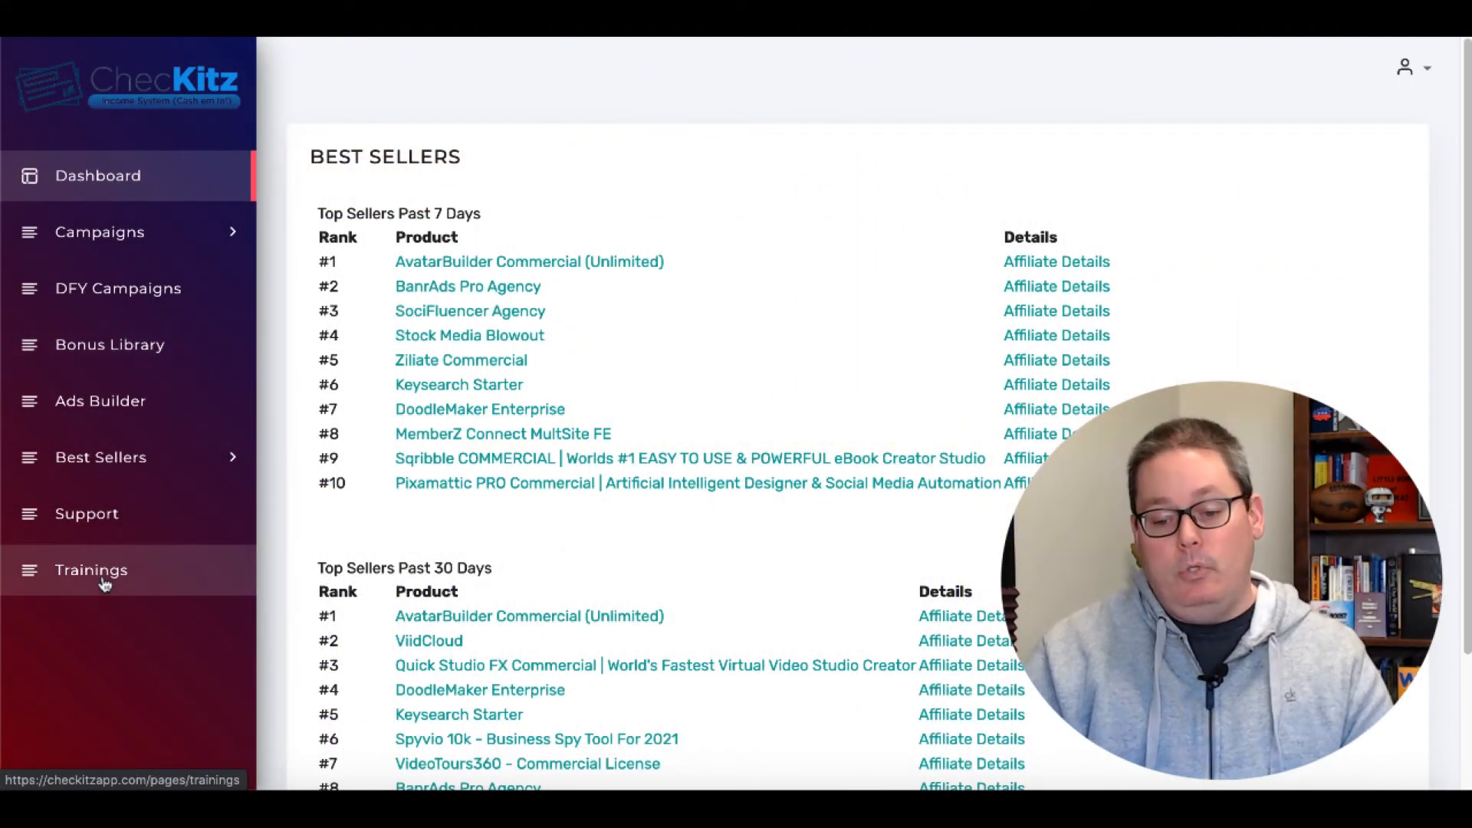
- View the Trainings page, expand Campaigns to Manage and New Campaign, then open Bonus Library
left_click(91, 570)
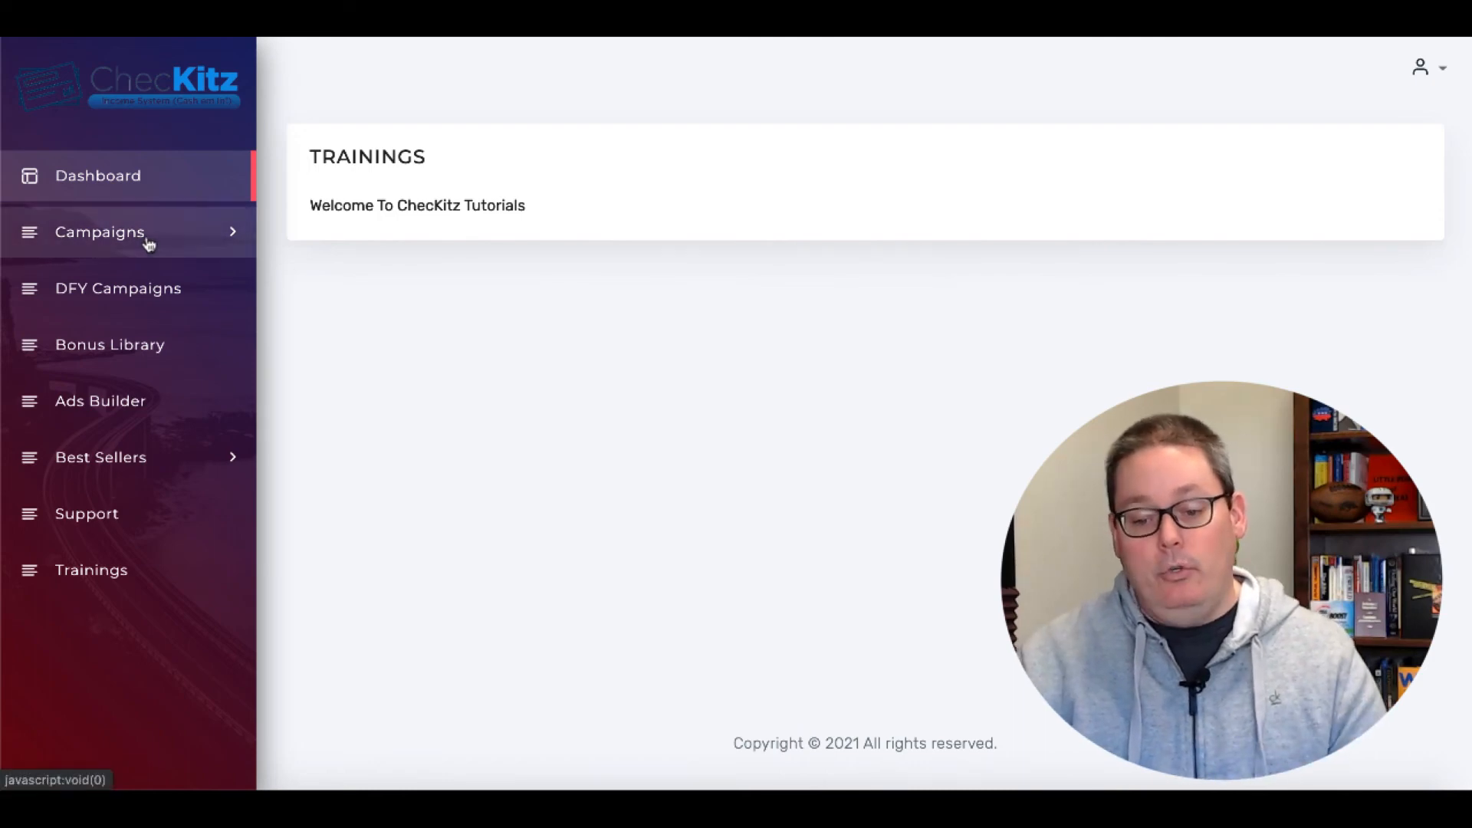
left_click(100, 231)
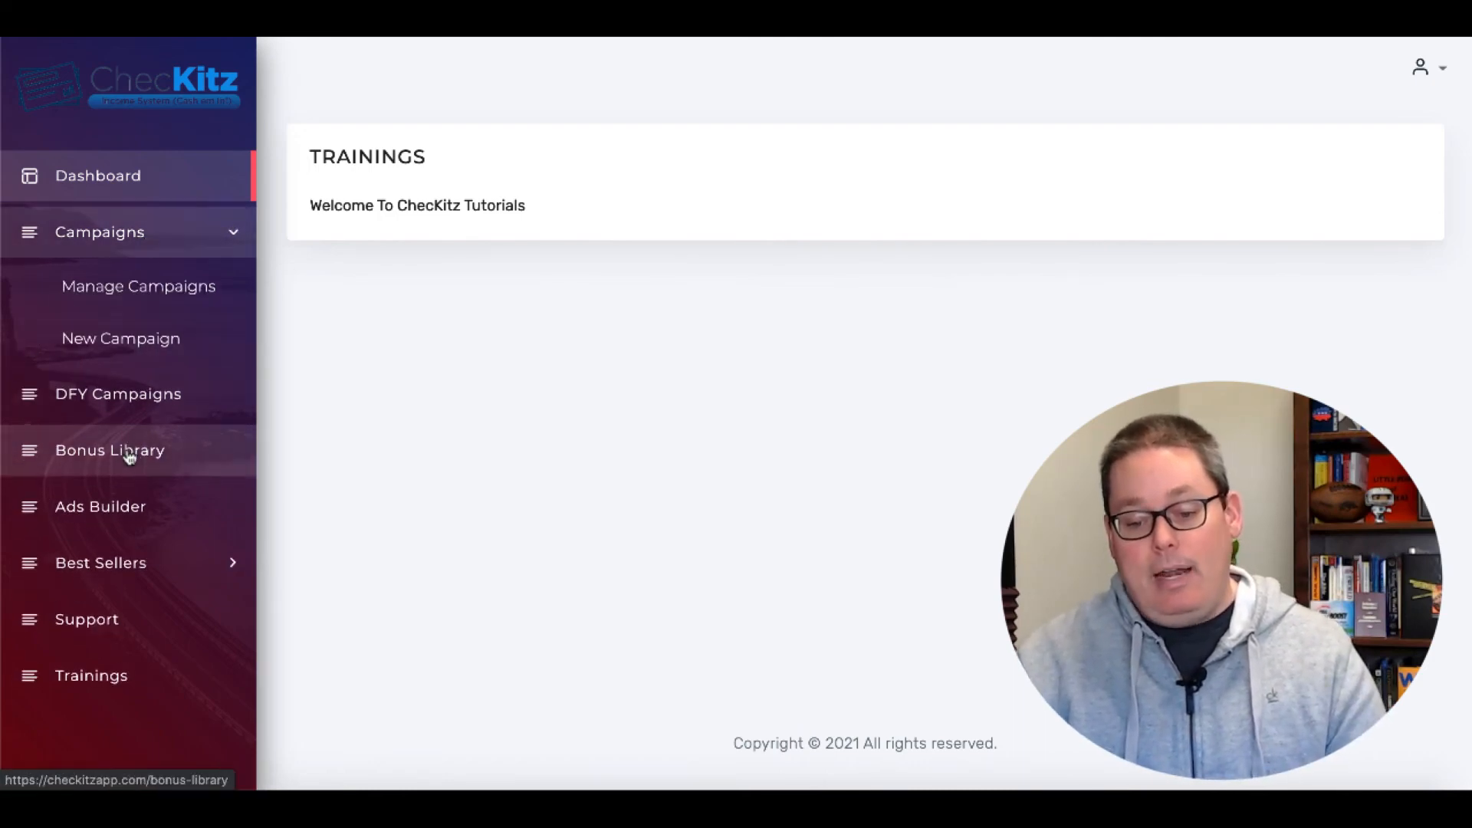
left_click(109, 450)
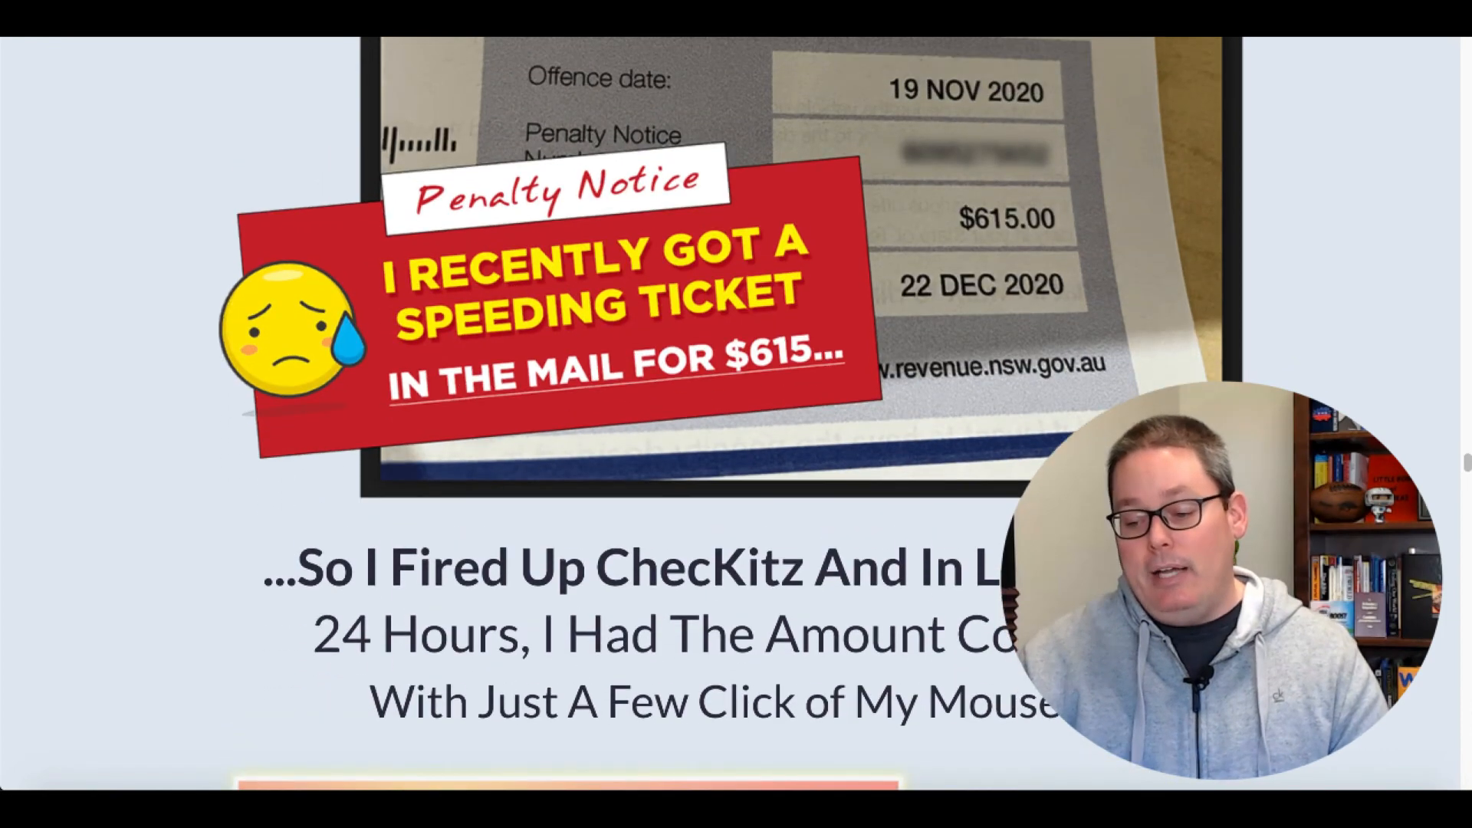
- Scroll the sales page down to the speeding-ticket story and its $615.54 earnings claim
scroll("down", 3)
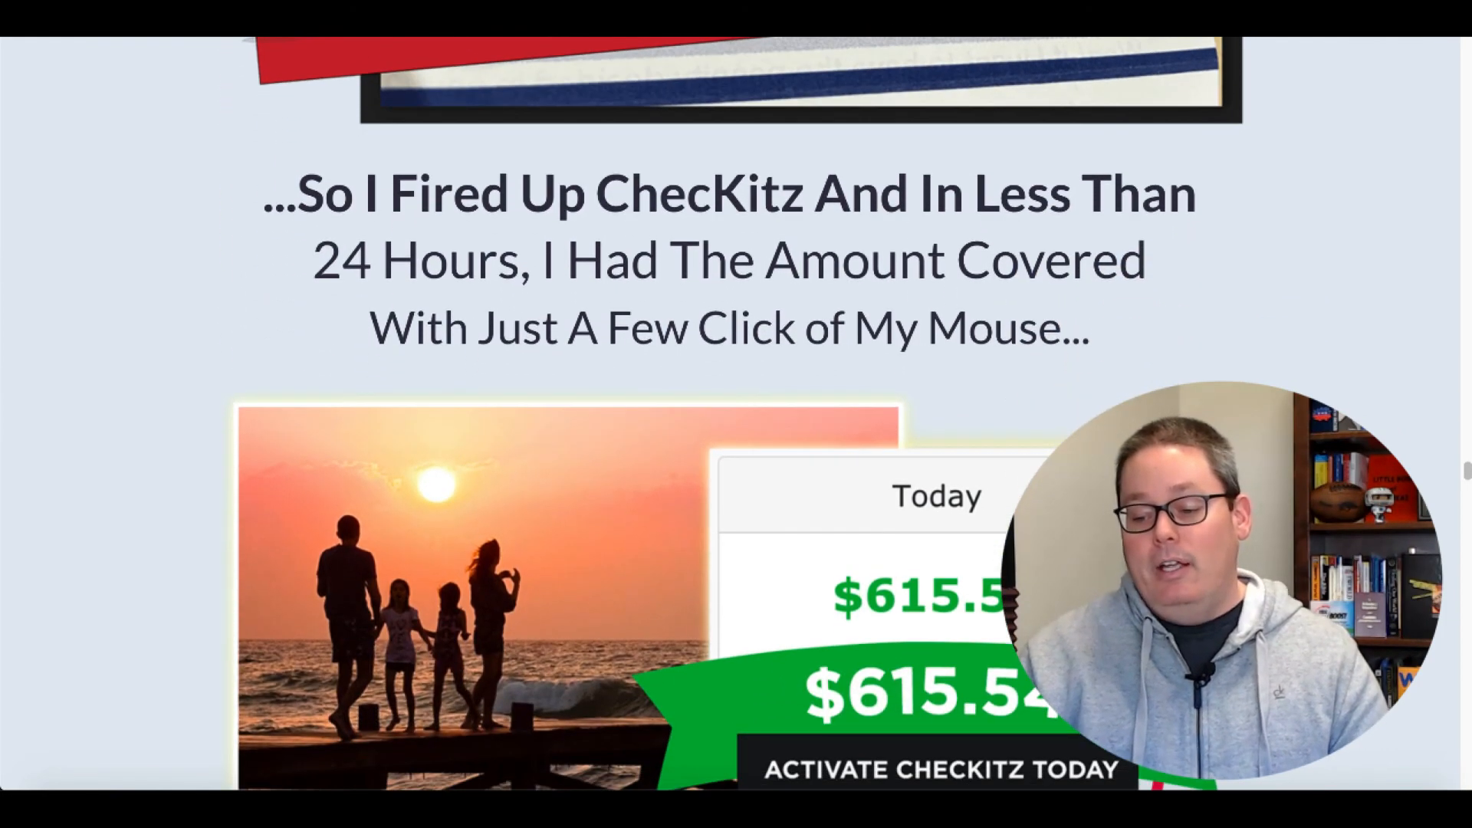
scroll("down", 3)
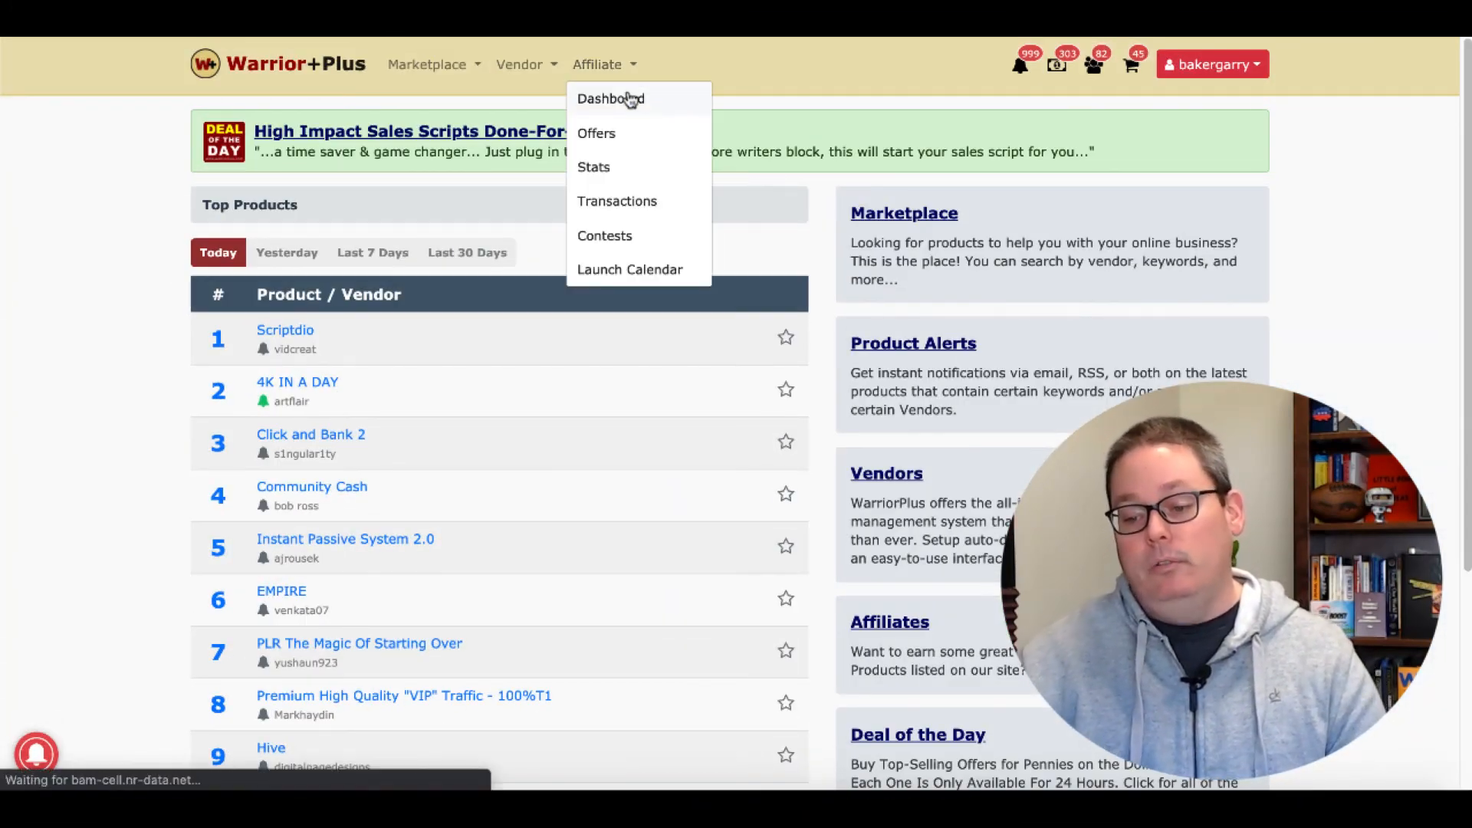
- Open the Warrior+Plus vendor Sales Dashboard and scroll to the $75.00 daily stats totals
left_click(610, 99)
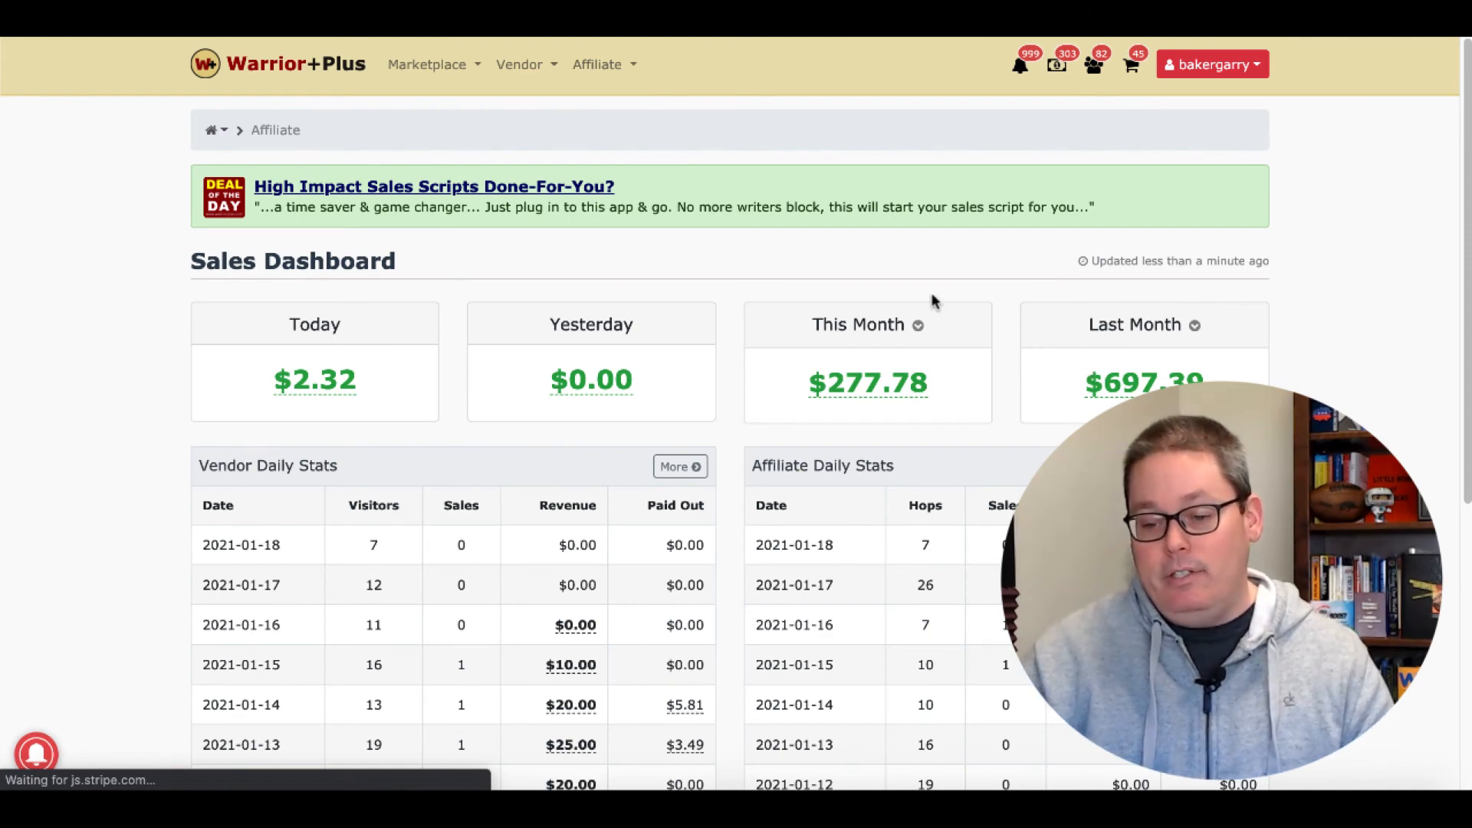
left_click(519, 64)
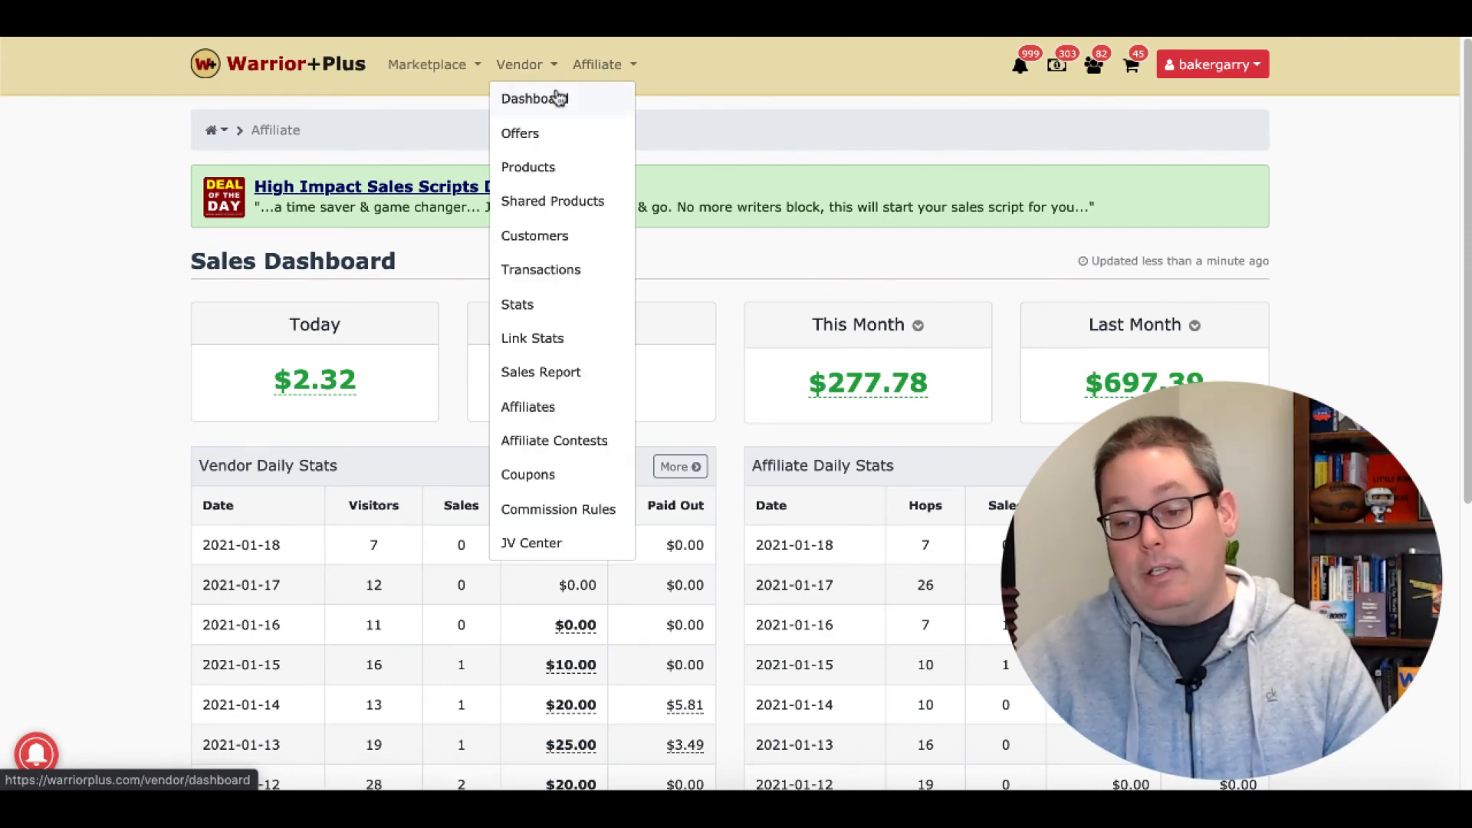
left_click(533, 97)
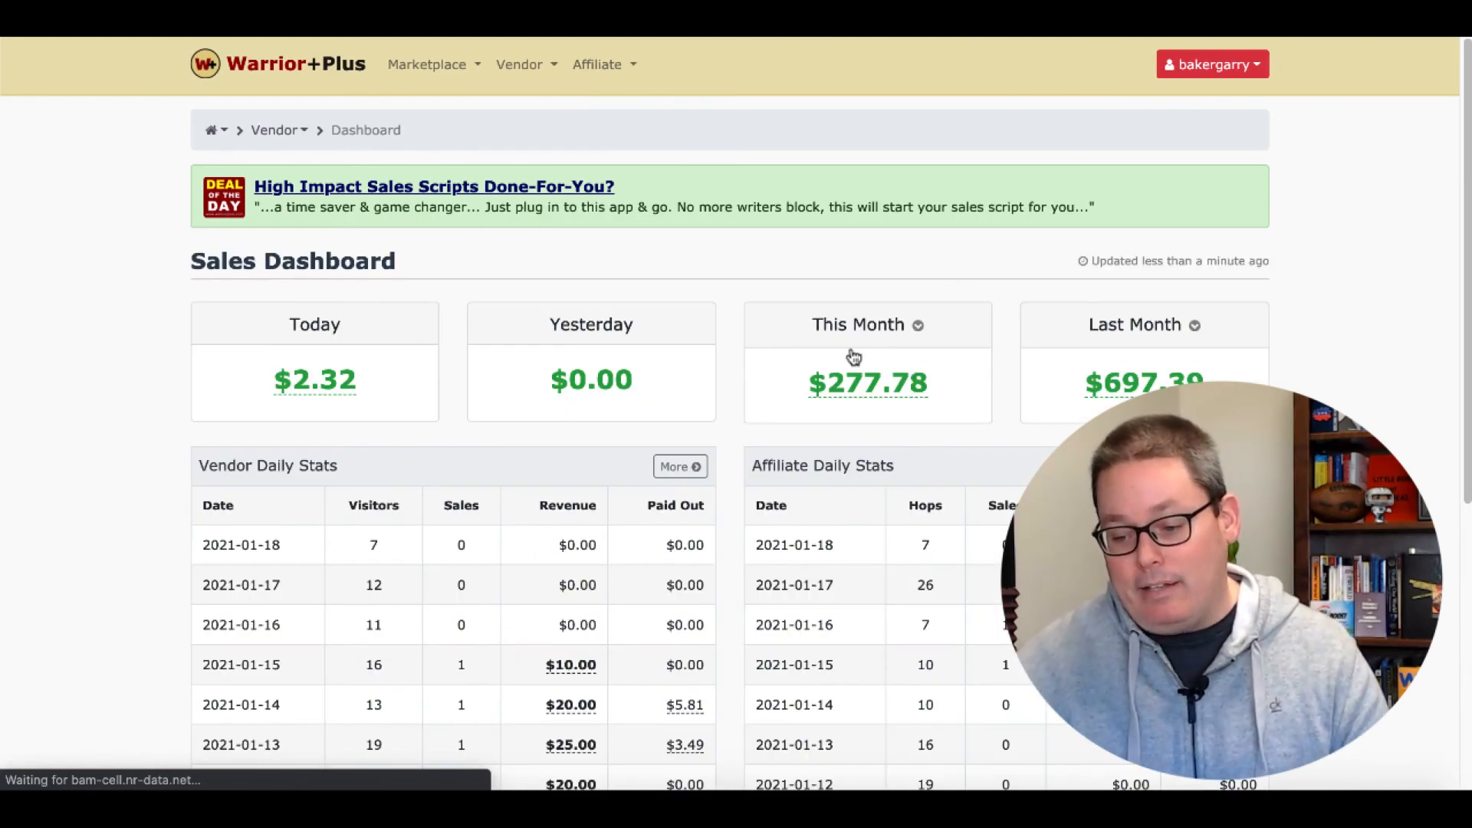
mouse_move(314, 380)
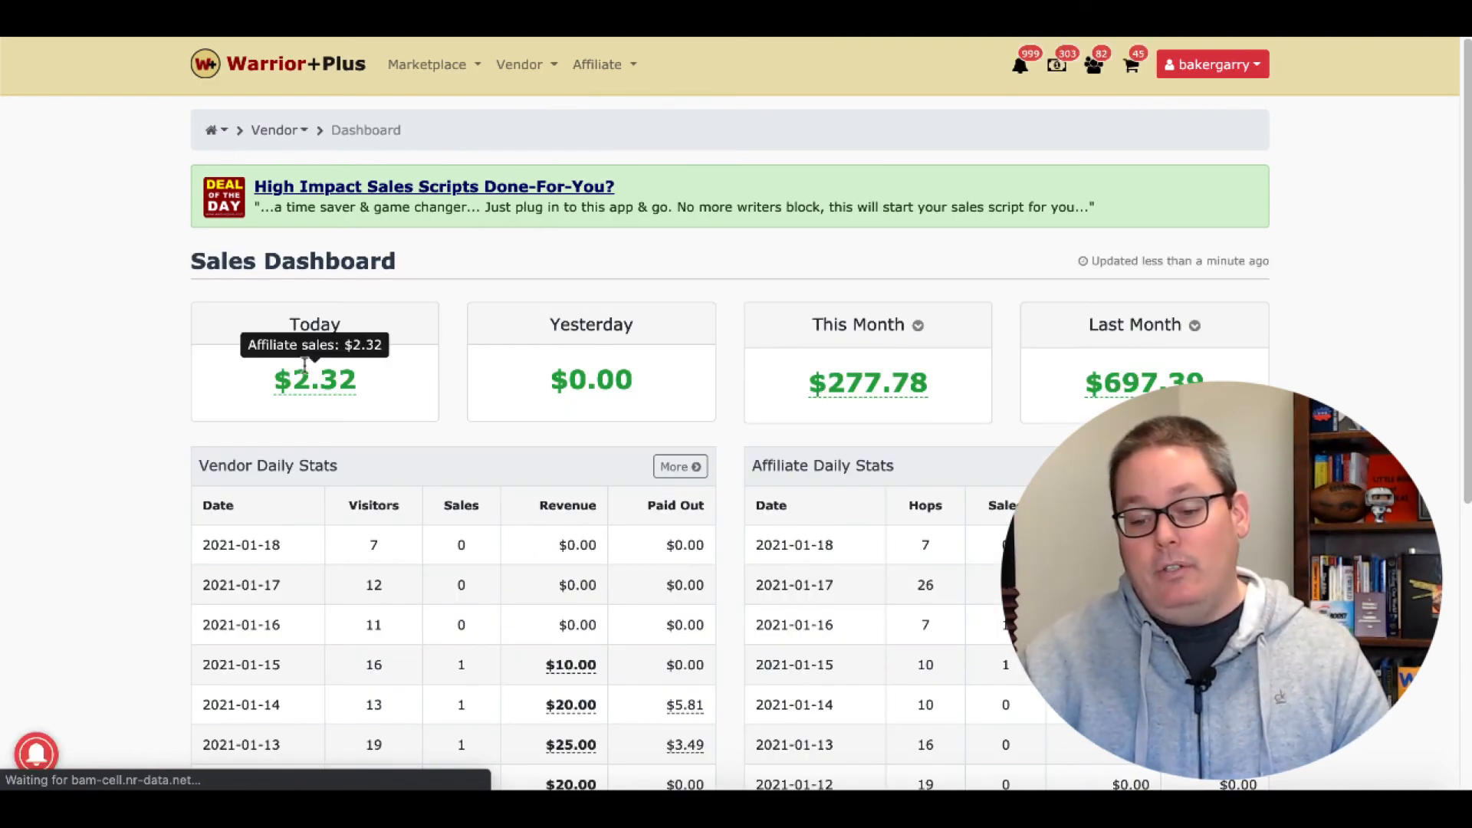
scroll("down", 3)
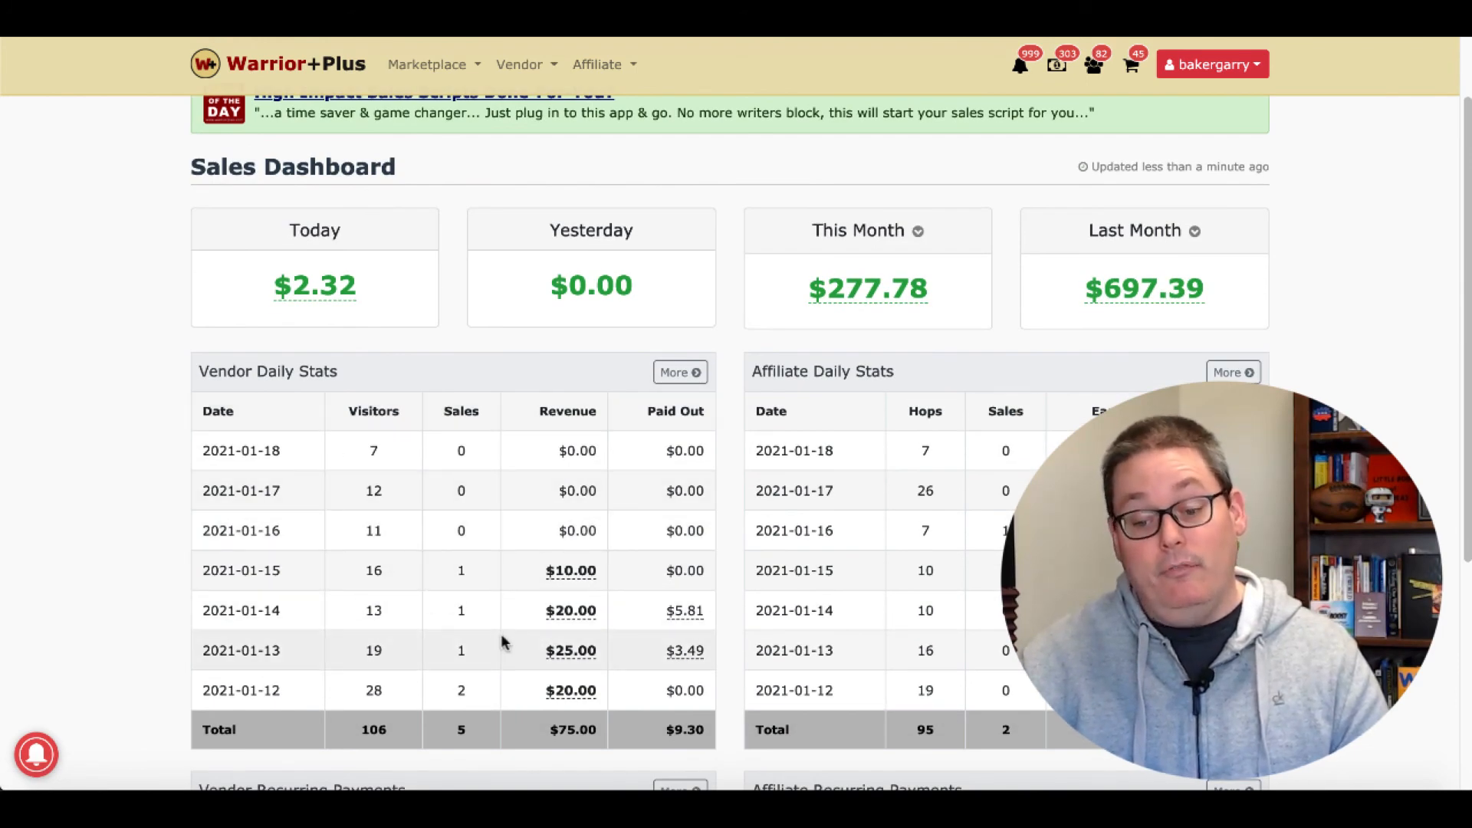
mouse_move(436, 615)
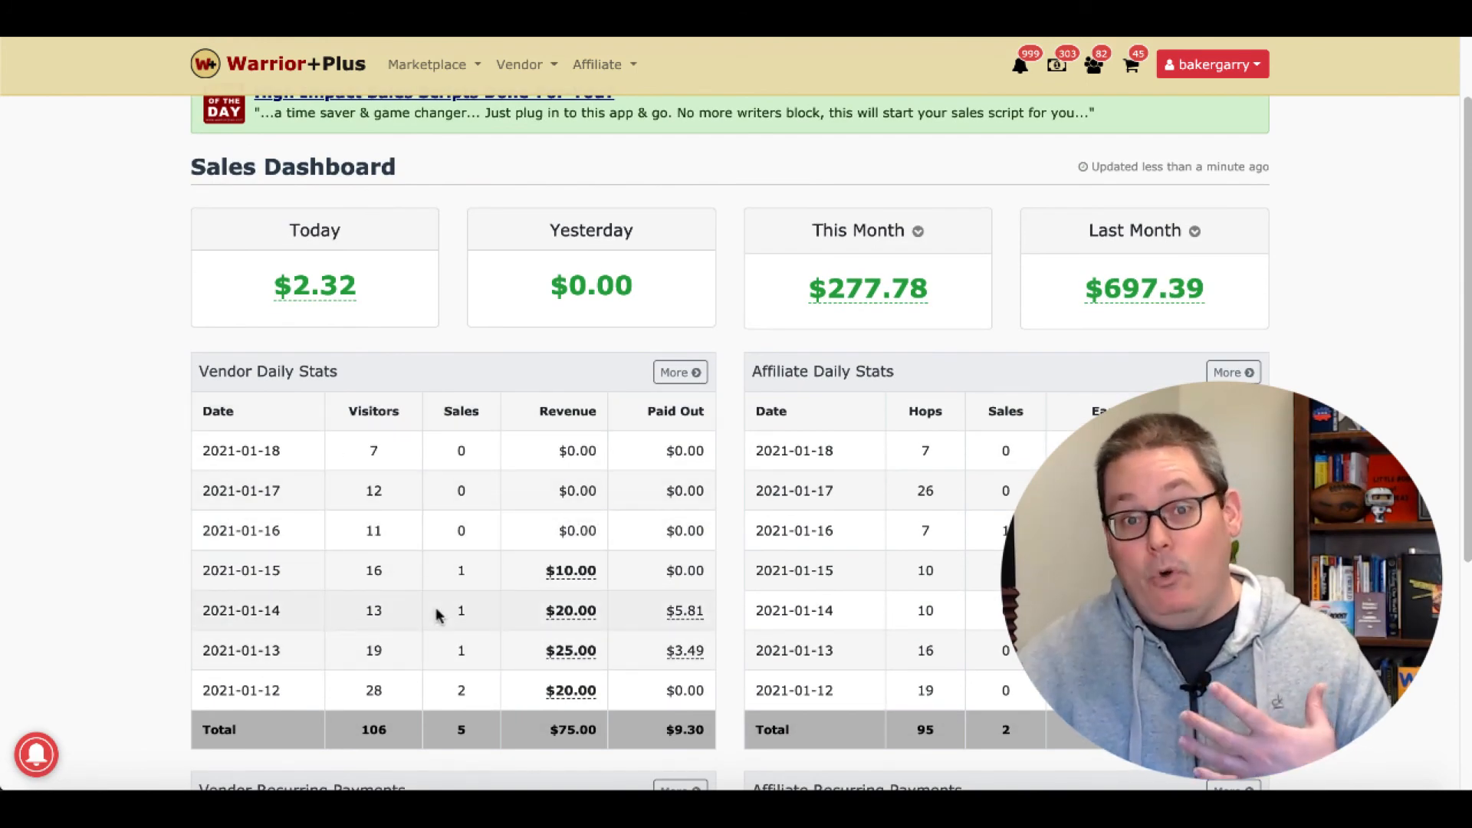